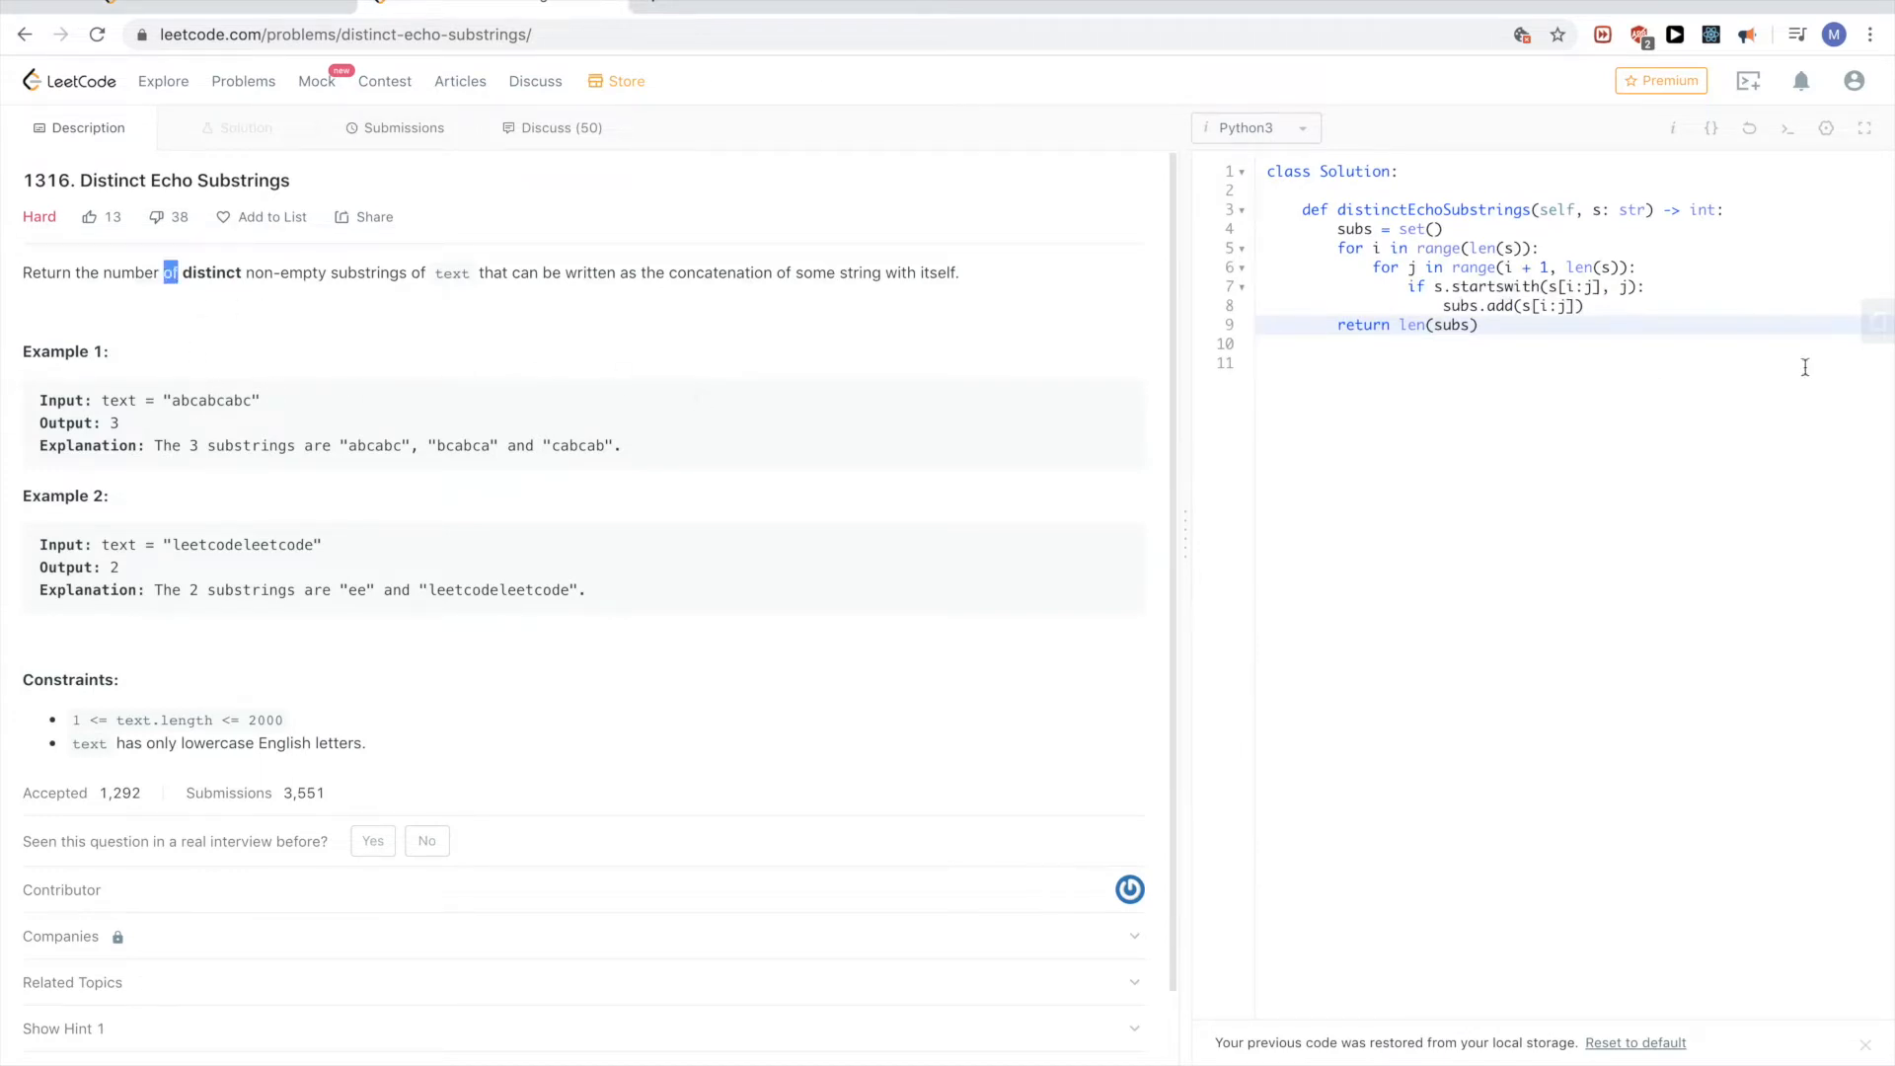
- Reset the editor to the default starter code, confirming the discard of the restored solution
{"action": "left_click", "coordinate": [1635, 1043]}
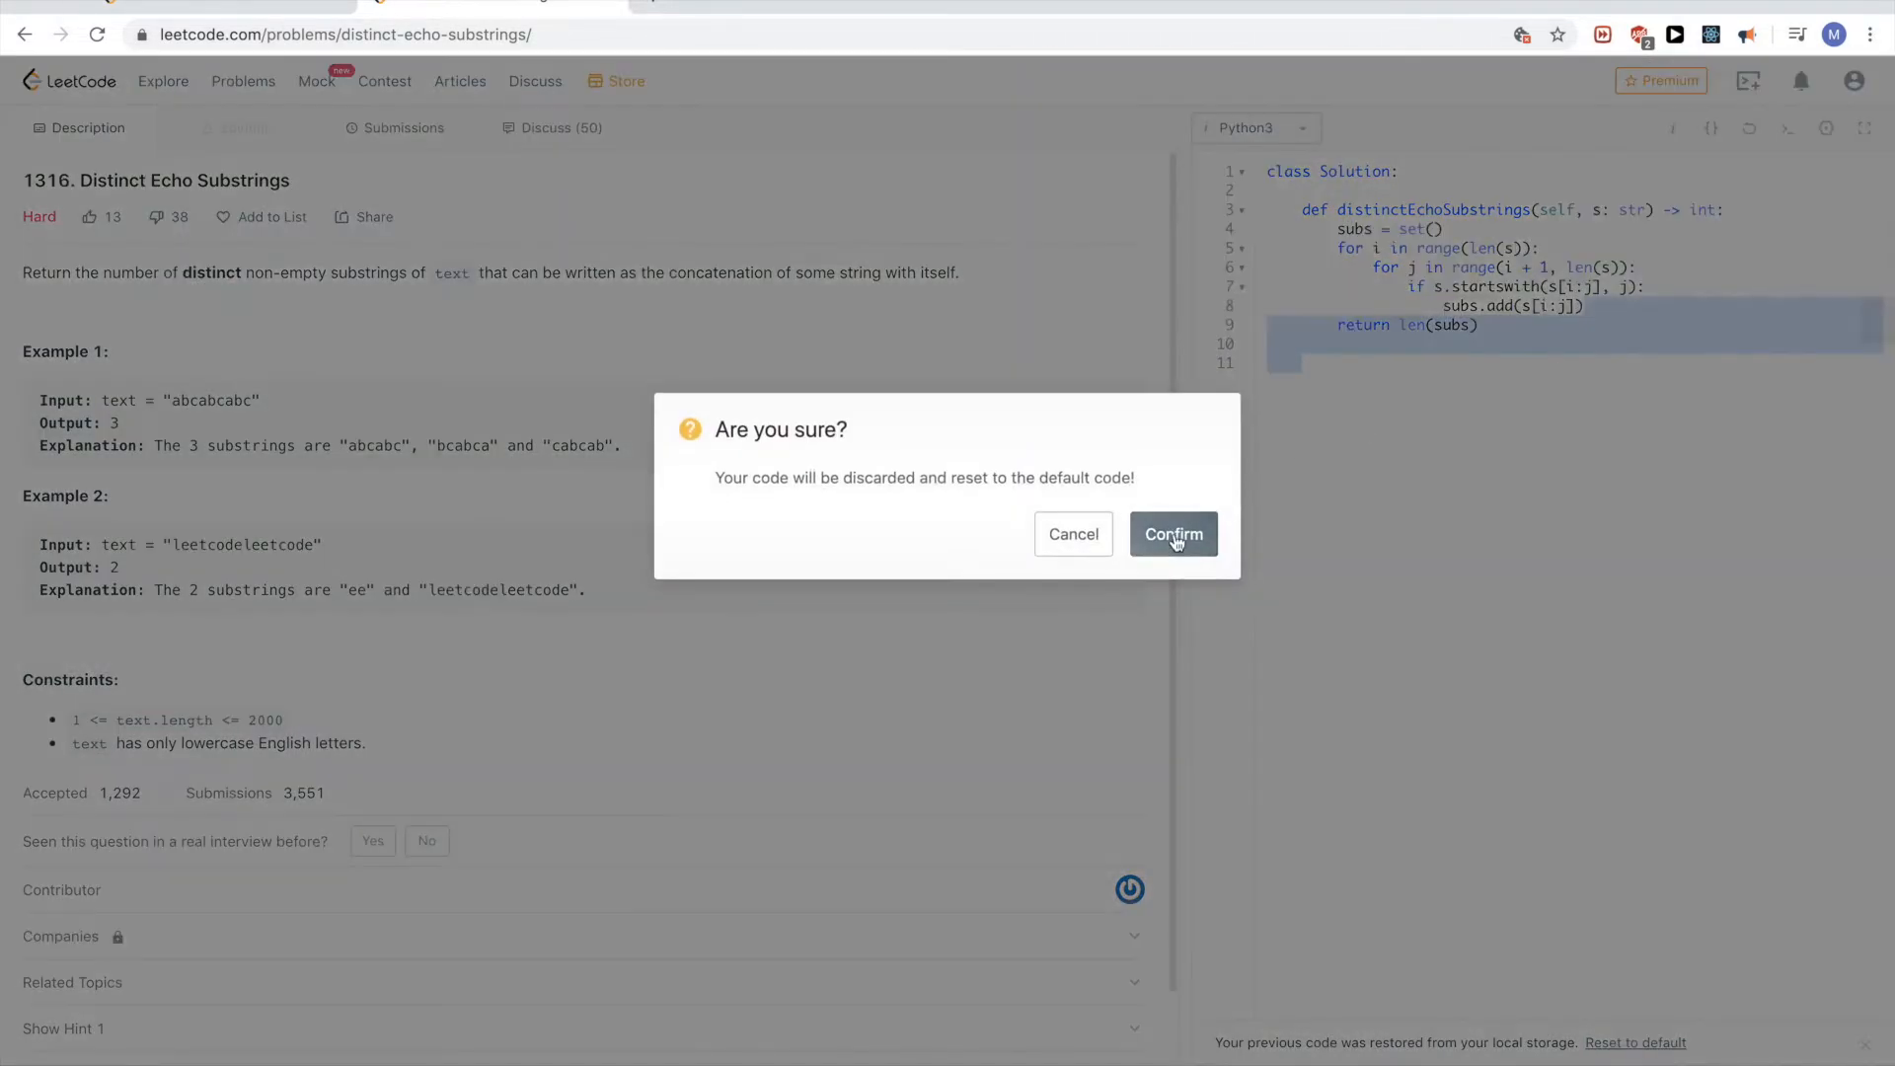
{"action": "left_click", "coordinate": [1173, 535]}
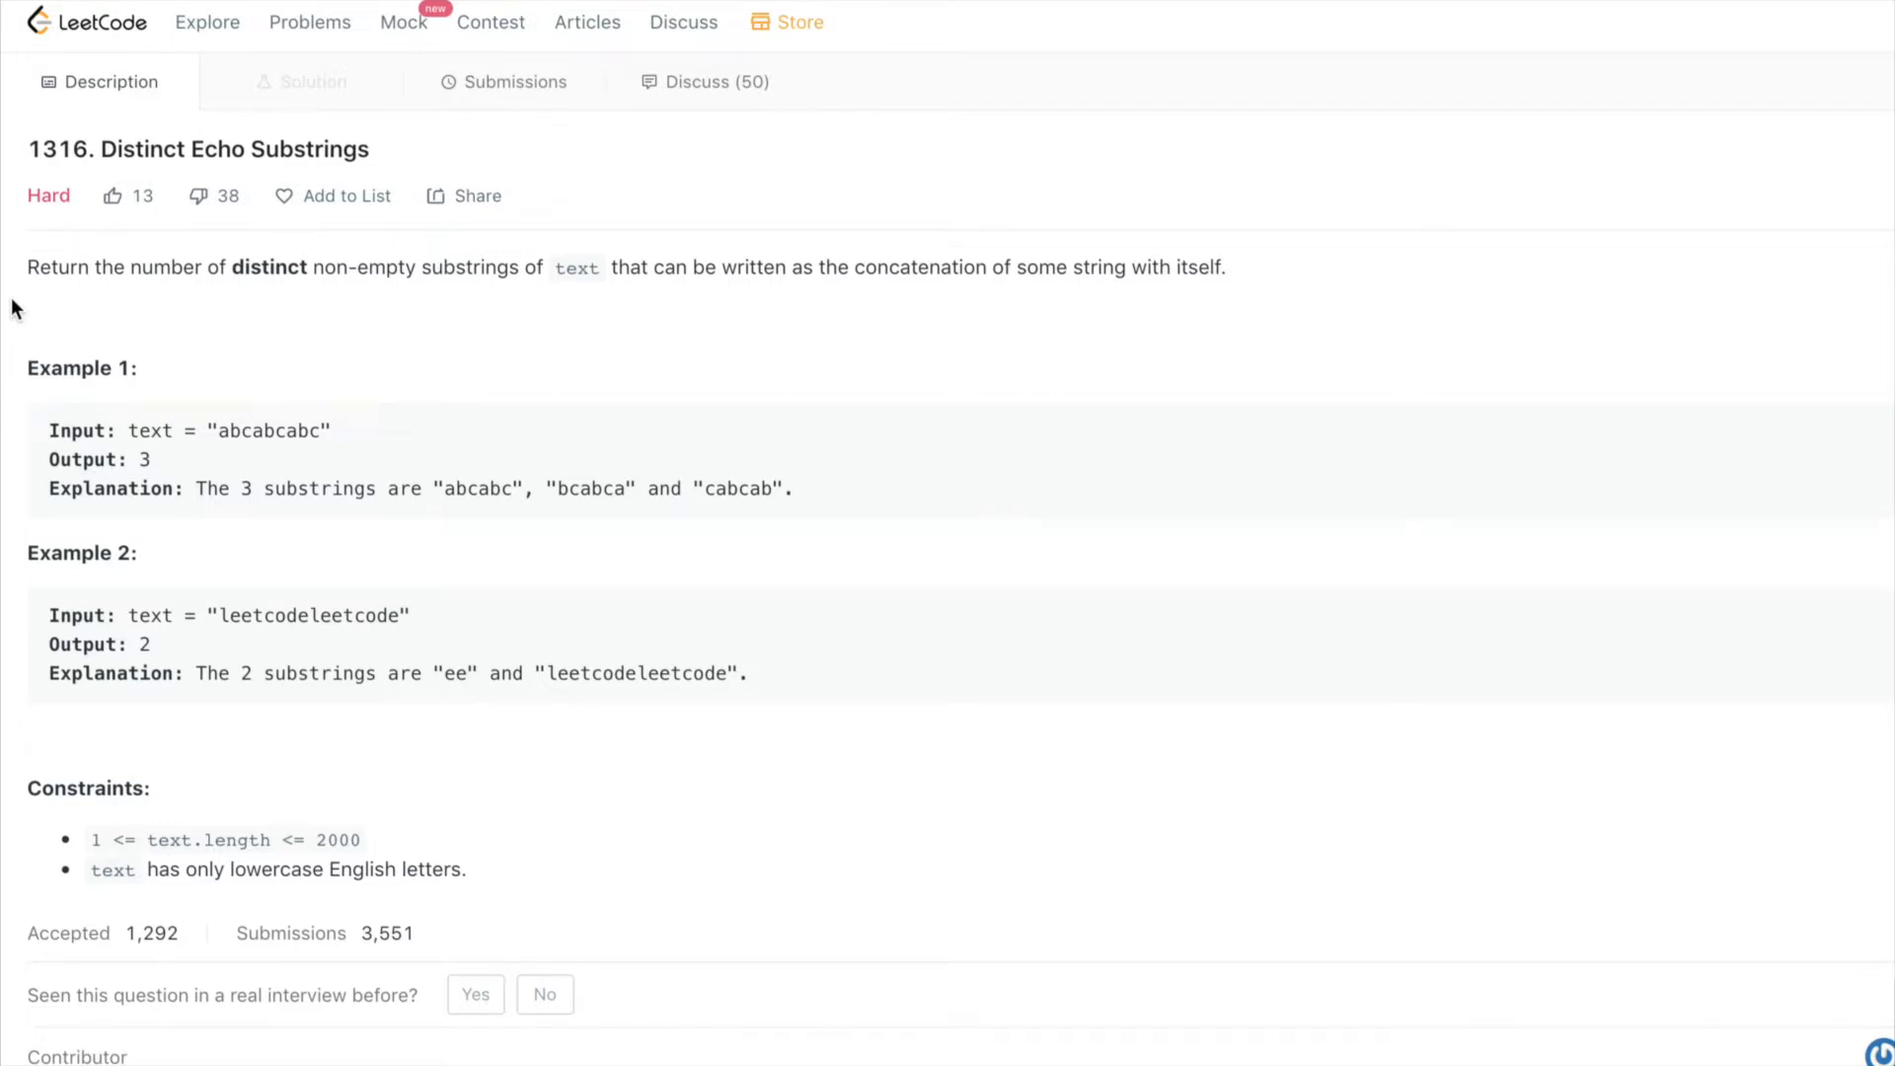
{"action": "mouse_move", "coordinate": [375, 529]}
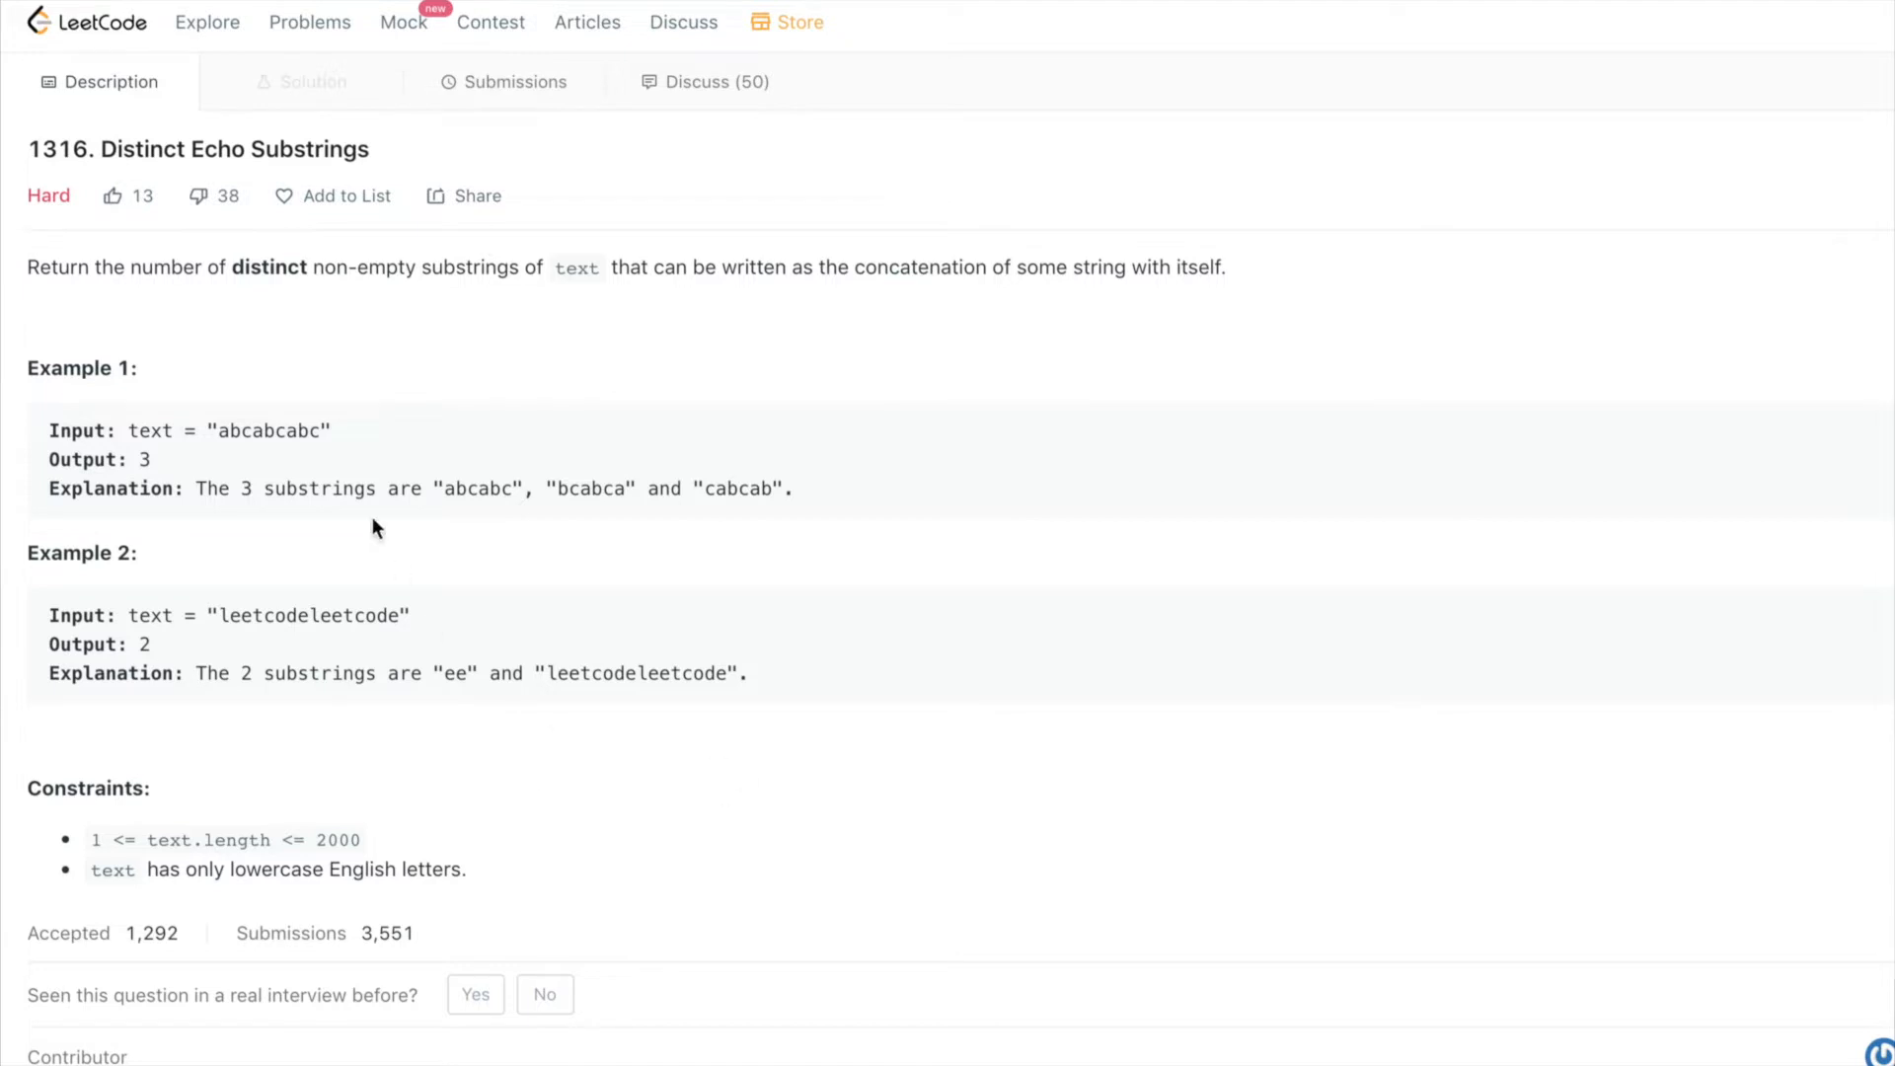
{"action": "mouse_move", "coordinate": [274, 481]}
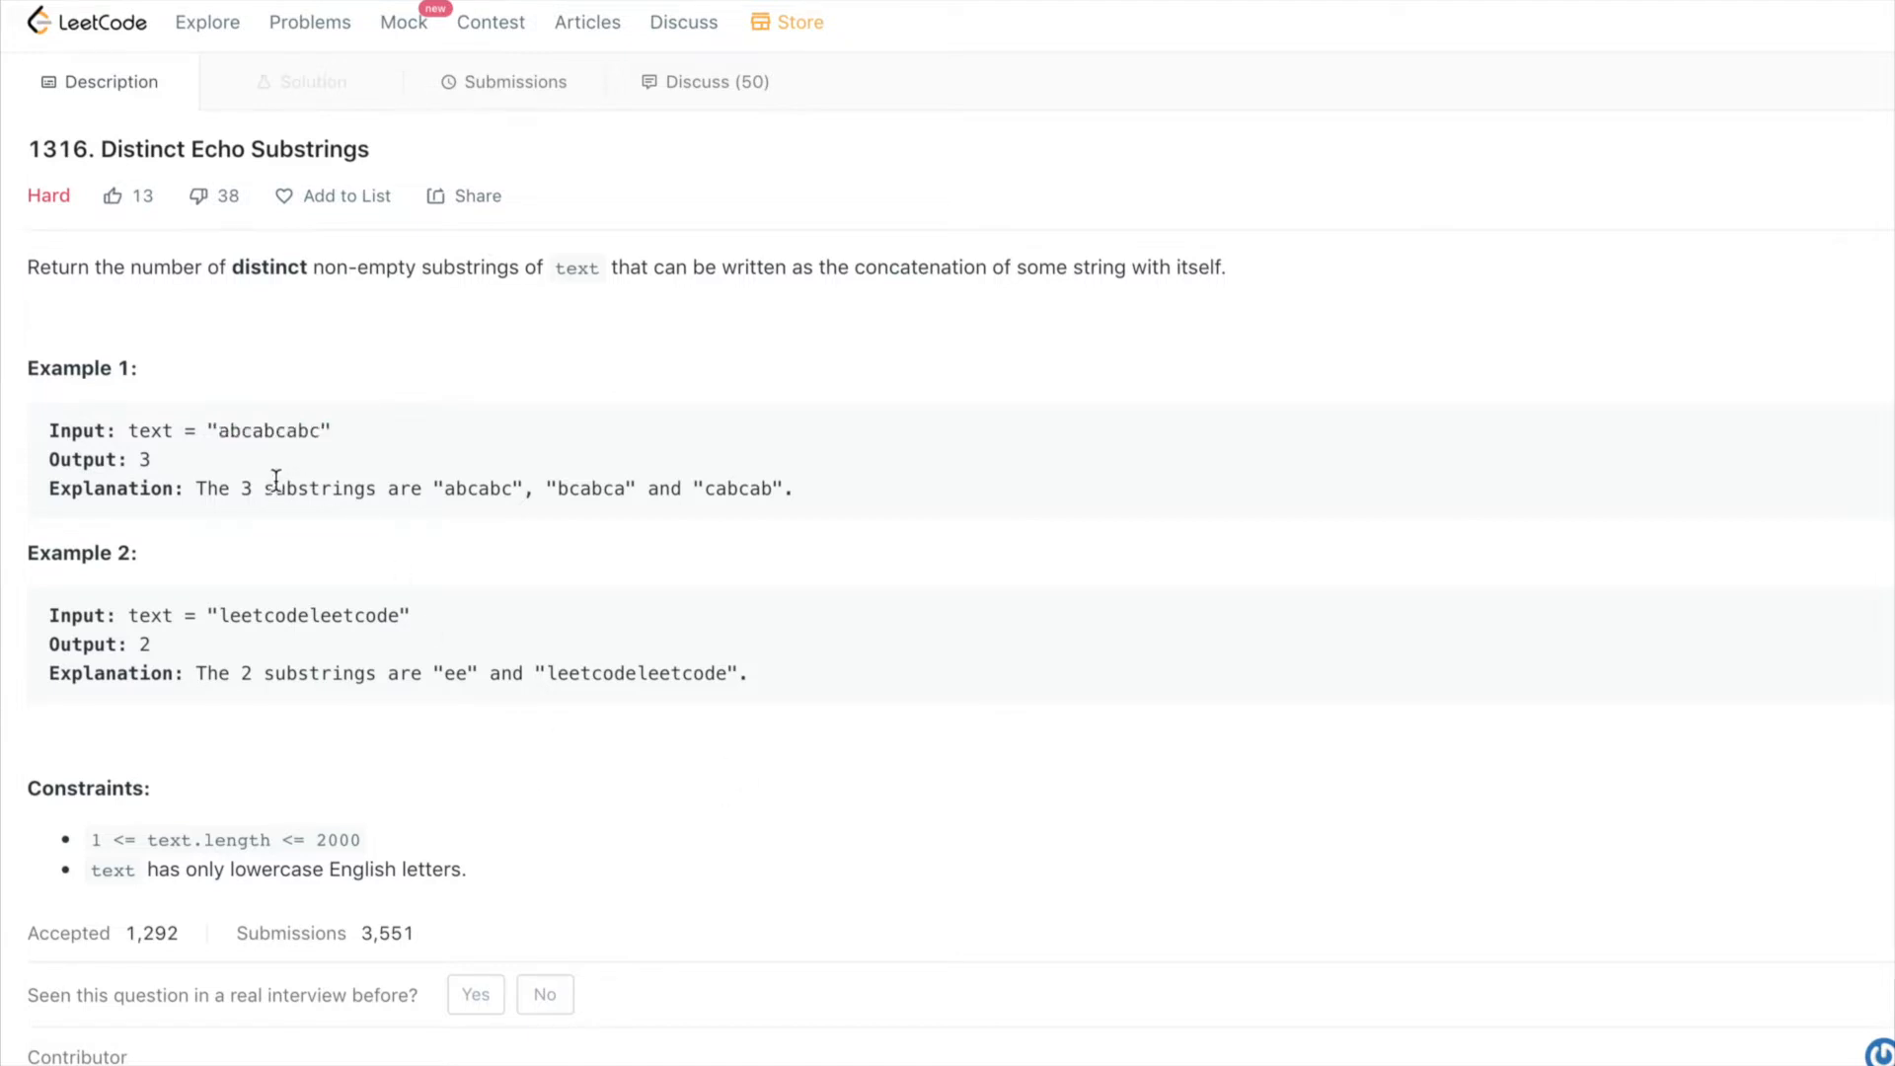
{"action": "mouse_move", "coordinate": [508, 487]}
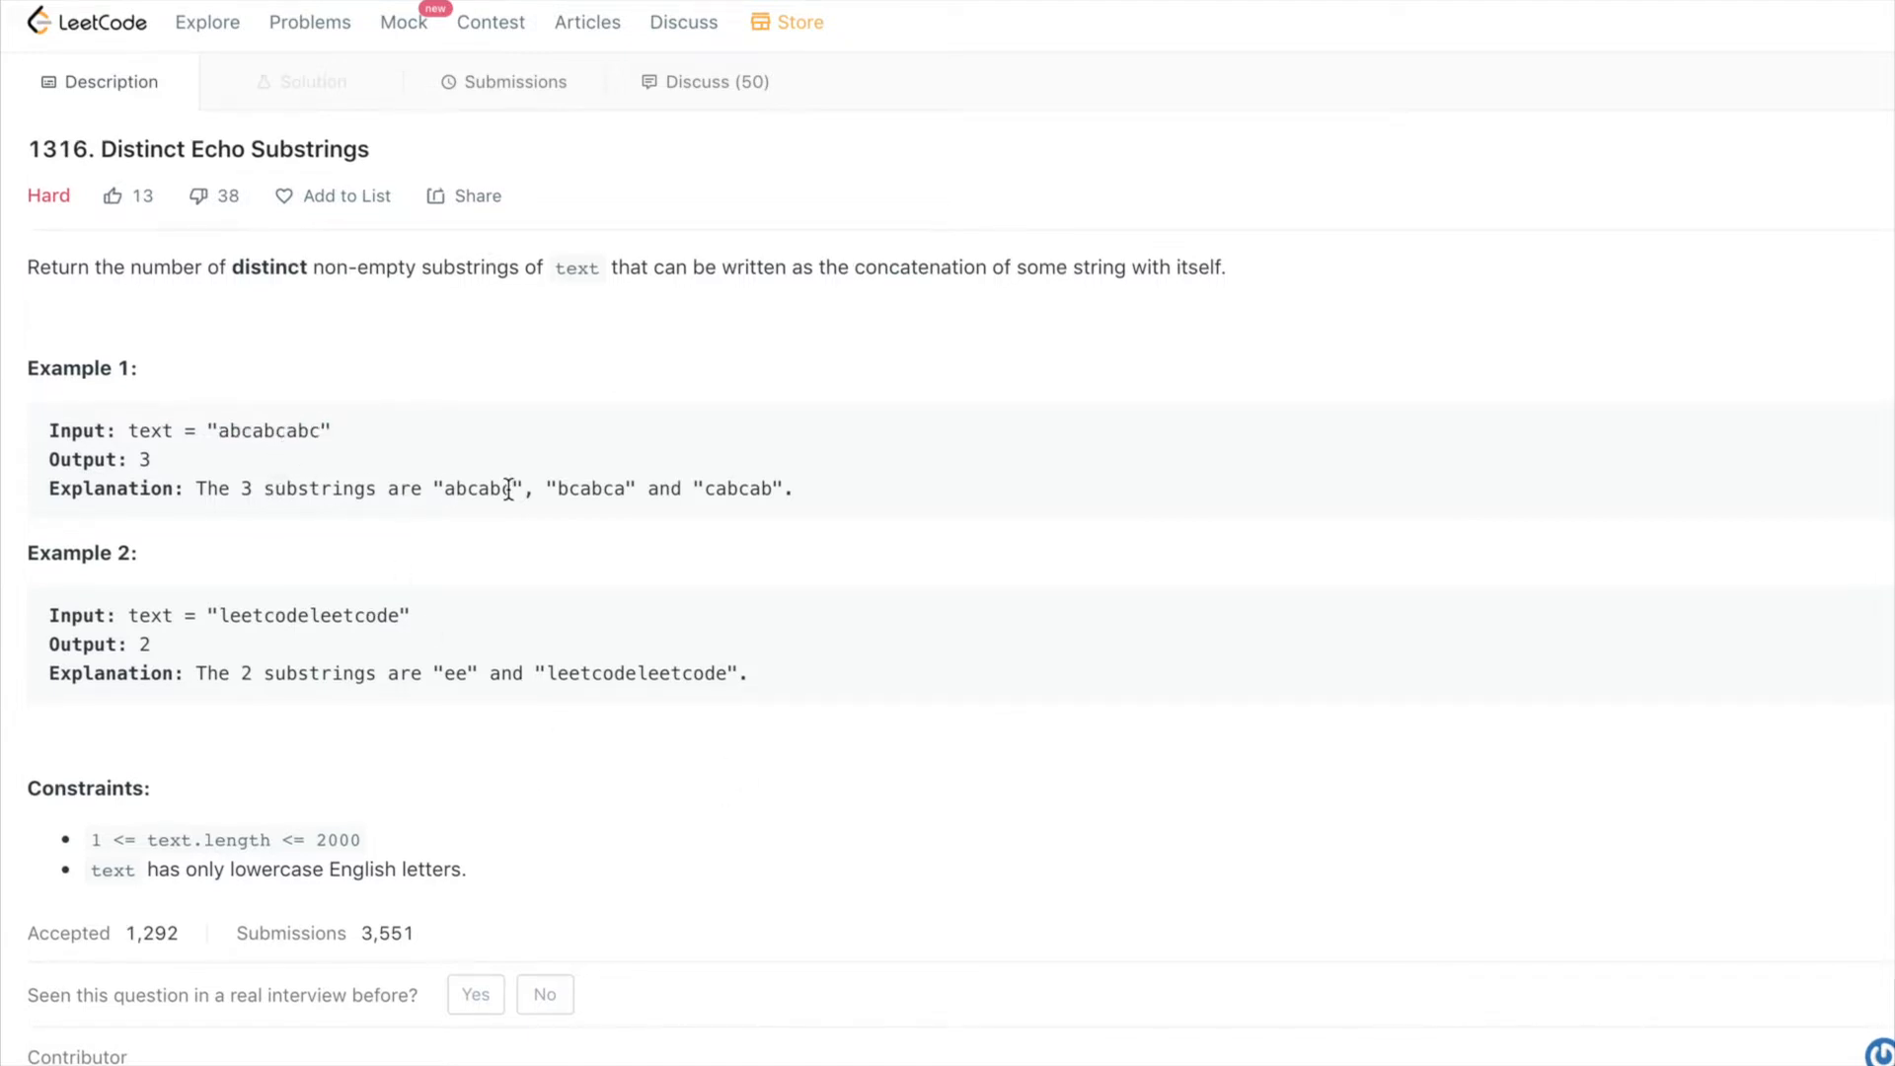
{"action": "double_click", "coordinate": [475, 488]}
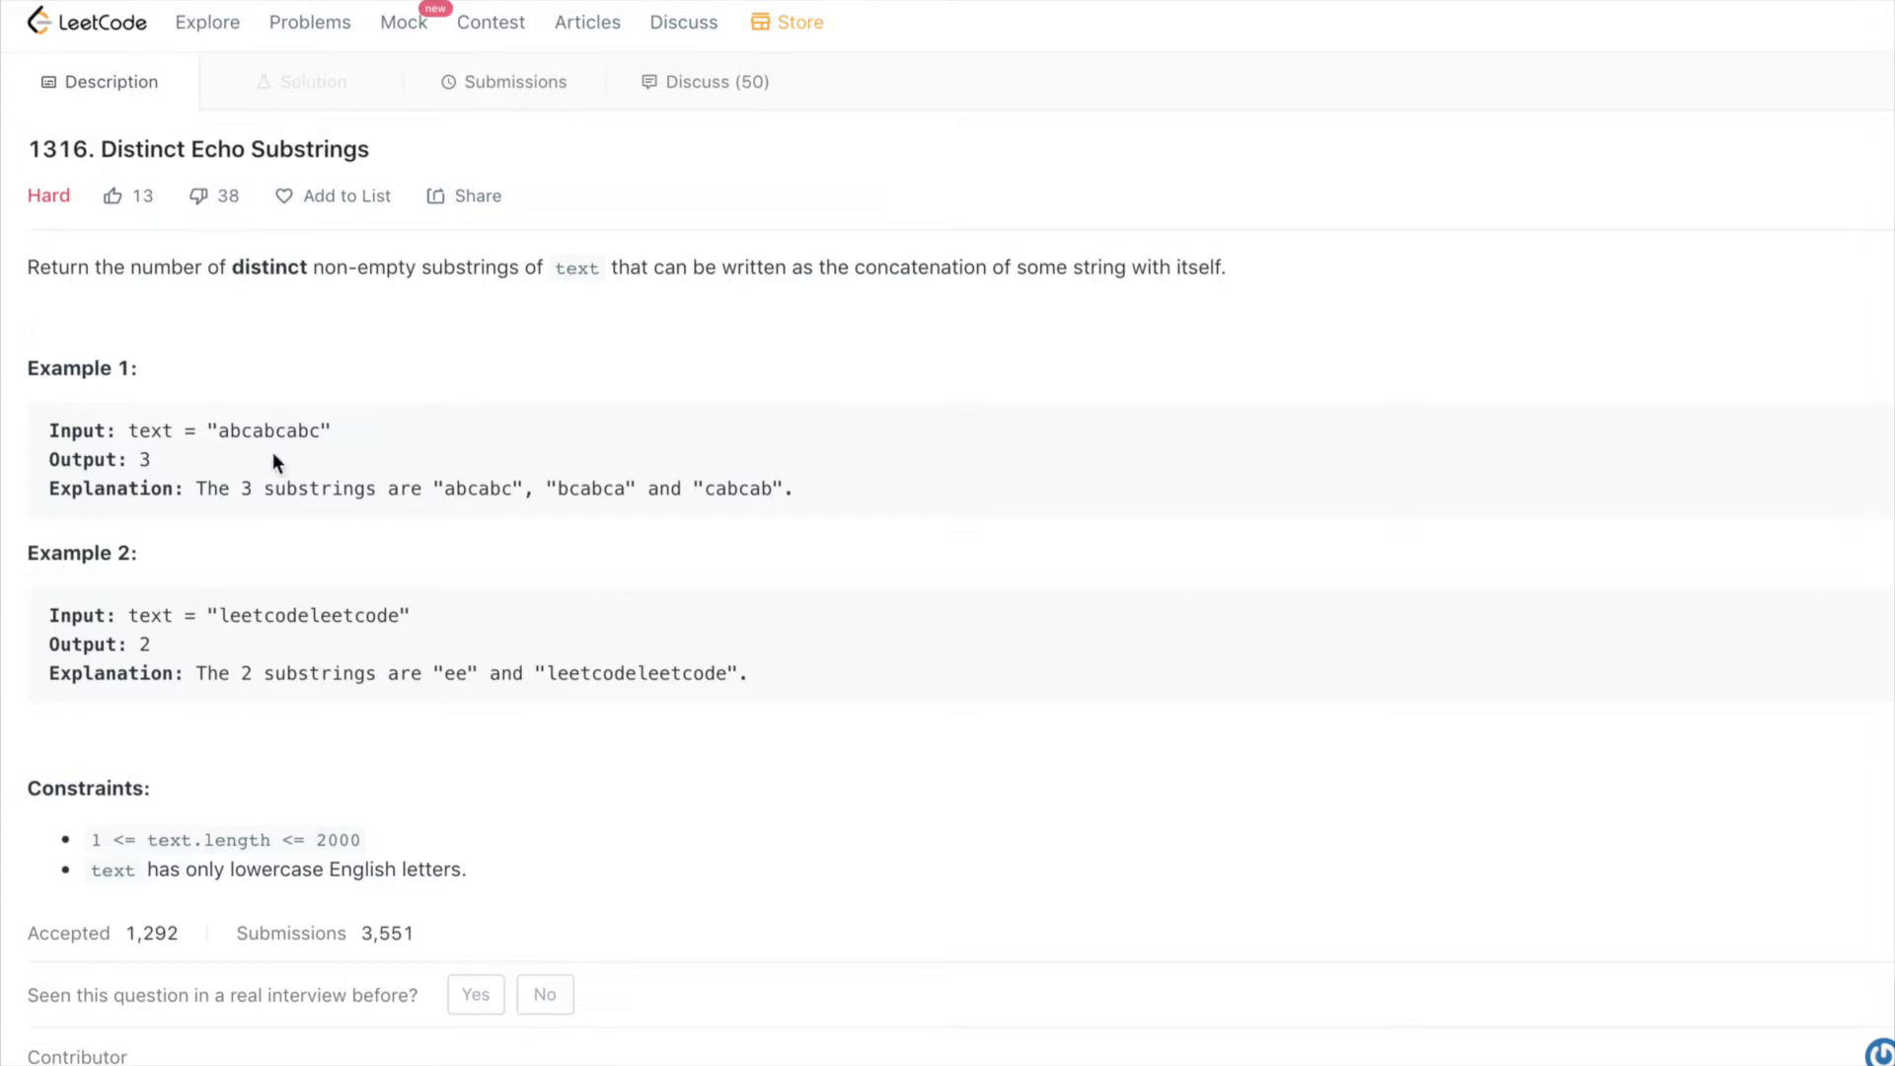
{"action": "mouse_move", "coordinate": [674, 517]}
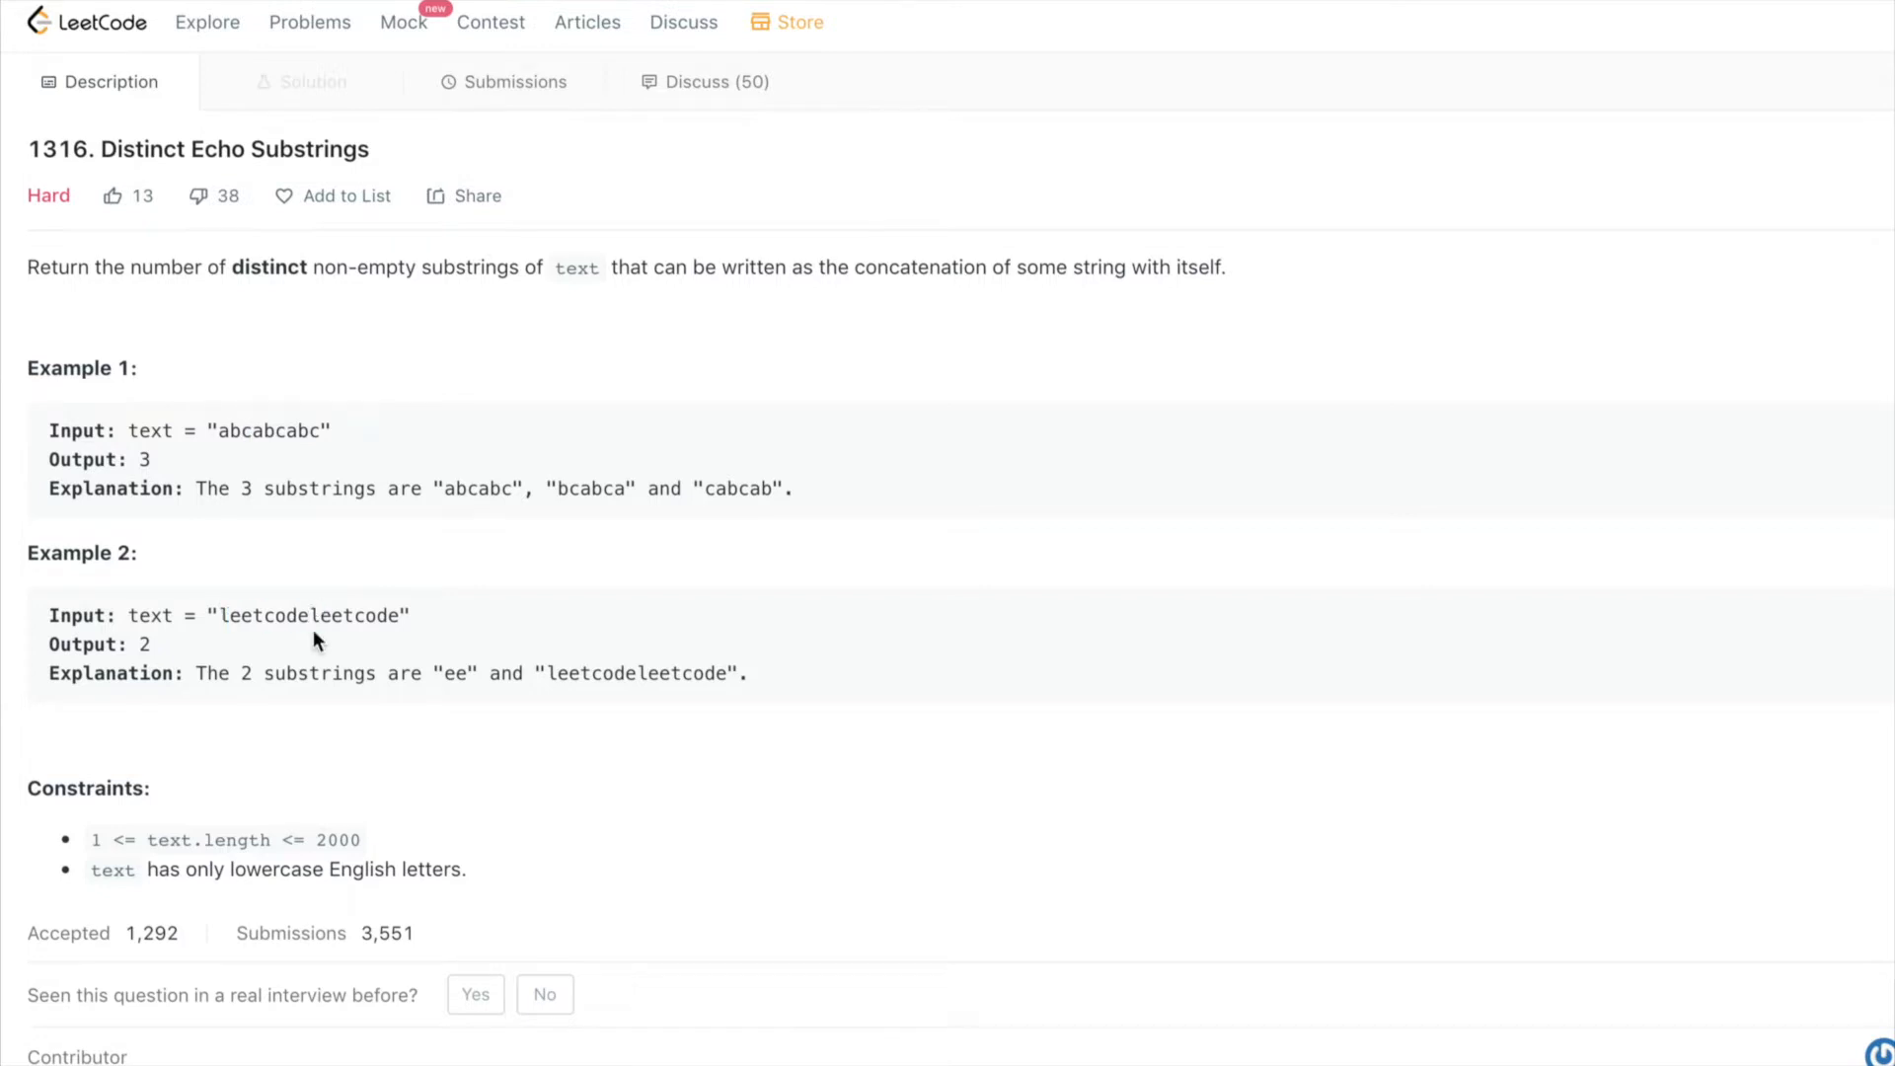
{"action": "double_click", "coordinate": [261, 612]}
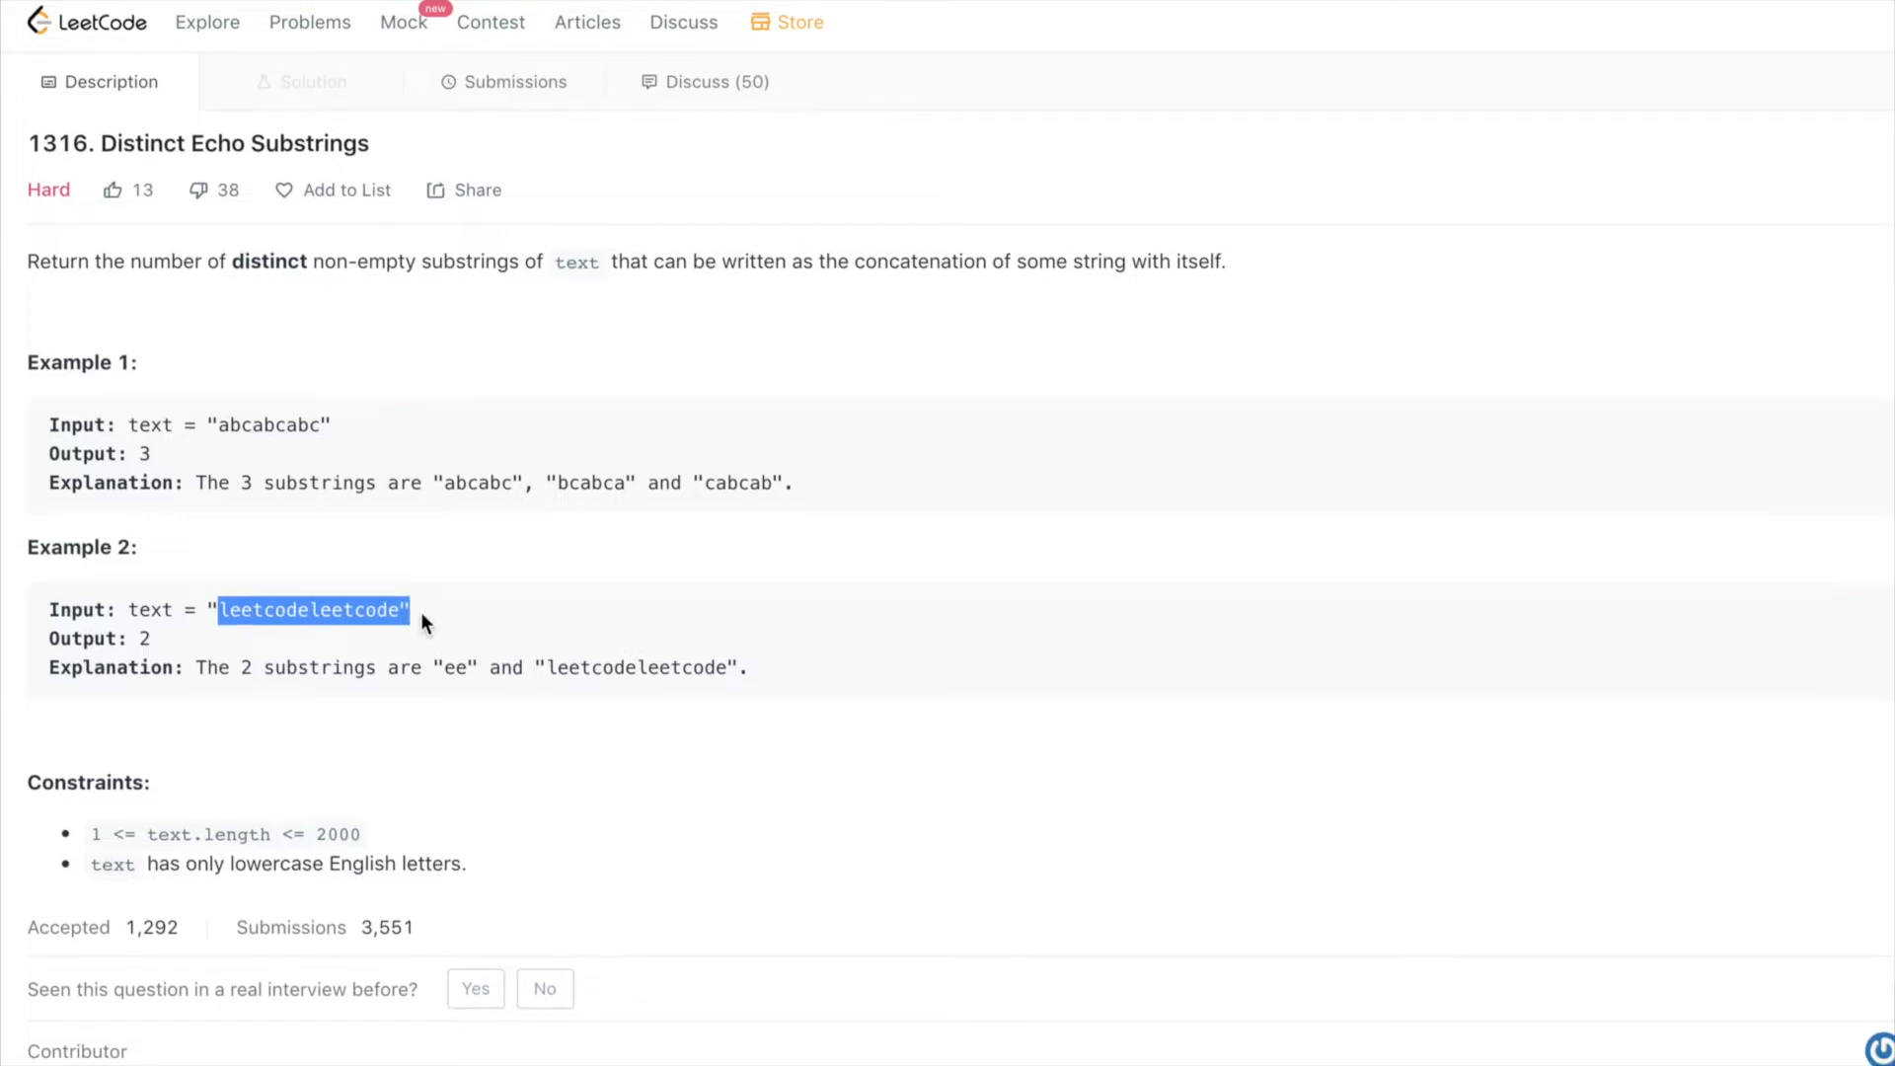
{"action": "left_click", "coordinate": [266, 610]}
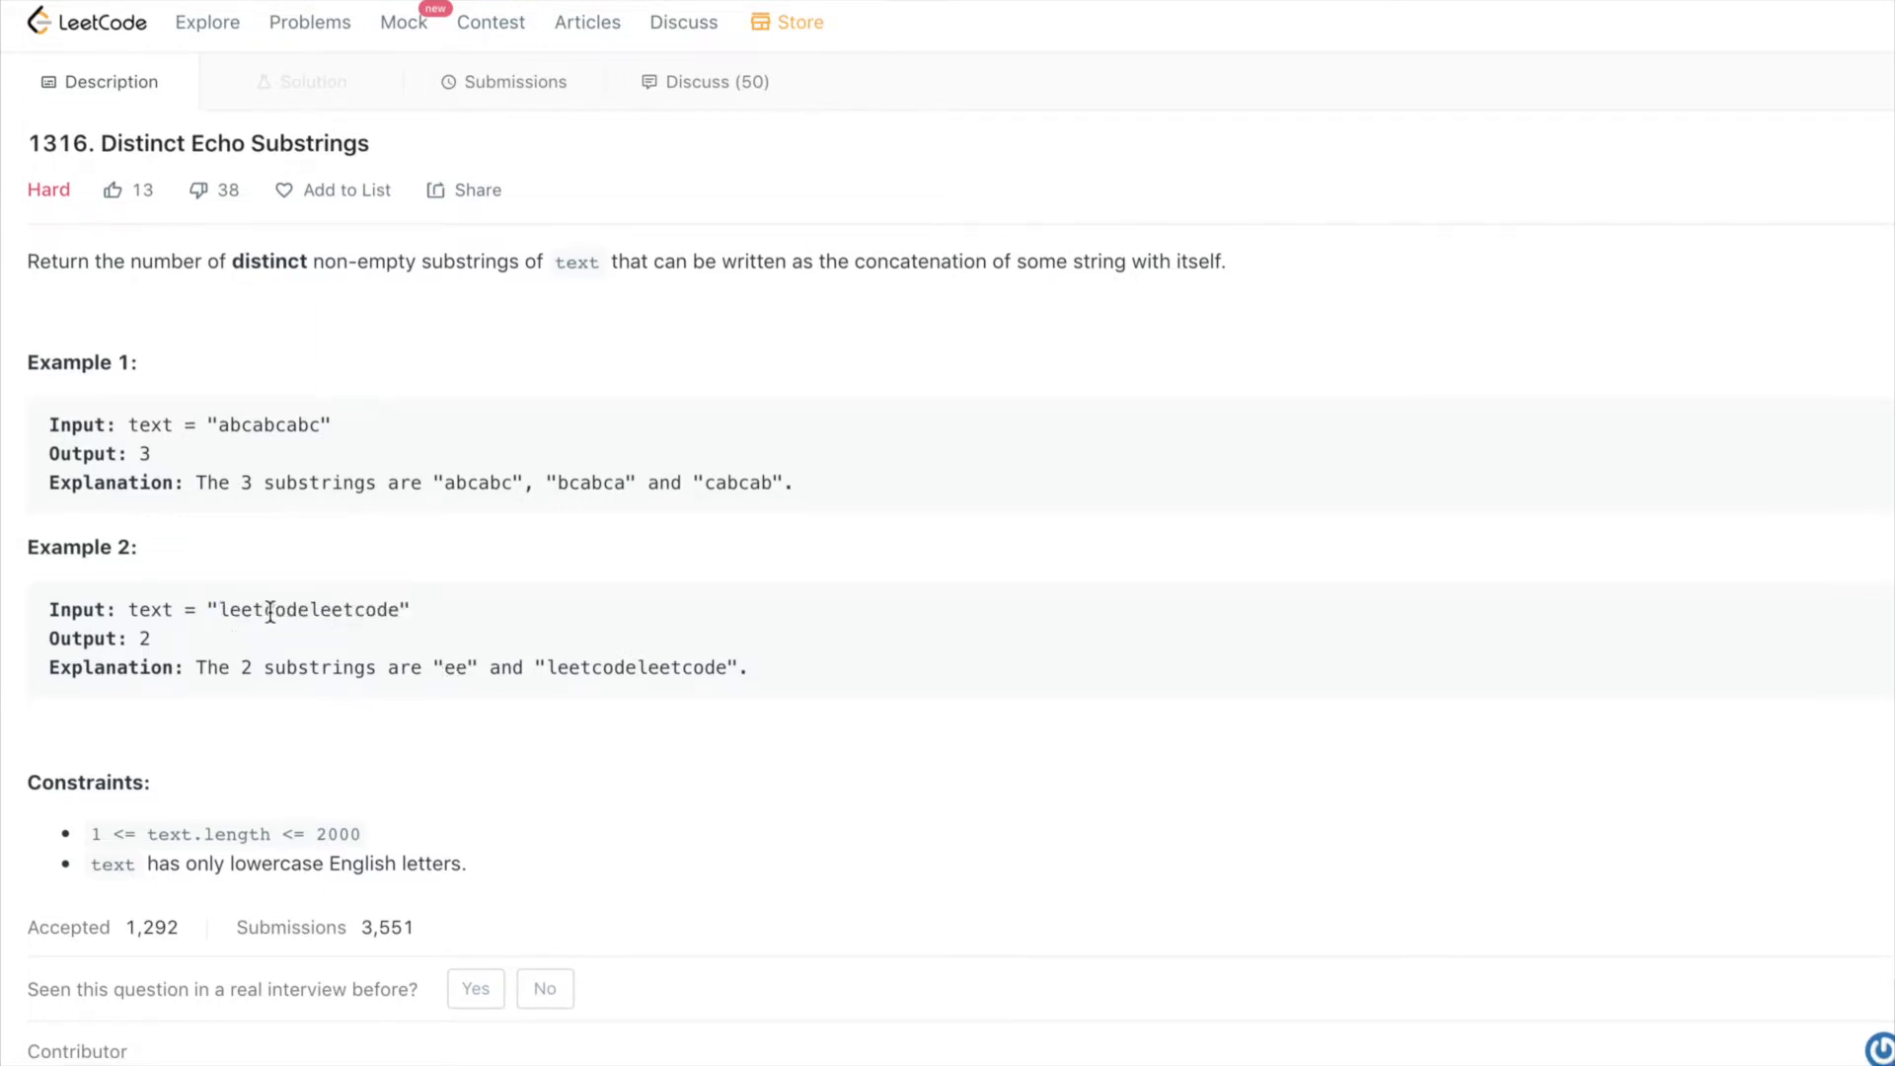
{"action": "scroll", "scroll_direction": "up", "scroll_amount": 3}
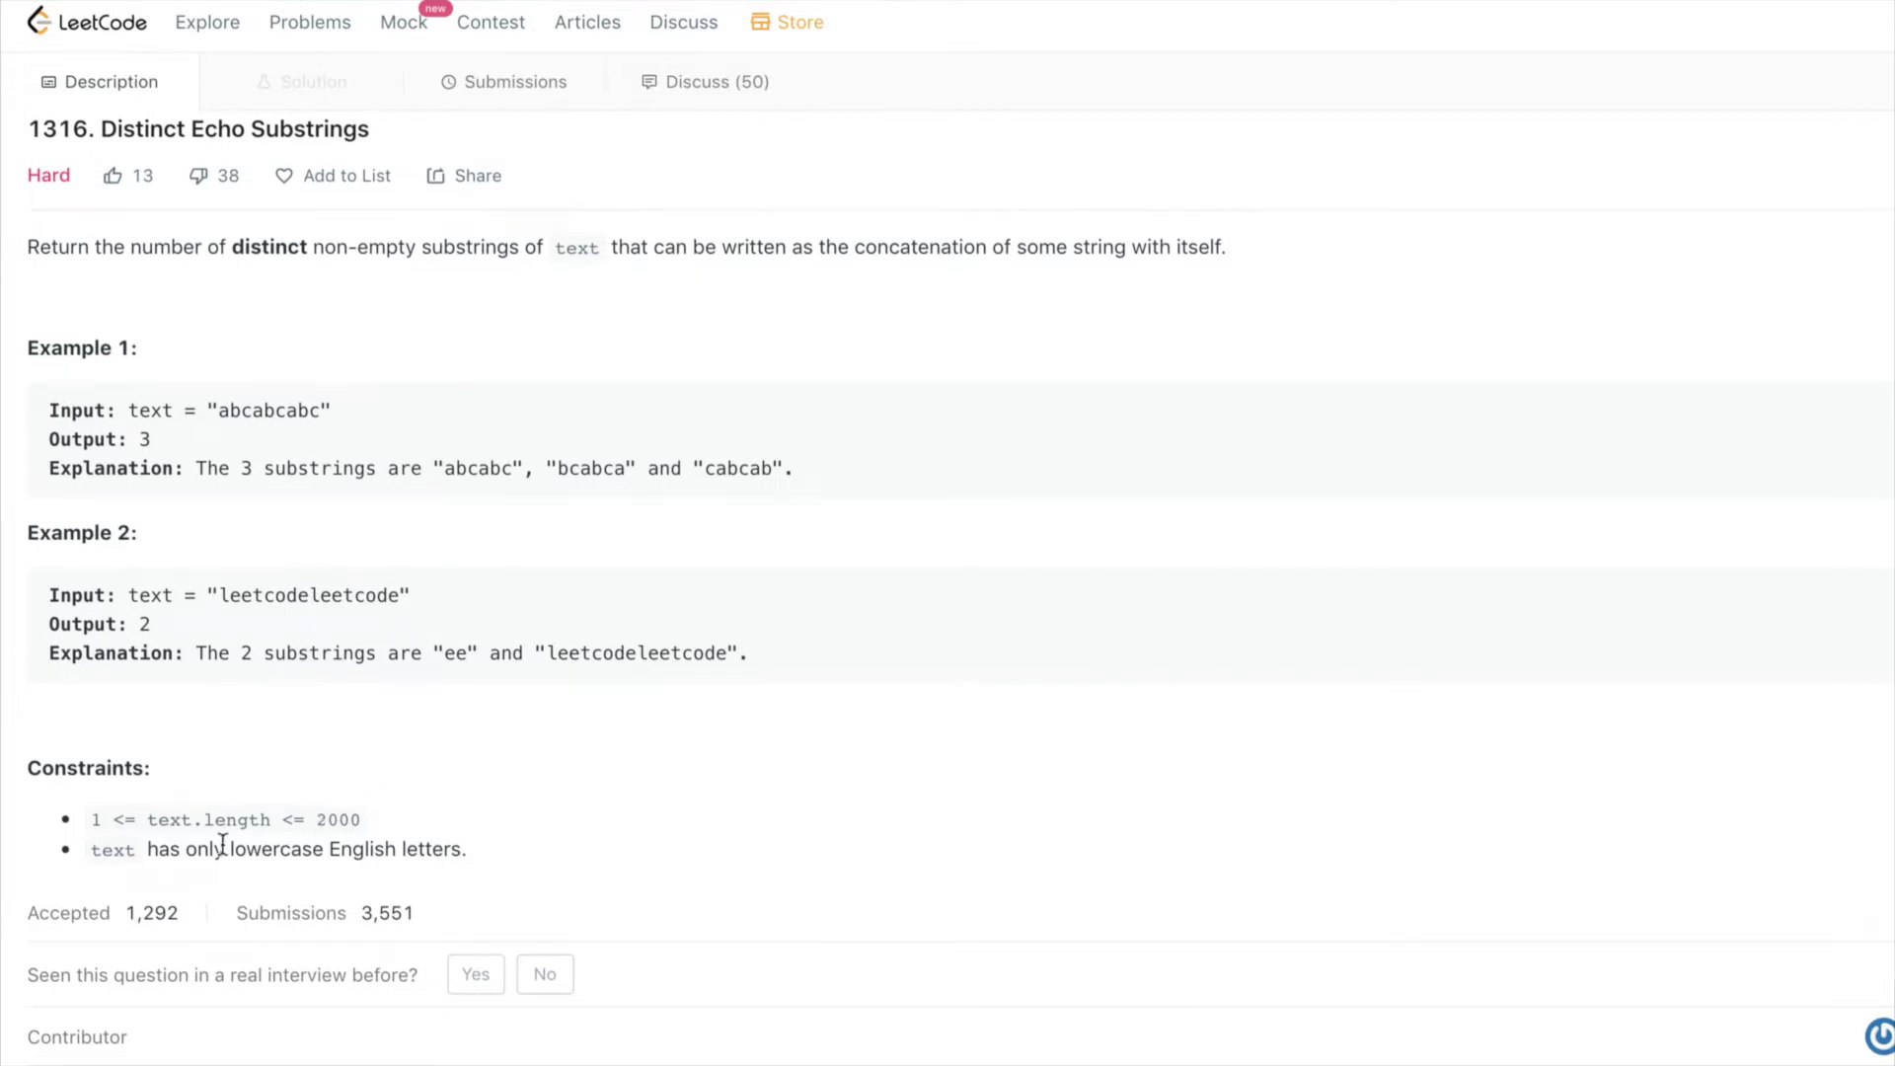
{"action": "double_click", "coordinate": [111, 847]}
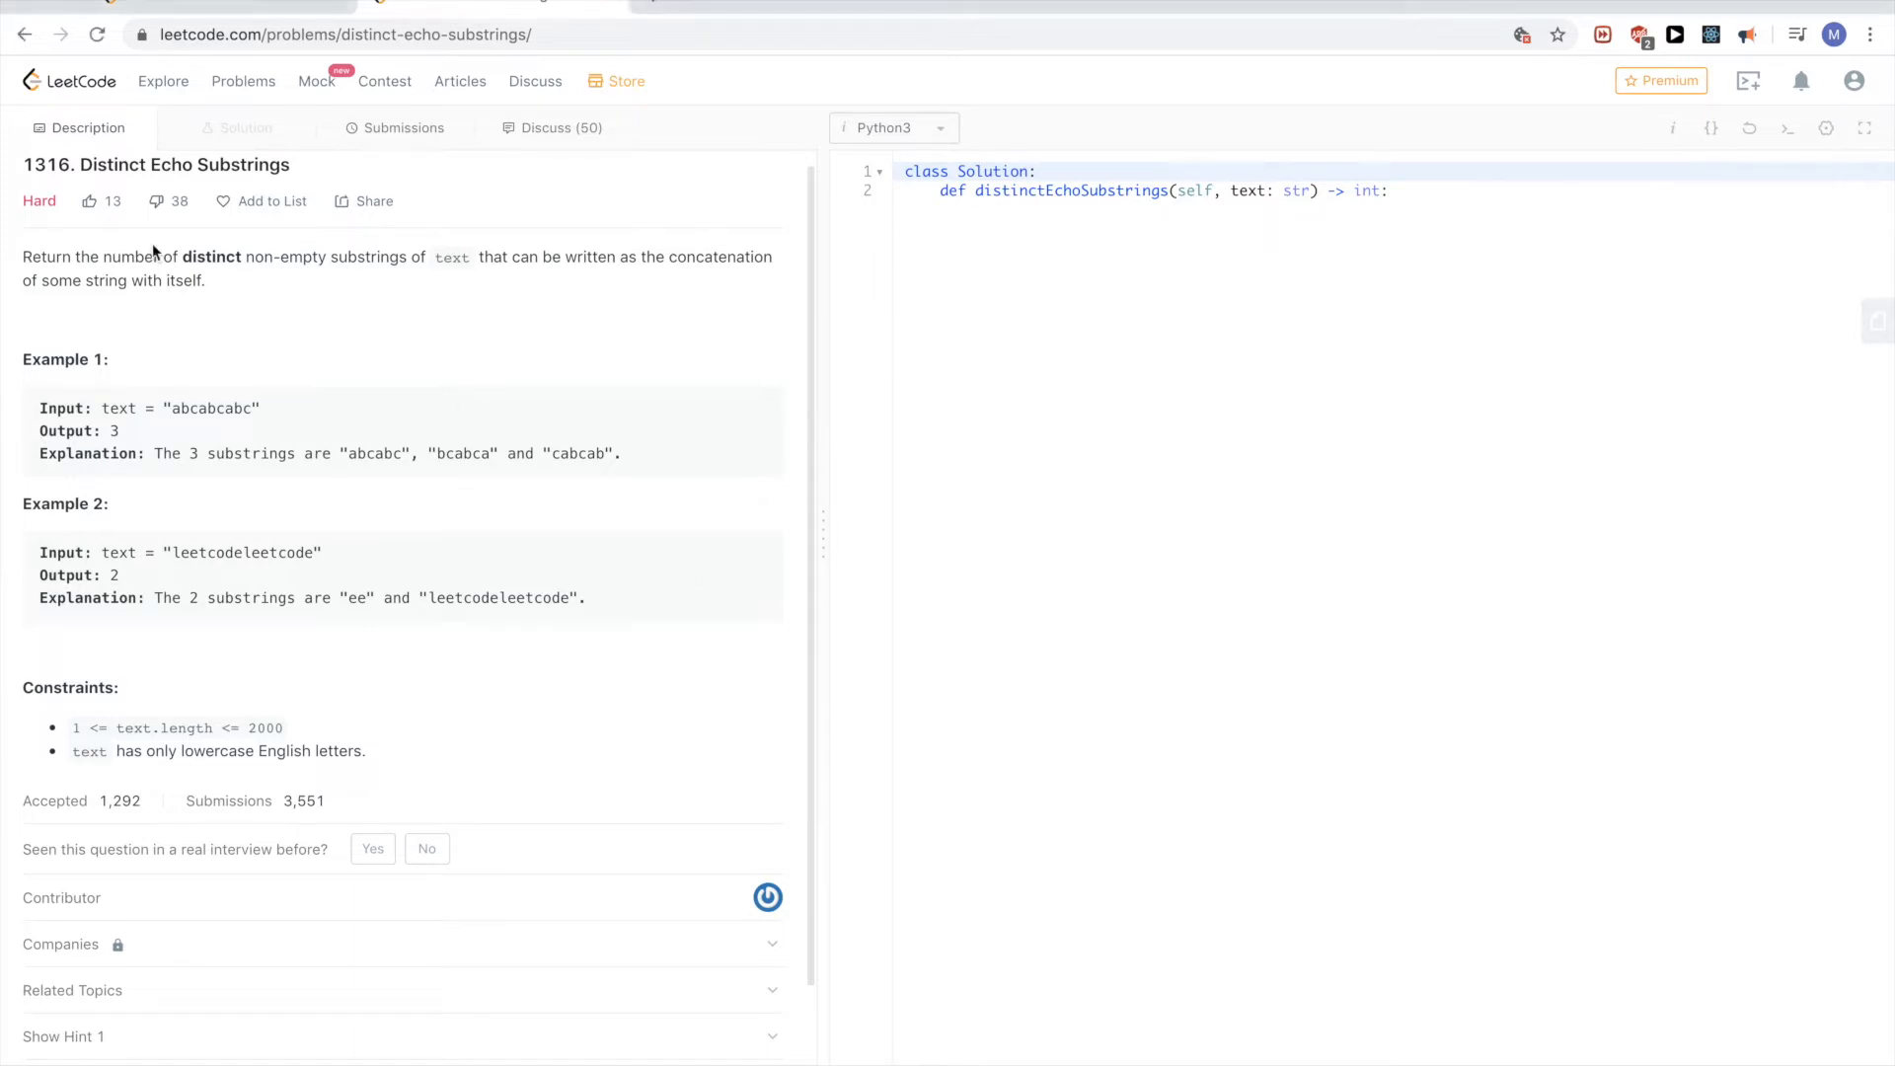
- Begin the method body with subs = set() and a final return len(subs)
{"action": "double_click", "coordinate": [211, 257]}
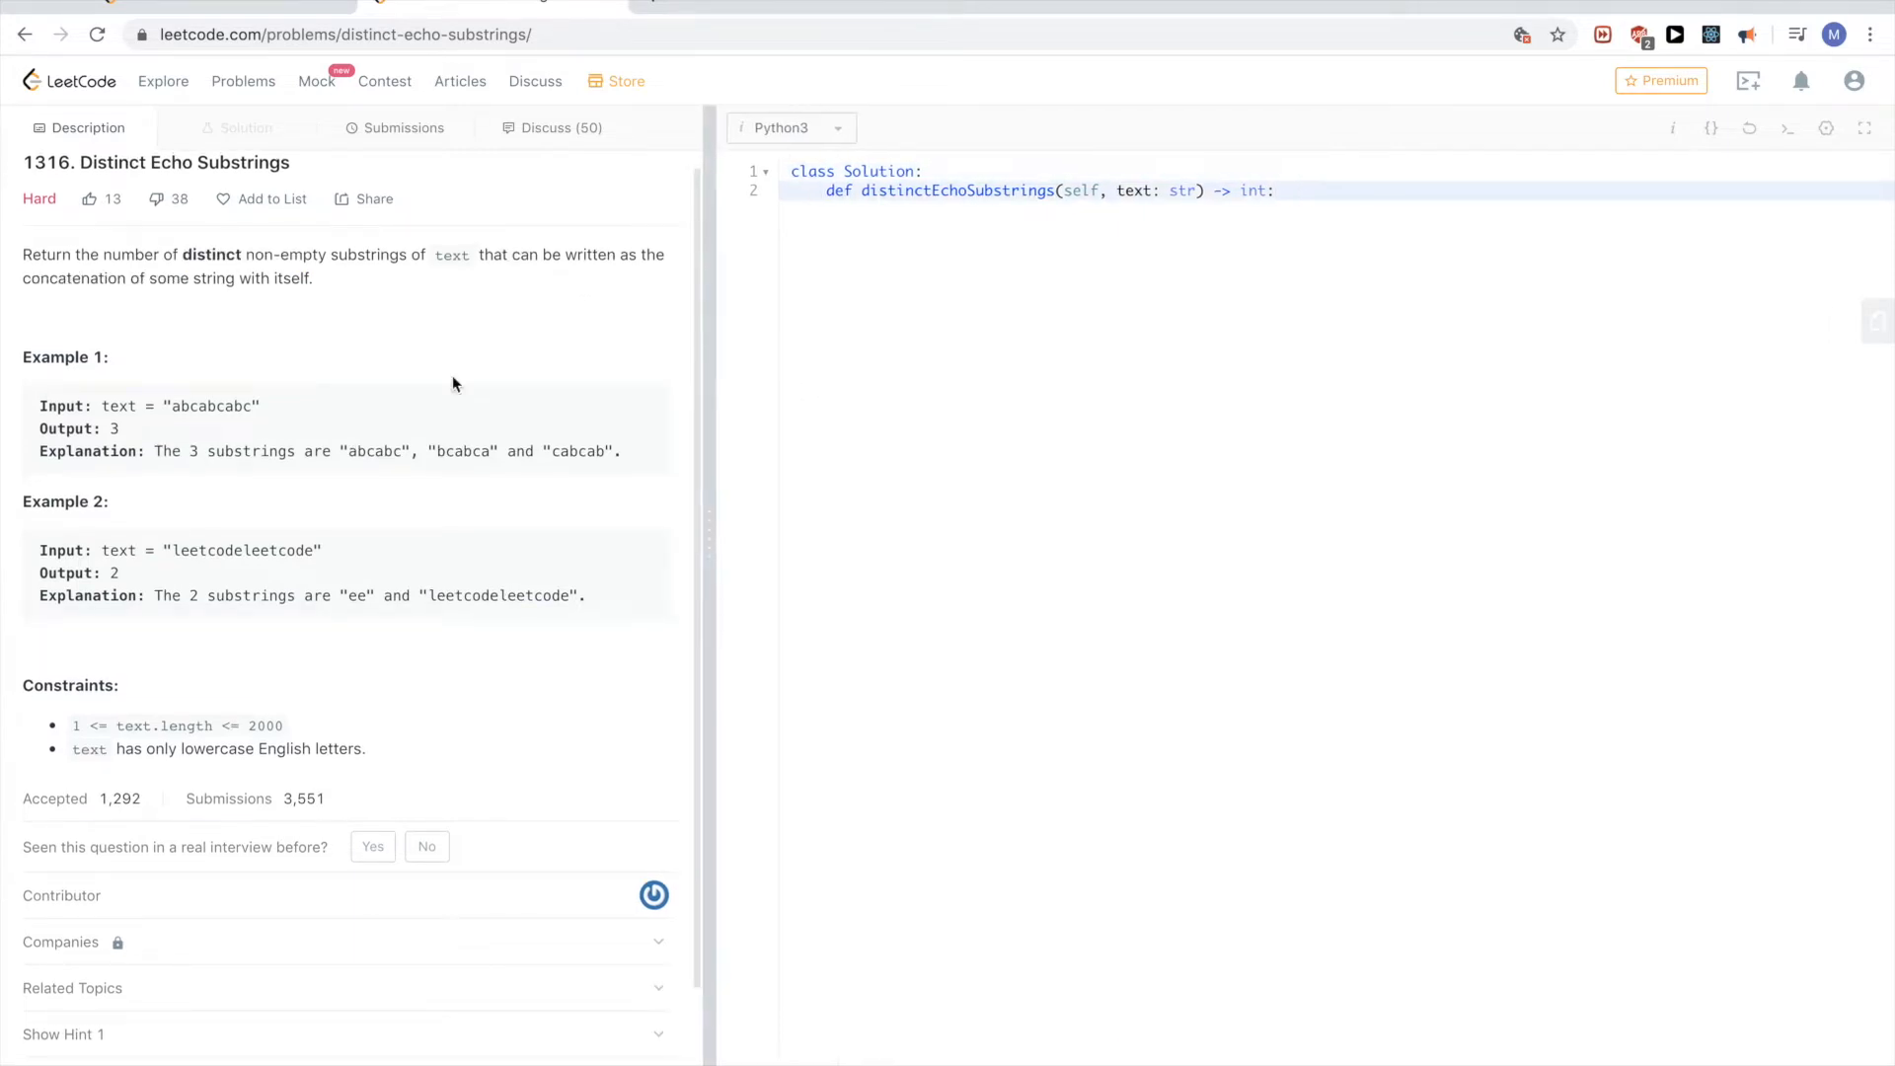
{"action": "left_click", "coordinate": [1866, 126]}
{"action": "type", "text": "sub"}
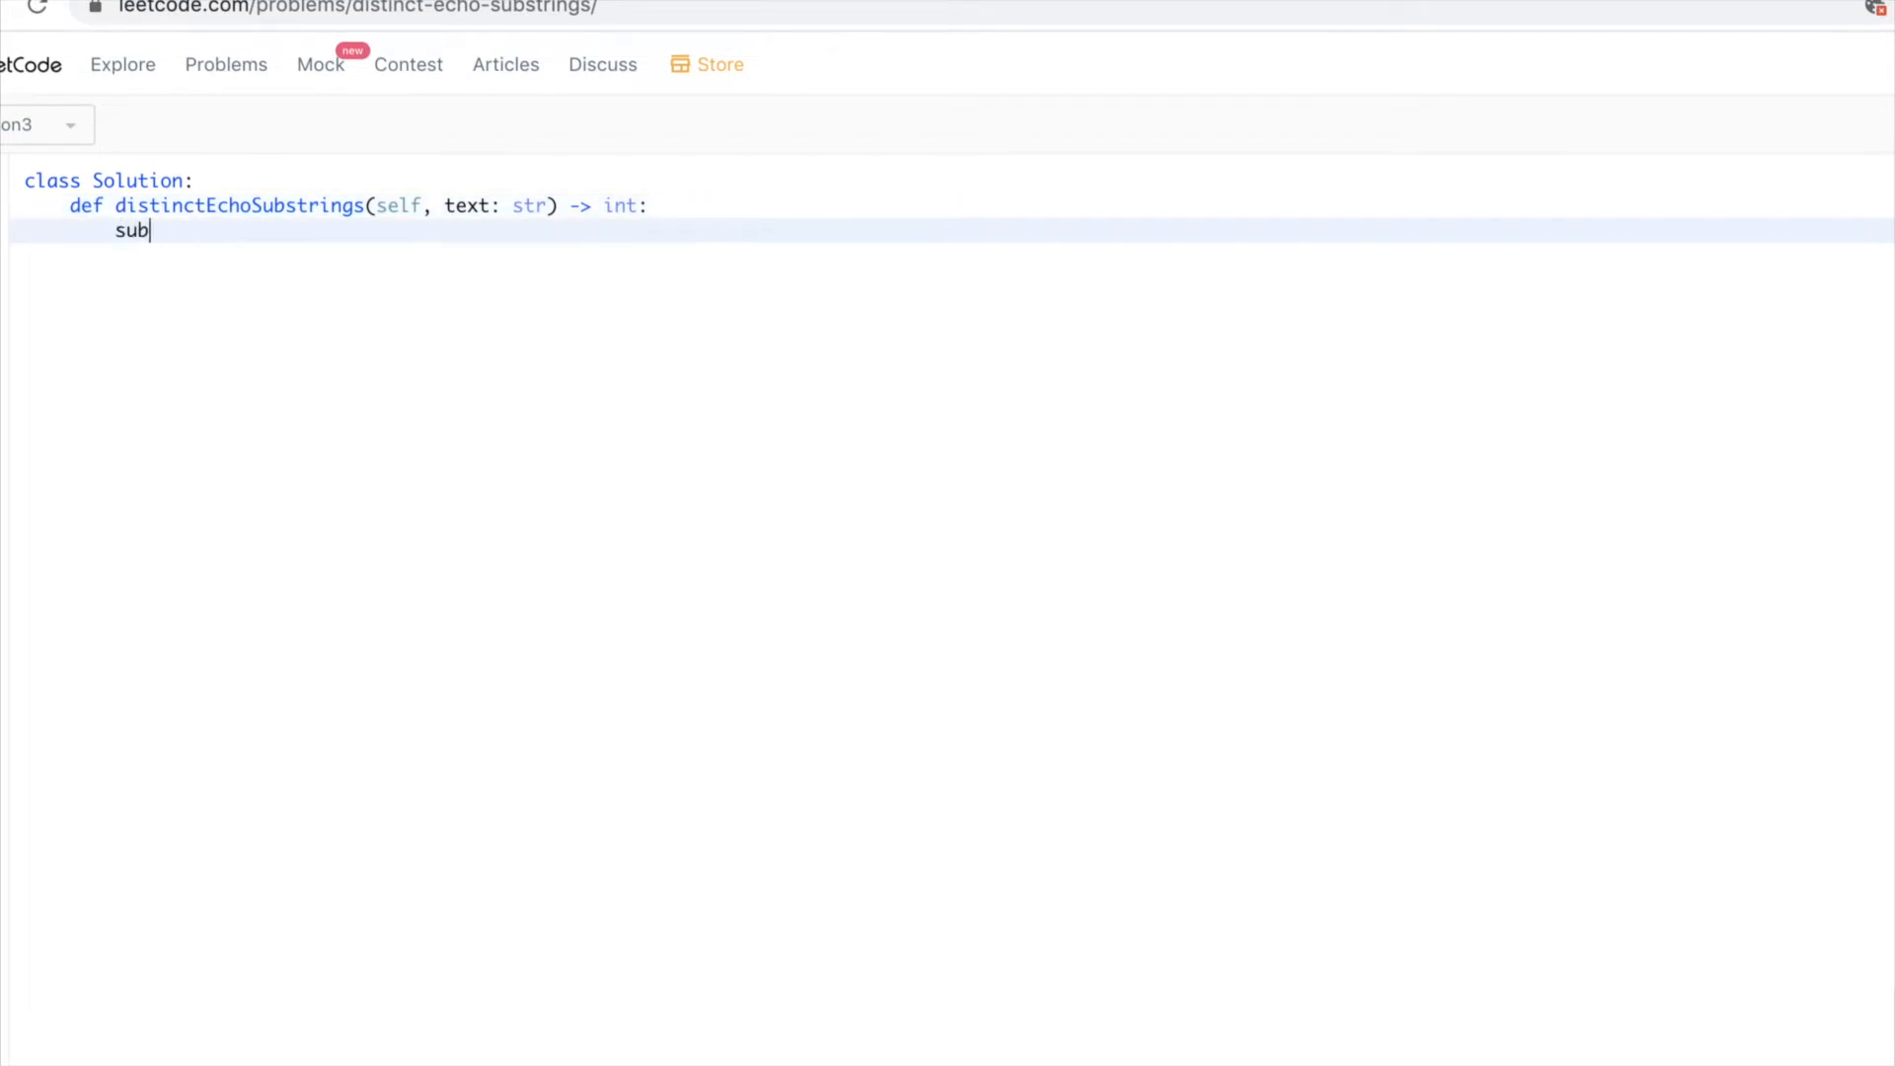
{"action": "type", "text": "s = set()"}
{"action": "type", "text": "retu"}
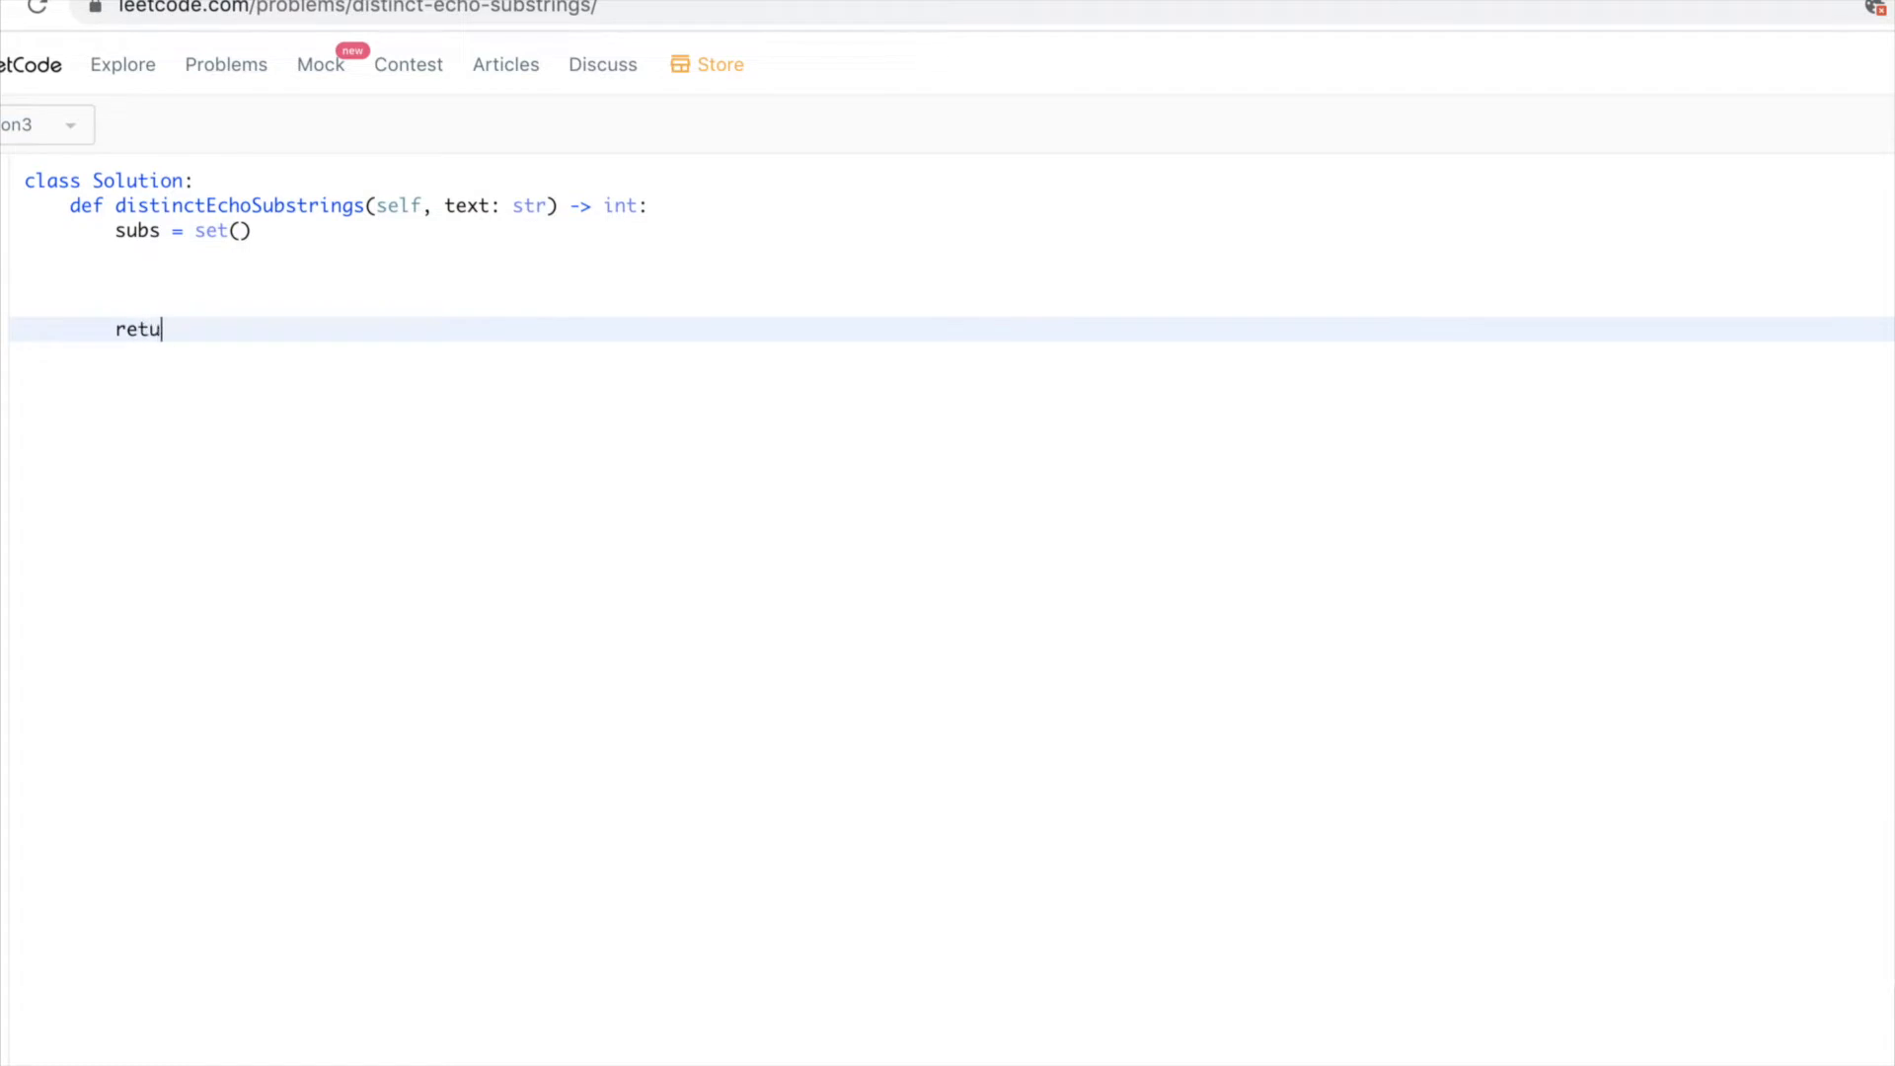
{"action": "type", "text": "rn len(subs"}
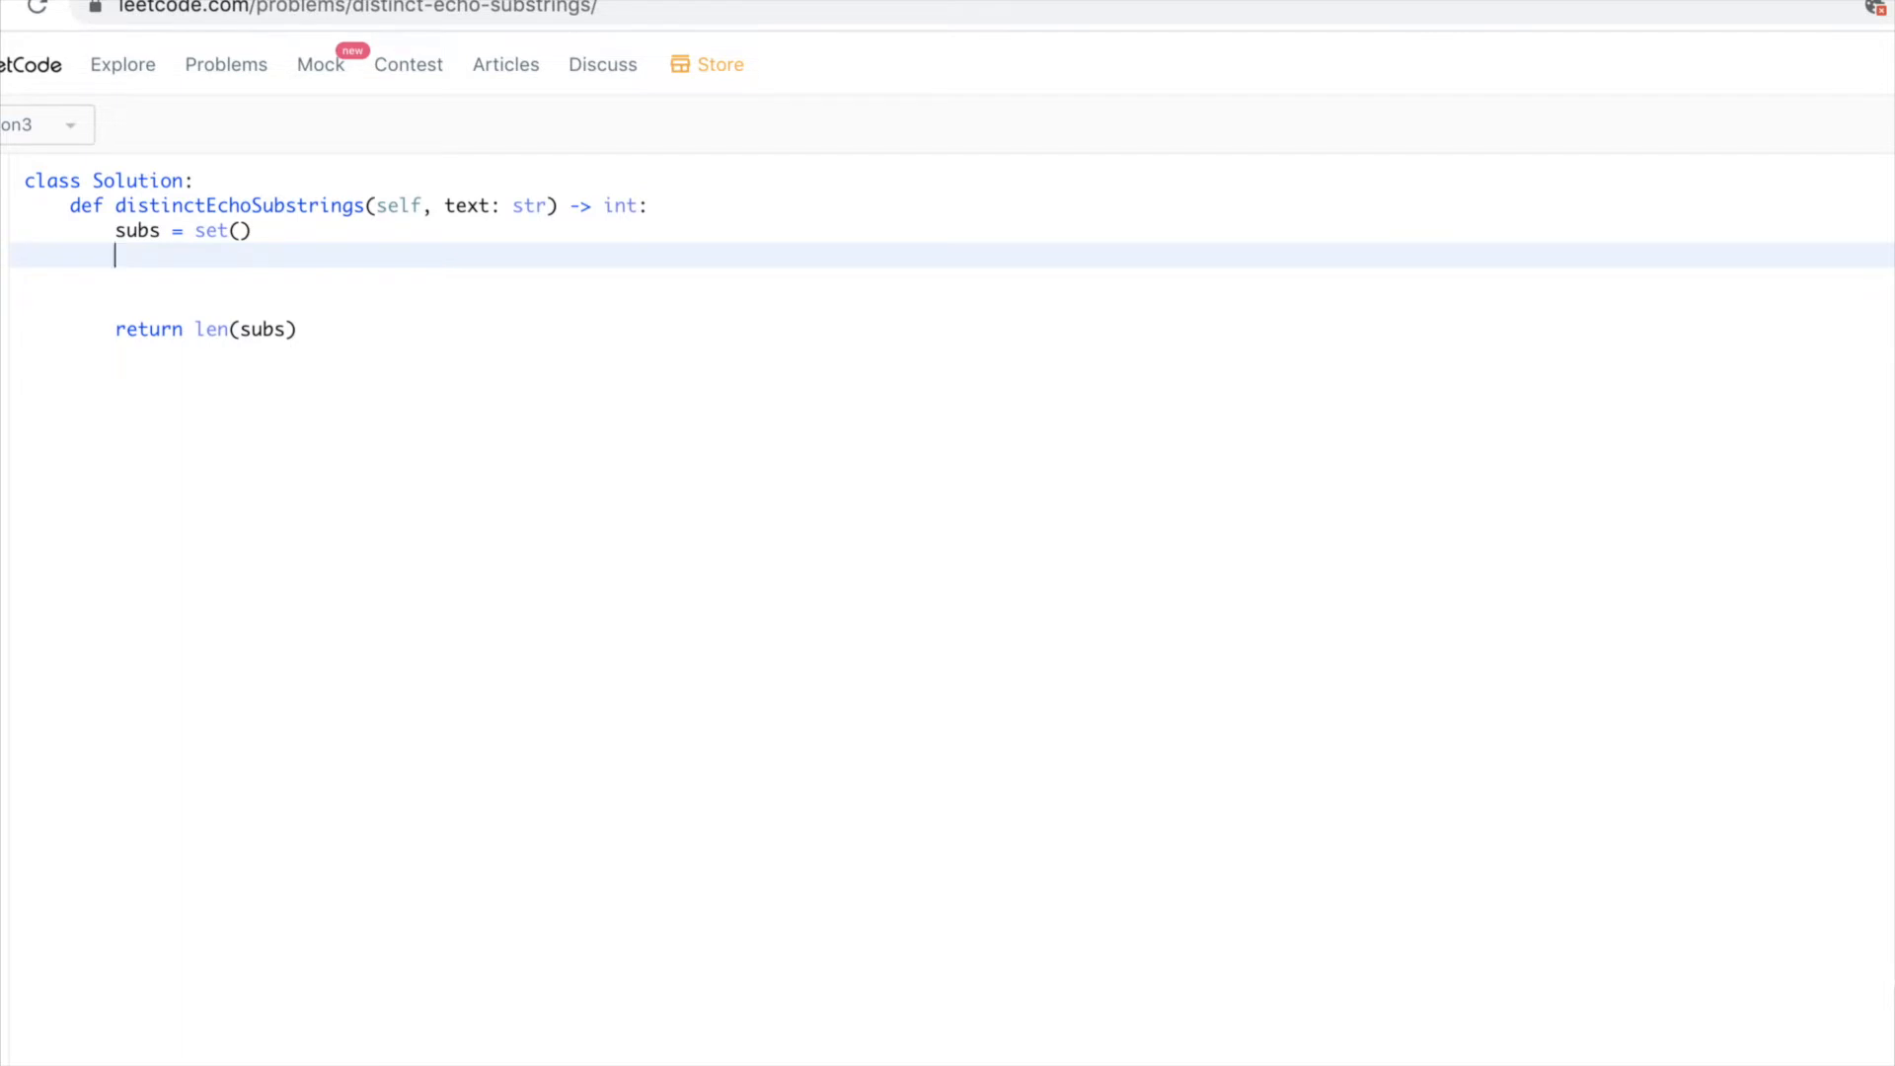
- Add the outer loop for i in range(len(s))
{"action": "type", "text": "f"}
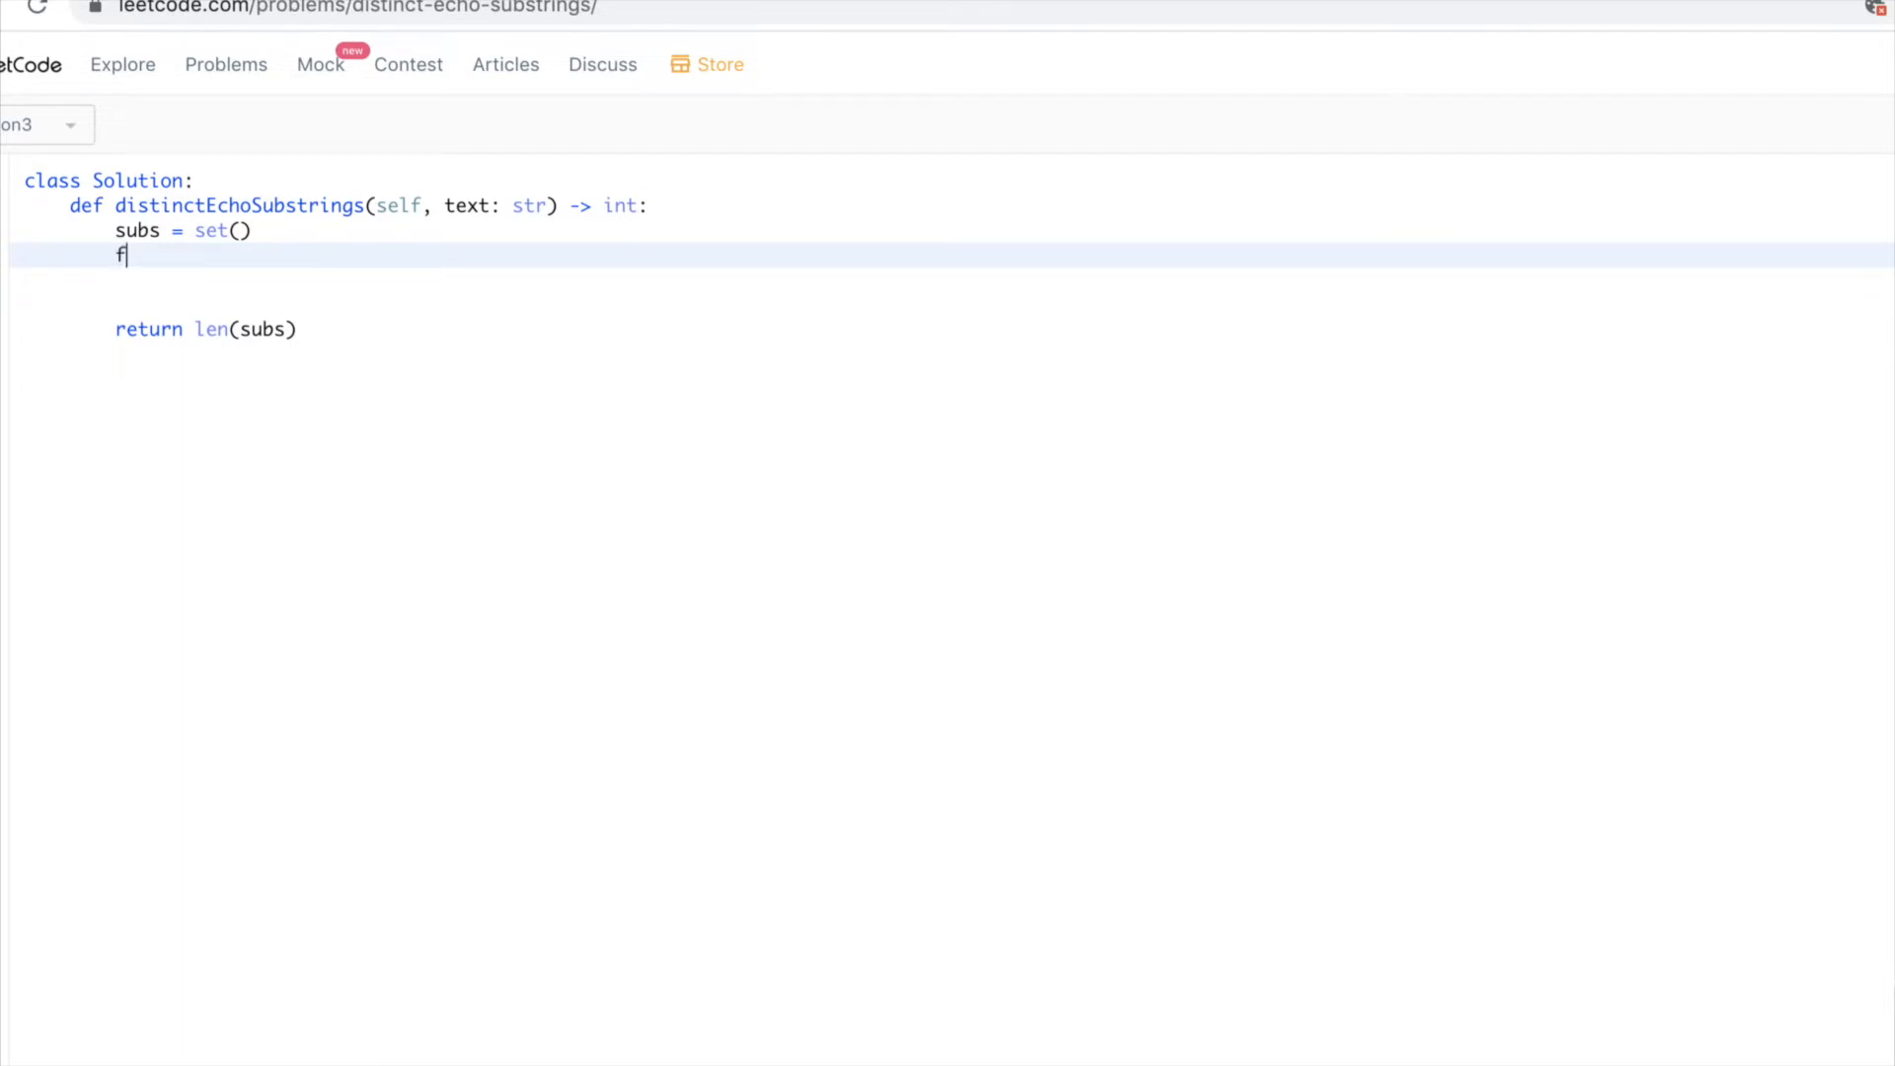
{"action": "type", "text": "or i in range"}
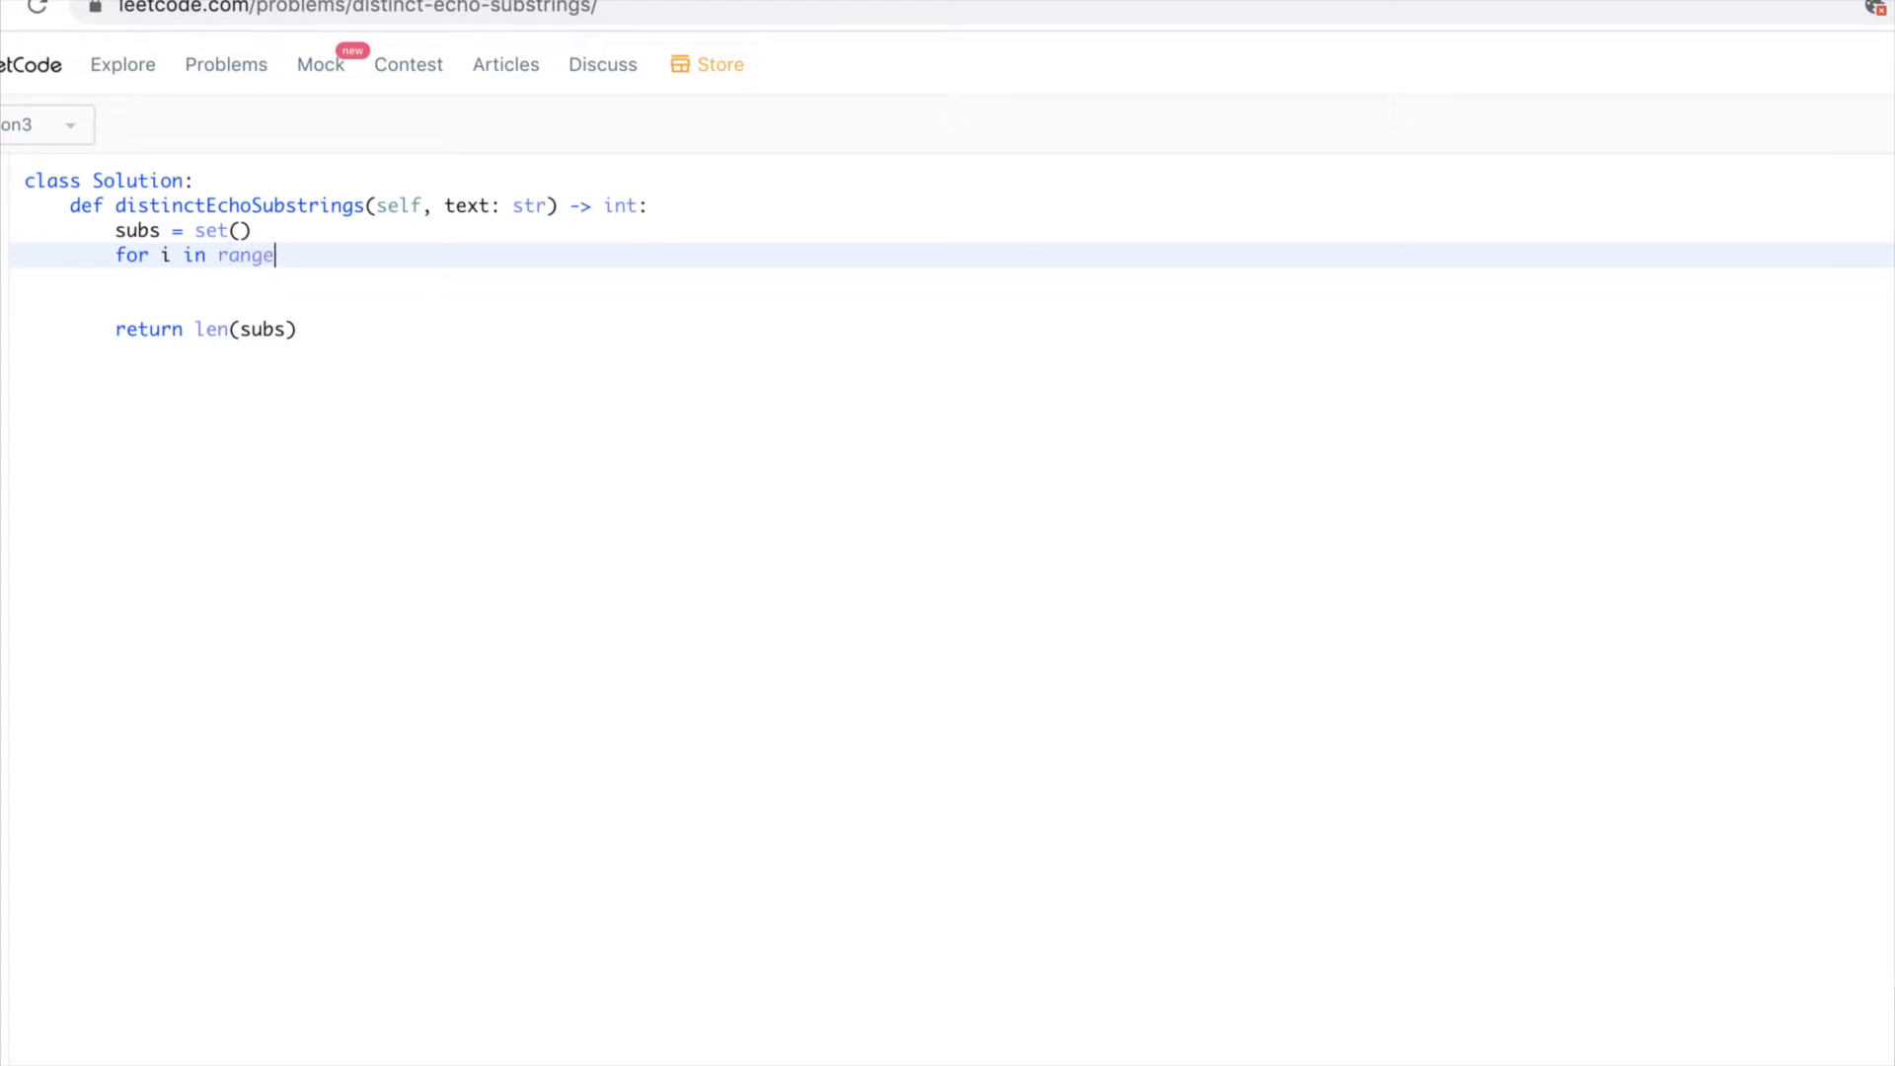
{"action": "type", "text": "()"}
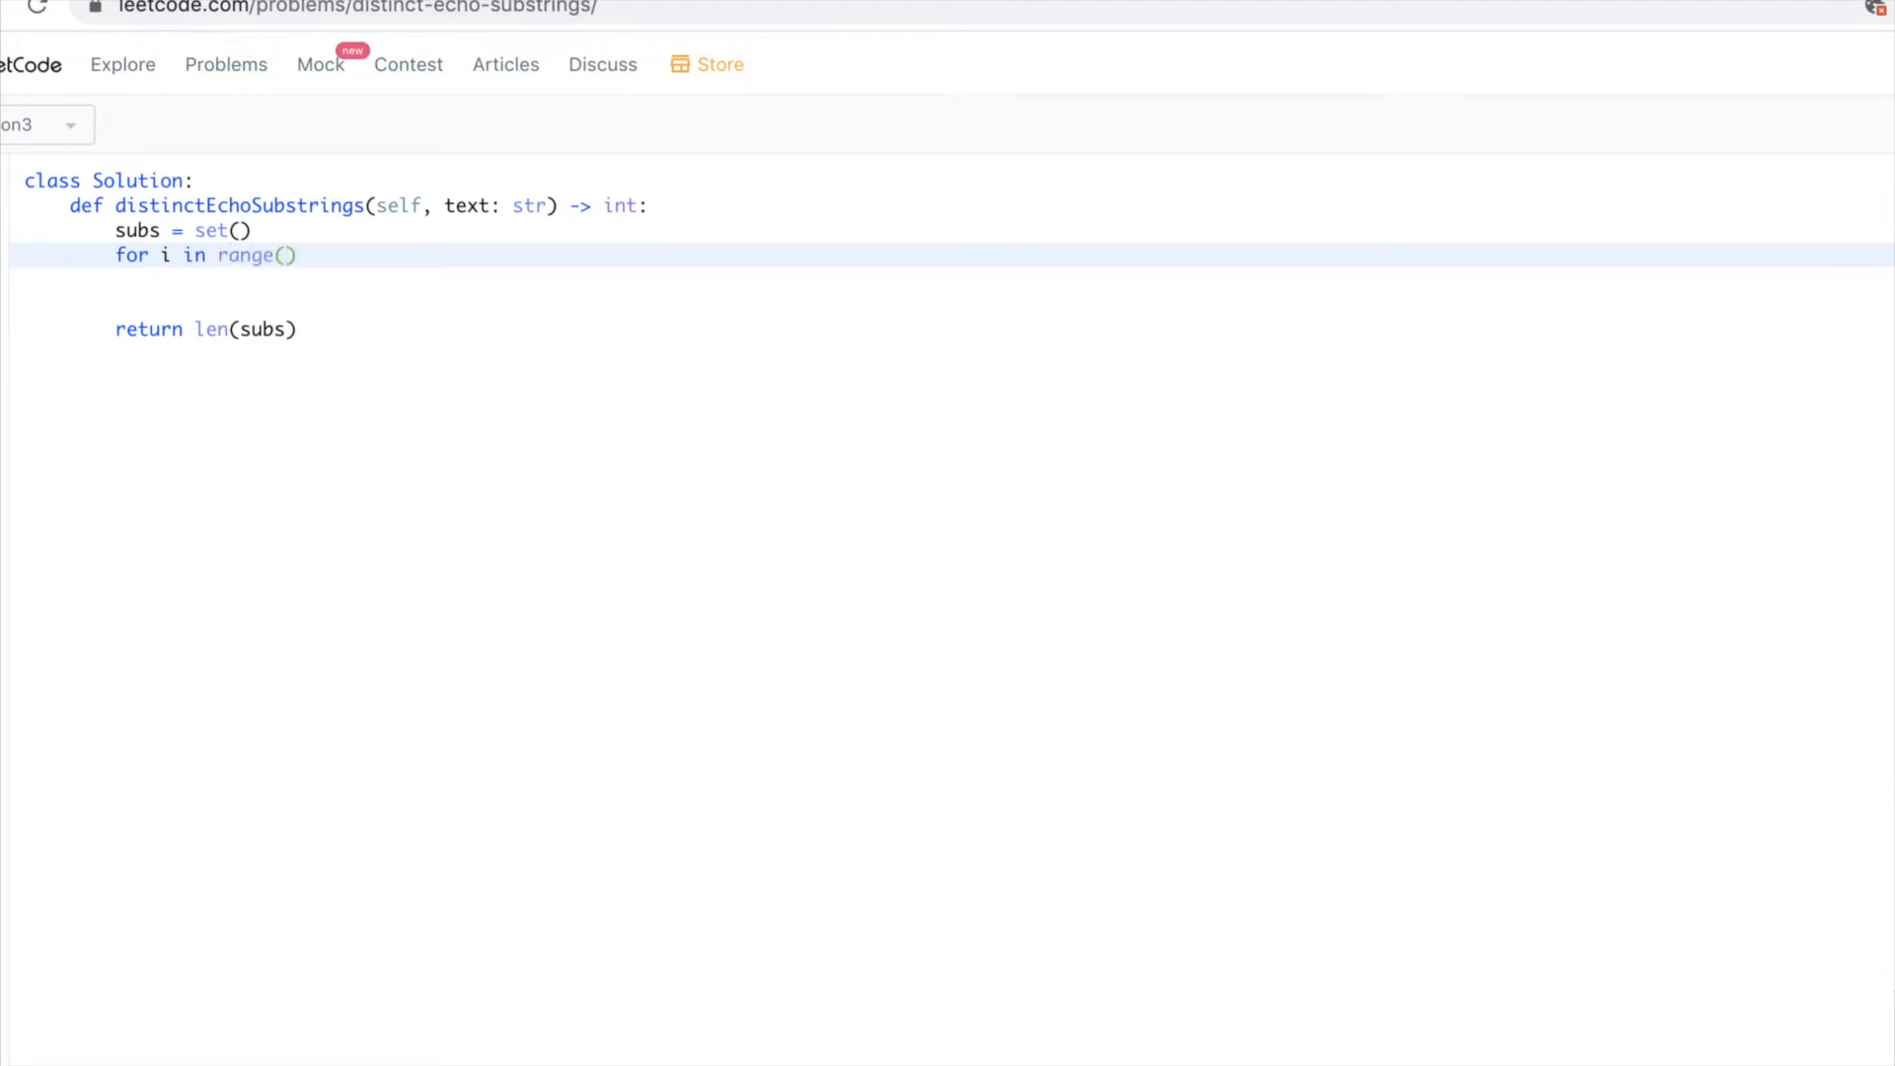
{"action": "type", "text": "len(s))"}
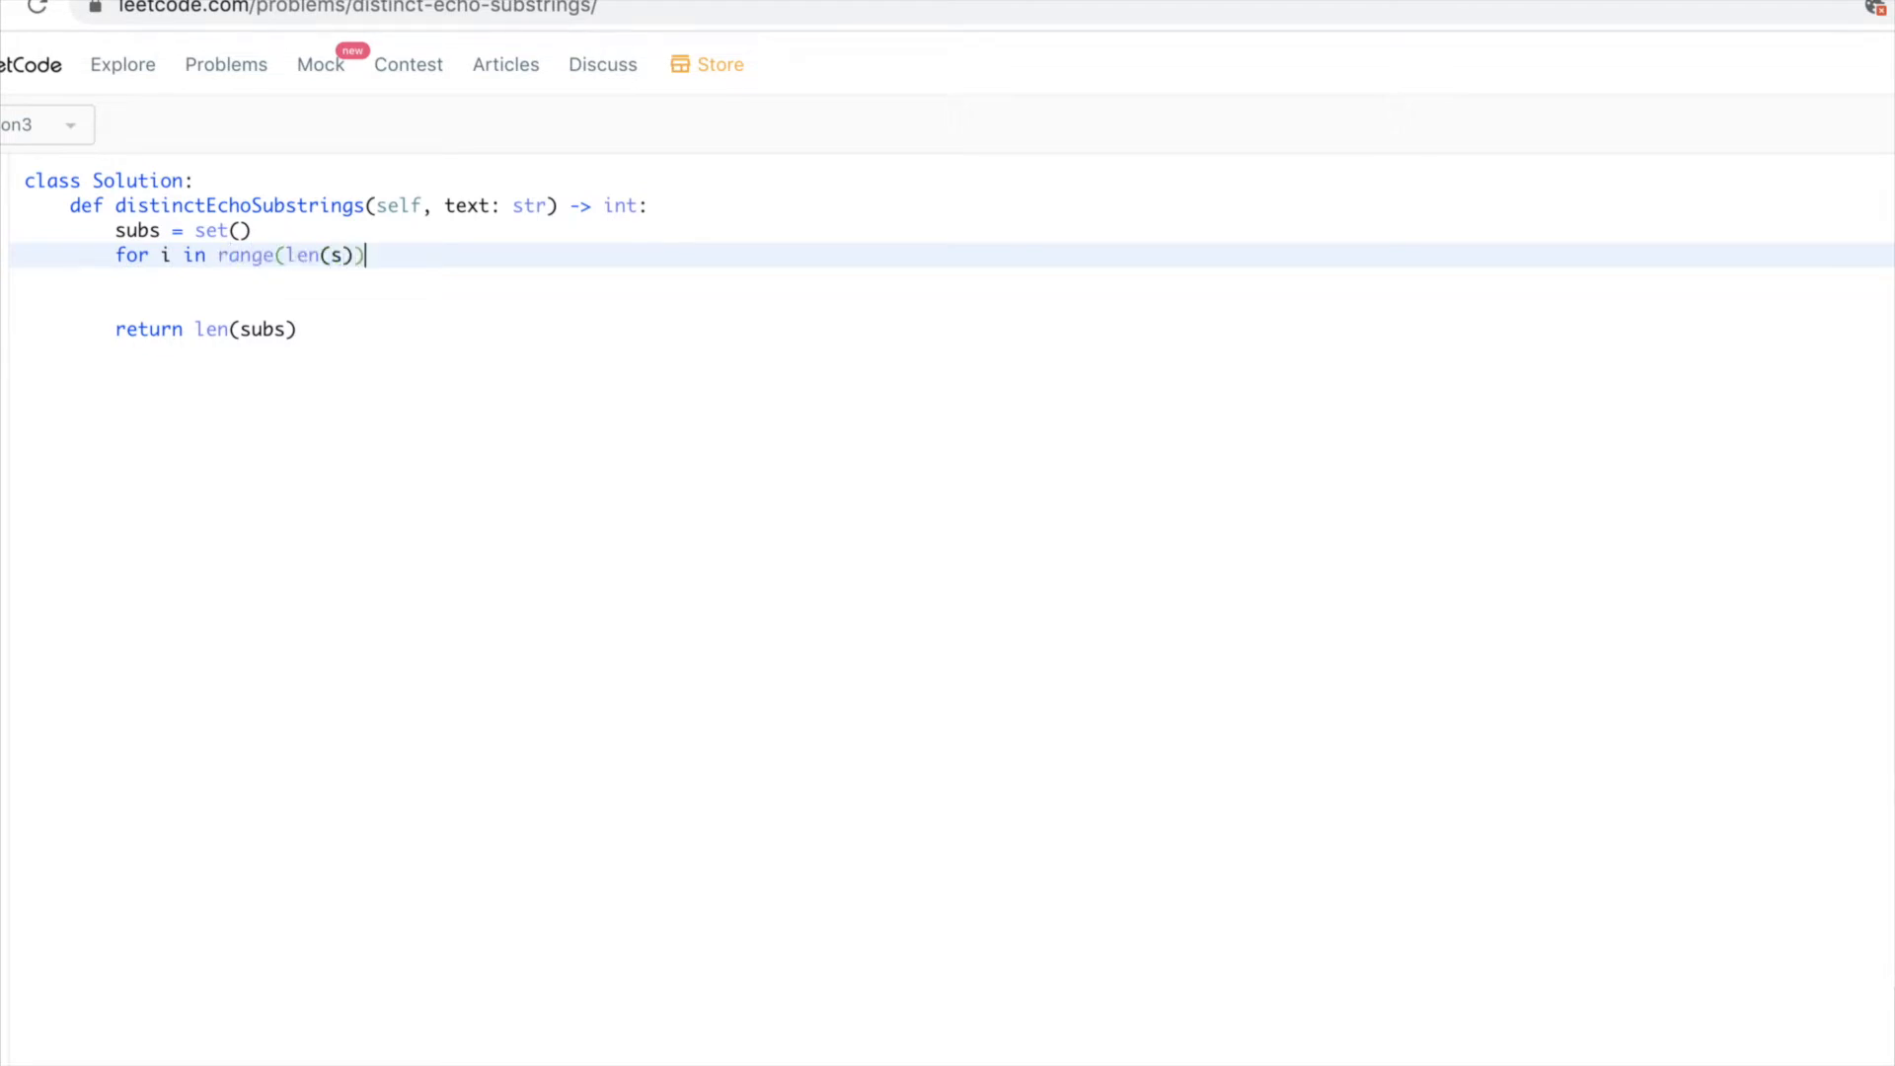
{"action": "type", "text": ":"}
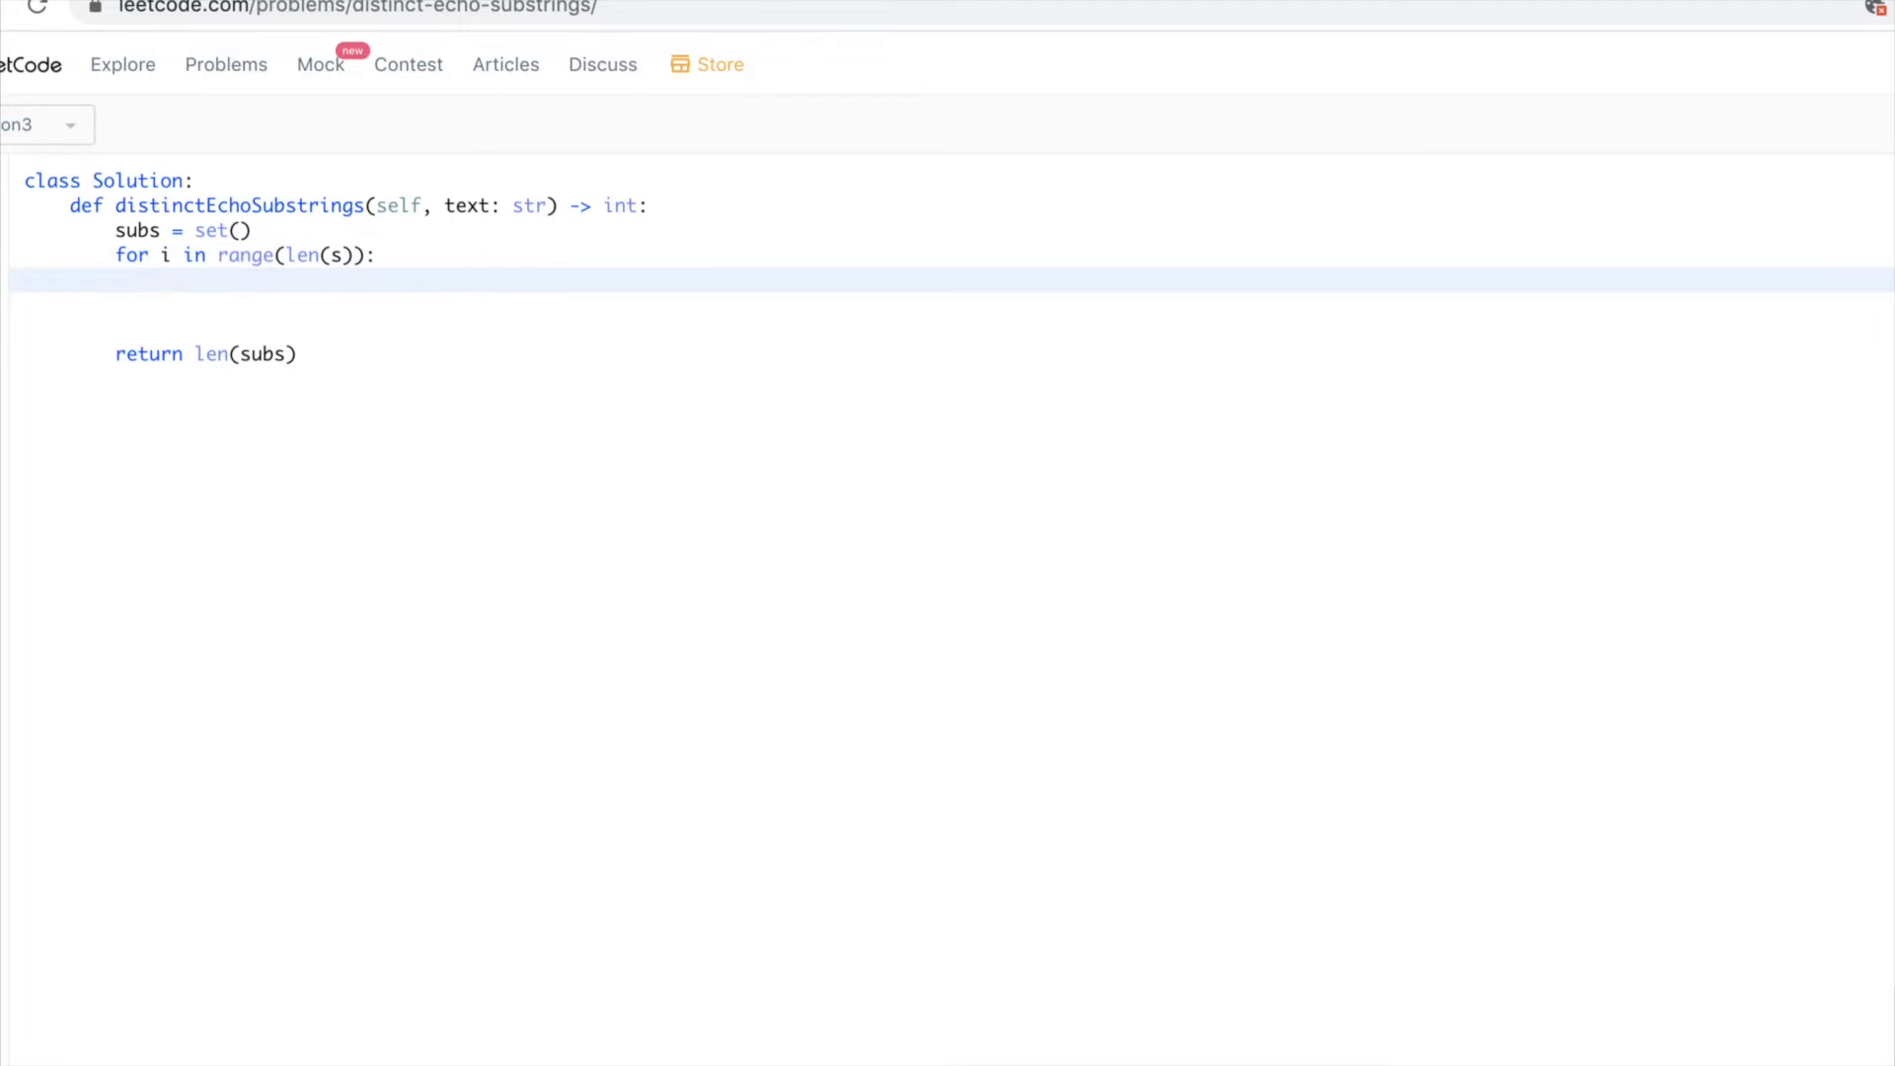
- Add the inner loop for j in range(i+1, len(s)) and start the if s[i:j] check
{"action": "type", "text": "for j in"}
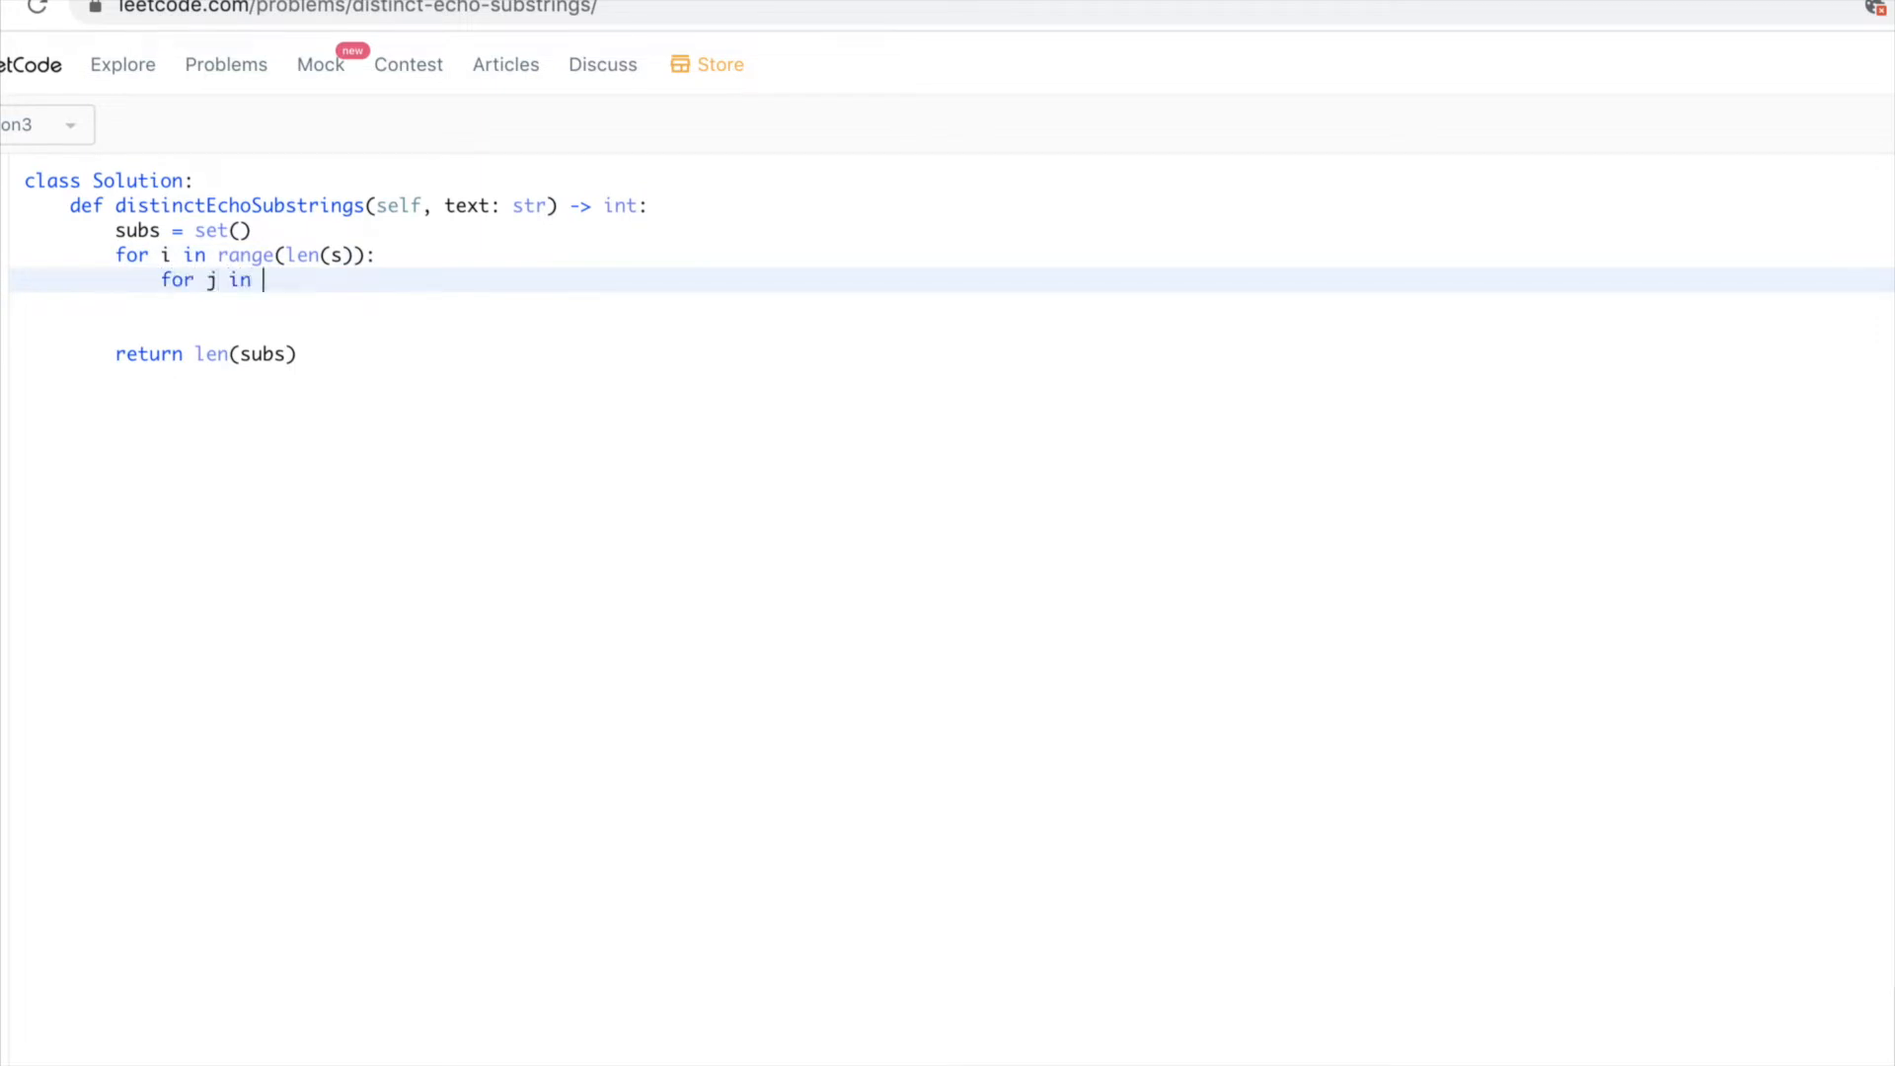
{"action": "type", "text": "range("}
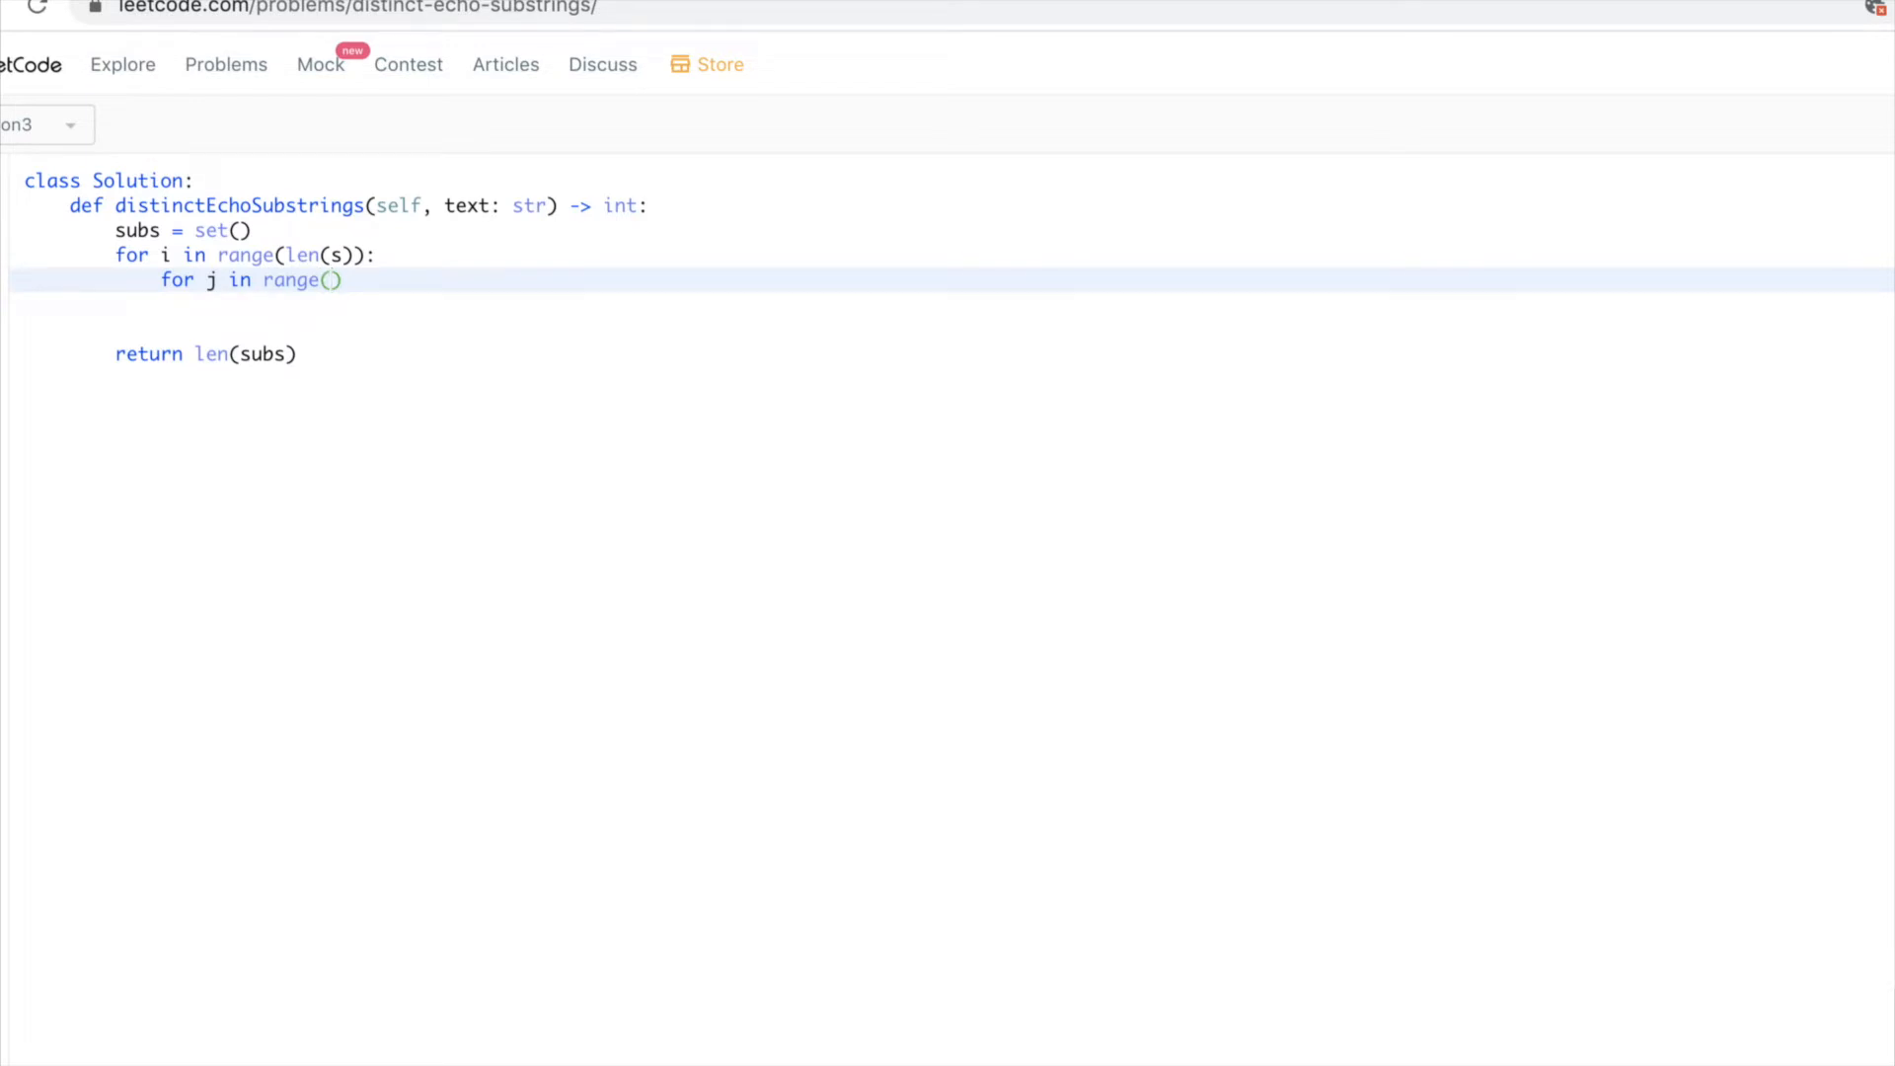
{"action": "type", "text": "i+1,"}
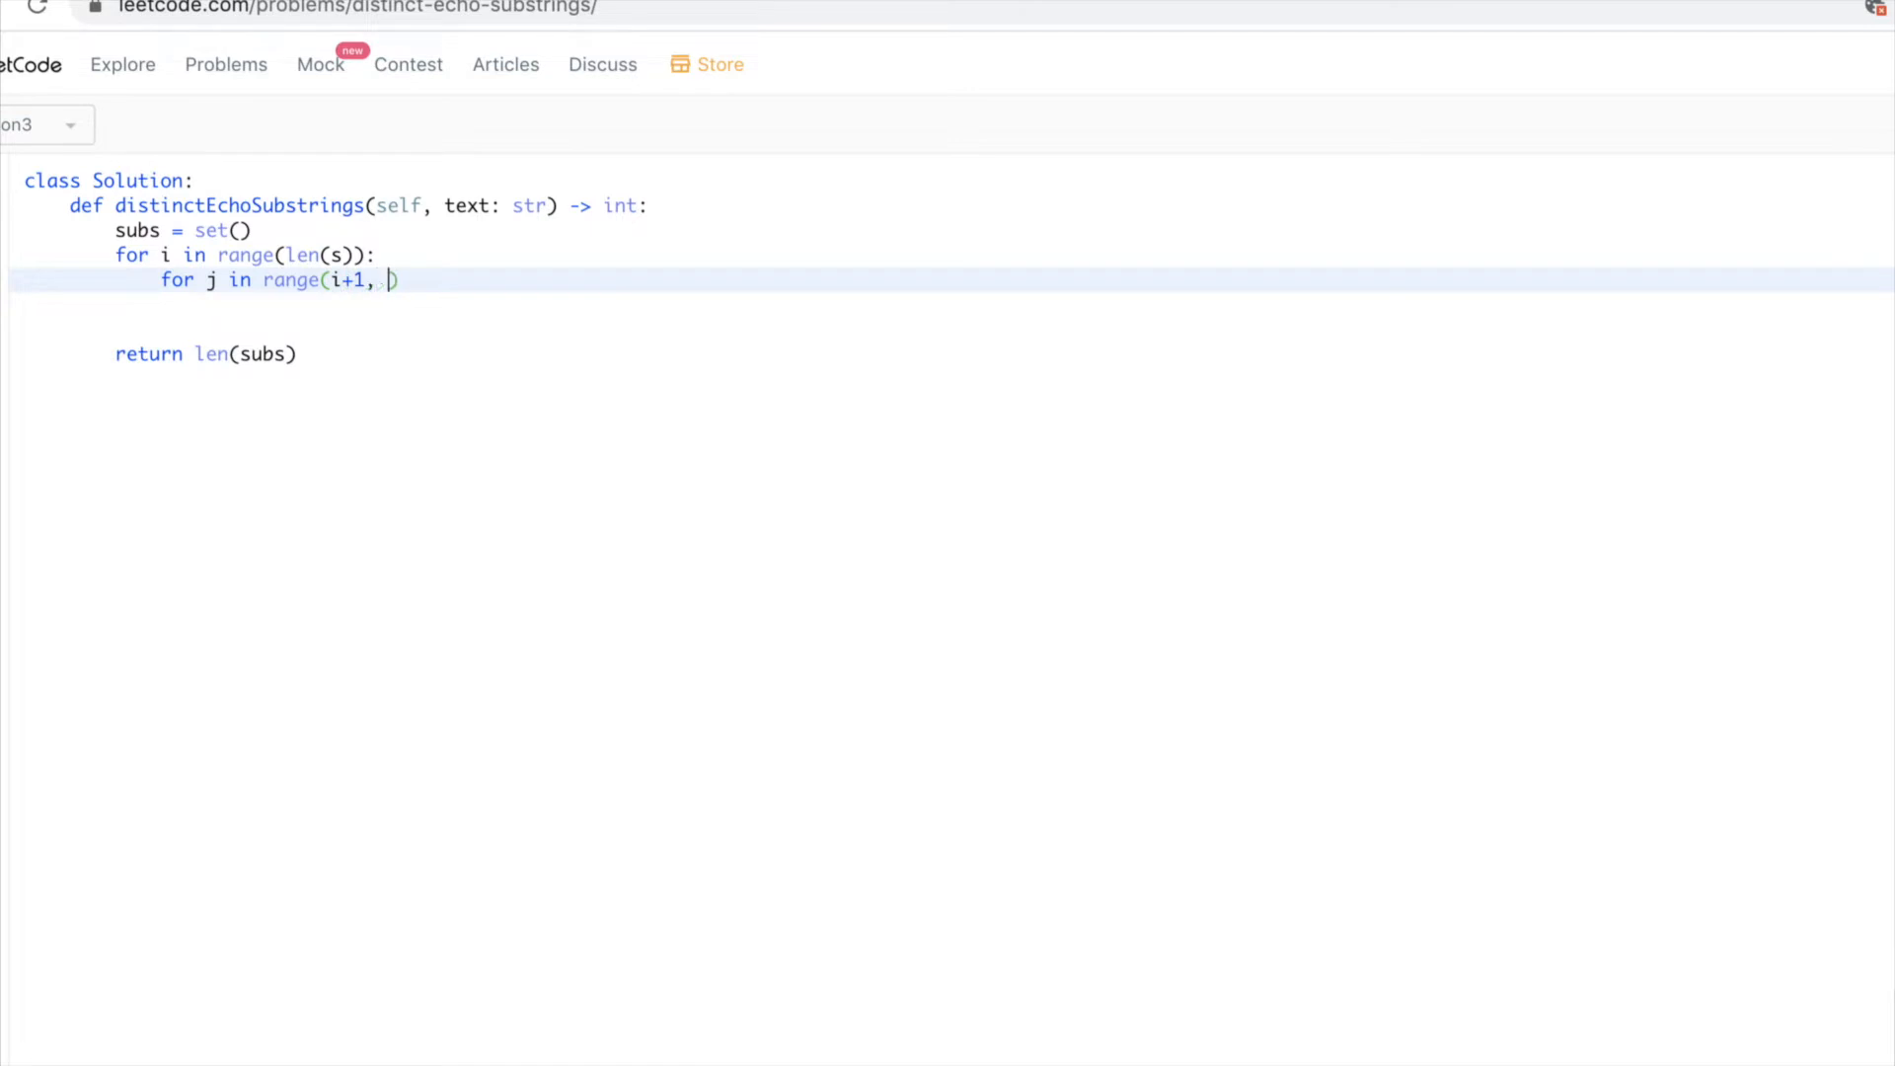
{"action": "type", "text": "len(s))"}
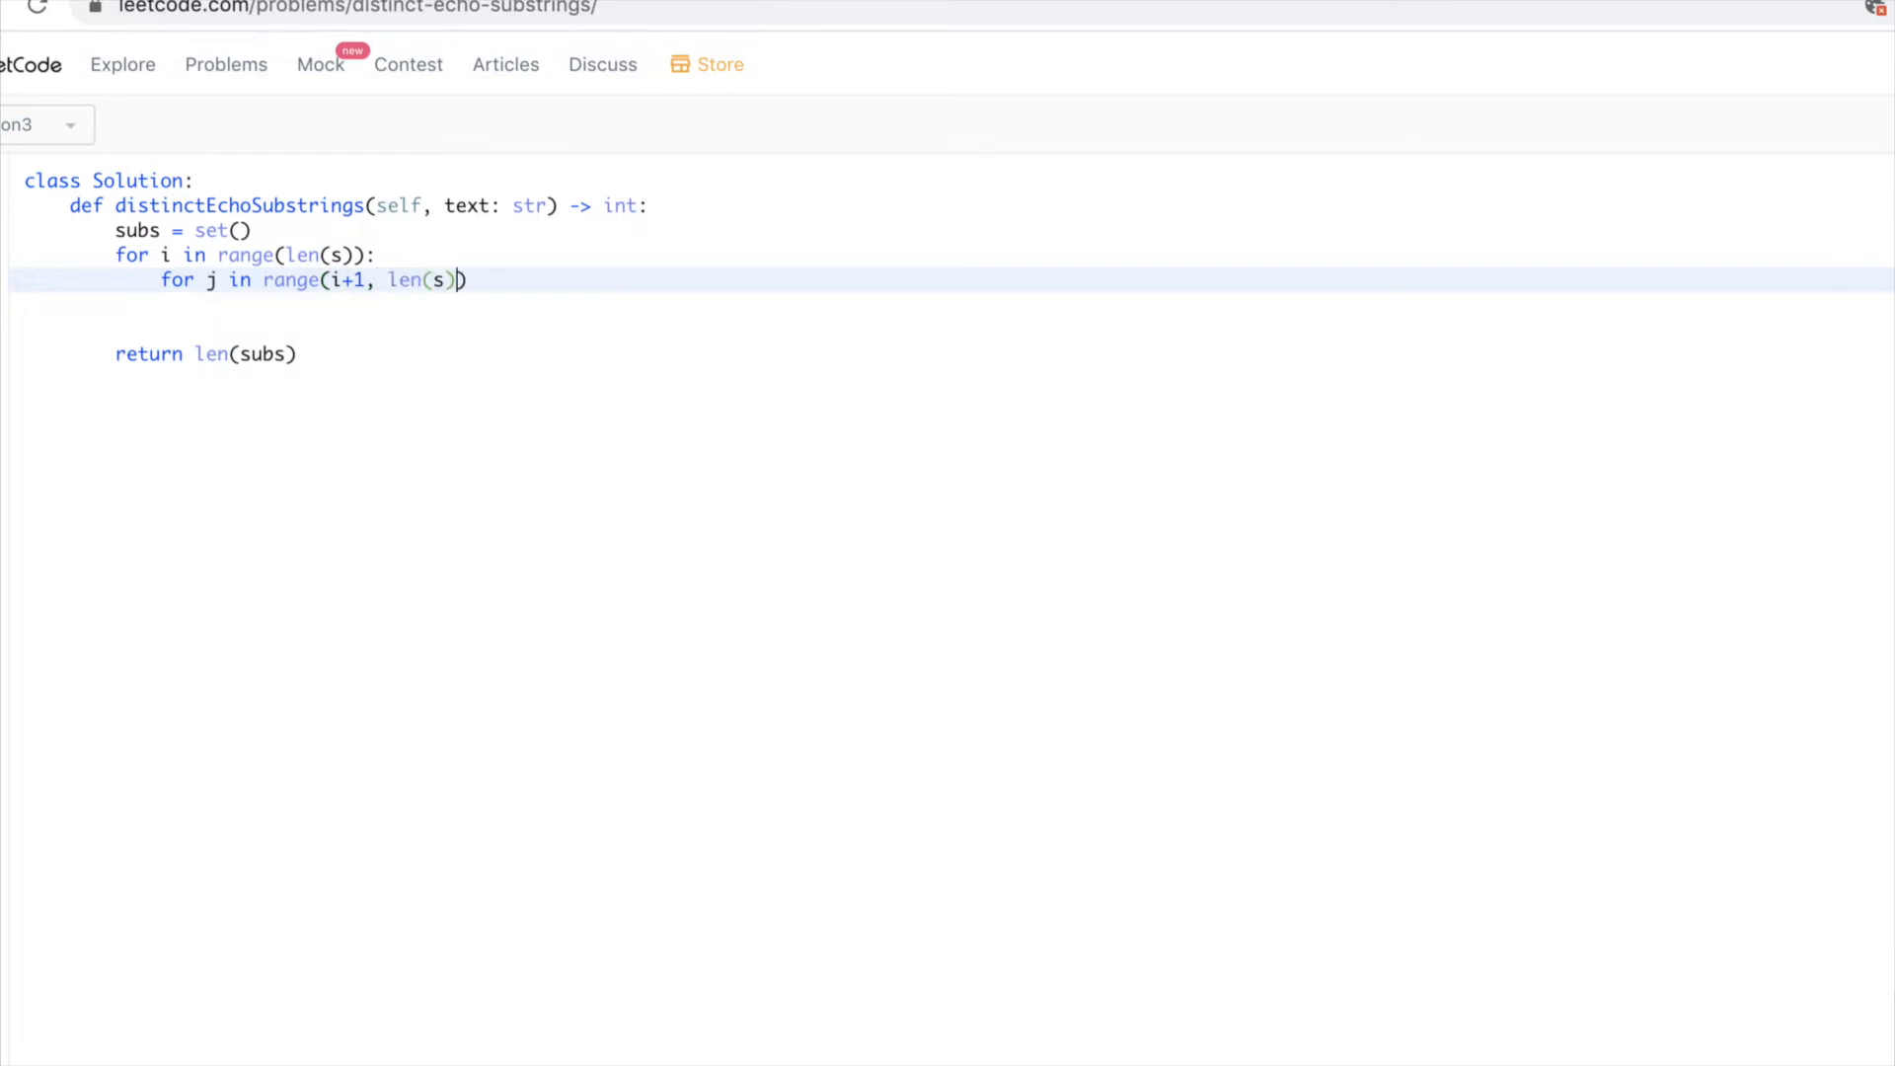
{"action": "type", "text": ":"}
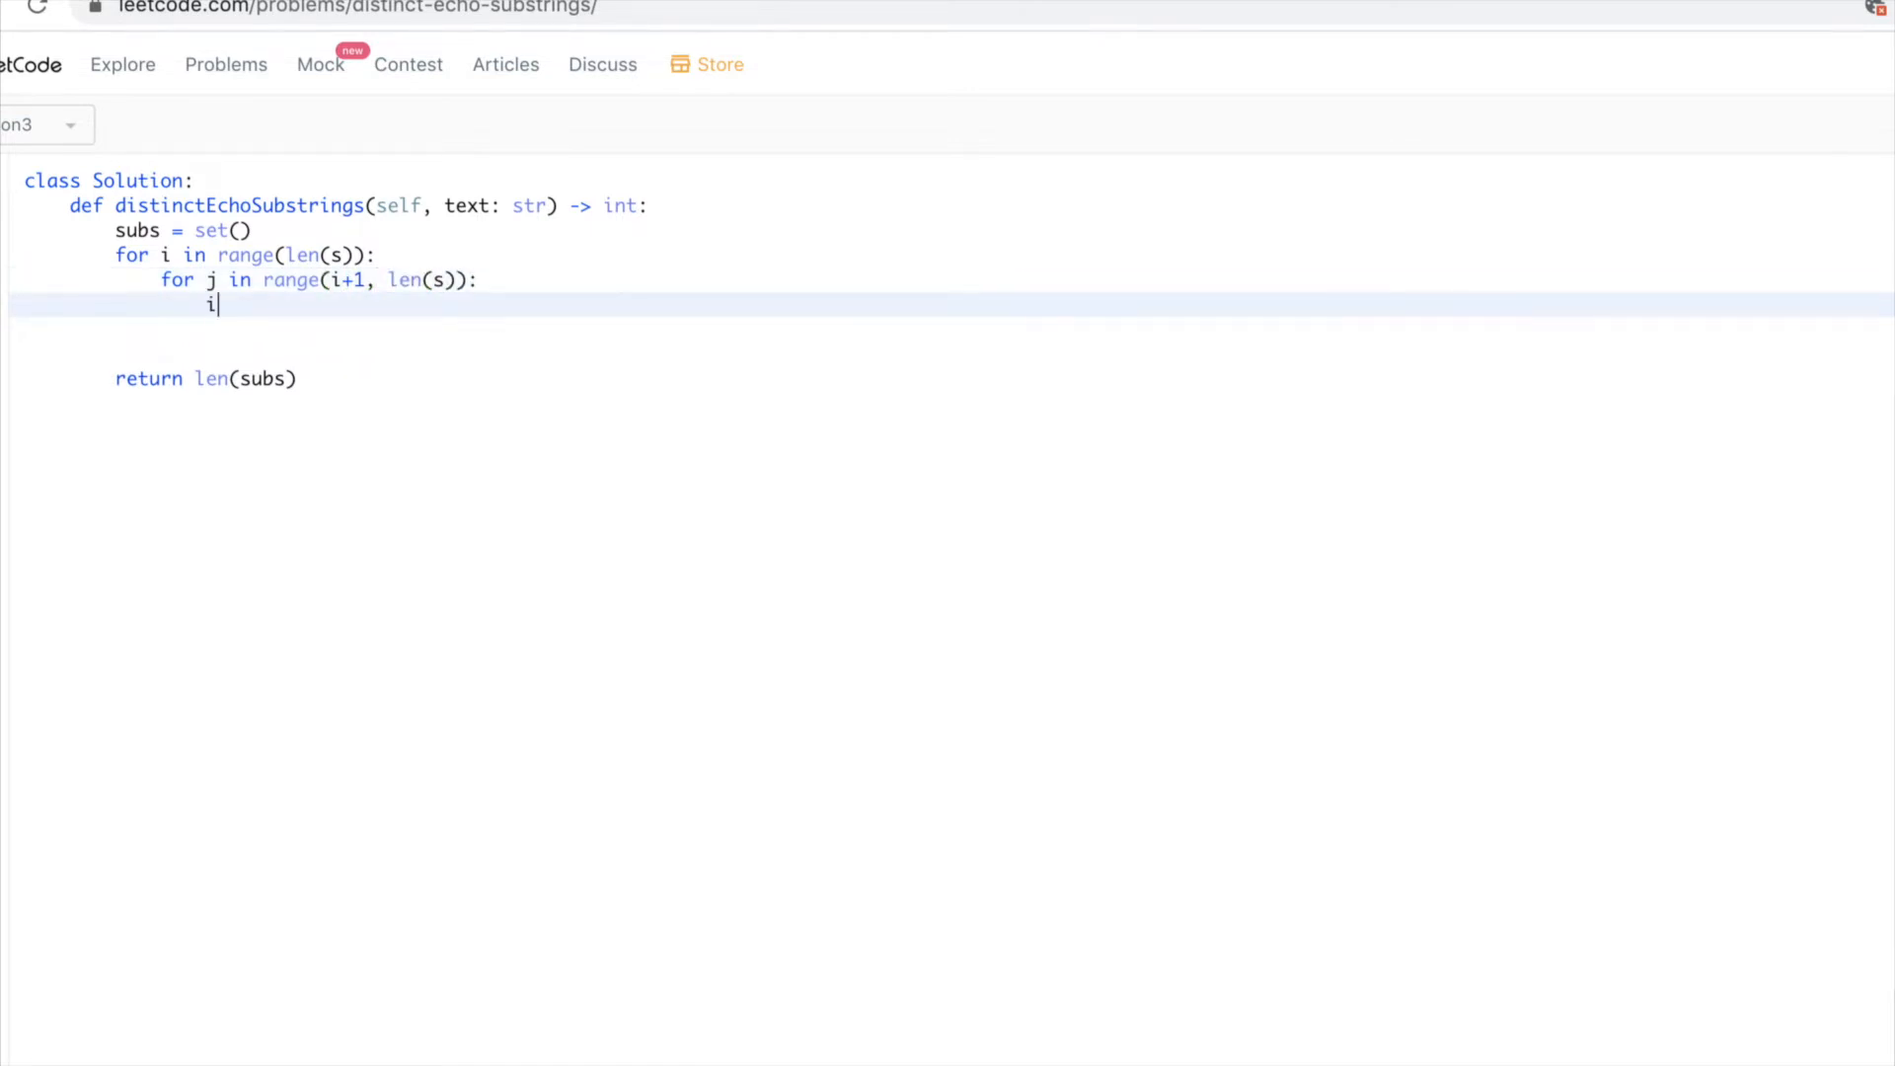
{"action": "type", "text": "f s["}
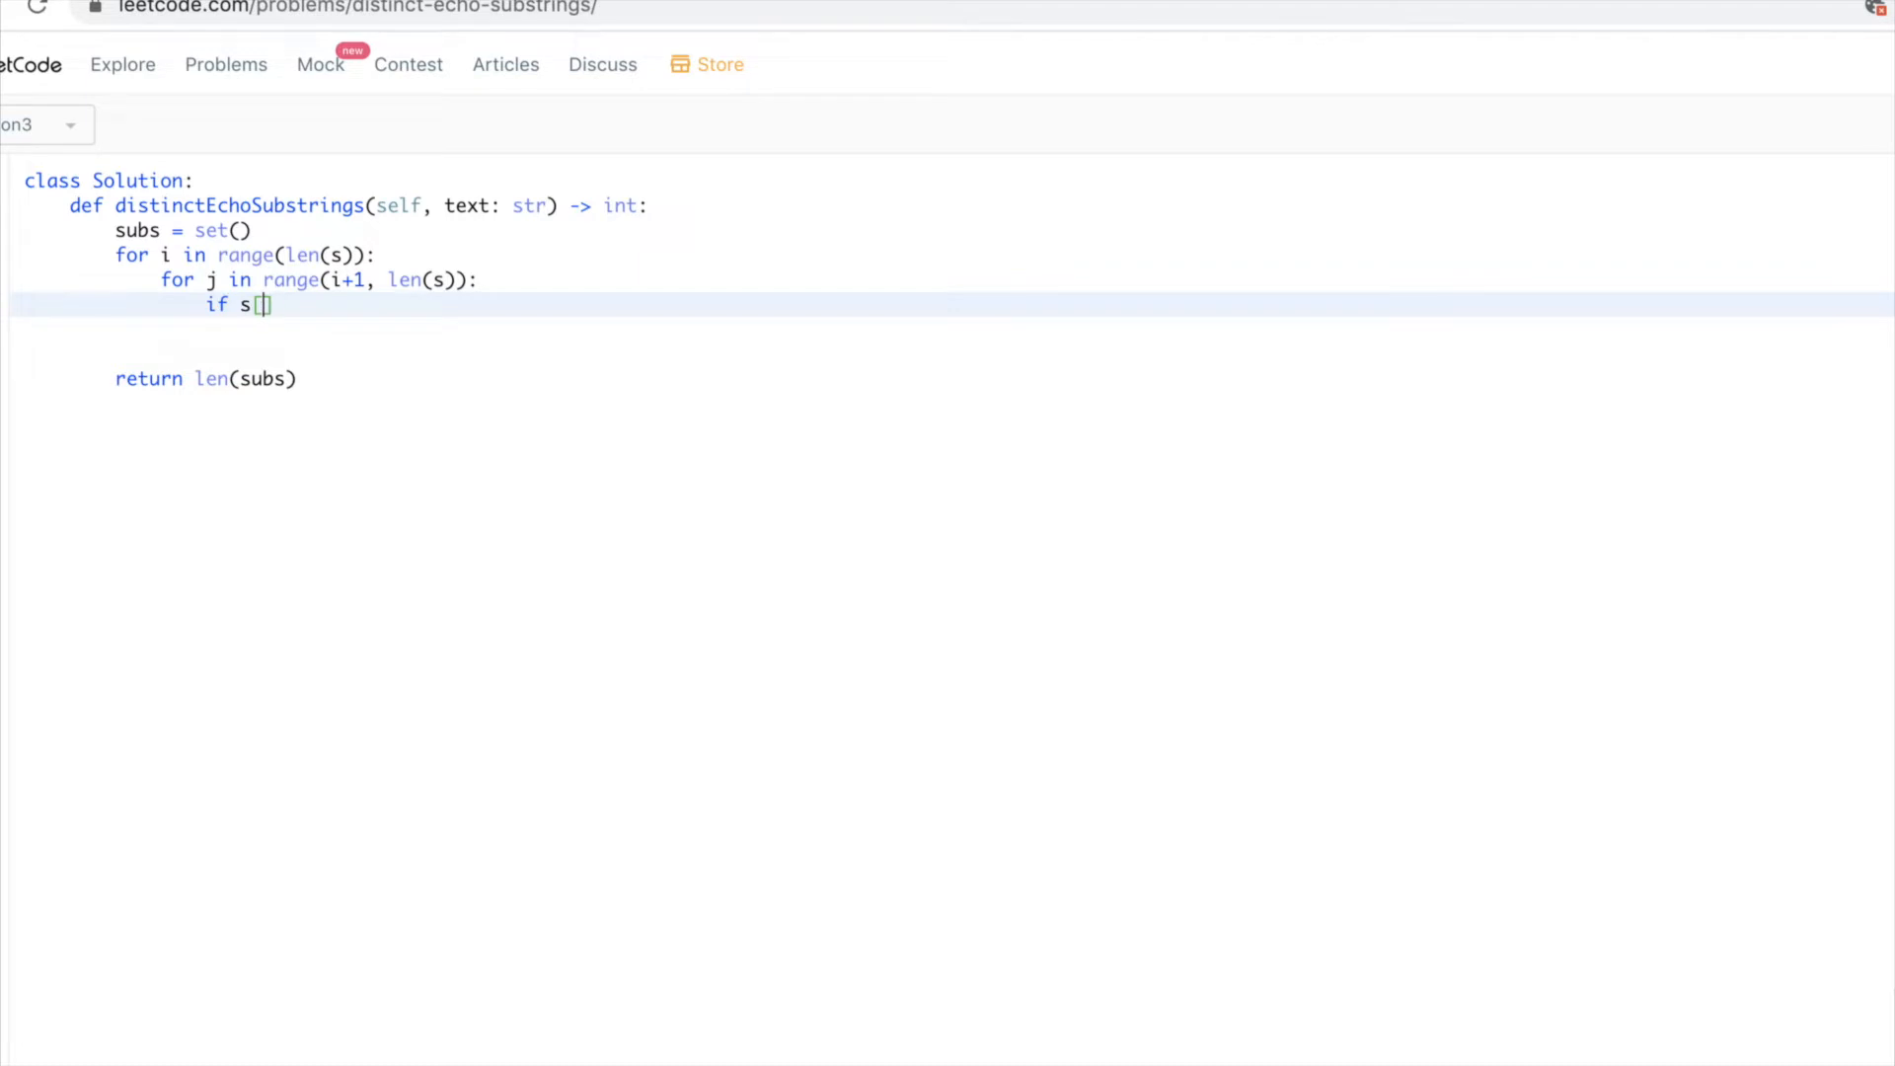
{"action": "type", "text": "i:j"}
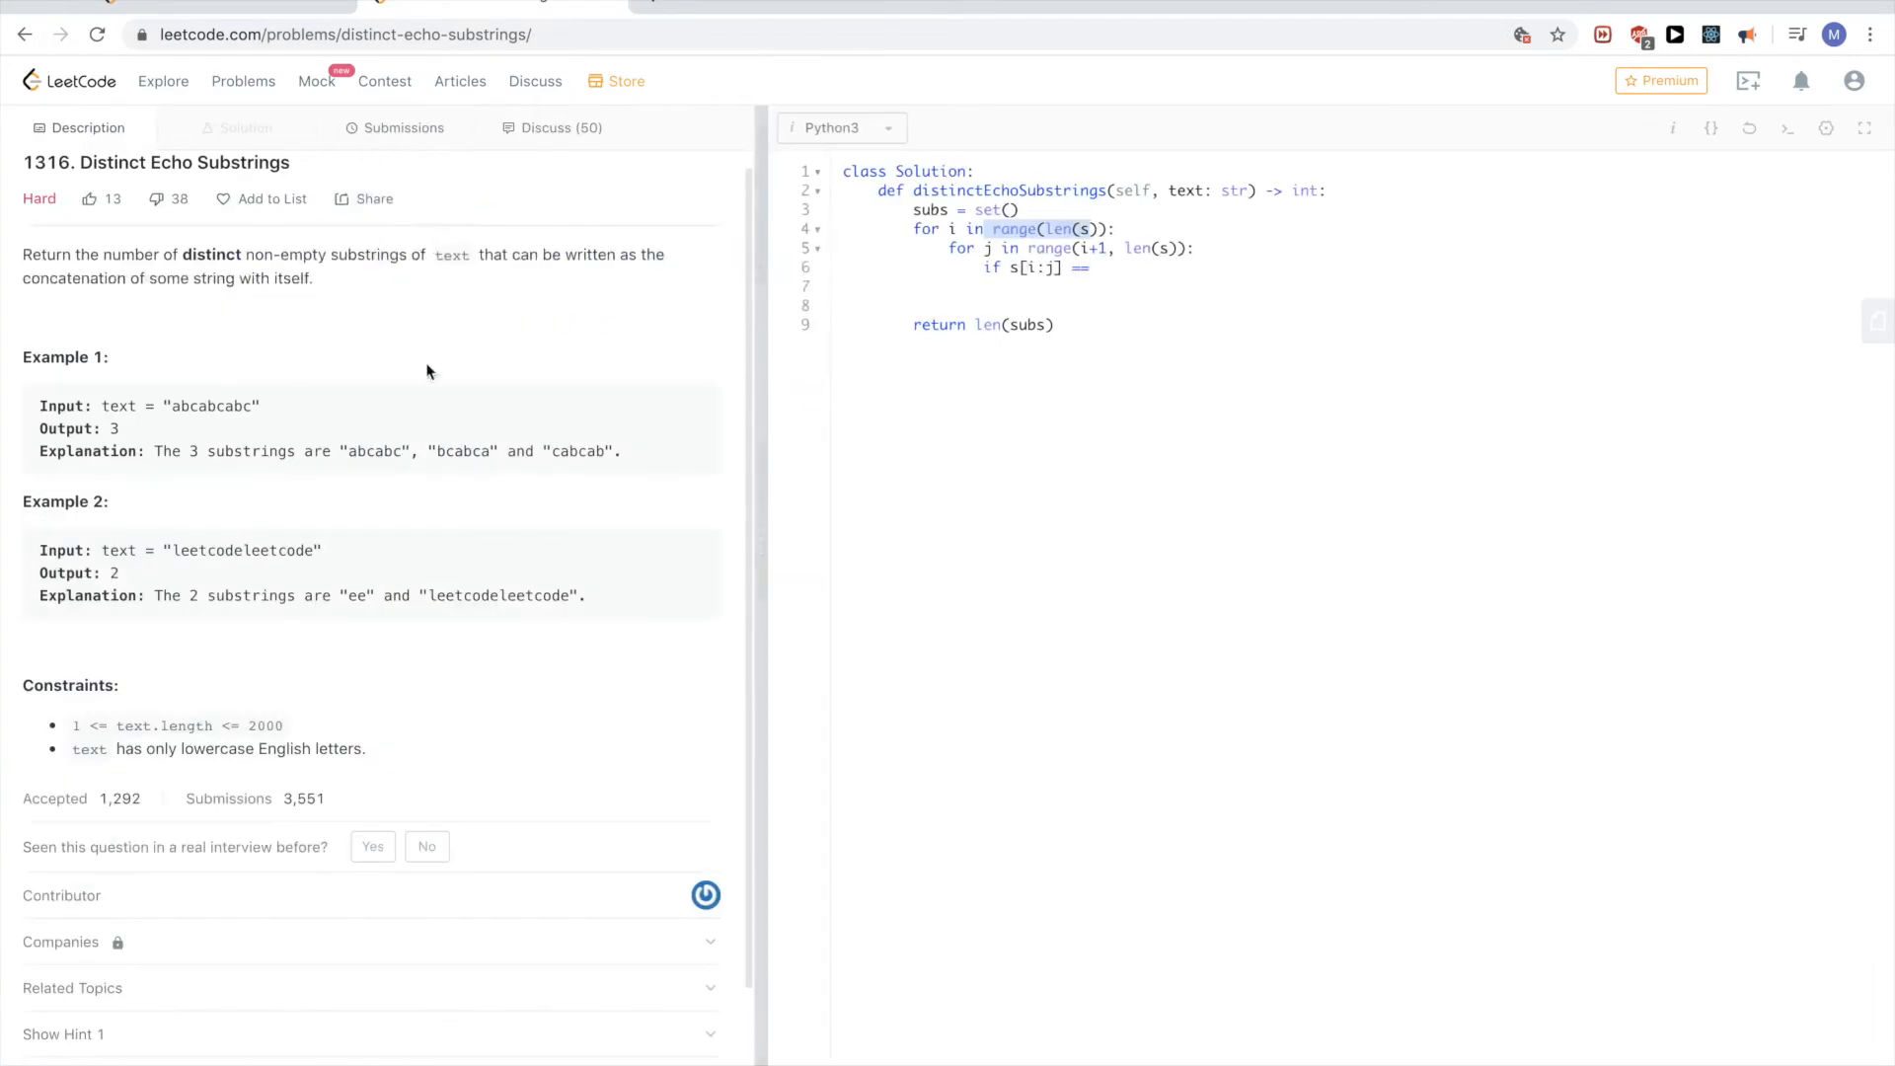
- Insert a ''' docstring after the class header sketching abcabcabc, --- ---, abc abc abc and a ^ marker
{"action": "left_click", "coordinate": [974, 170]}
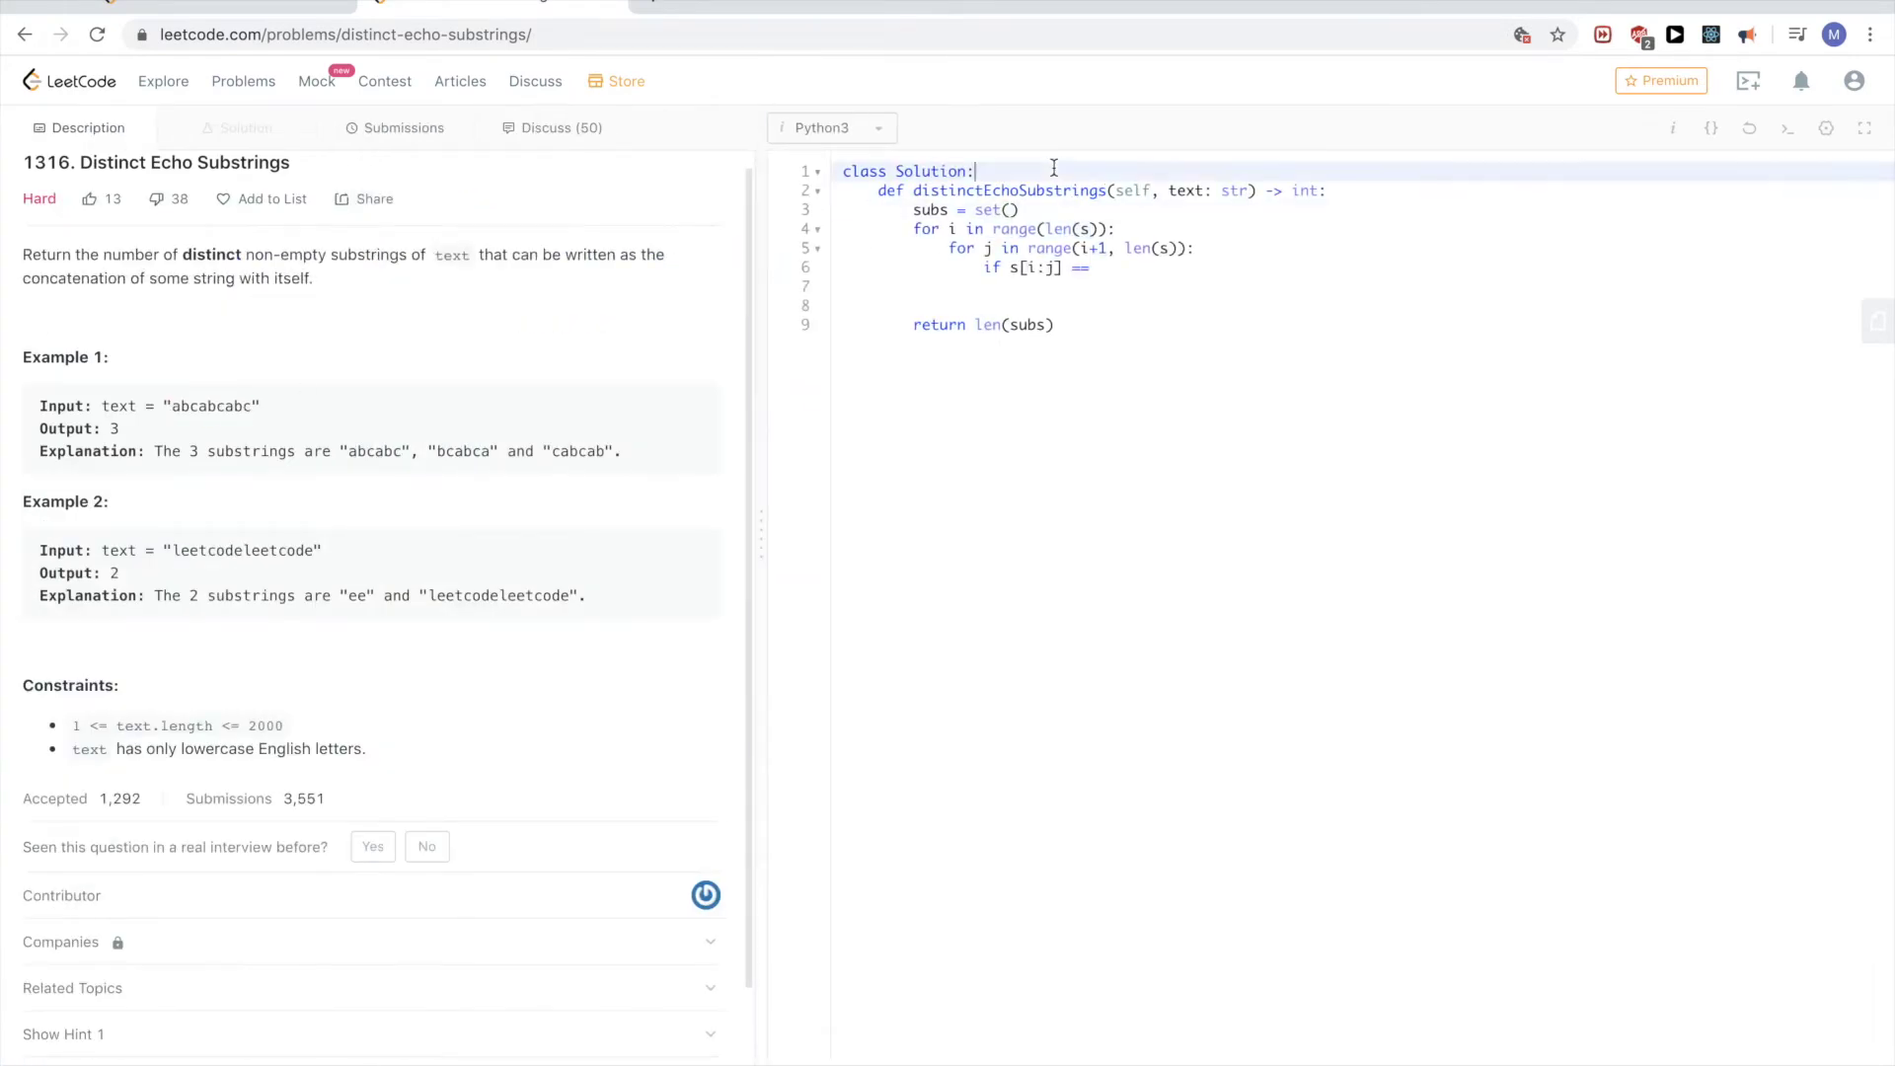
{"action": "type", "text": "'''"}
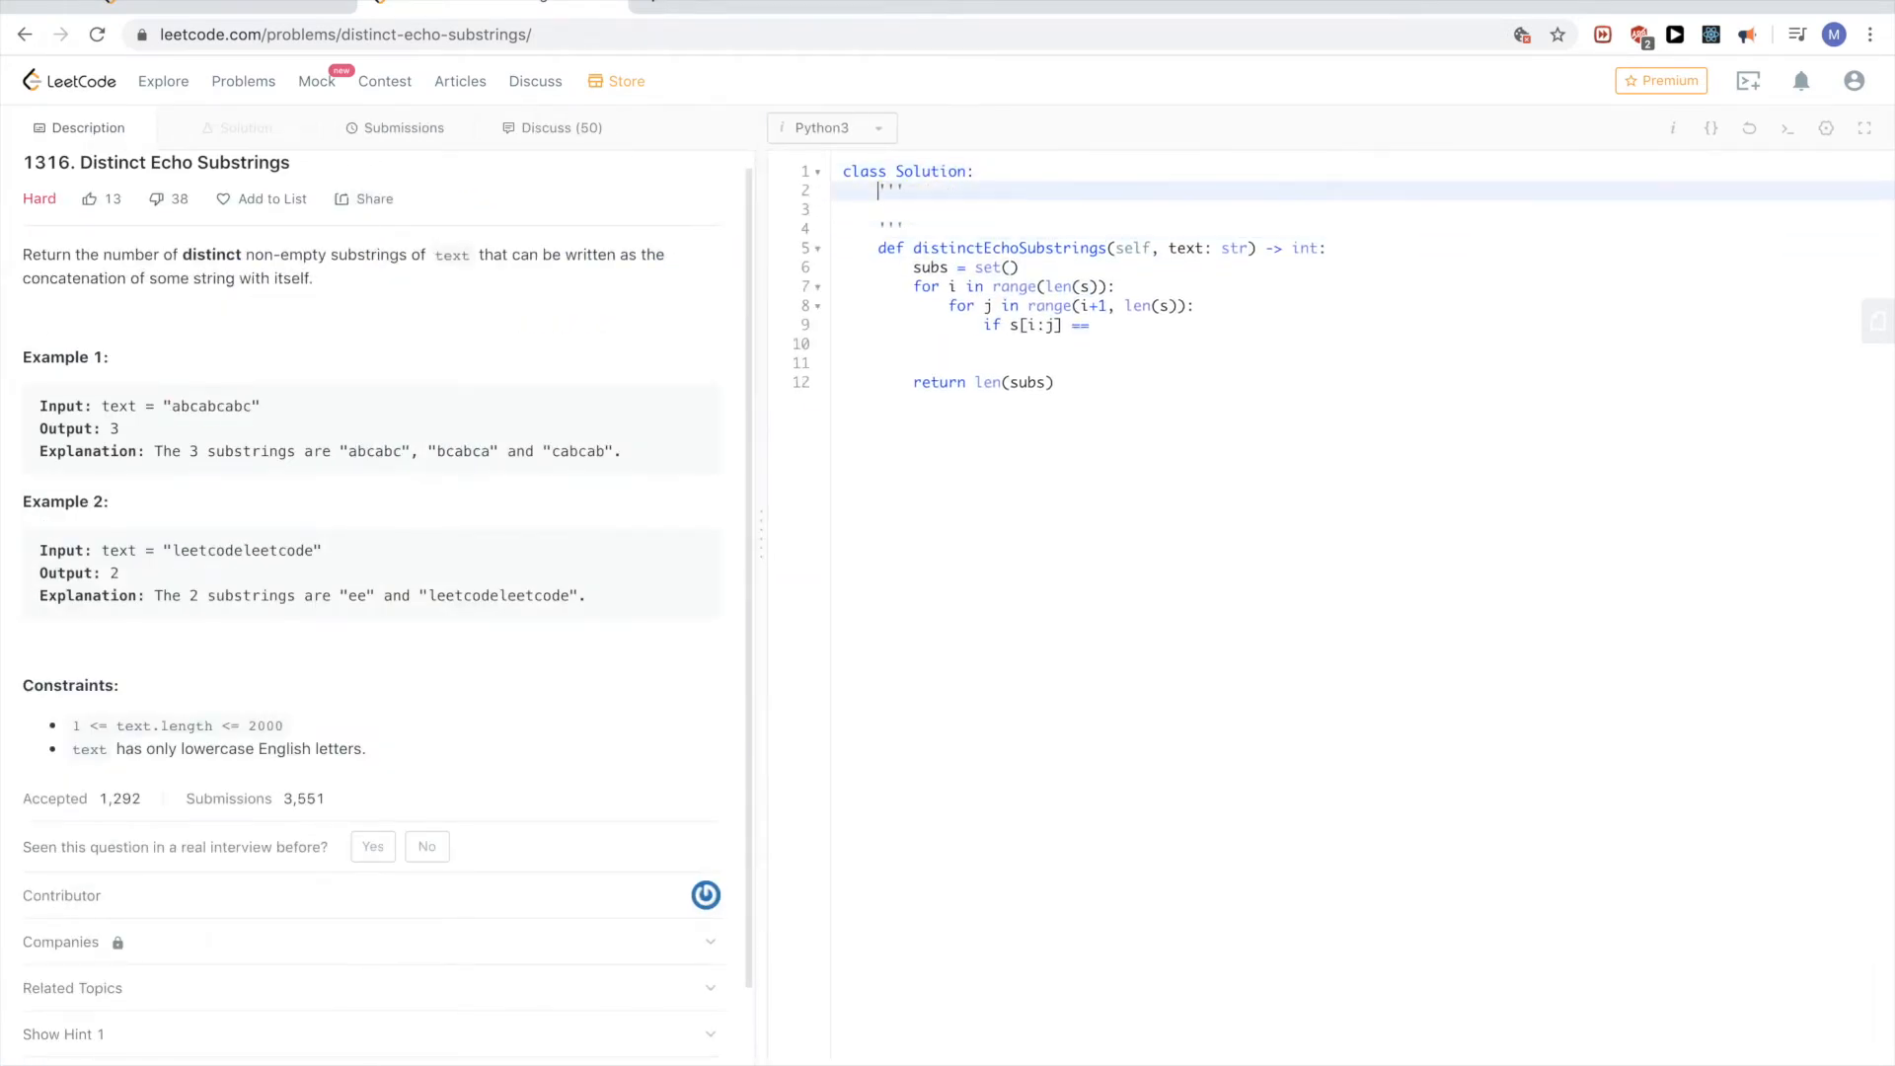
{"action": "type", "text": "abcabcabc"}
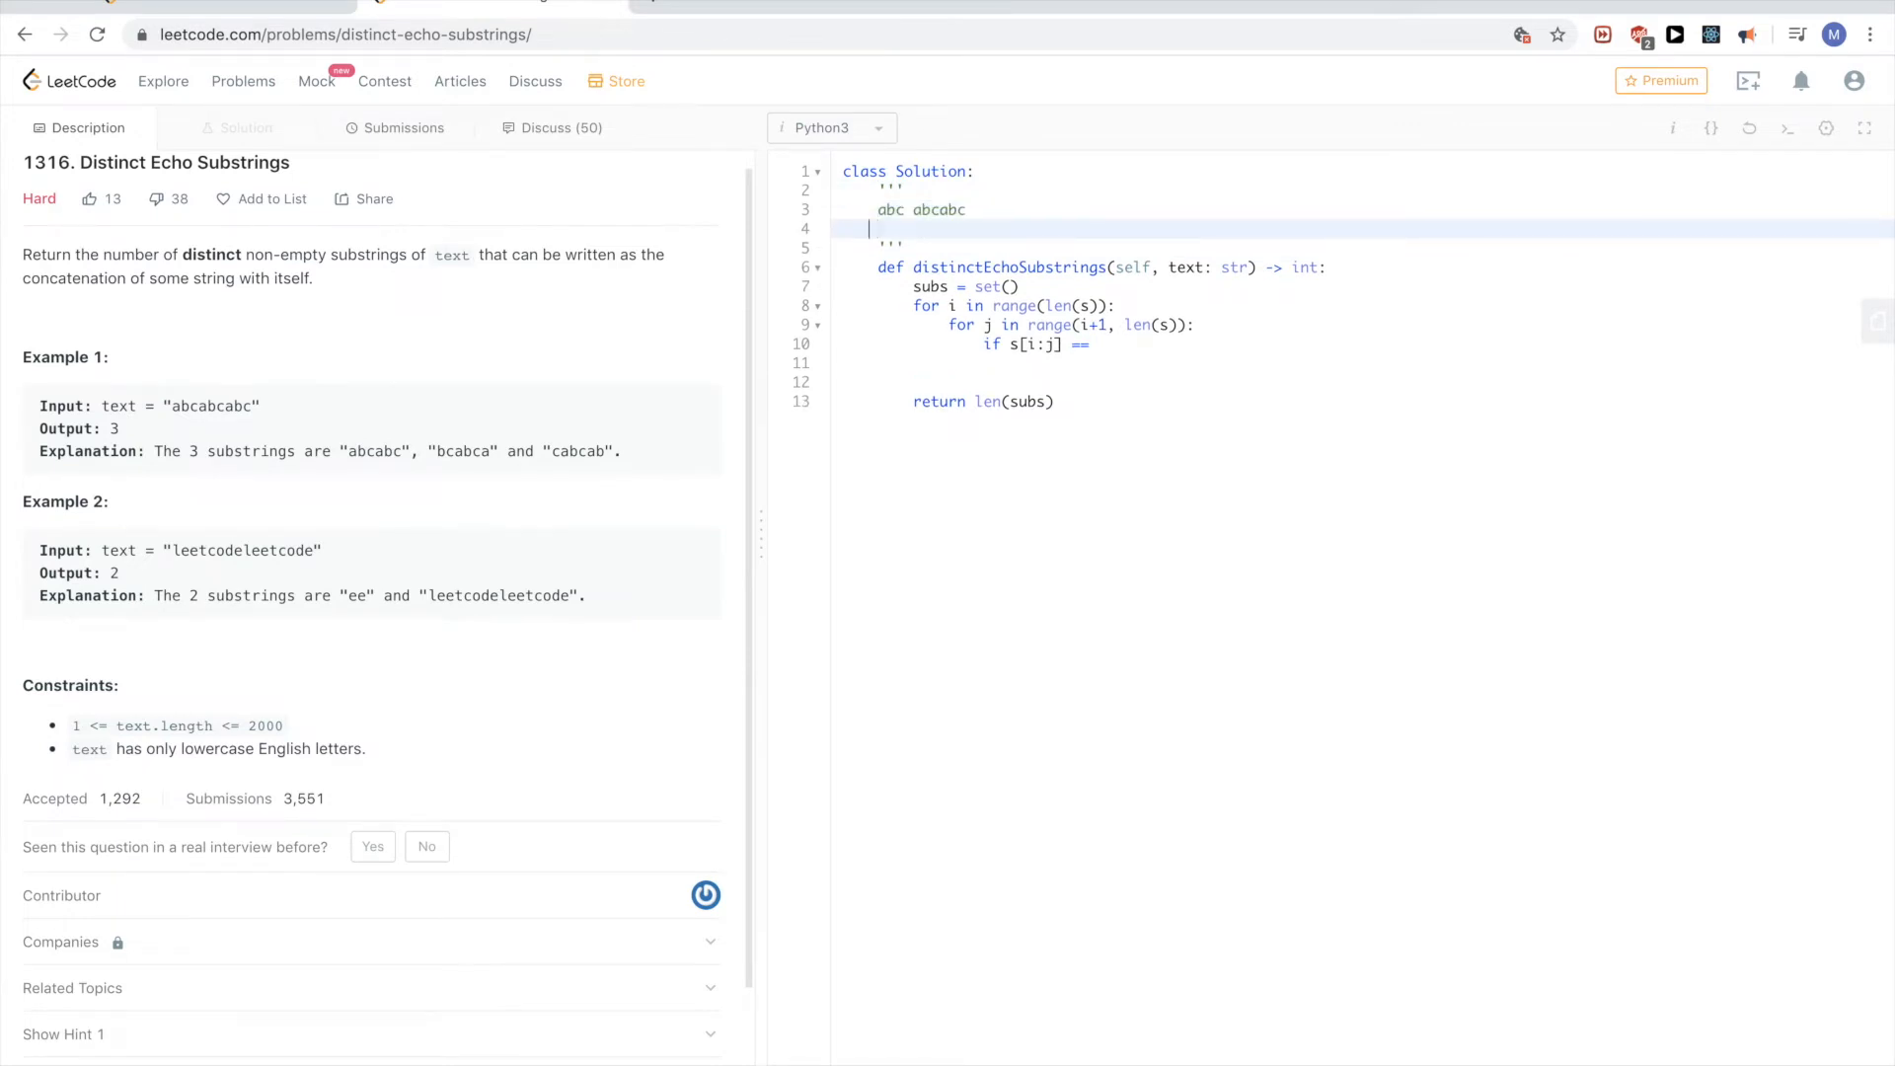
{"action": "type", "text": "---"}
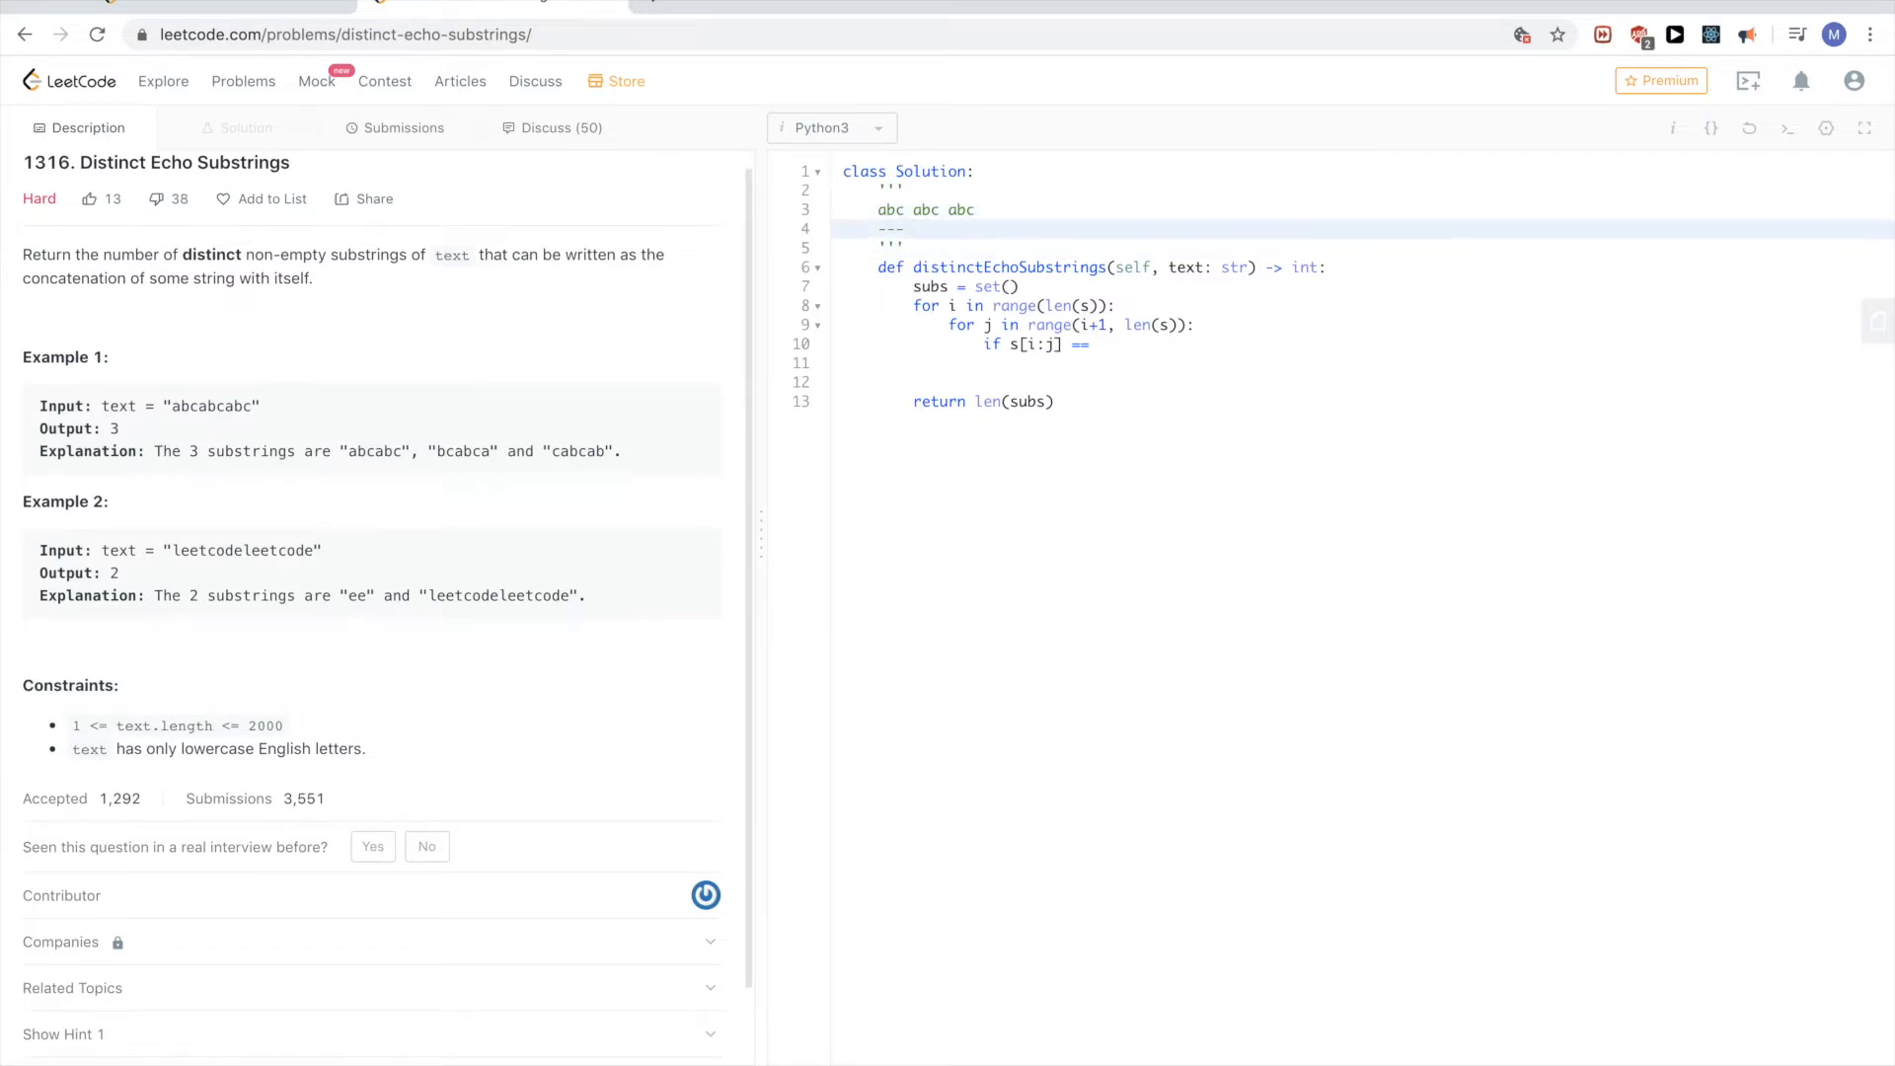
{"action": "type", "text": "---"}
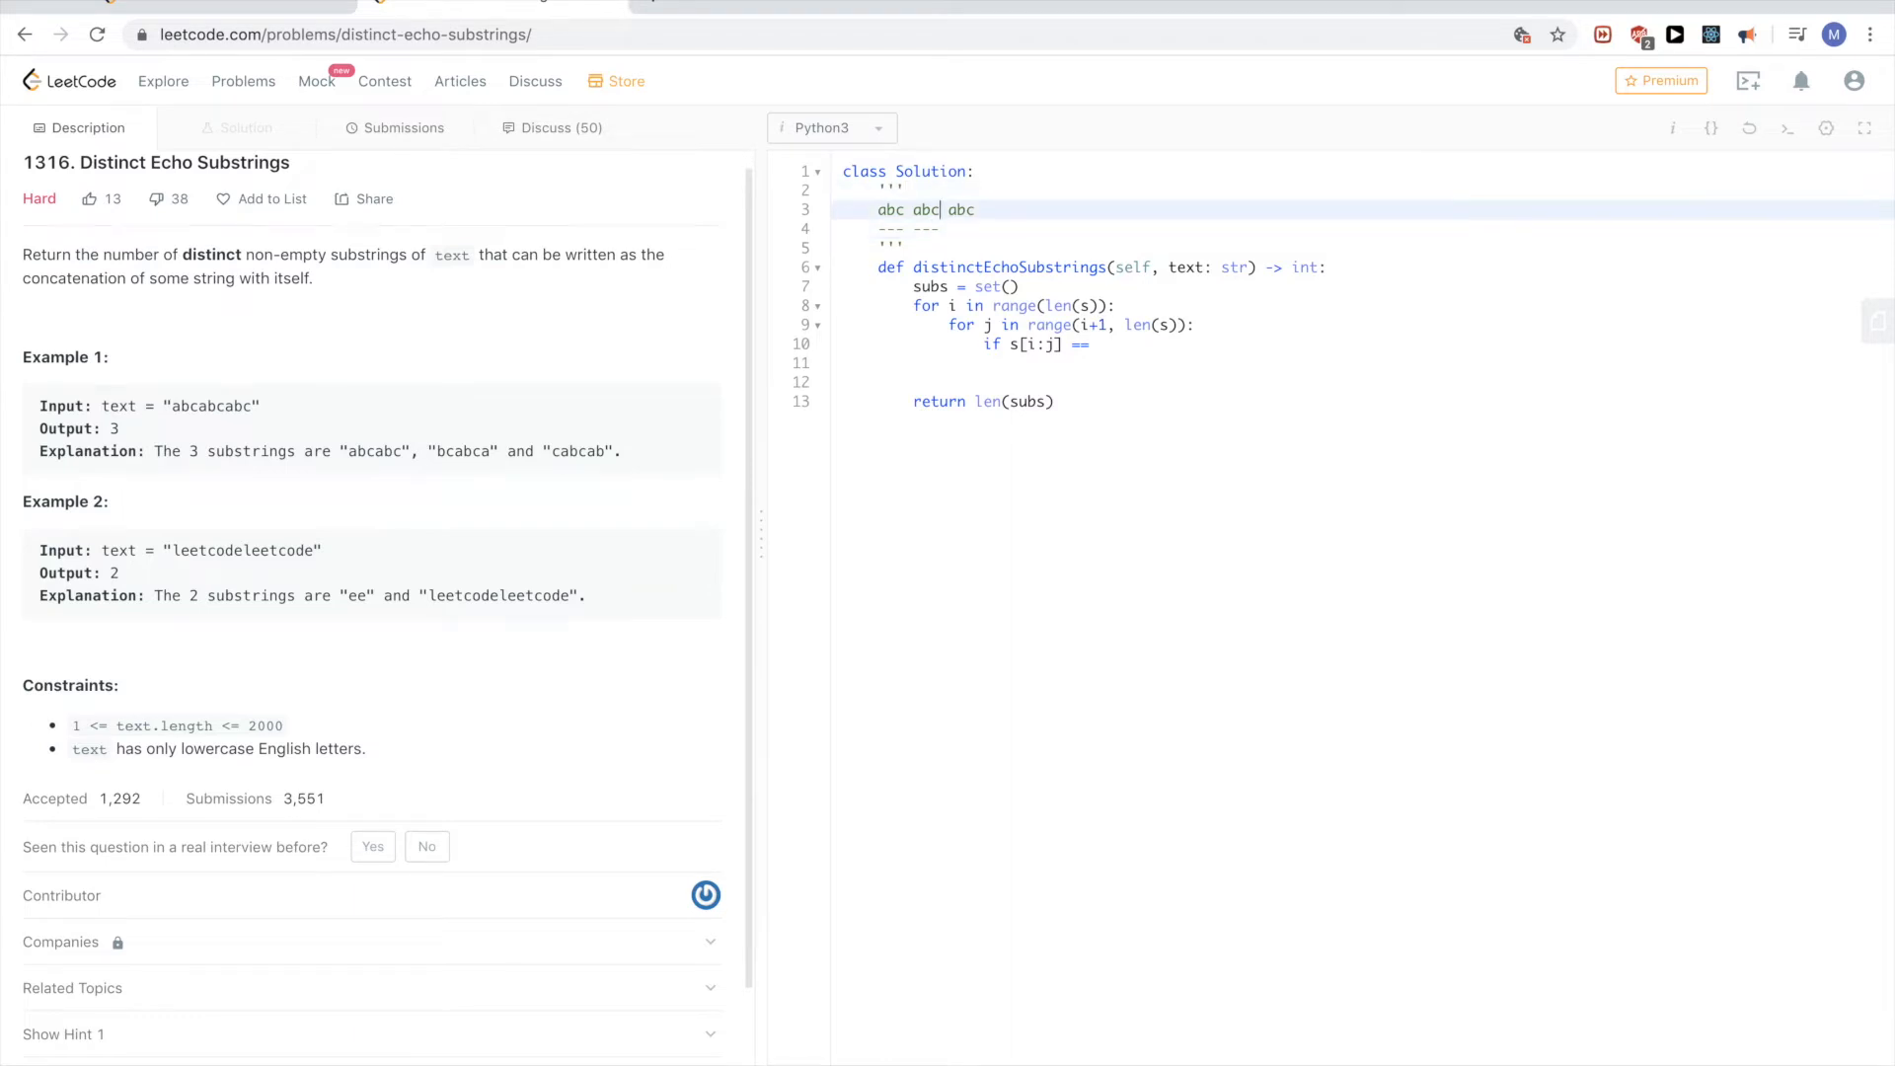
{"action": "type", "text": "abc abc abc"}
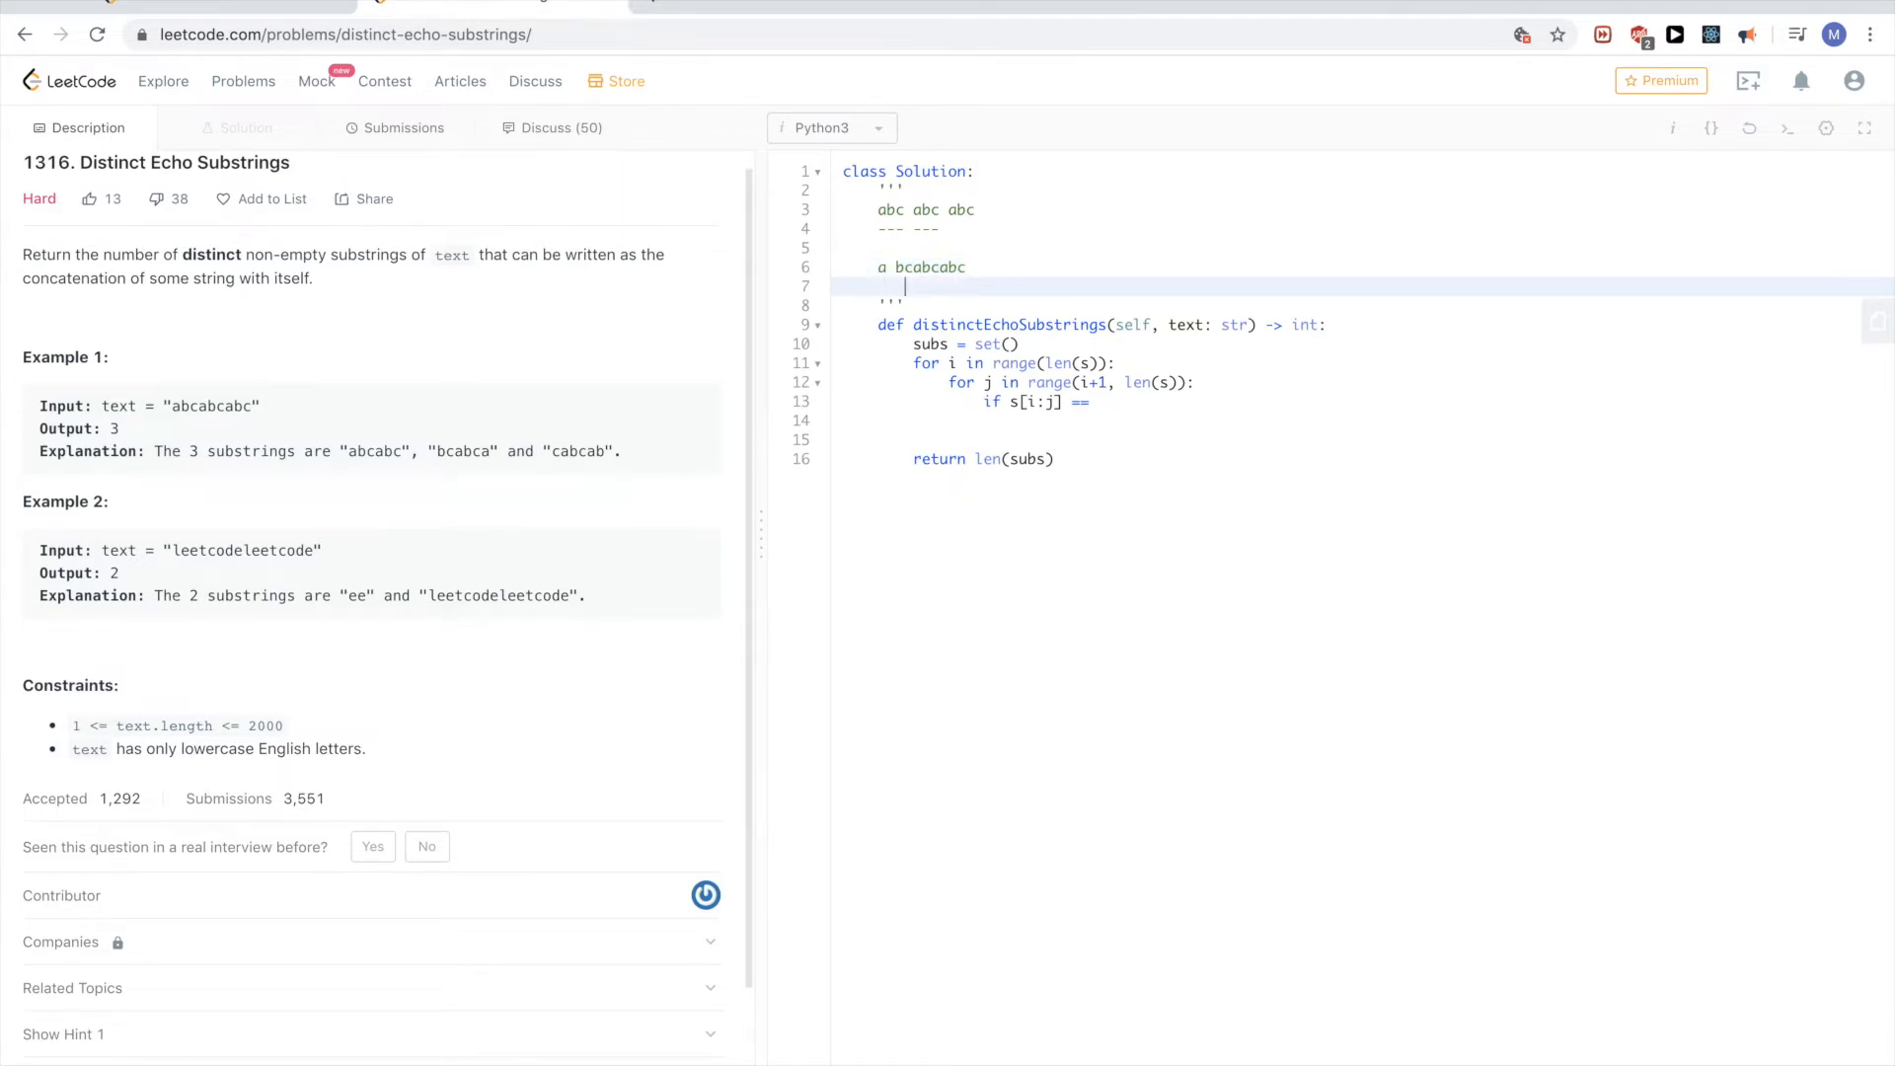
{"action": "type", "text": "^"}
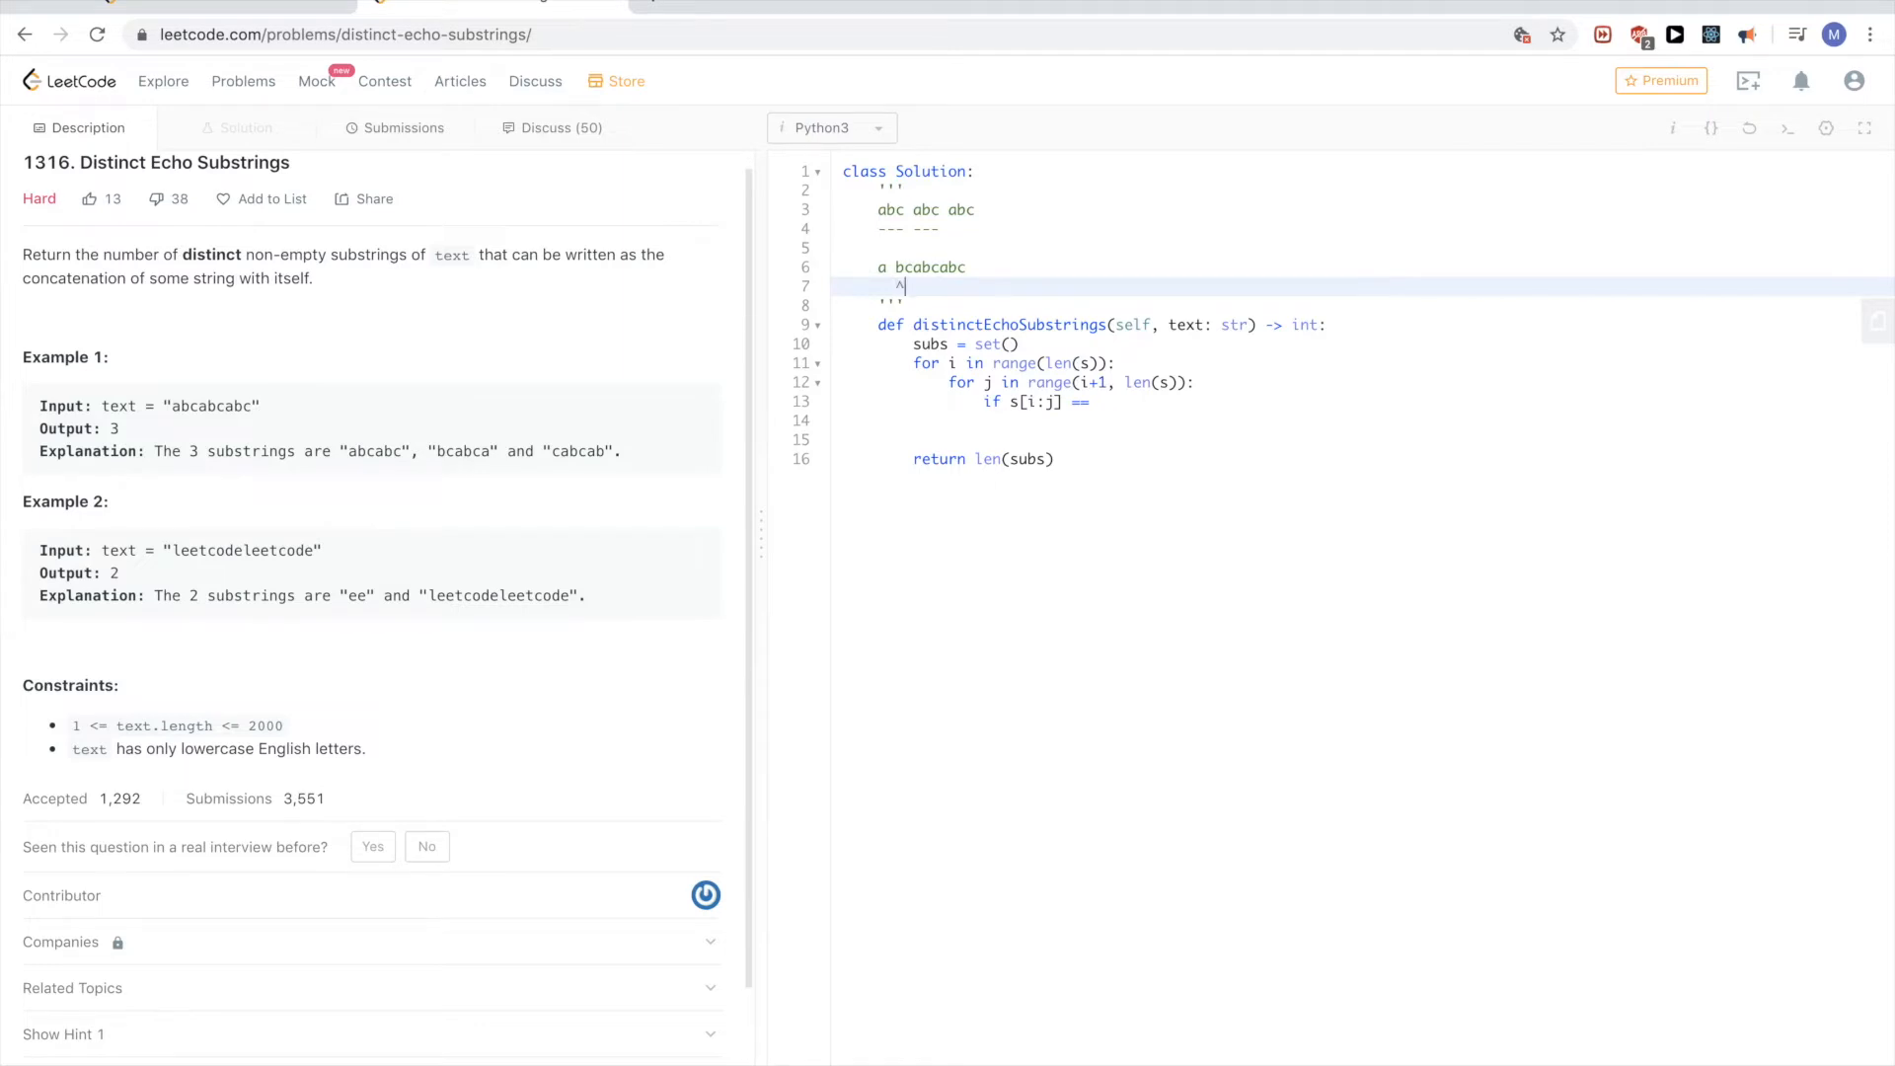
{"action": "key", "text": "Enter"}
{"action": "type", "text": "i"}
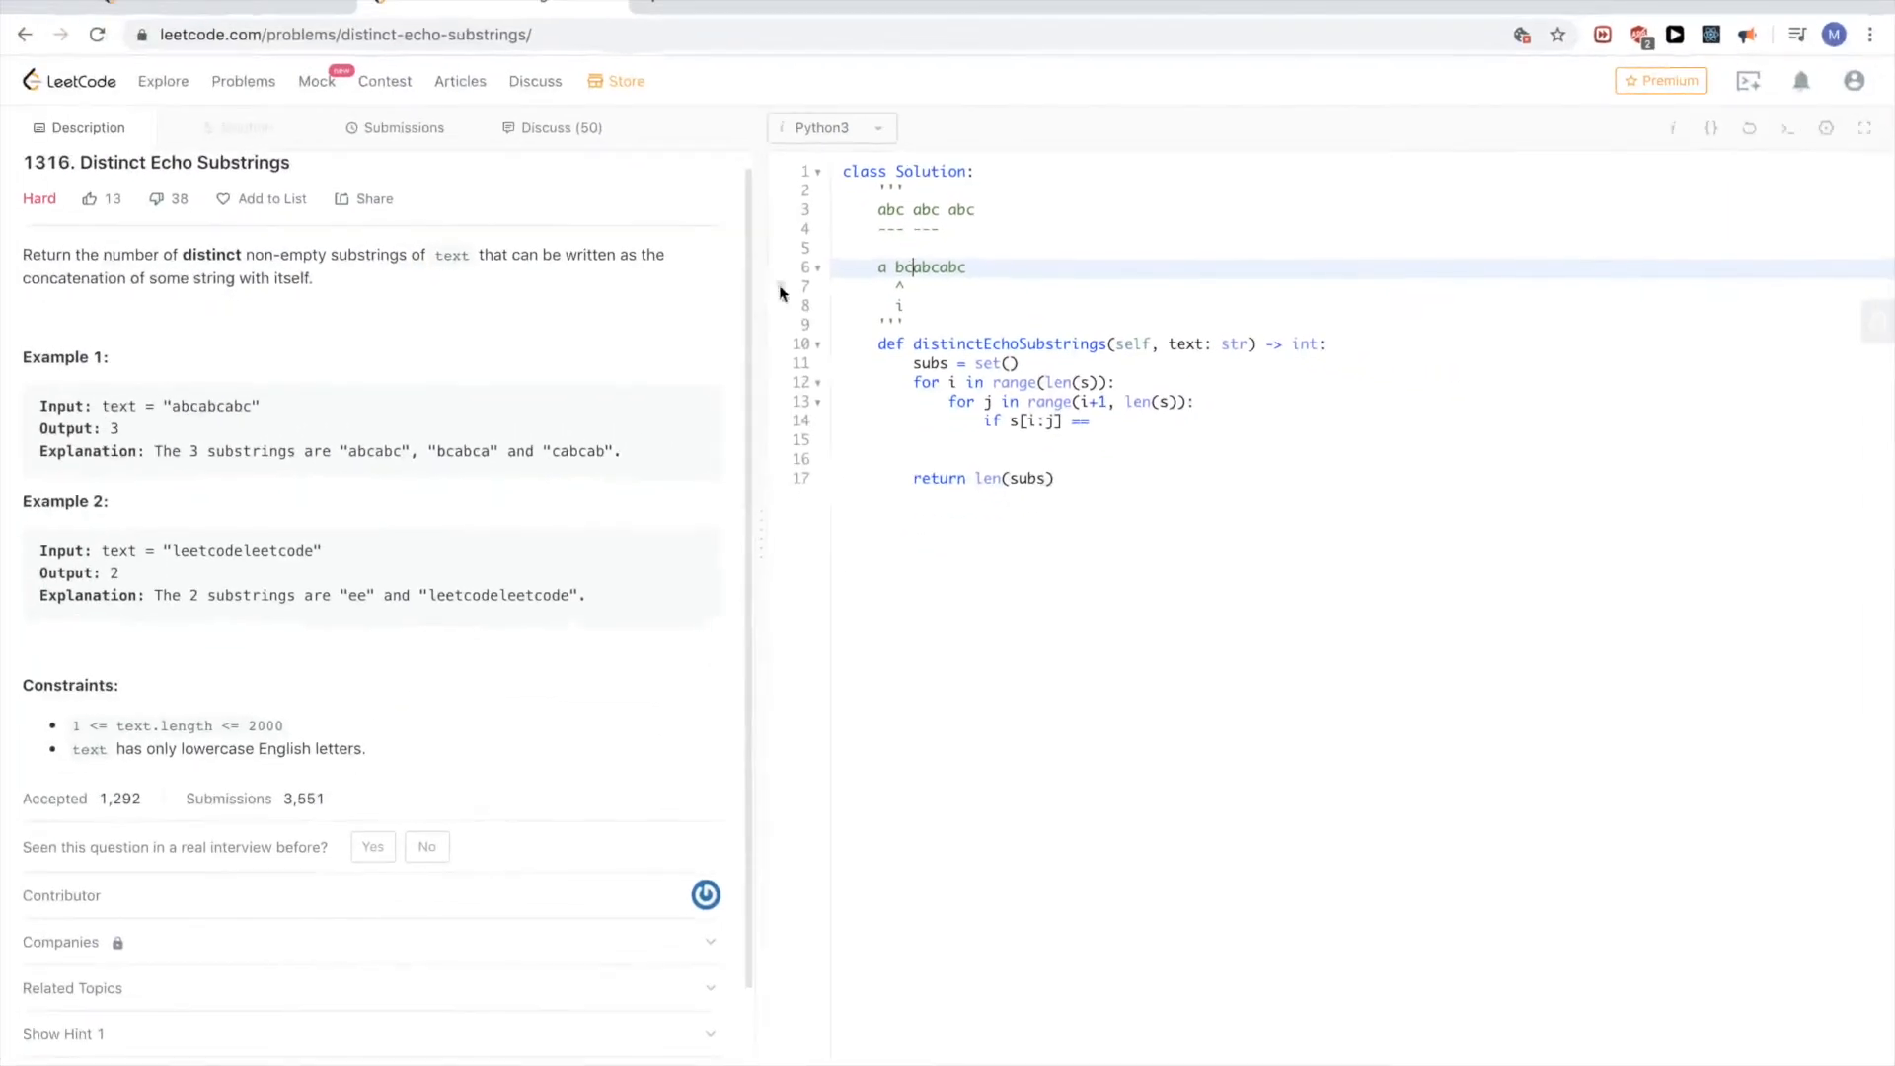
- Adjust the ^ index marker under the sample string in the docstring
{"action": "left_click", "coordinate": [1864, 129]}
{"action": "type", "text": " j"}
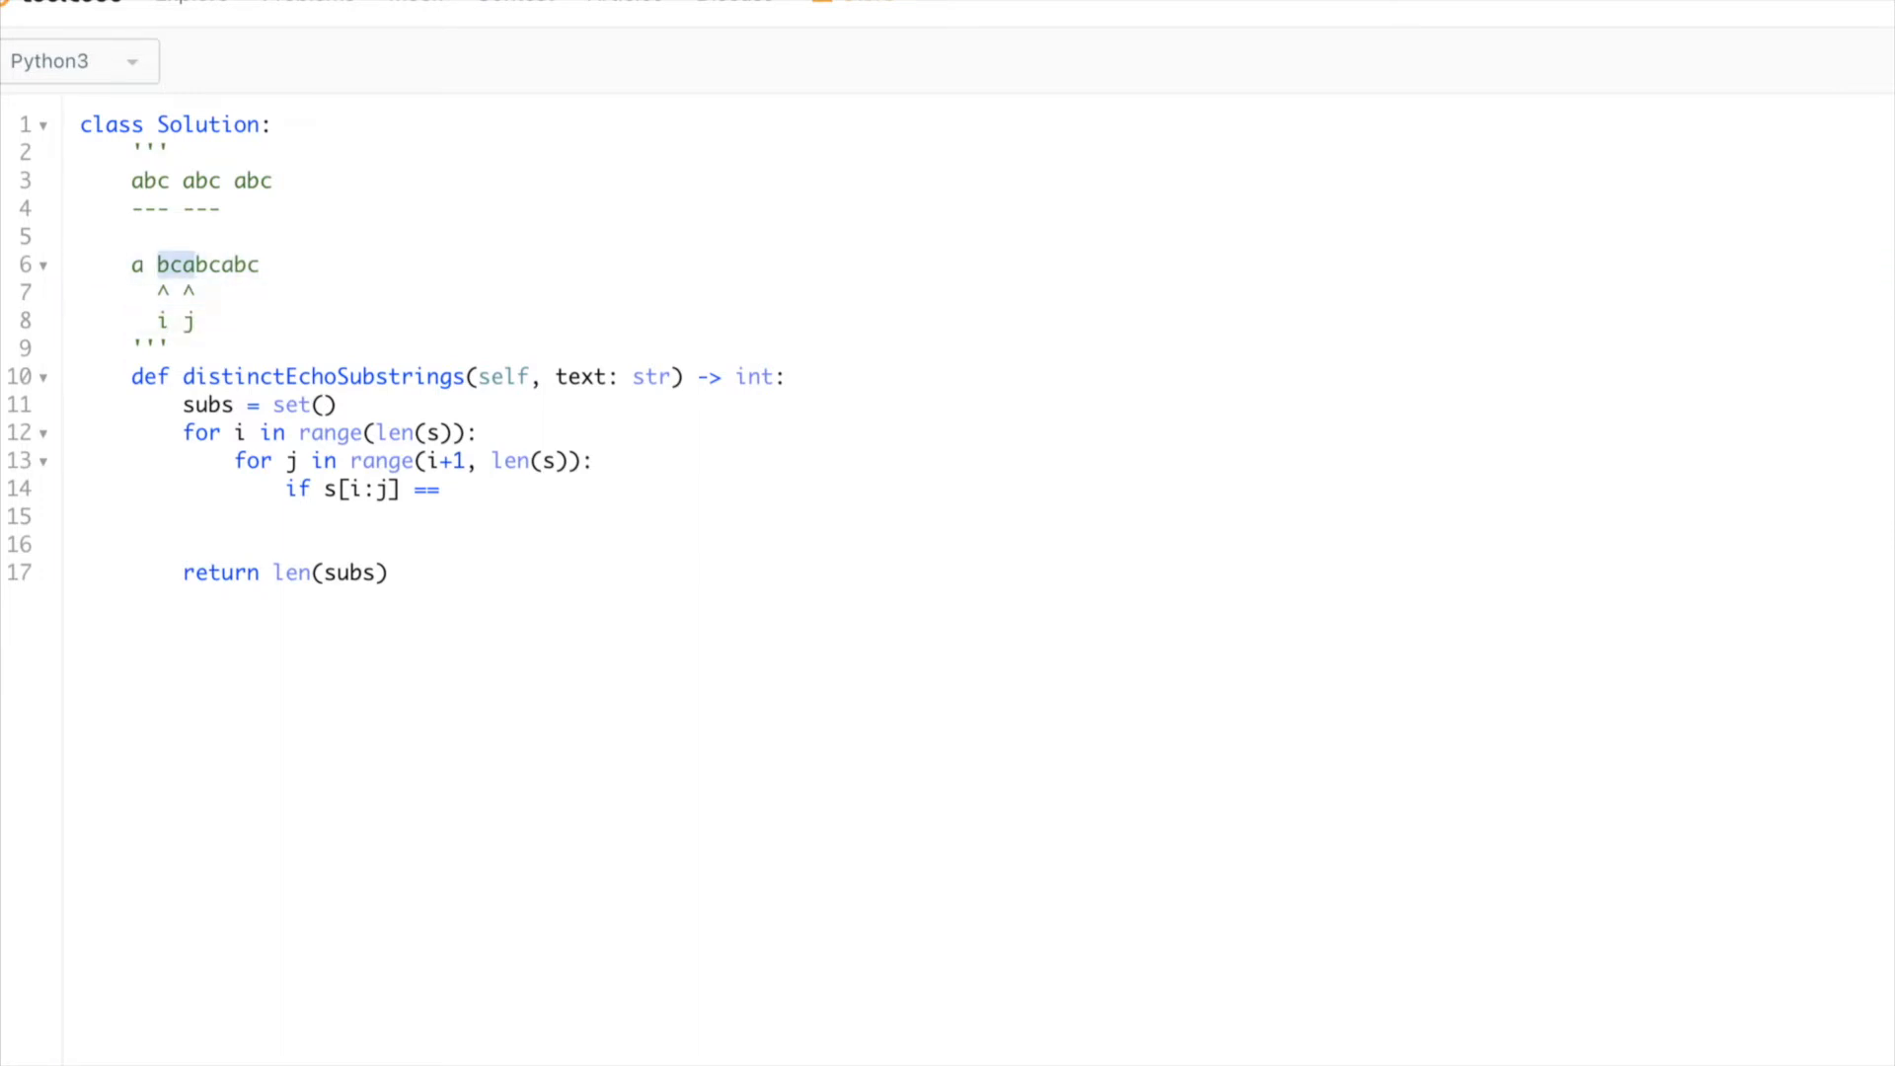
{"action": "left_click", "coordinate": [250, 263]}
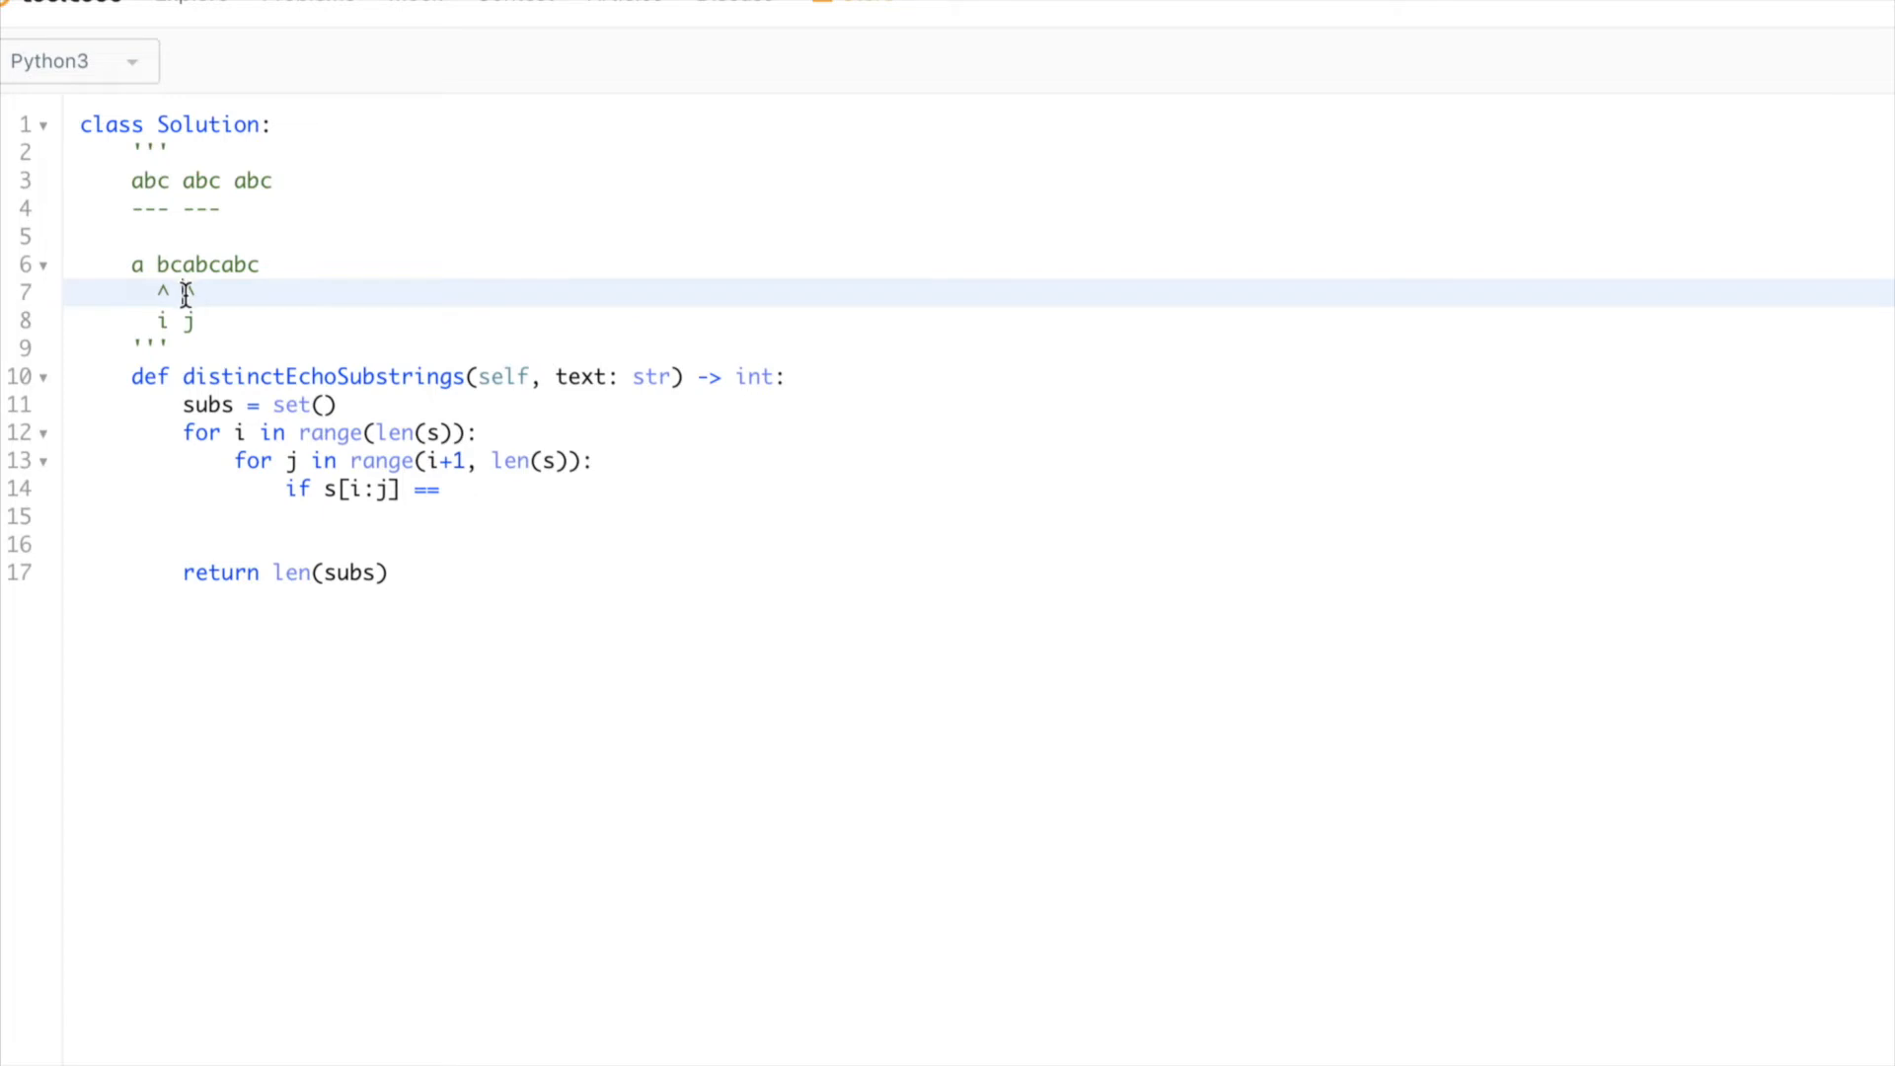
{"action": "type", "text": "^"}
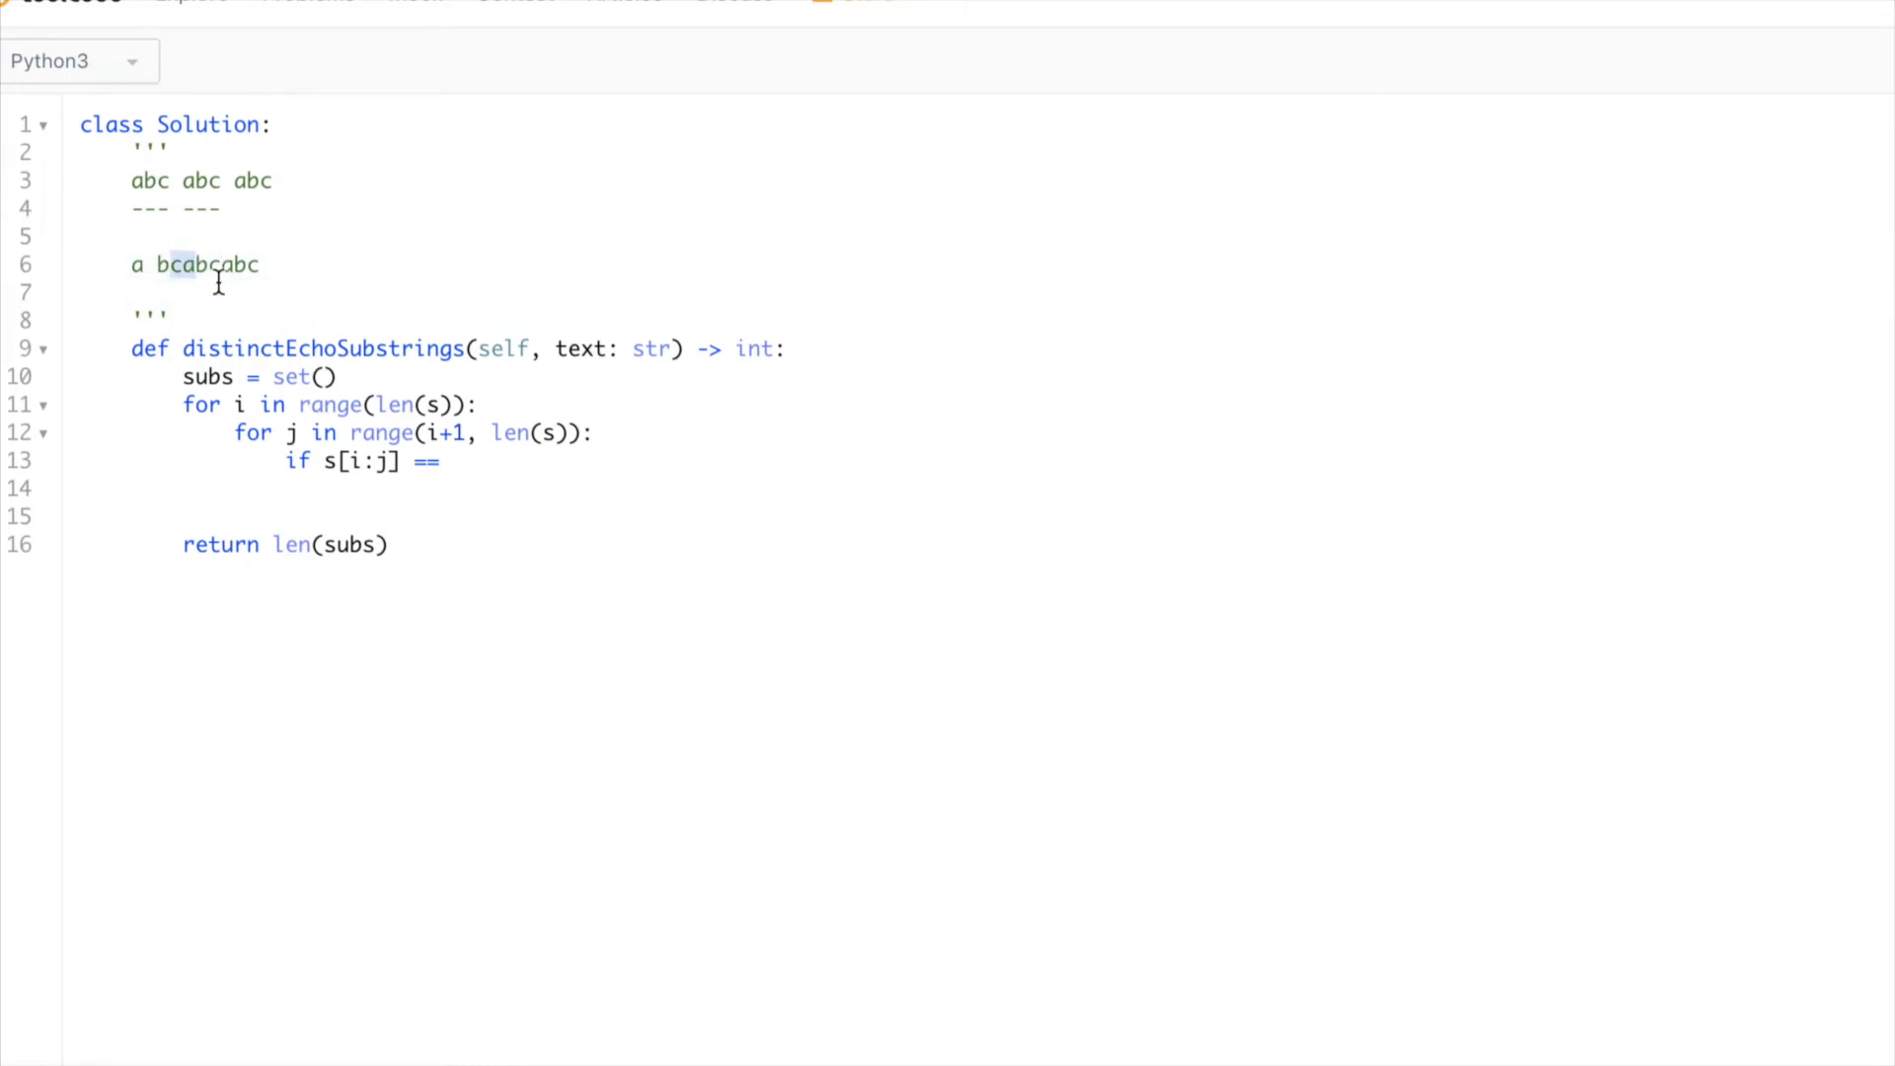
{"action": "mouse_move", "coordinate": [203, 296]}
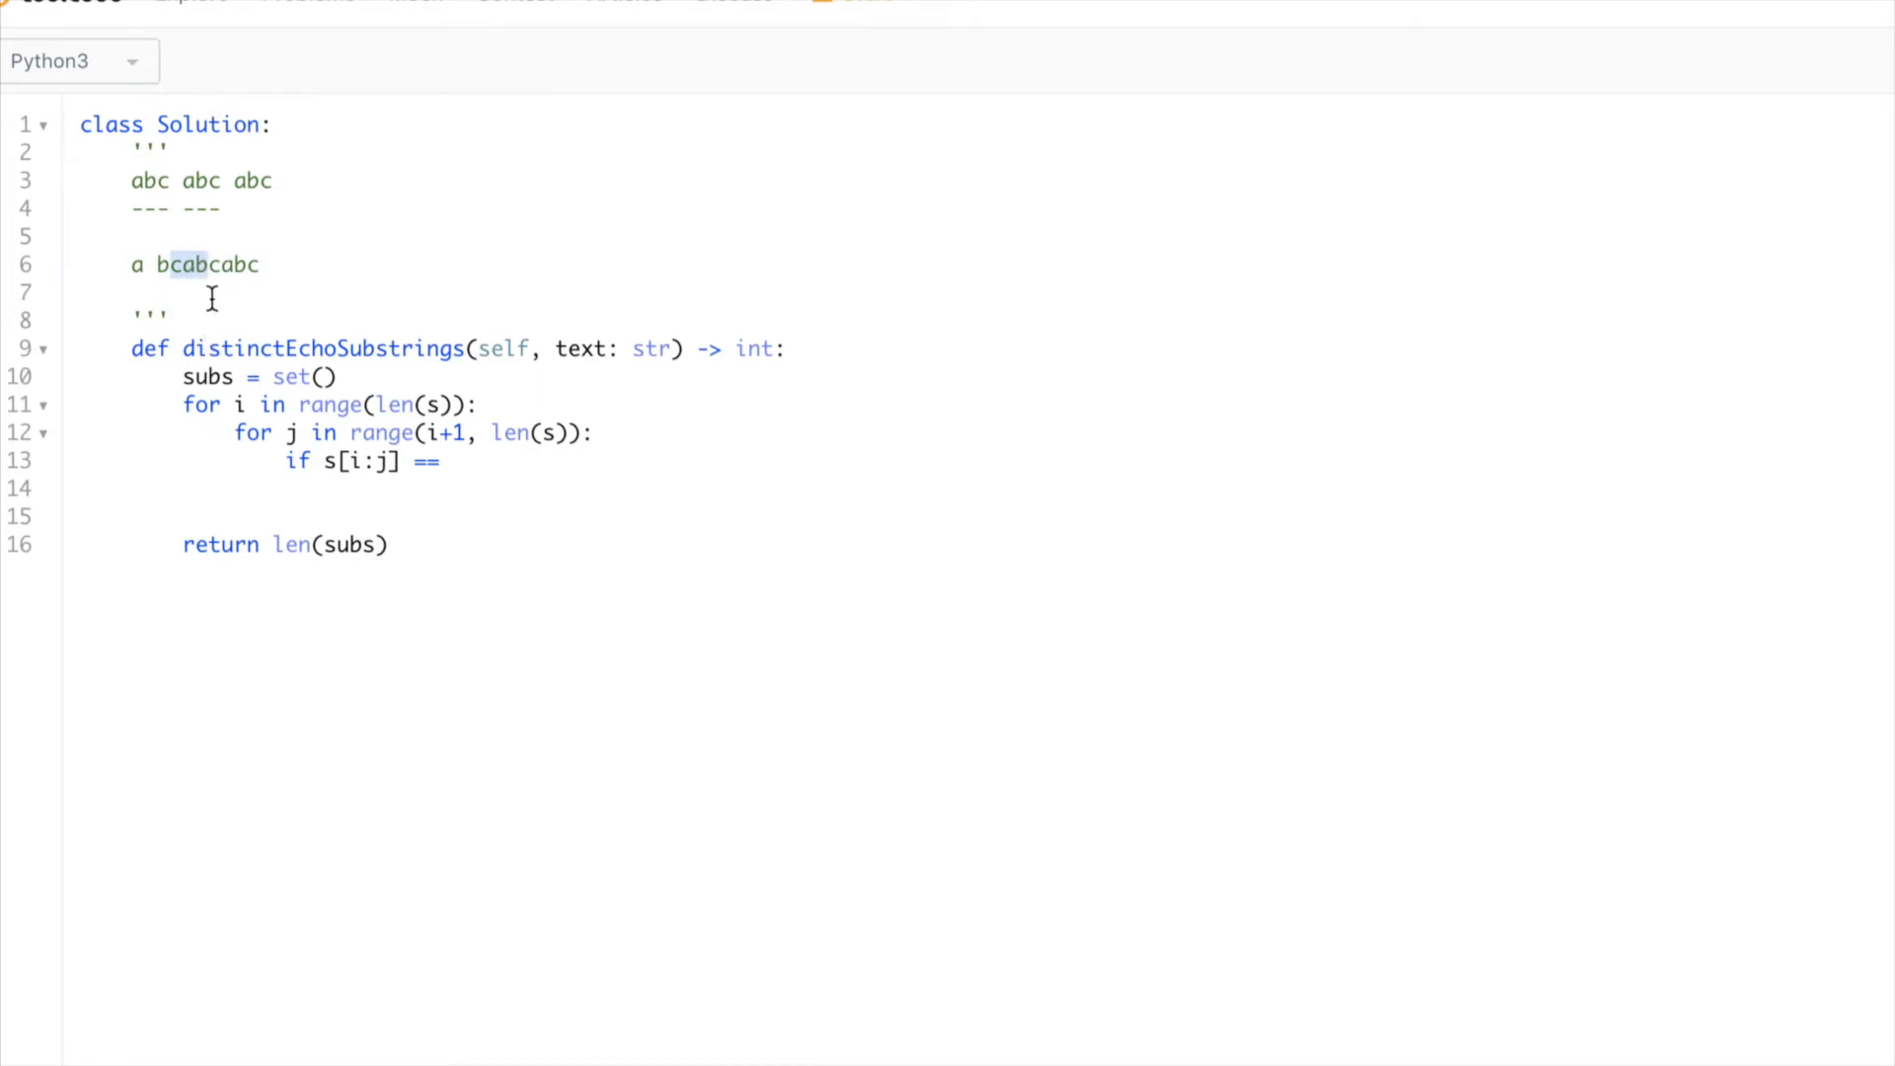
{"action": "left_click", "coordinate": [211, 265]}
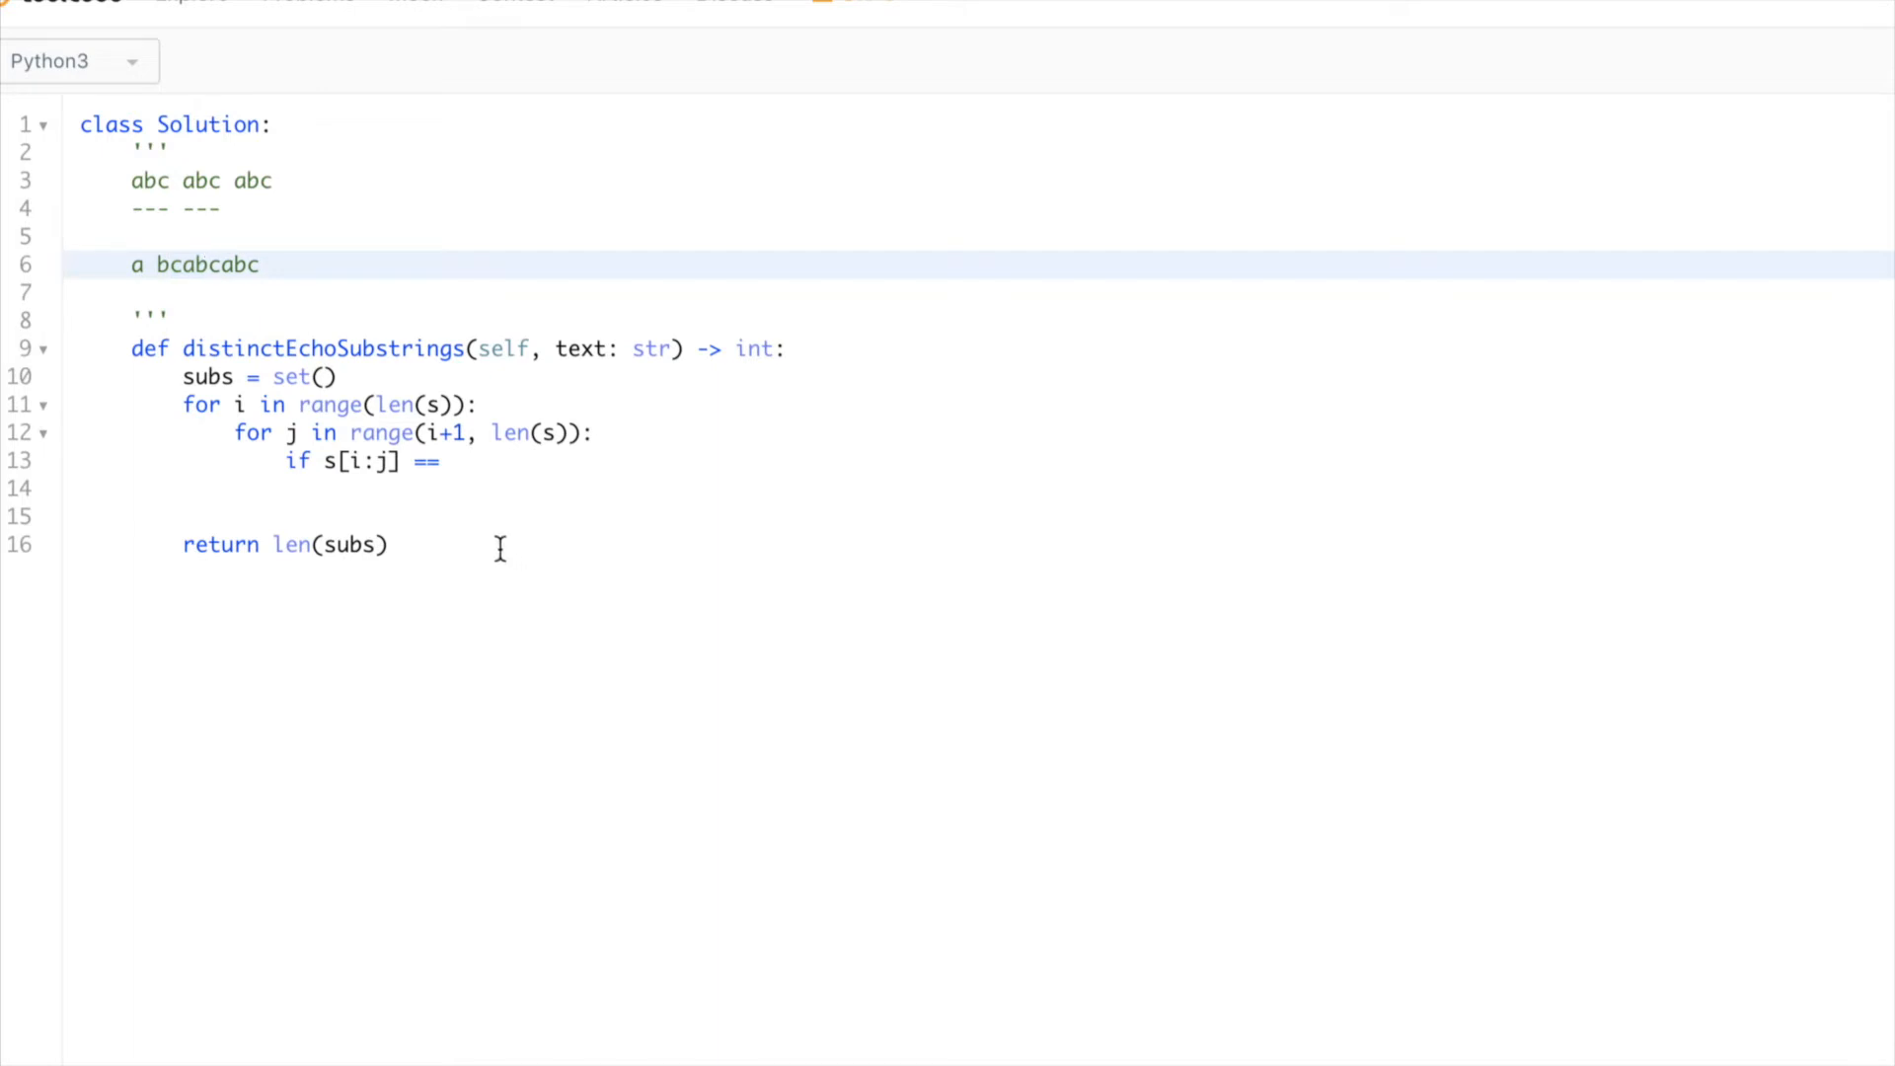
- Complete line 13's condition as if s[i:j] == s[j:j + j - i]:
{"action": "left_click", "coordinate": [484, 460]}
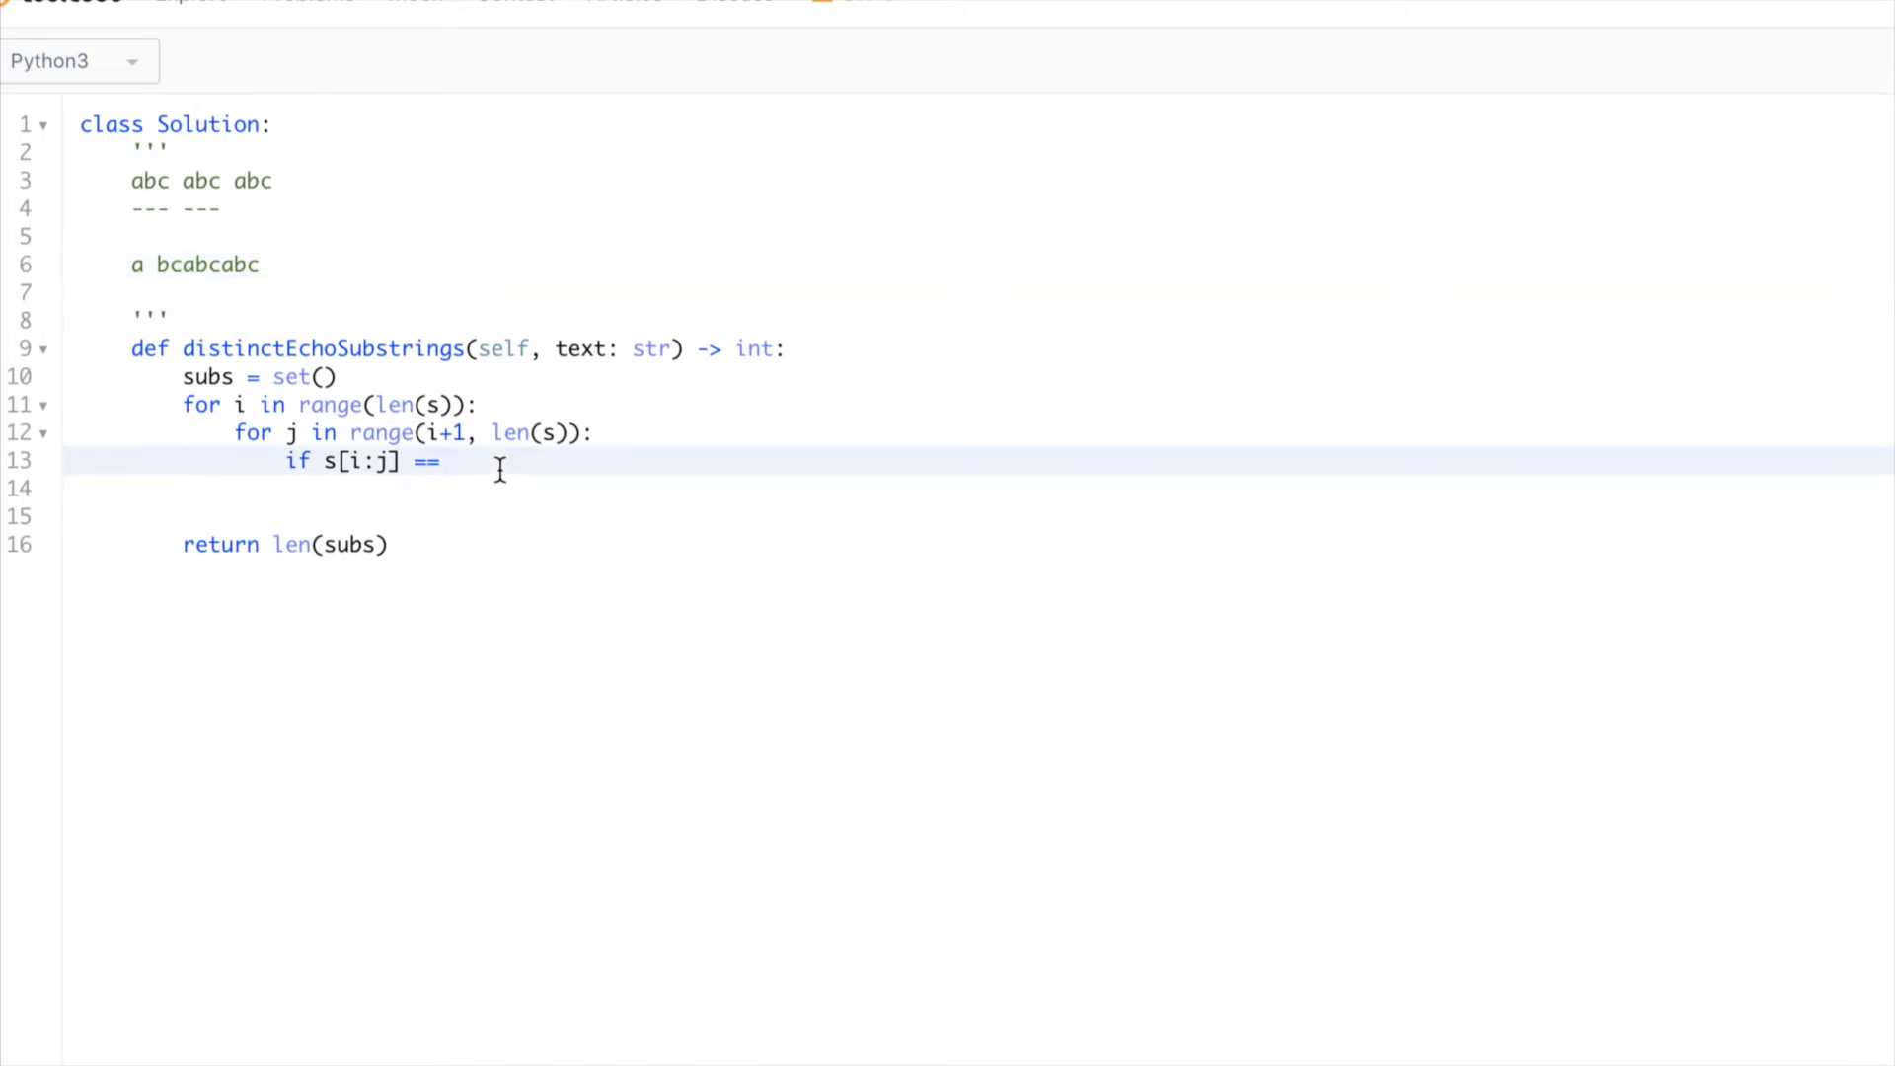
{"action": "type", "text": "s["}
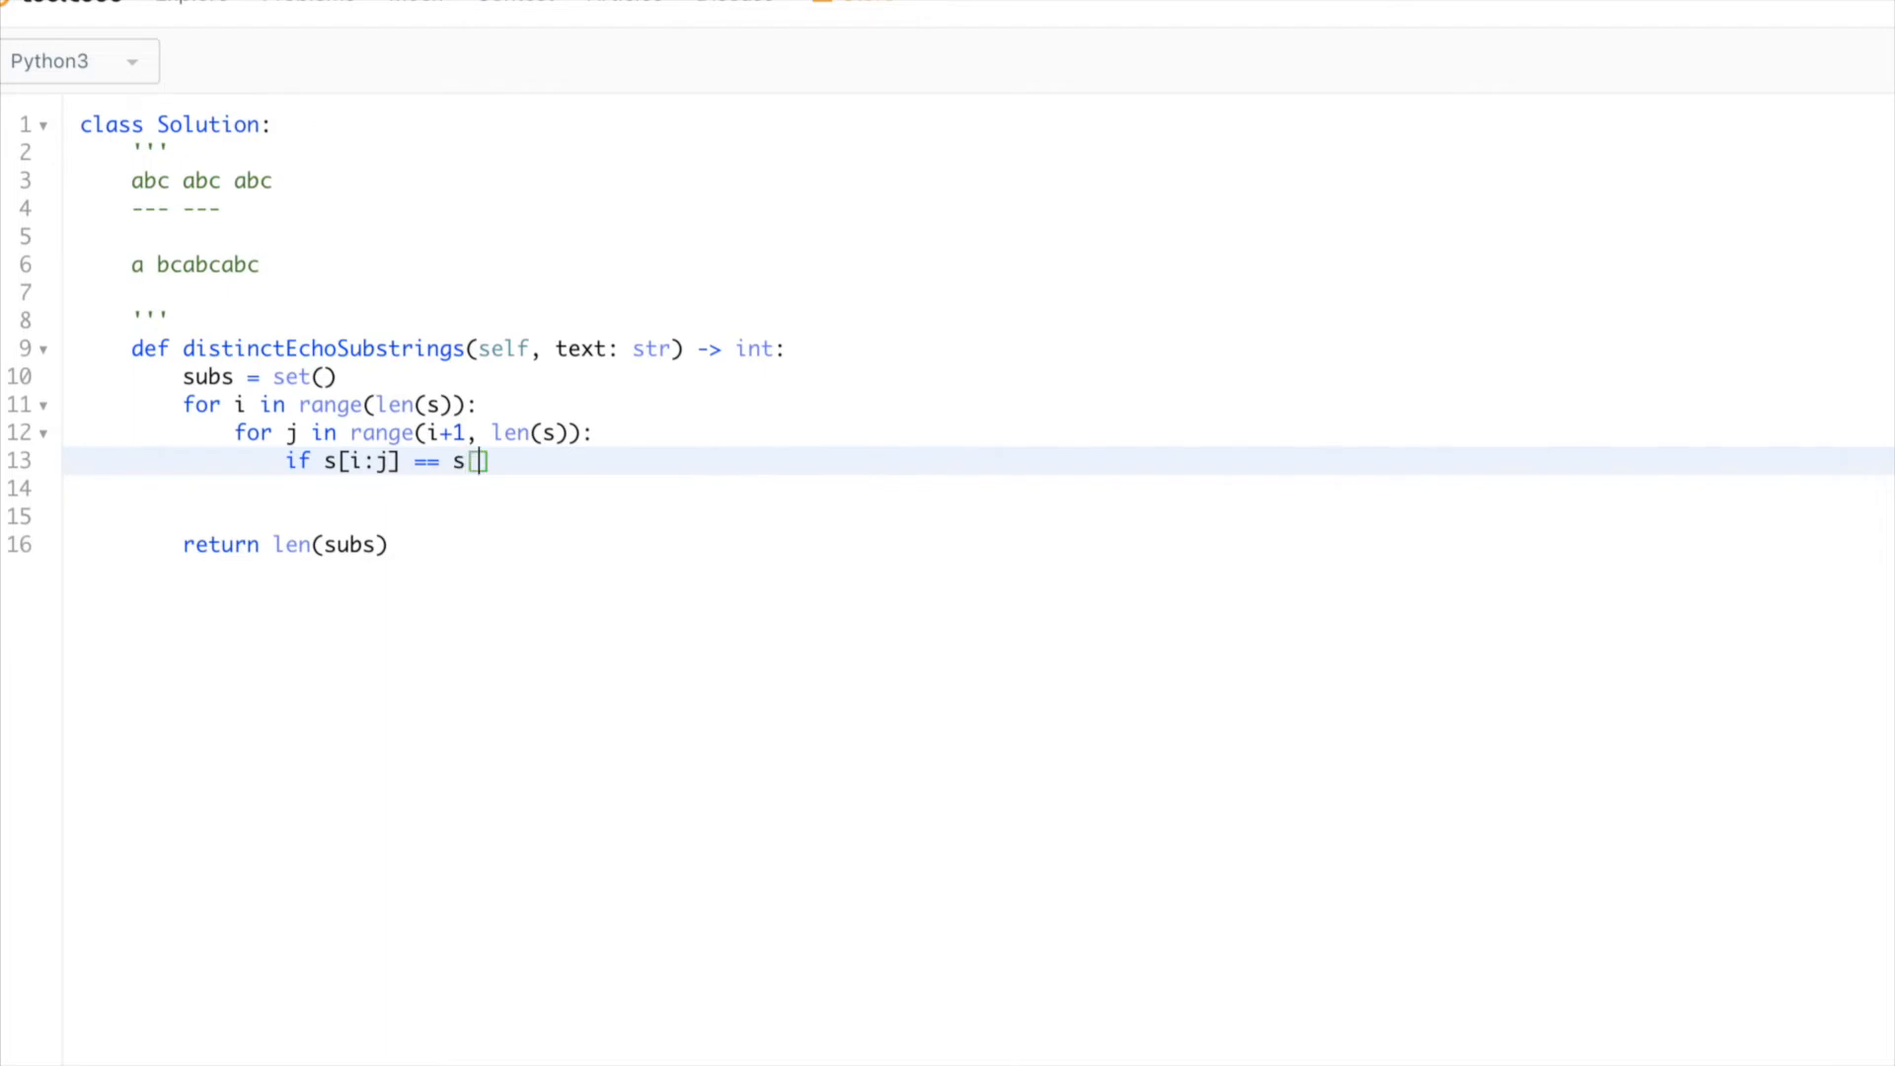
{"action": "type", "text": "j"}
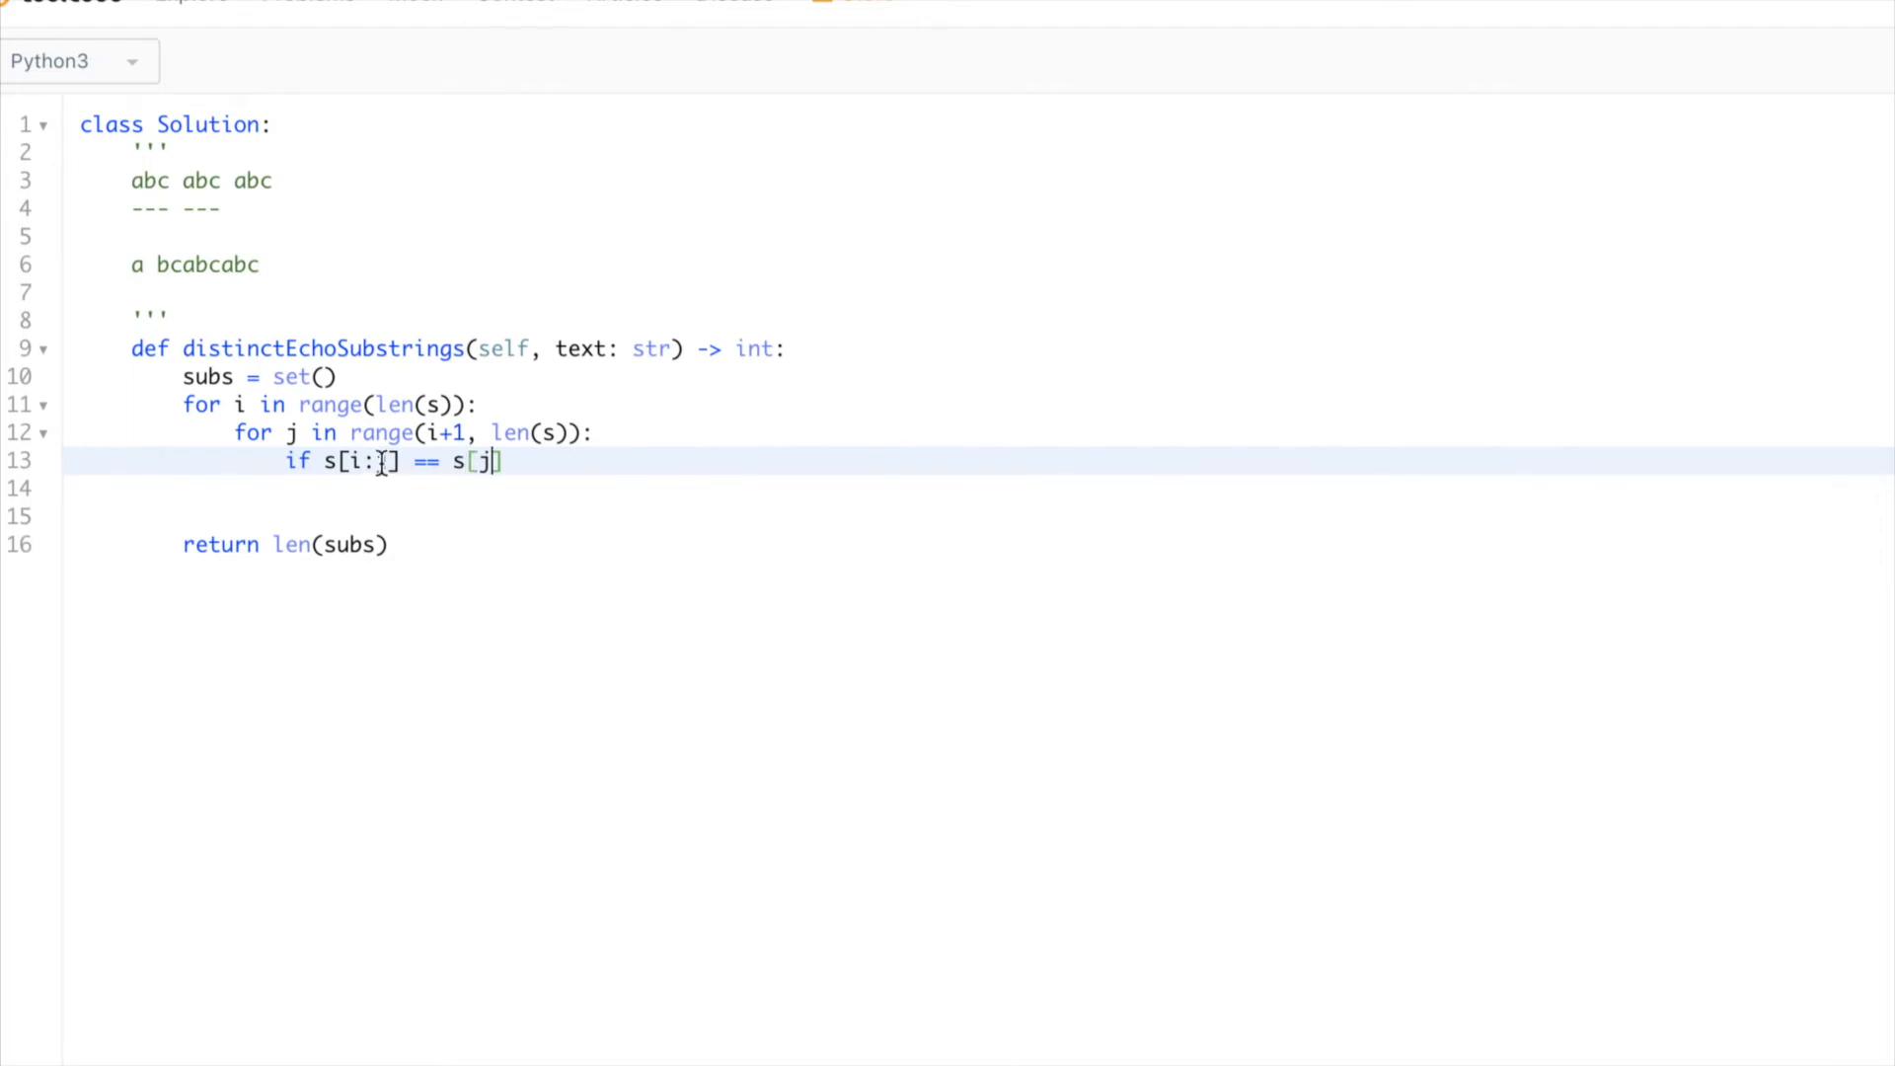
{"action": "type", "text": "j:j +"}
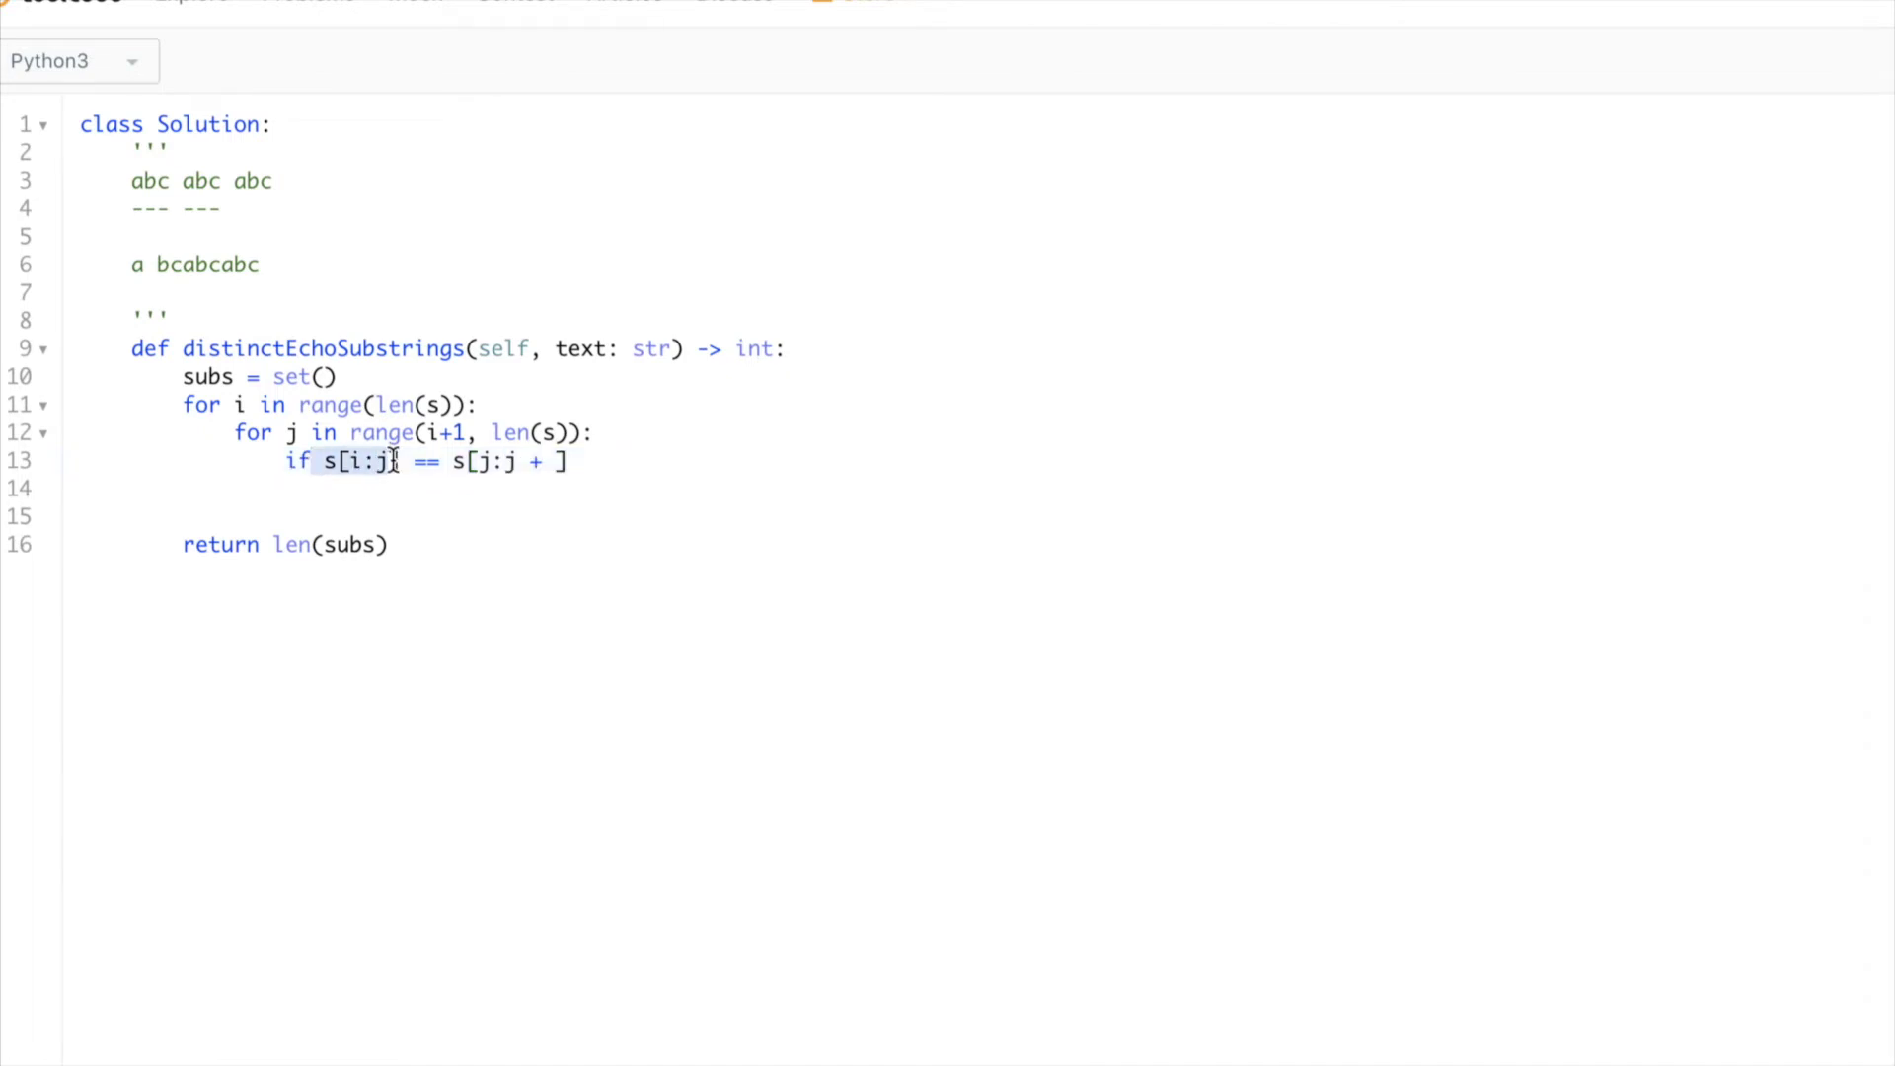
{"action": "type", "text": "len("}
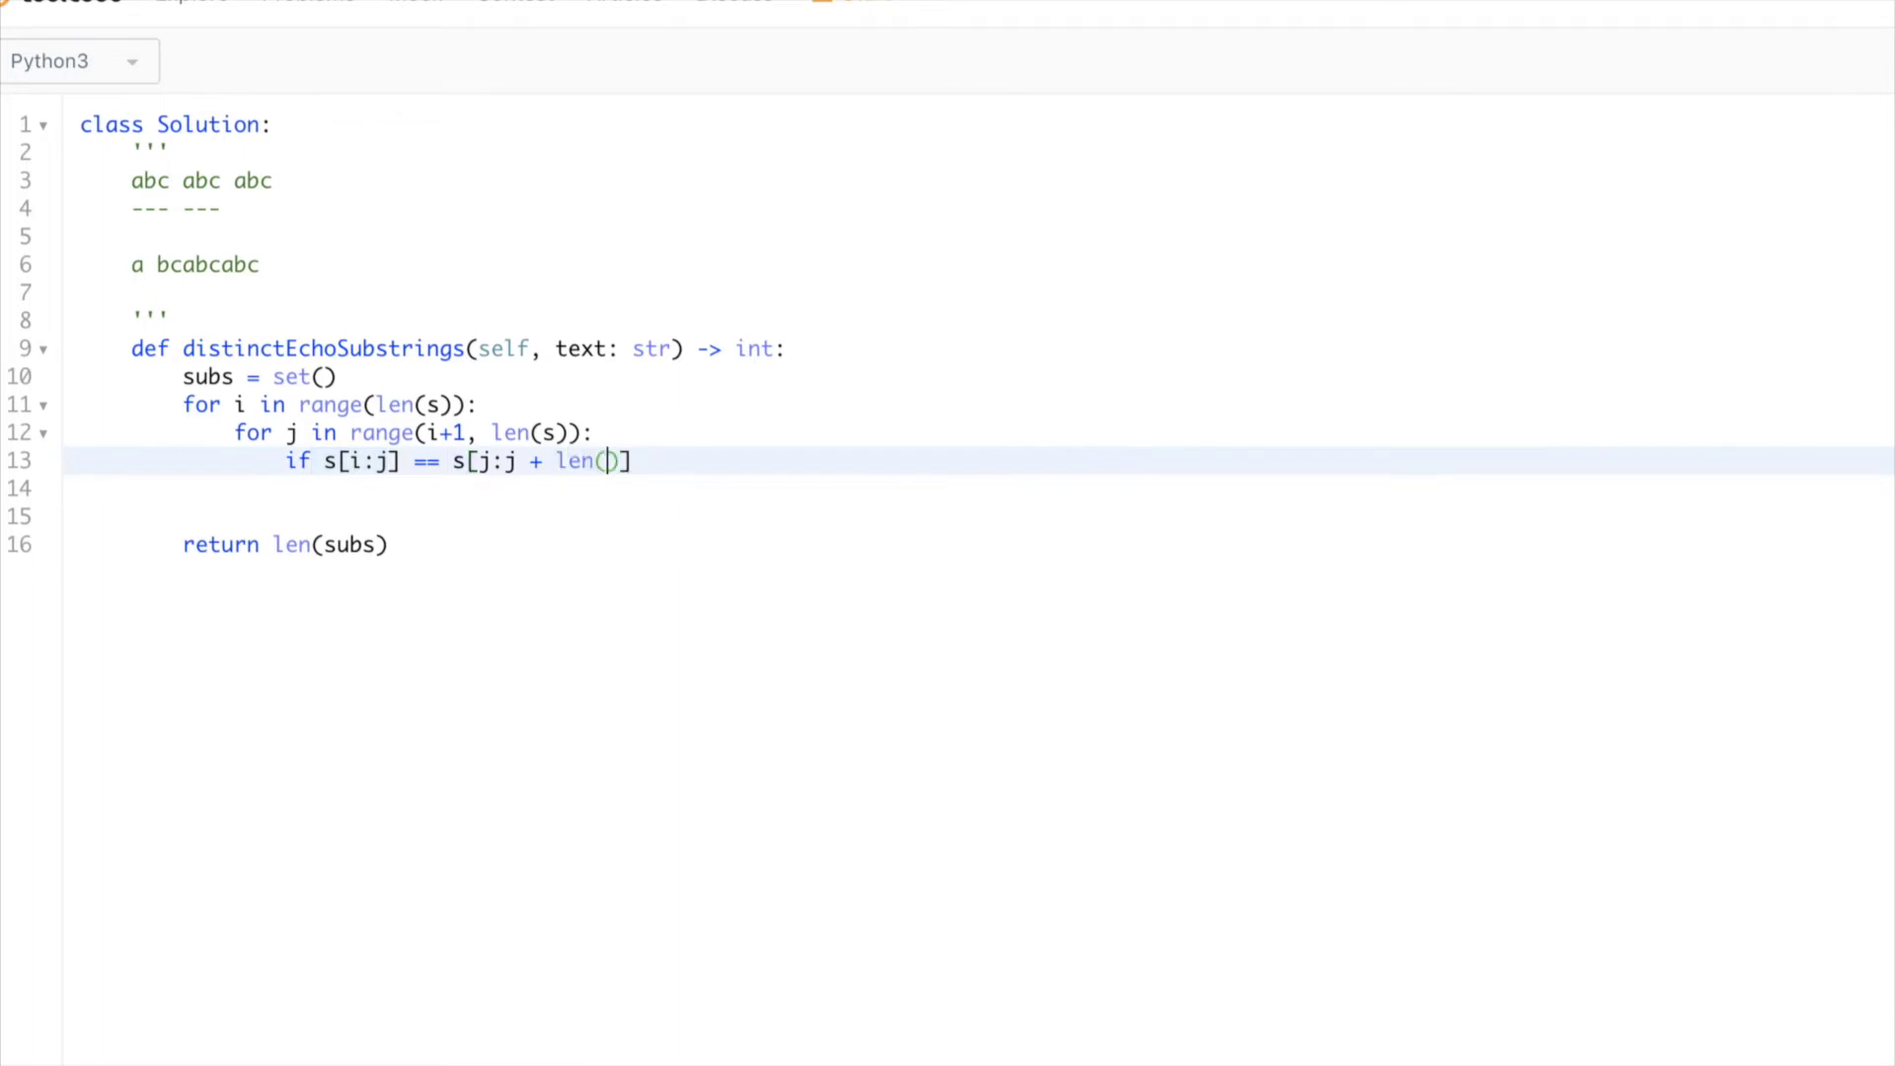
{"action": "type", "text": "s[i"}
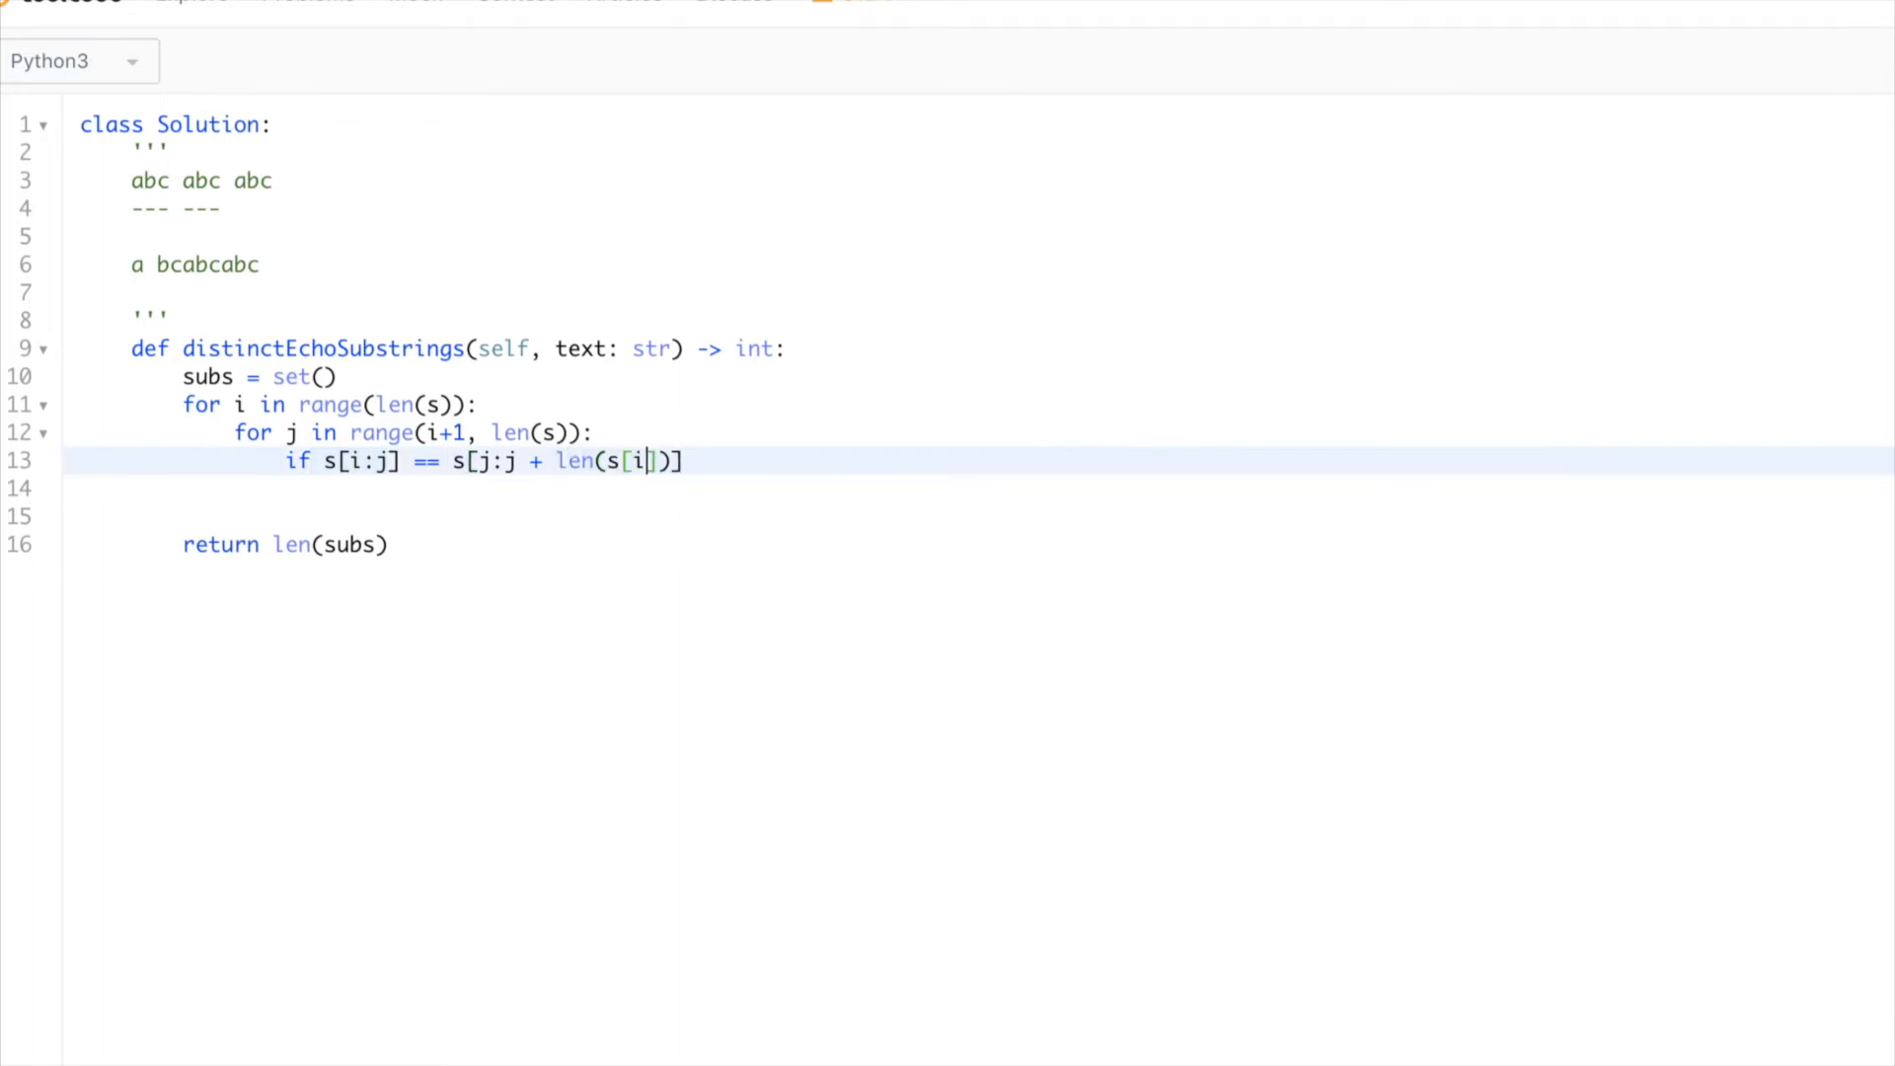
{"action": "type", "text": ":j"}
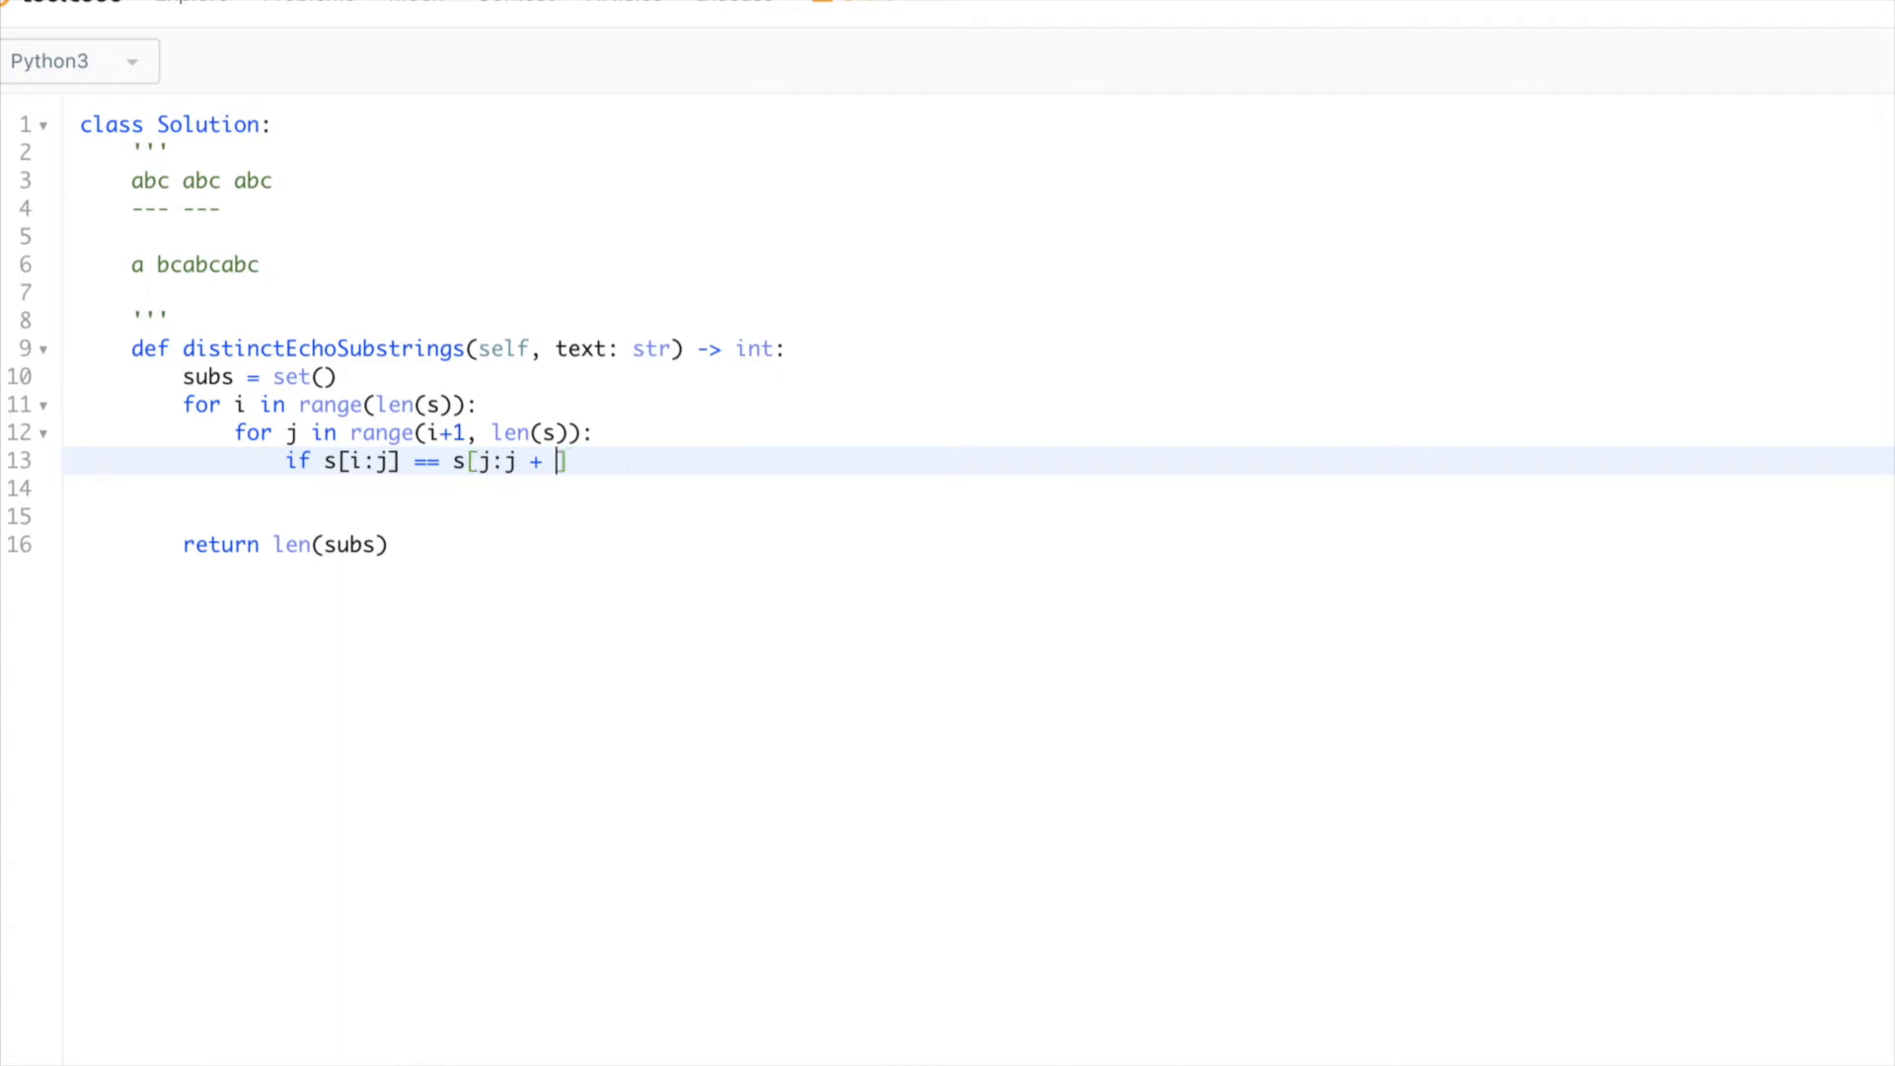
{"action": "type", "text": "j - i"}
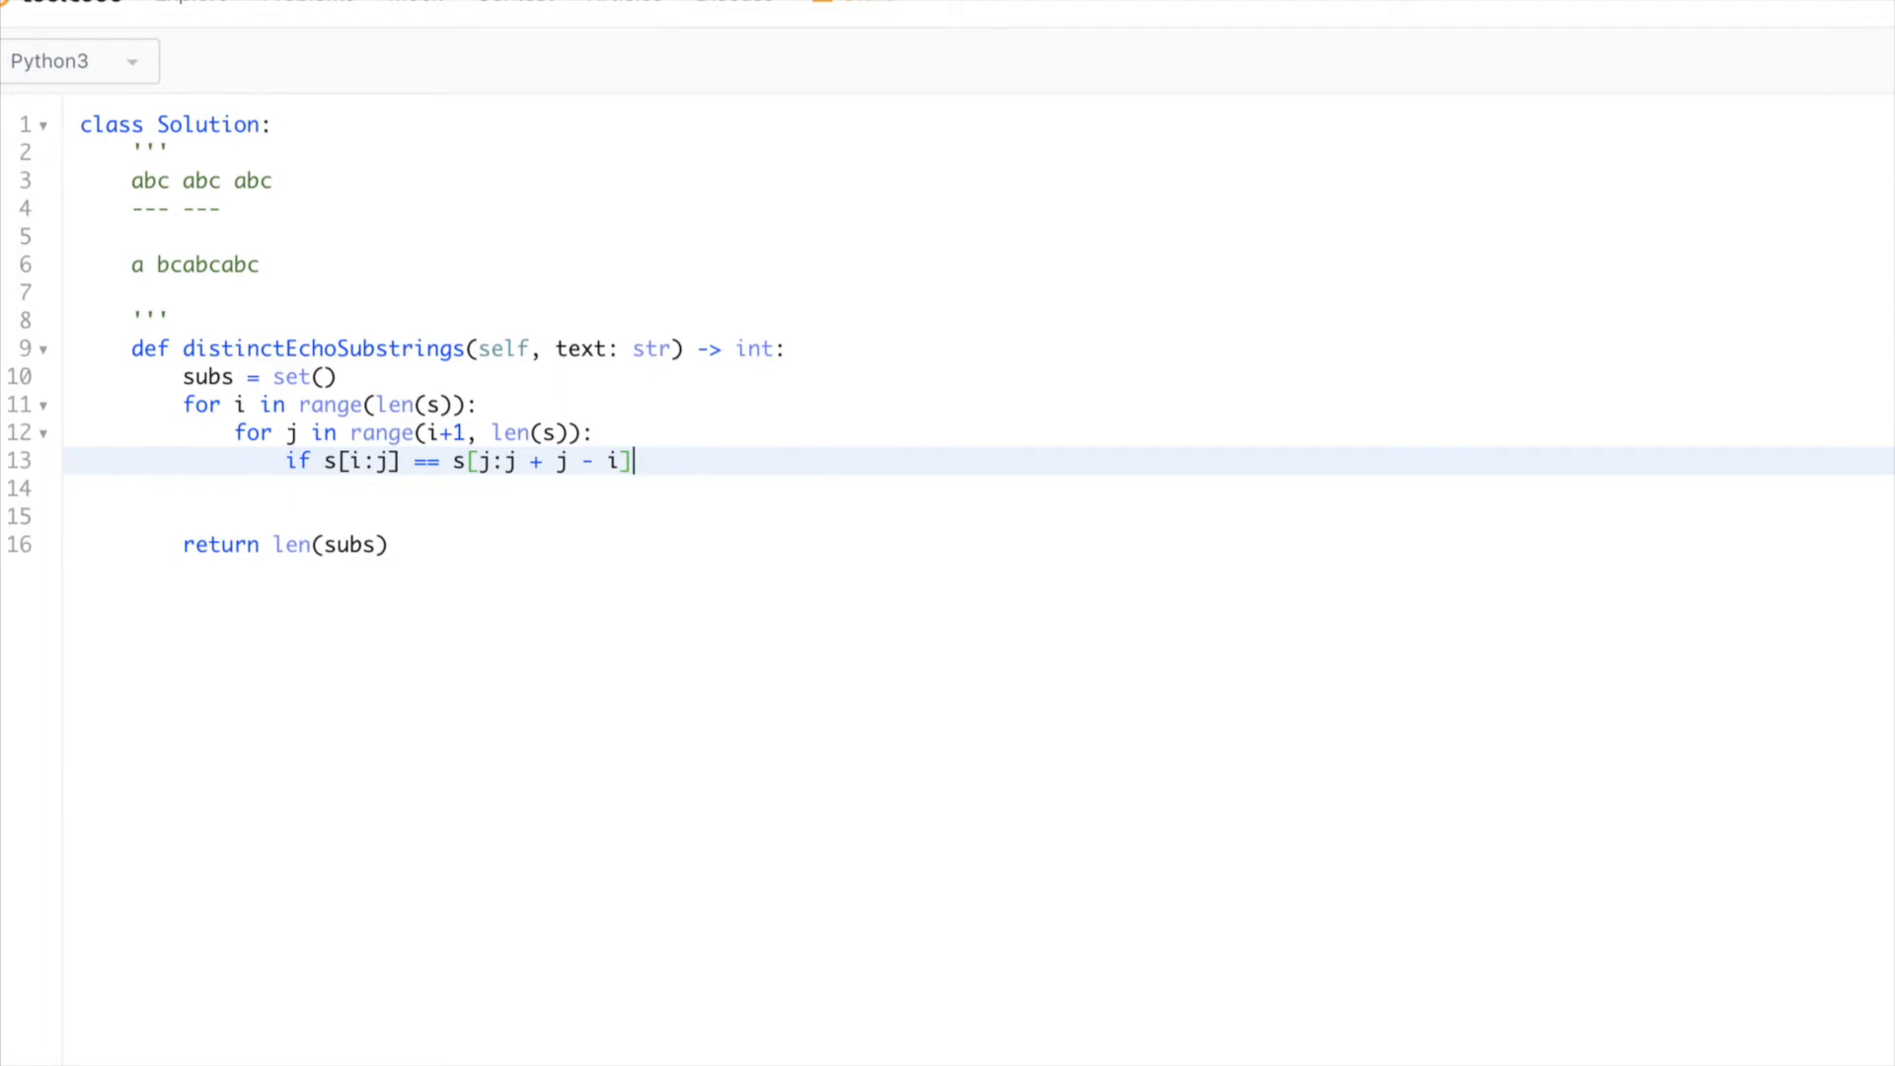
{"action": "type", "text": ":"}
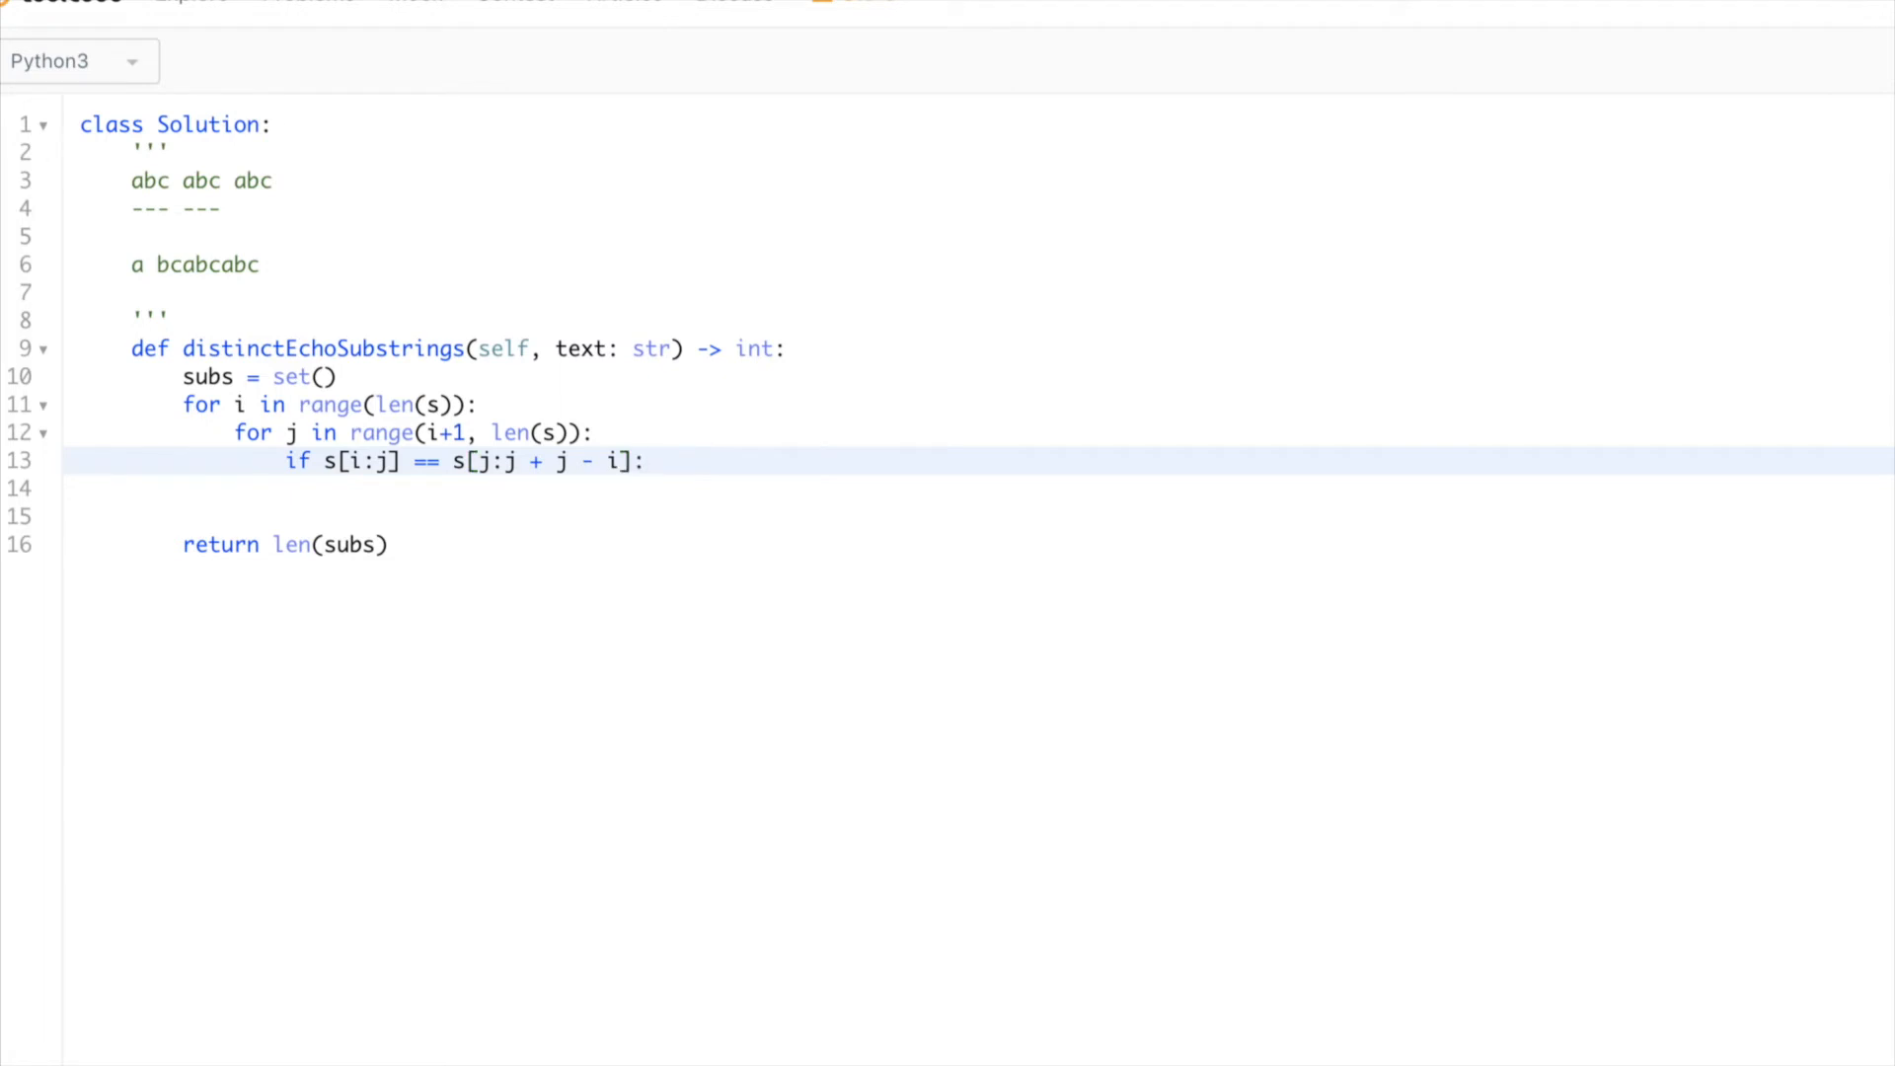
- Add subs.add(s[i:j]) beneath the matching condition
{"action": "type", "text": "sy"}
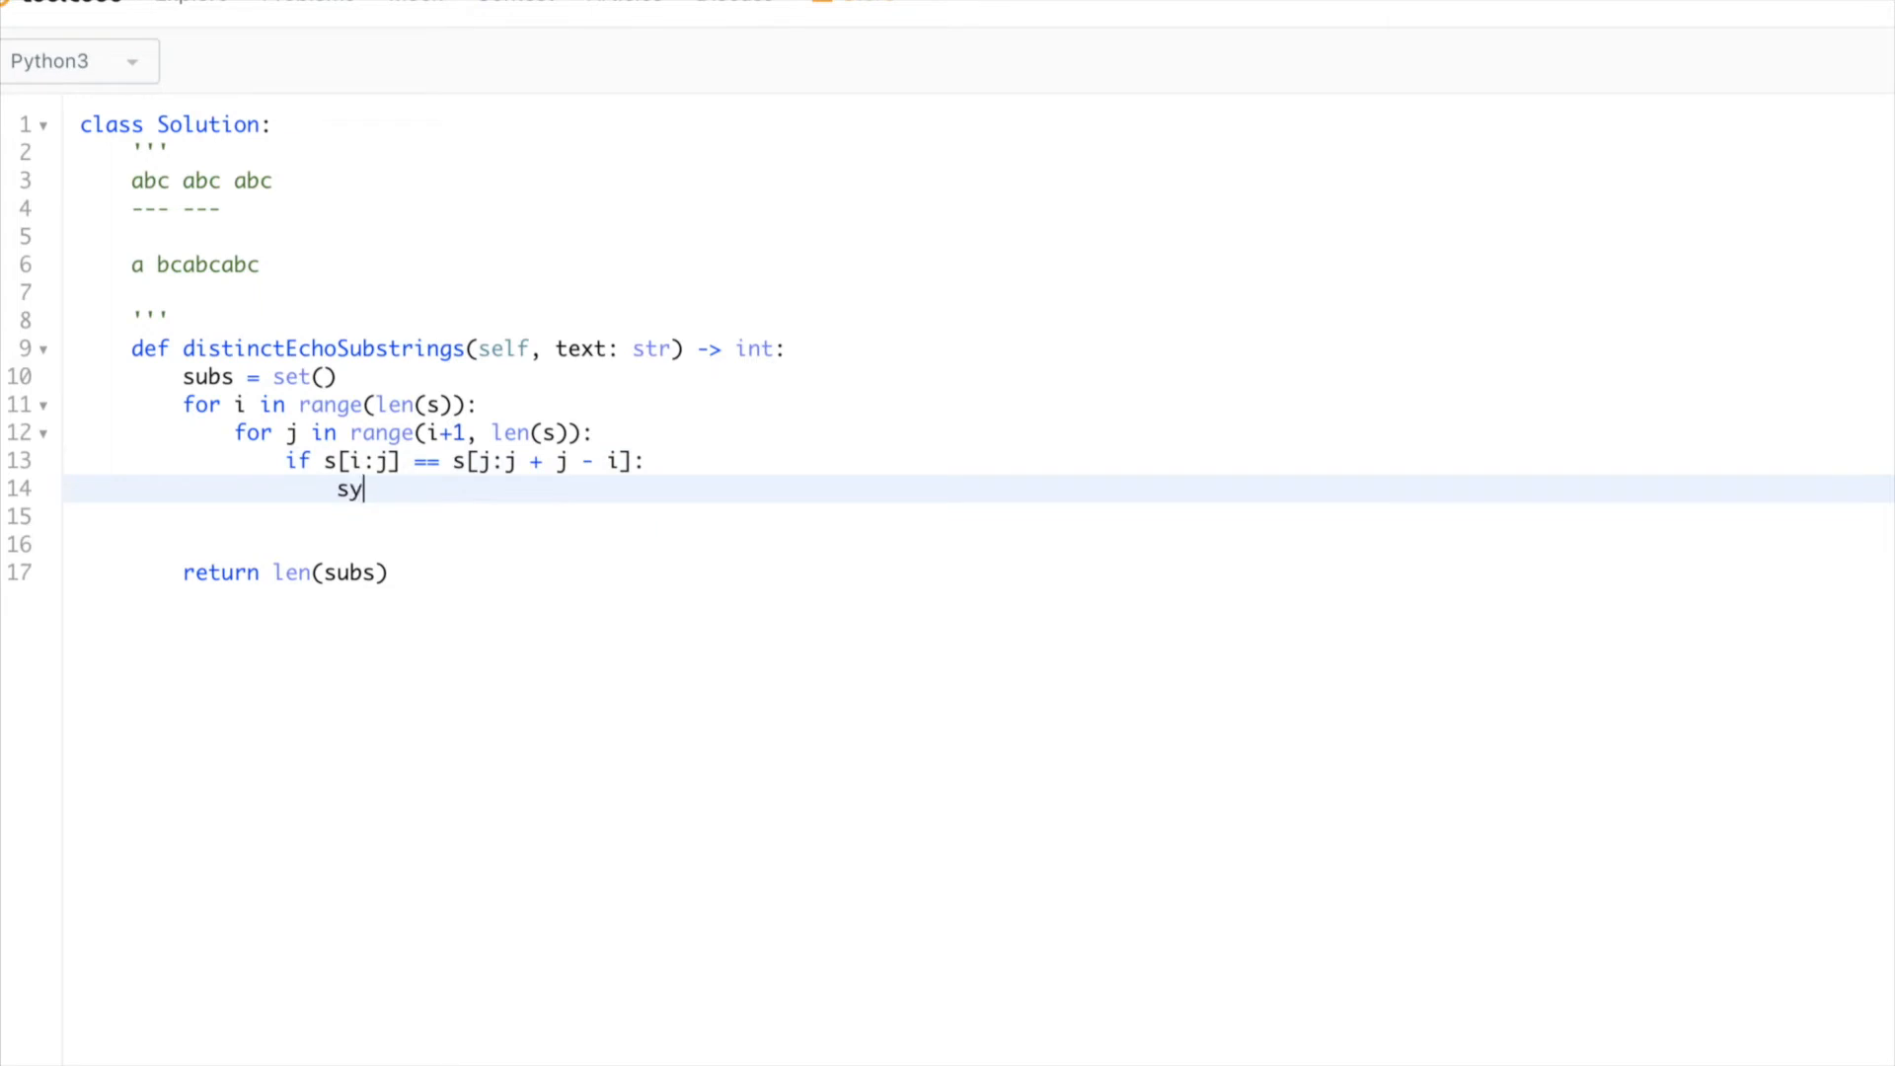
{"action": "type", "text": "ubs.ad"}
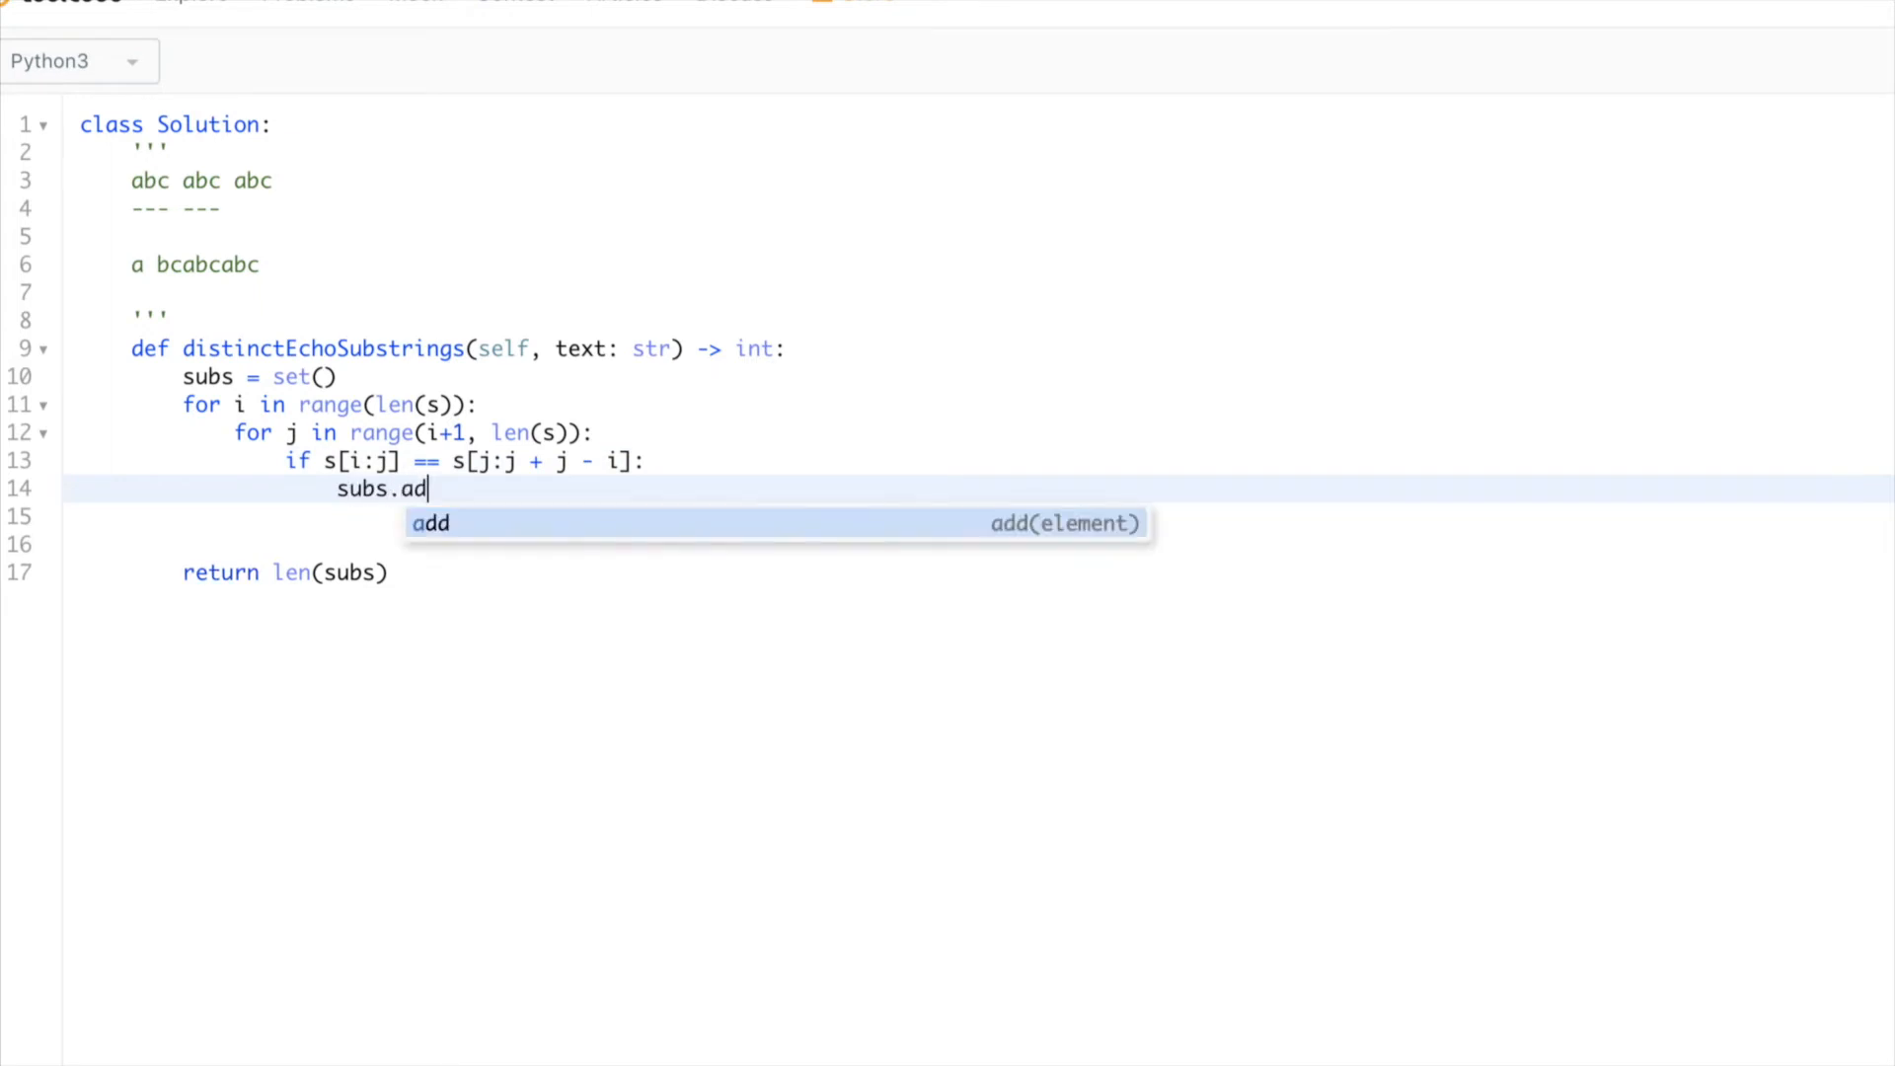
{"action": "type", "text": "d"}
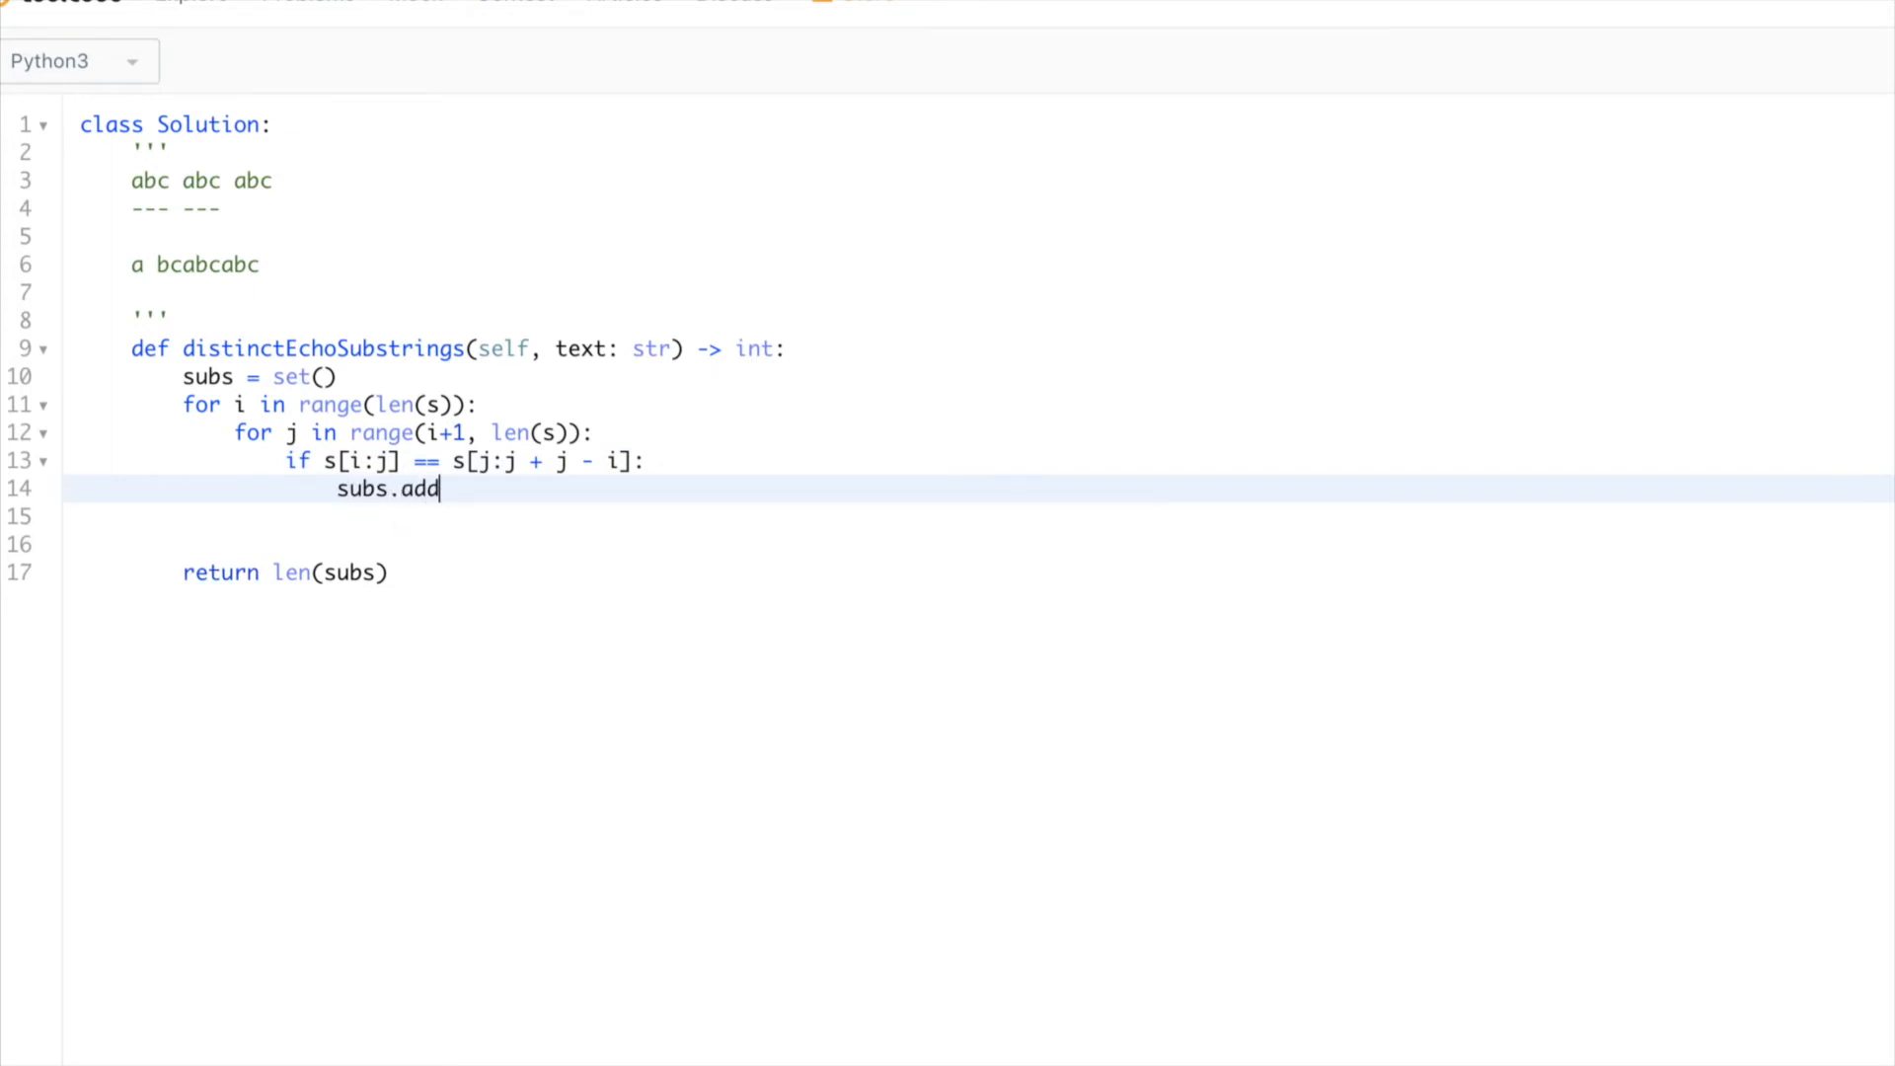
{"action": "type", "text": "(s"}
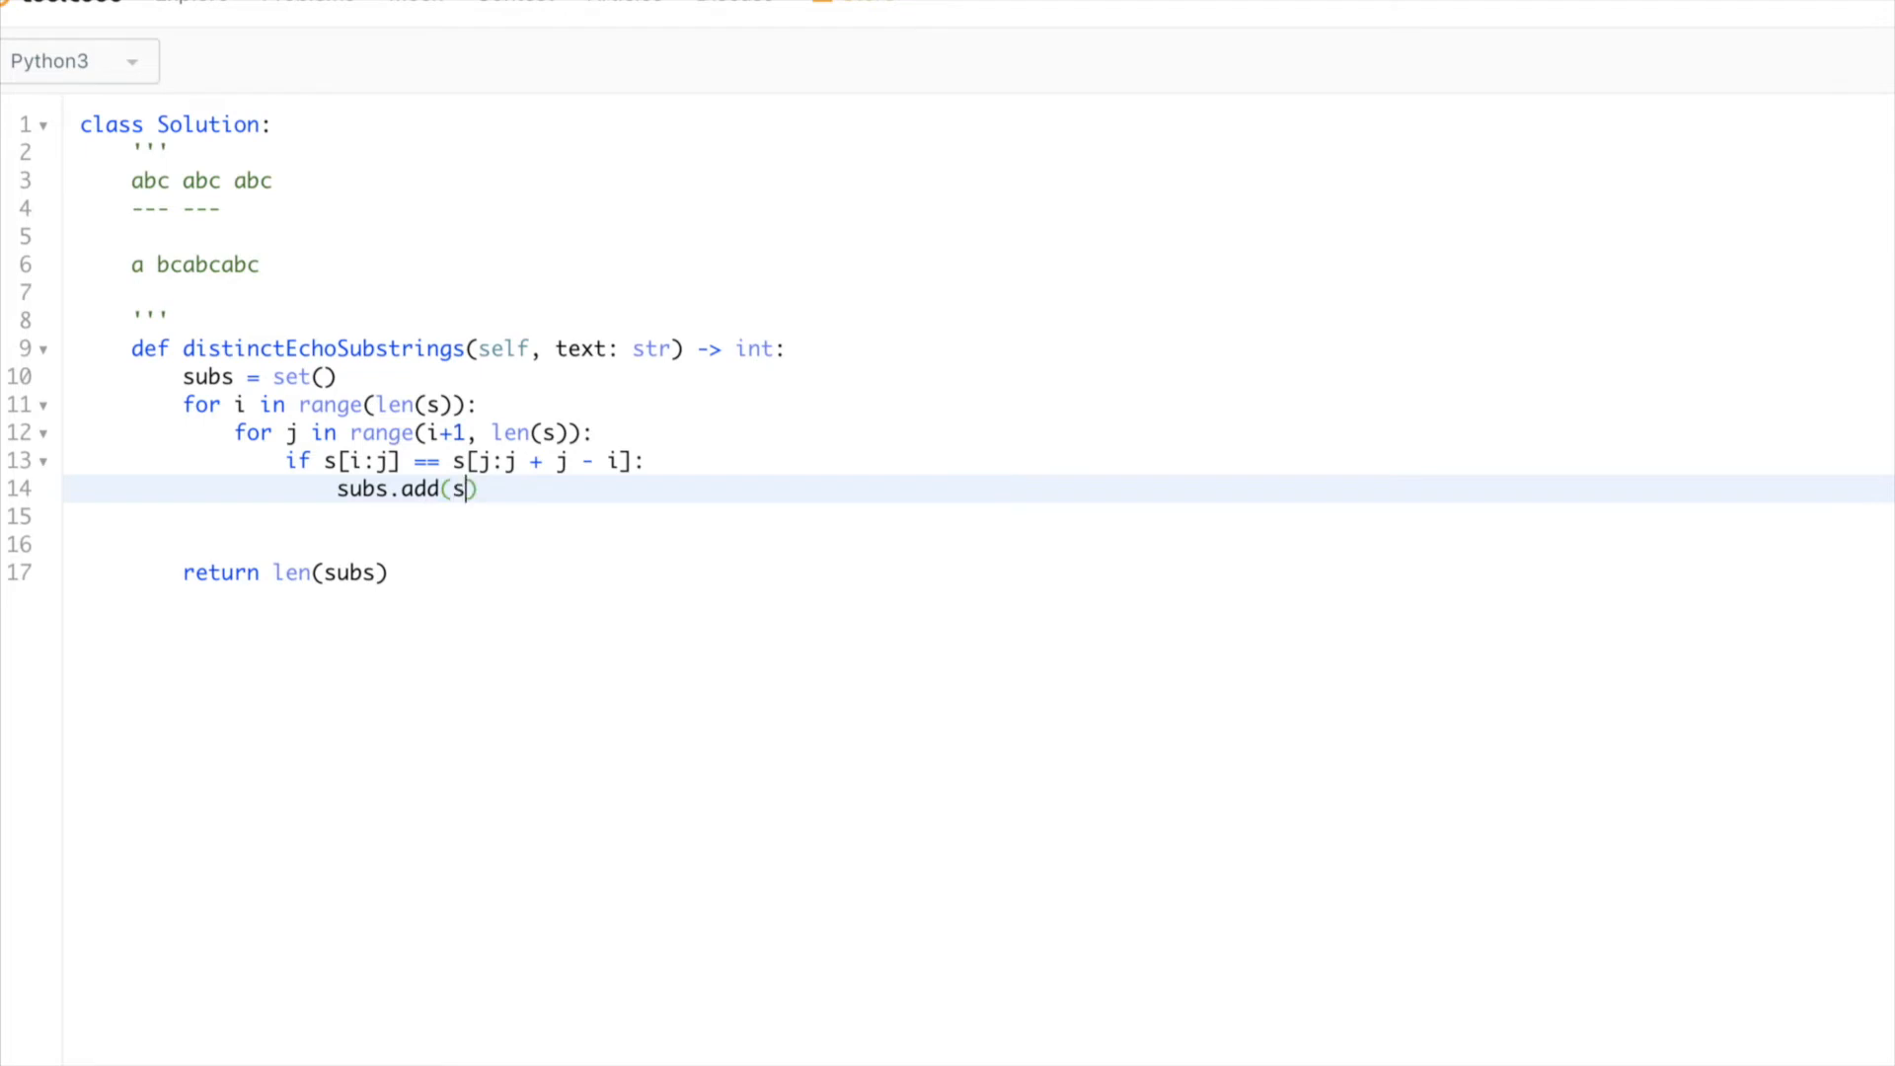
{"action": "type", "text": "[i\"j]"}
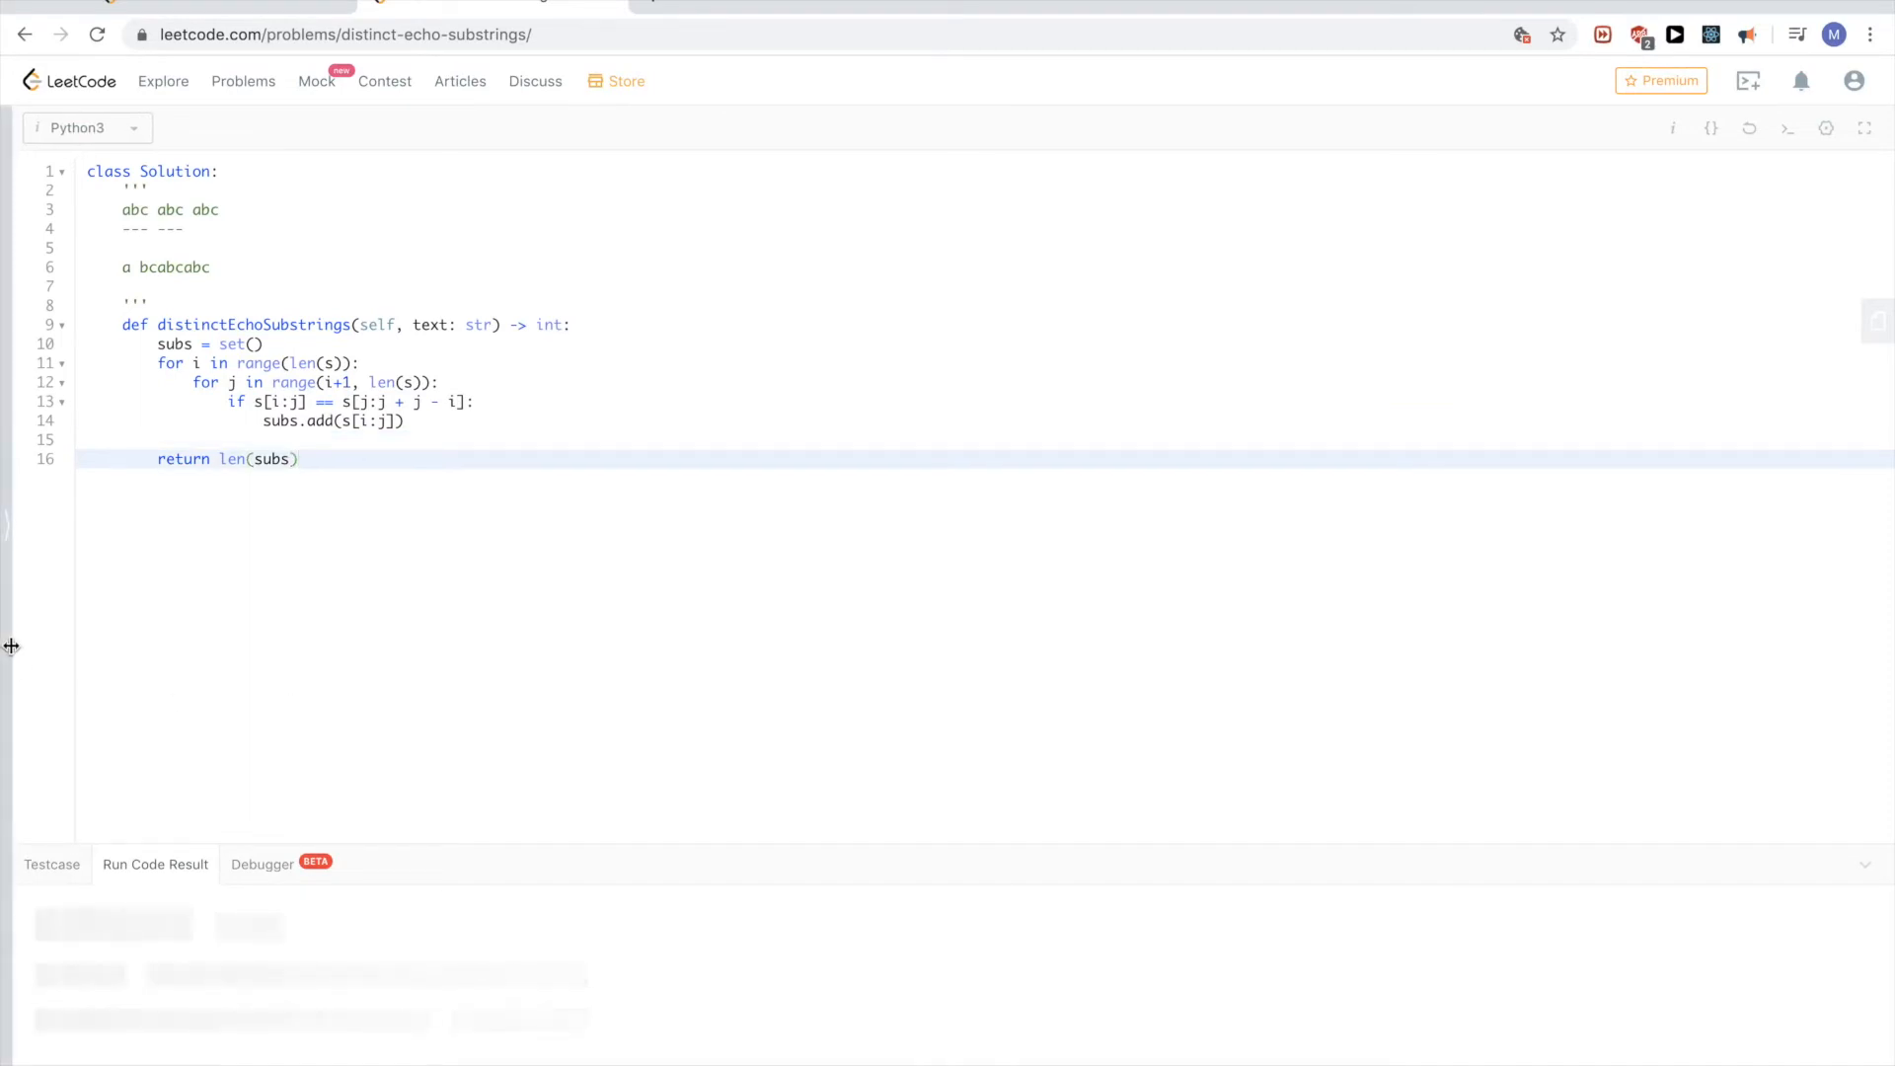
{"action": "mouse_move", "coordinate": [185, 654]}
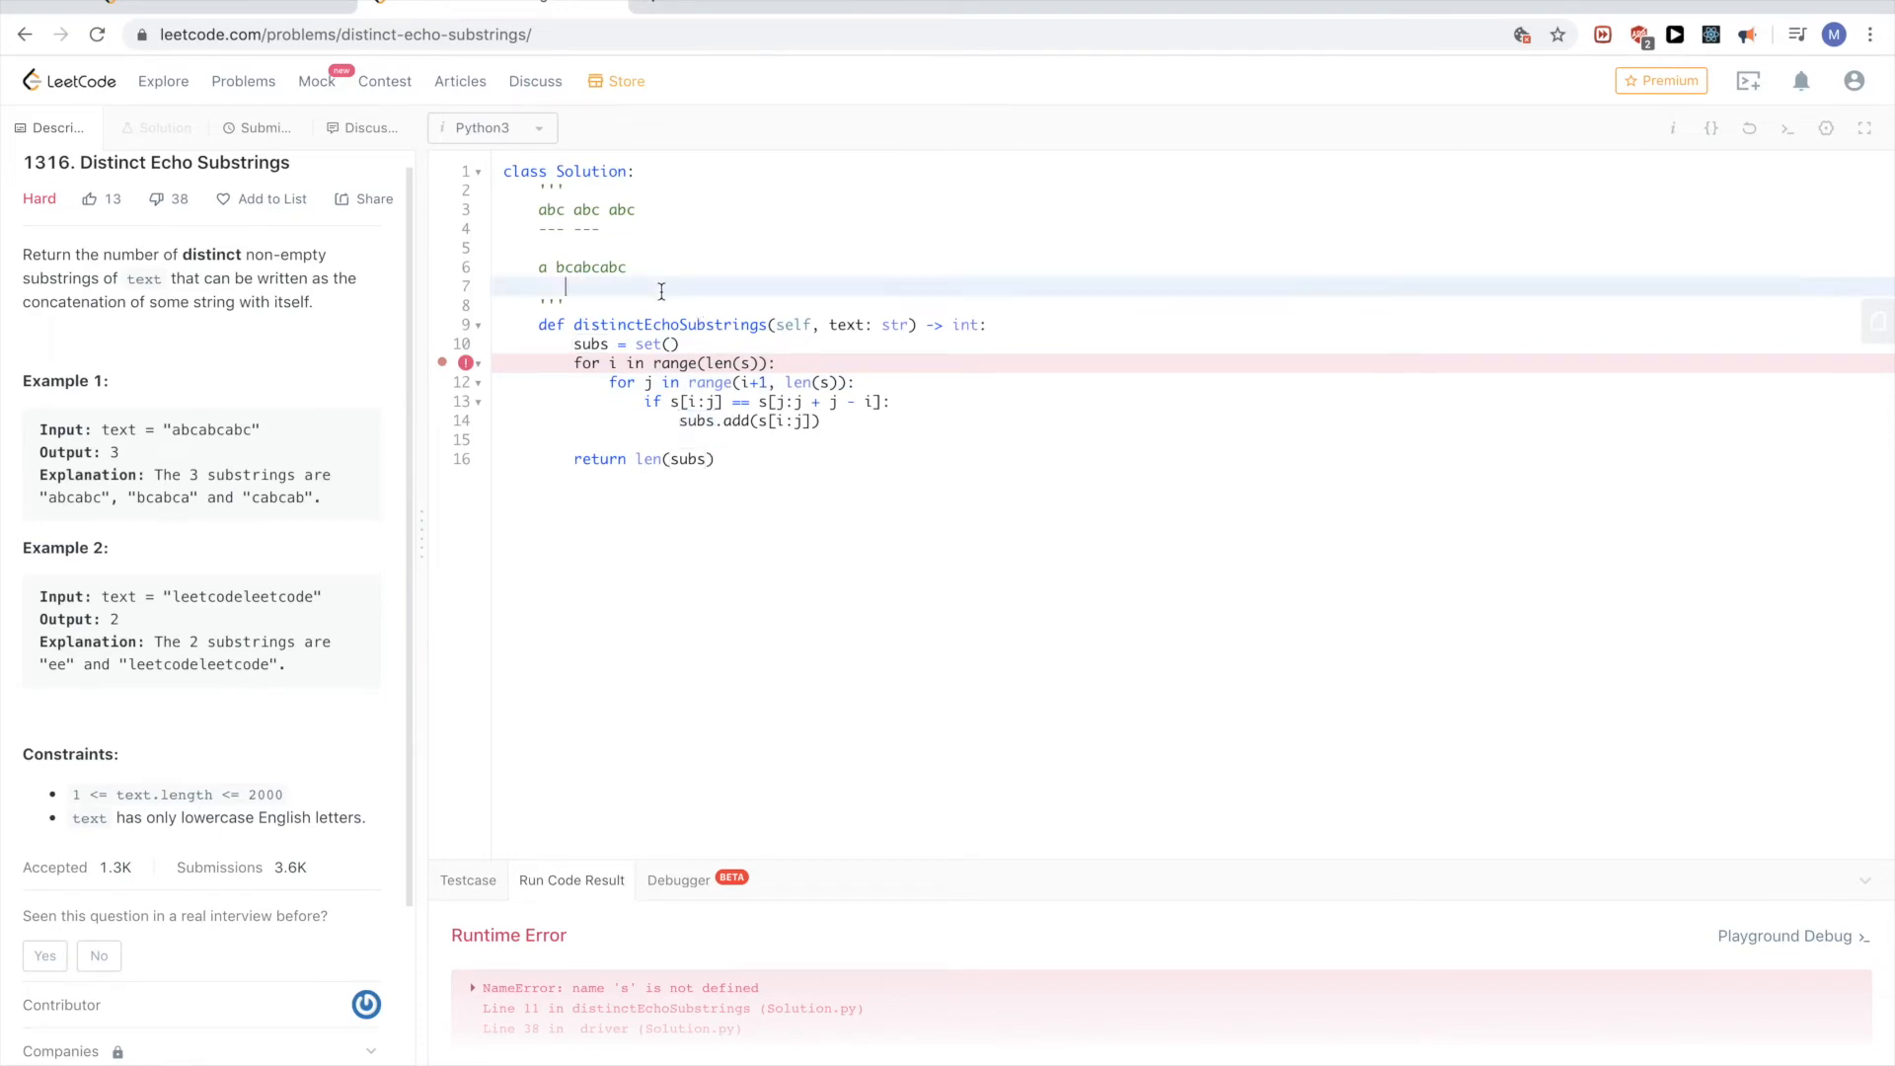
- Note T.C: O(n^2) and S.C: O(n) in the docstring below the example string
{"action": "key", "text": "Enter"}
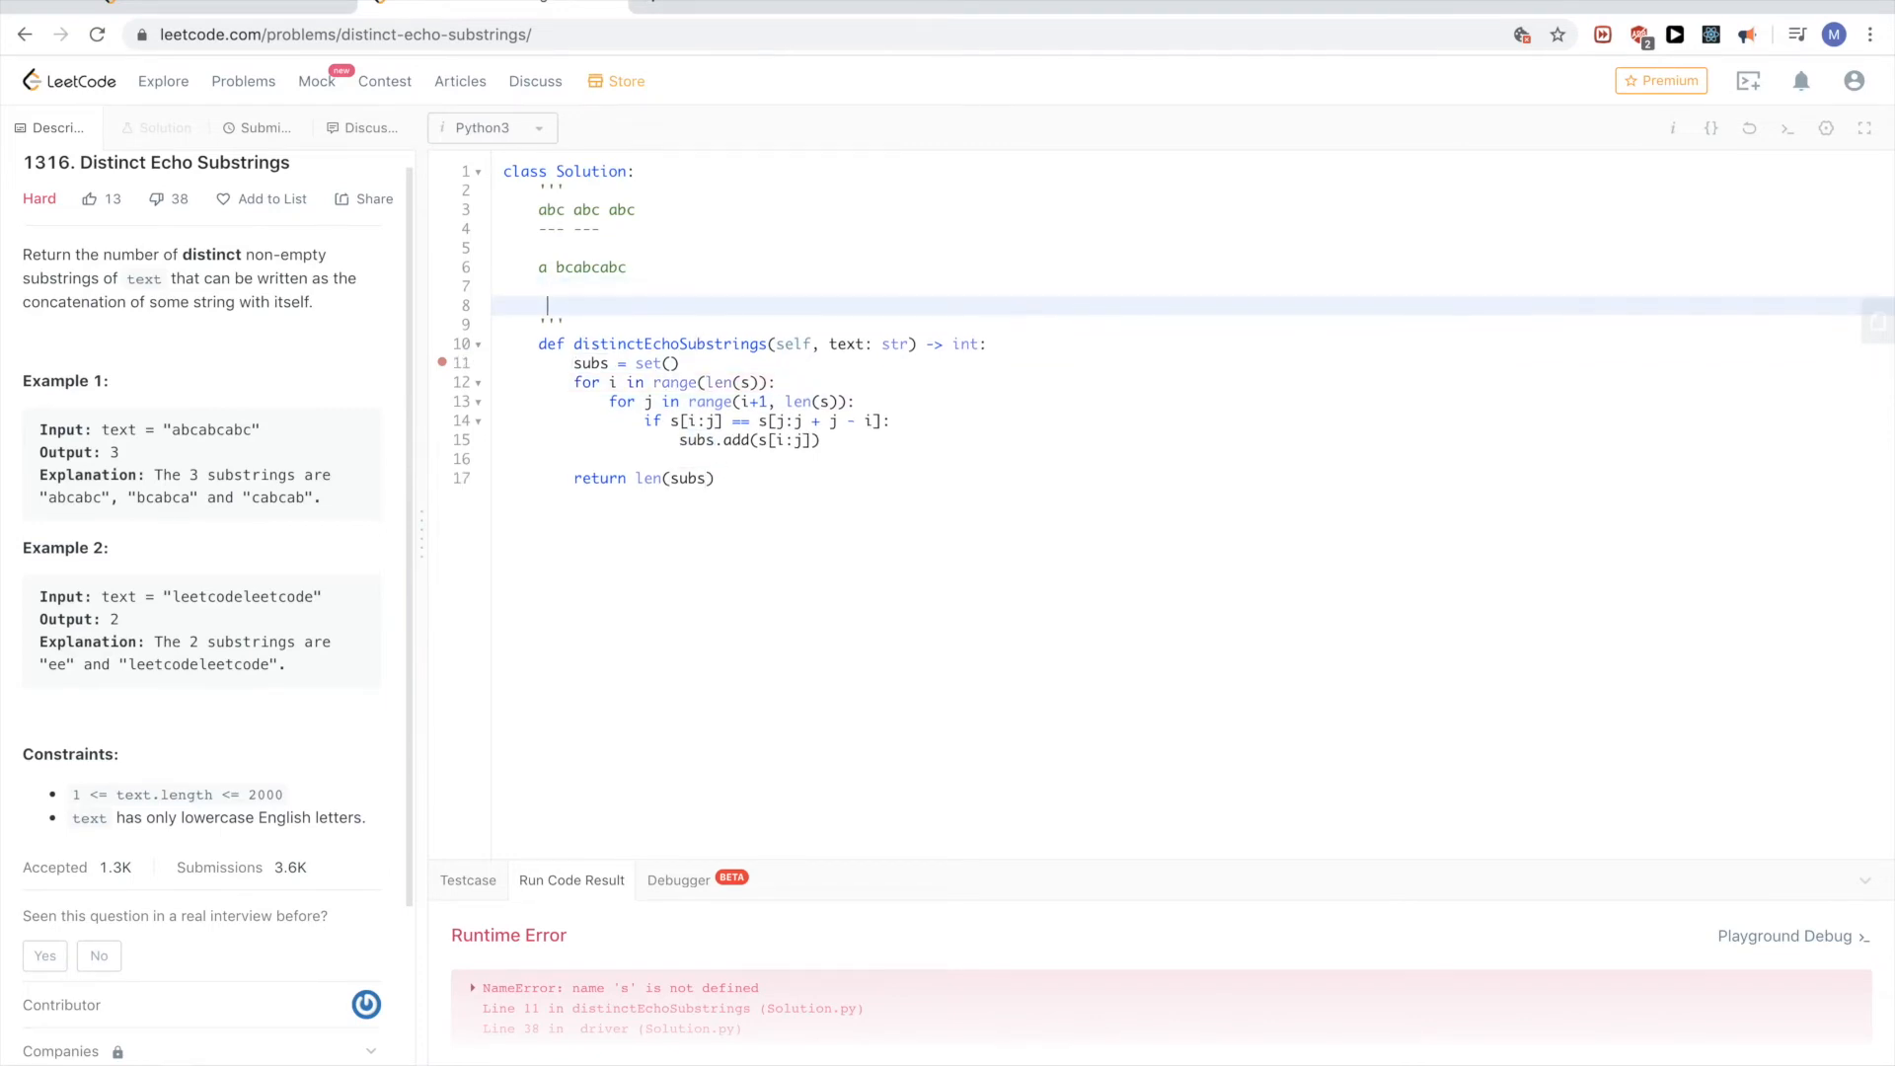
{"action": "type", "text": "T.C: O()"}
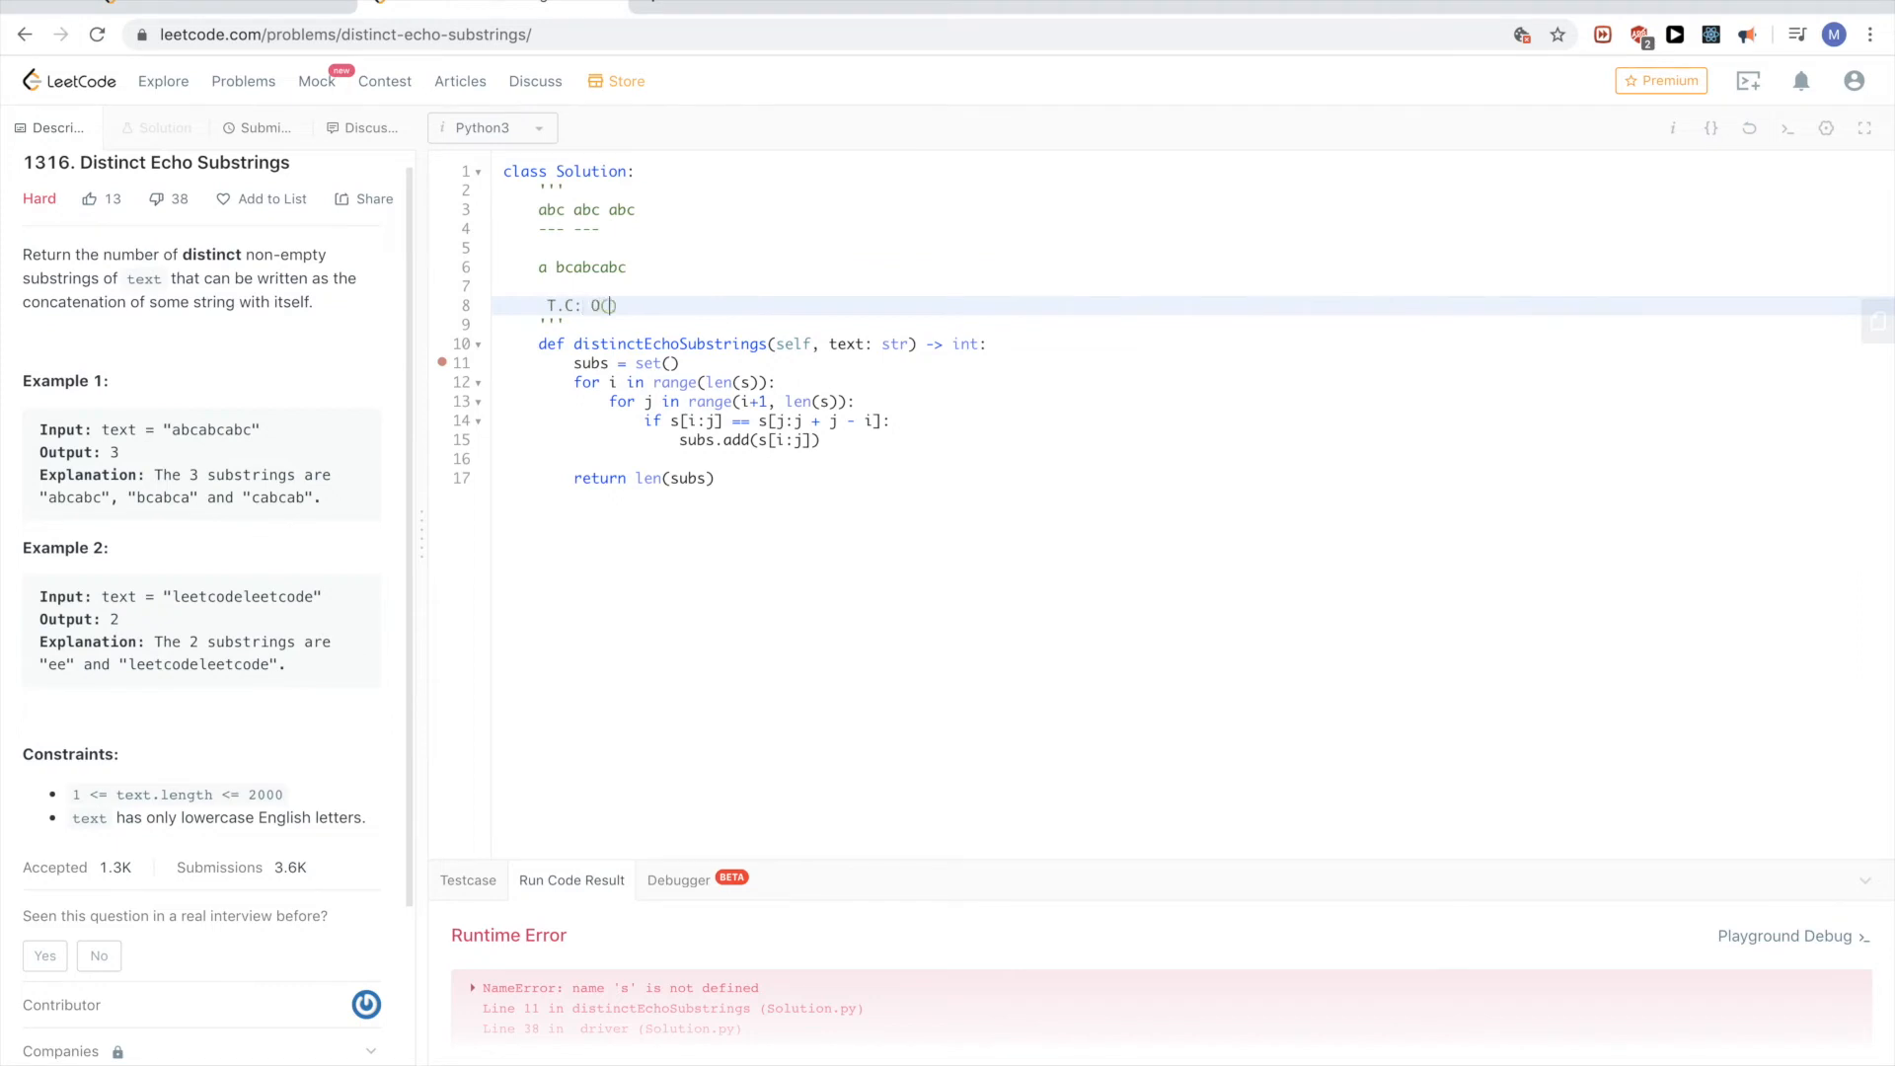
{"action": "type", "text": "n^2"}
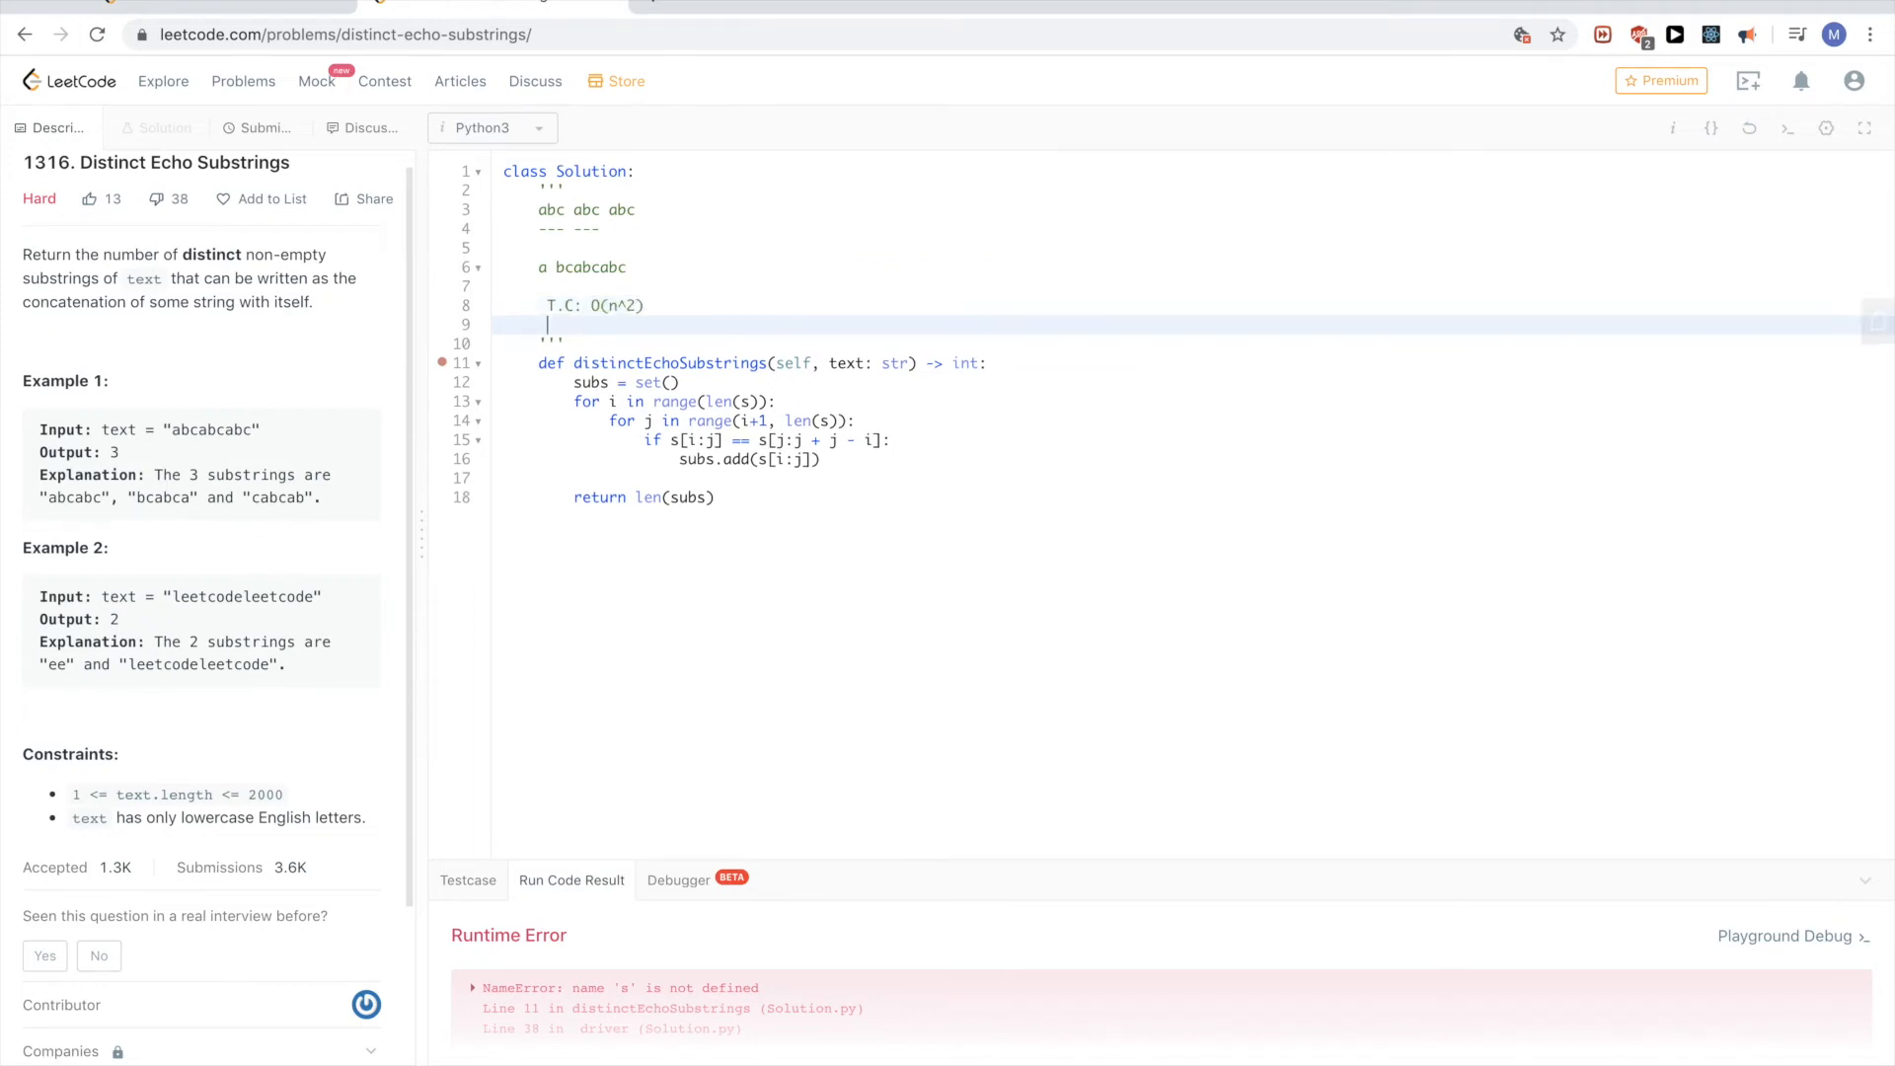
{"action": "type", "text": "S.C: O(n"}
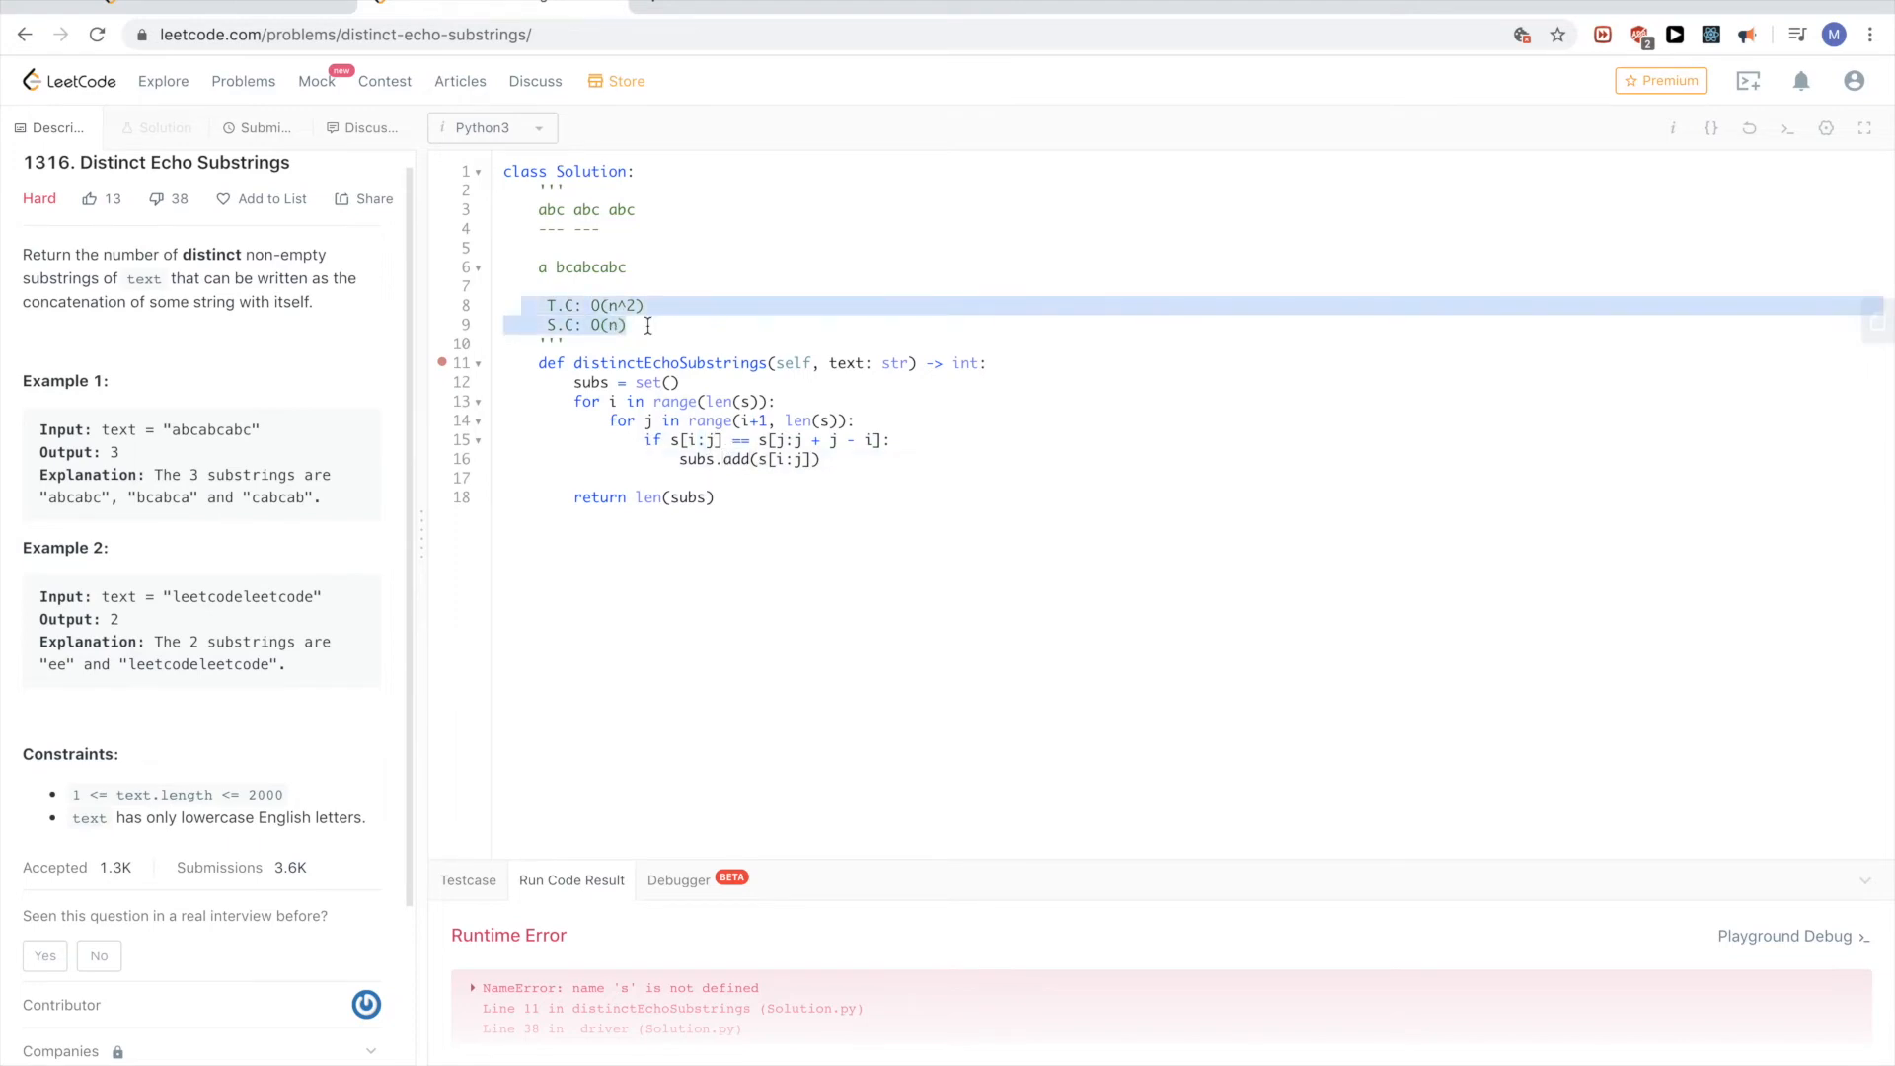
{"action": "key", "text": "Delete"}
{"action": "type", "text": "s"}
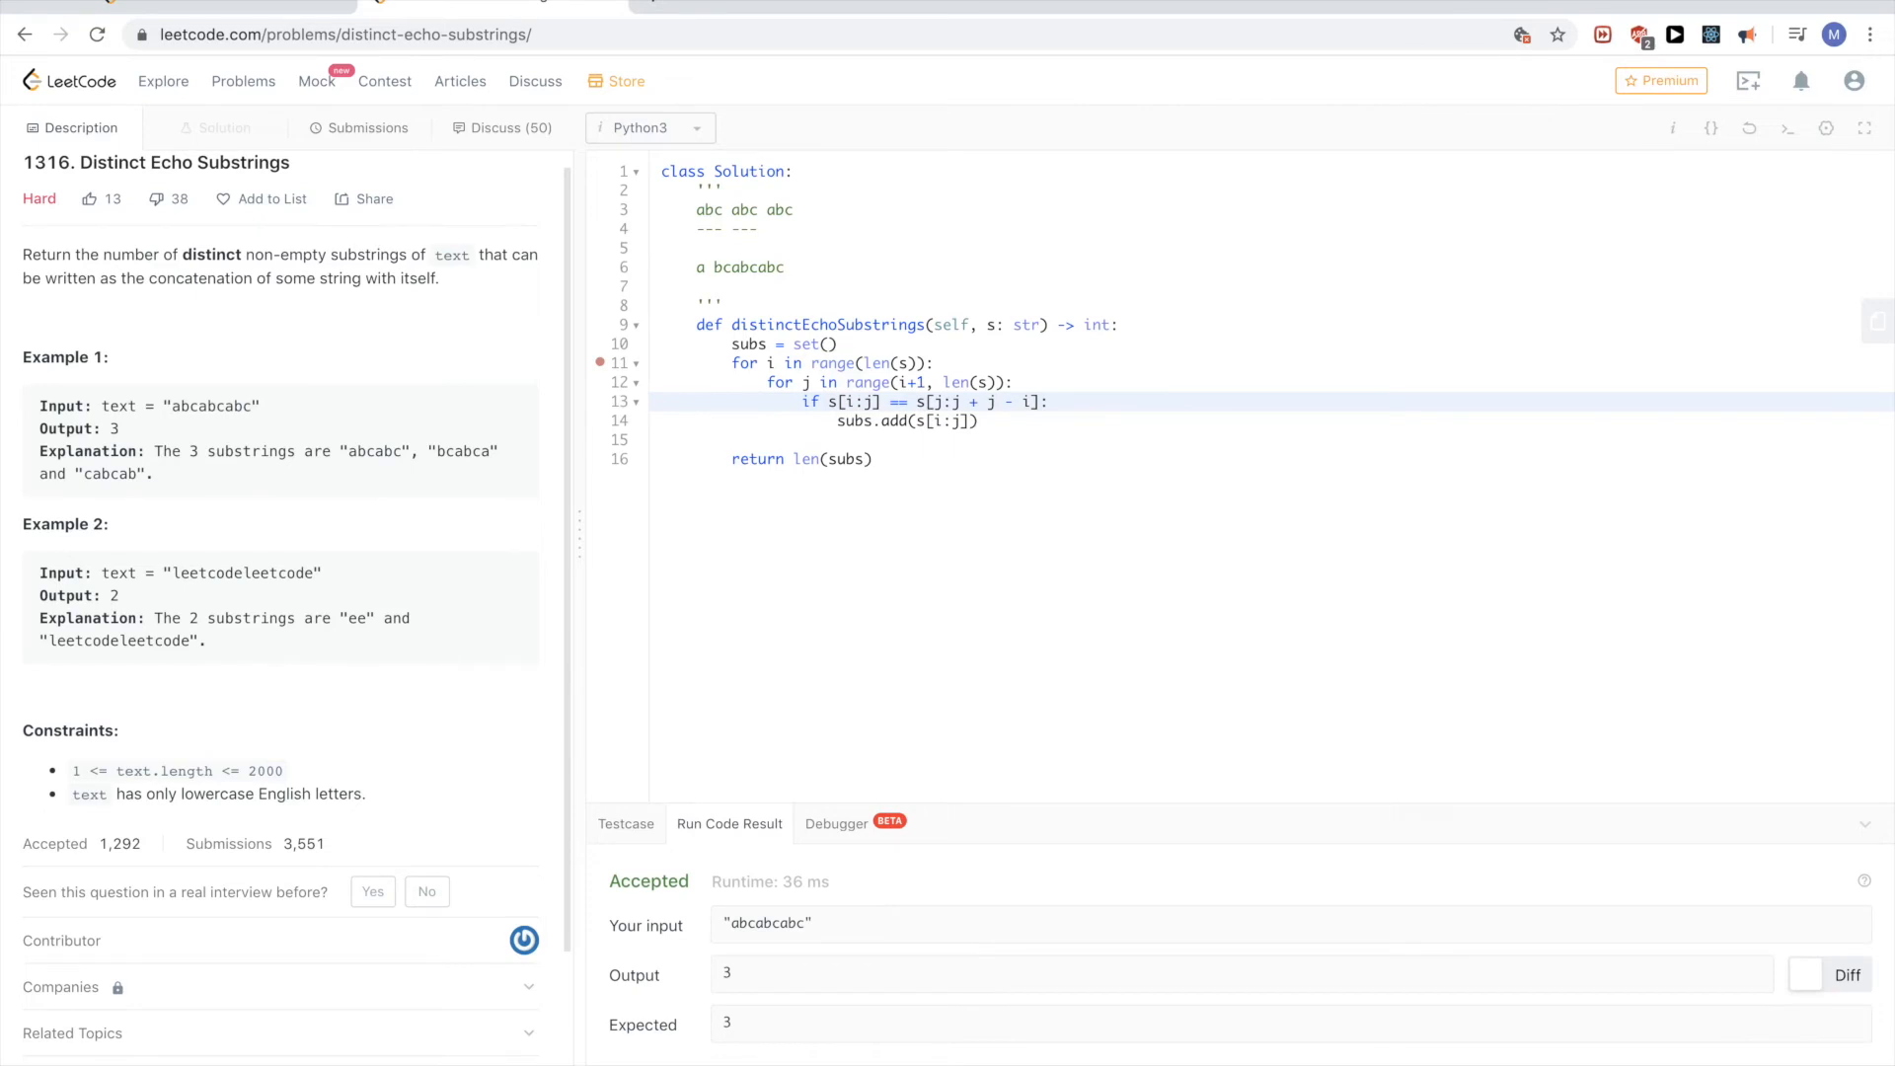
- Hide the description panel to widen the editor and pick out the sample string abcabcabc
{"action": "left_click", "coordinate": [367, 127]}
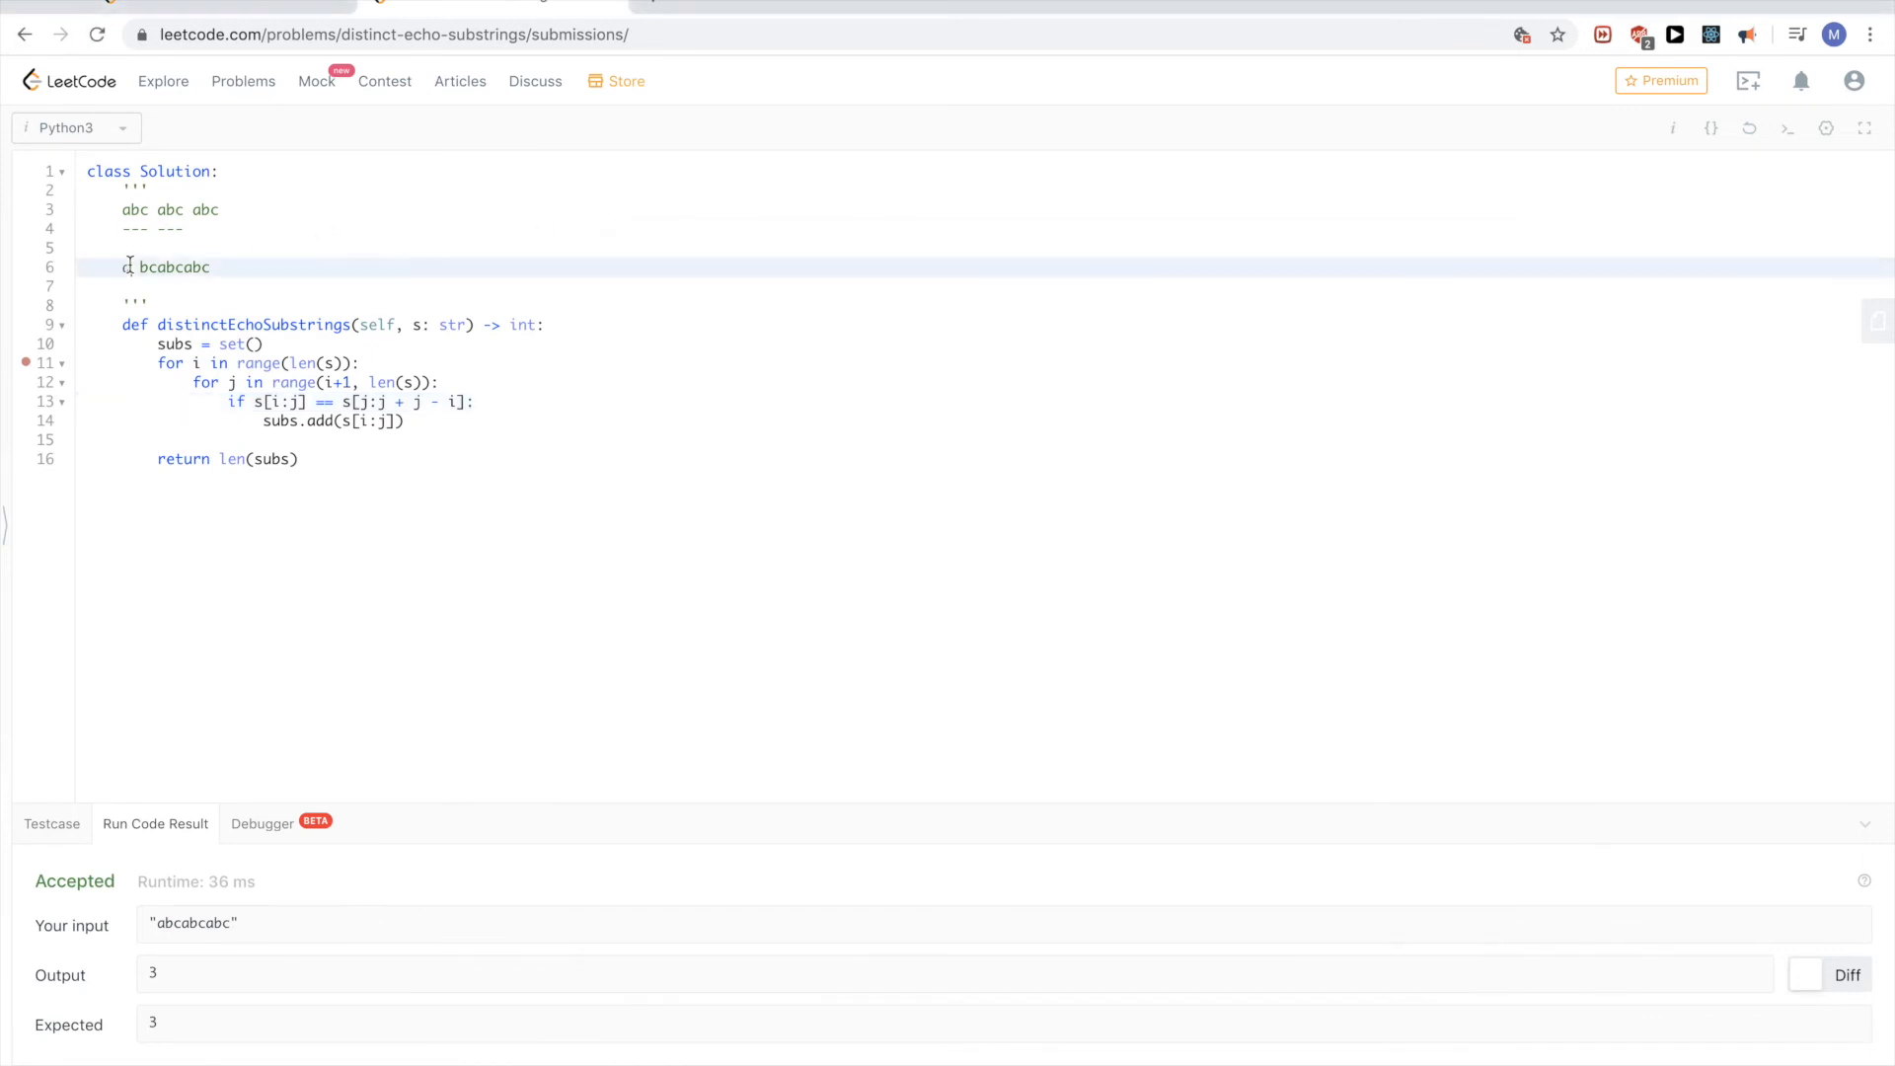
{"action": "left_click", "coordinate": [123, 267]}
{"action": "type", "text": "s = \"abcabcabc"}
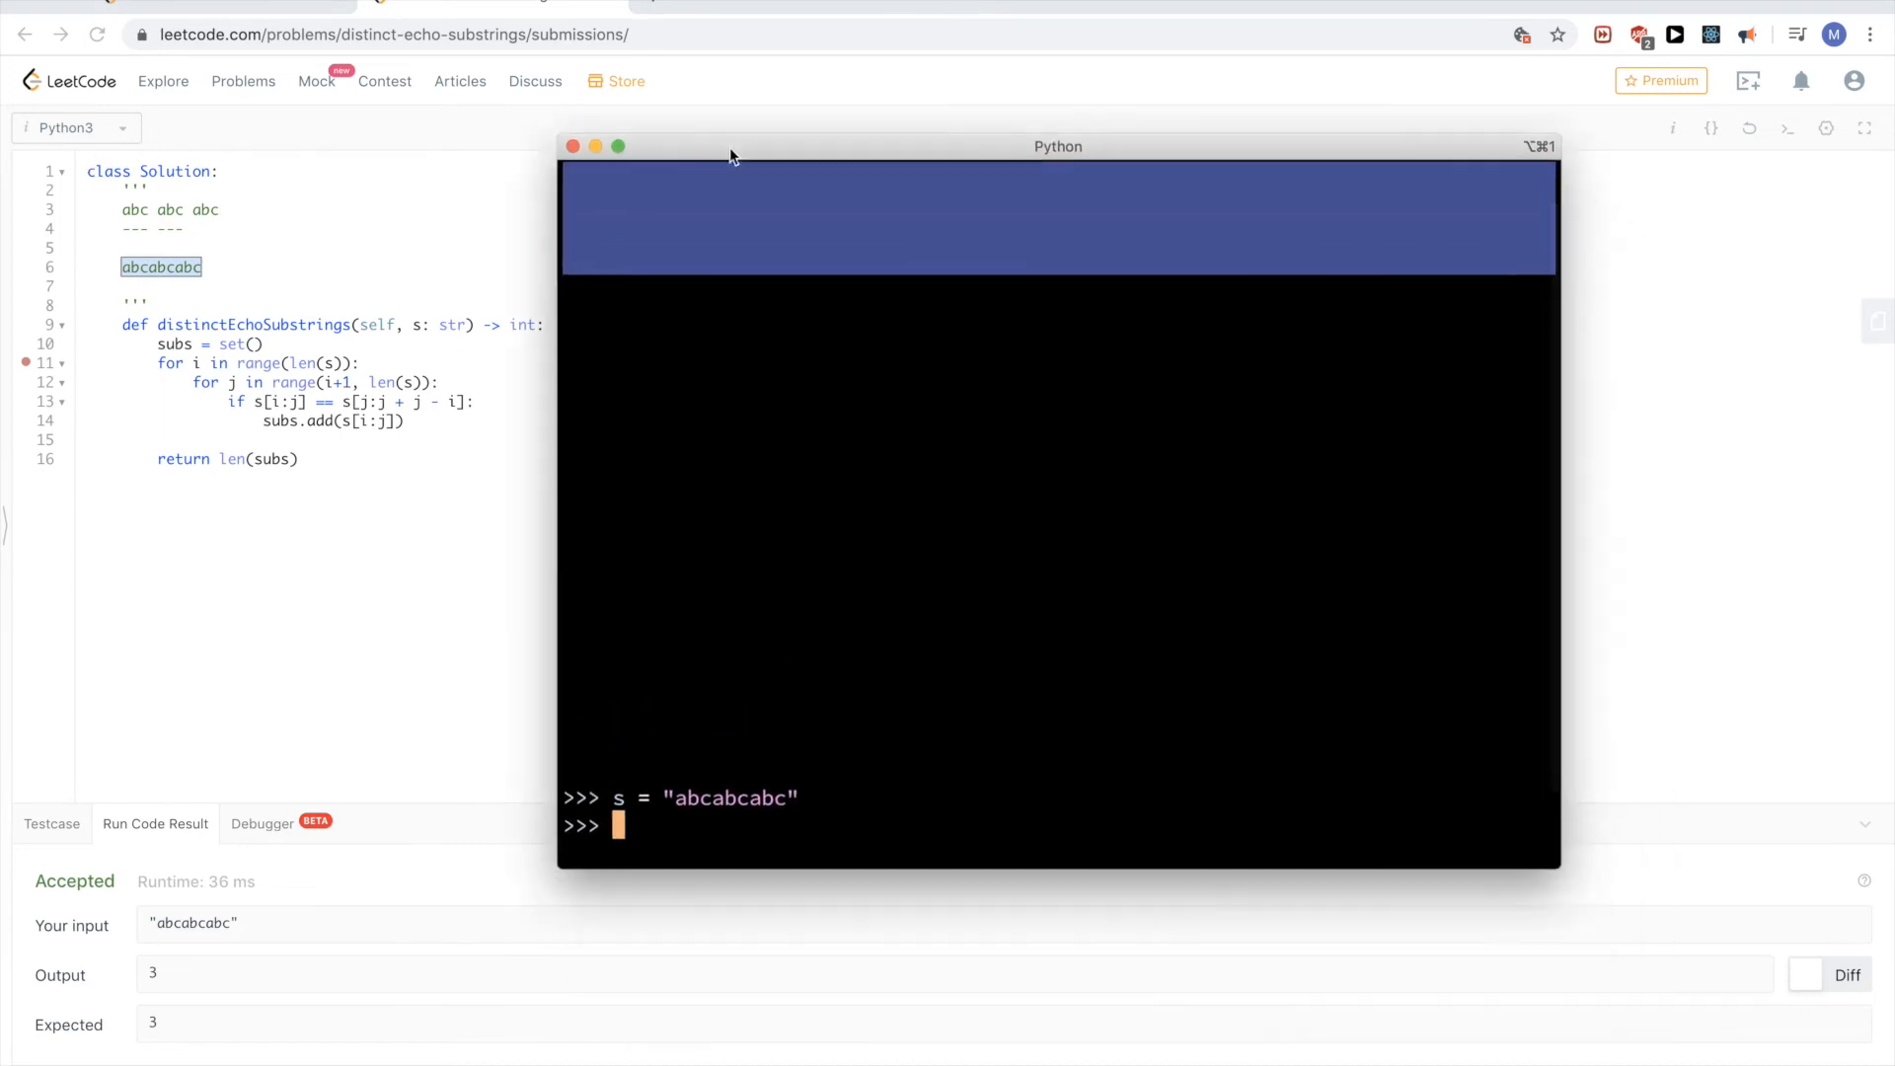
- Start s.startswith( in the REPL, then mark the slice s[j:j + j - i] for replacement
{"action": "type", "text": "s.startswith("}
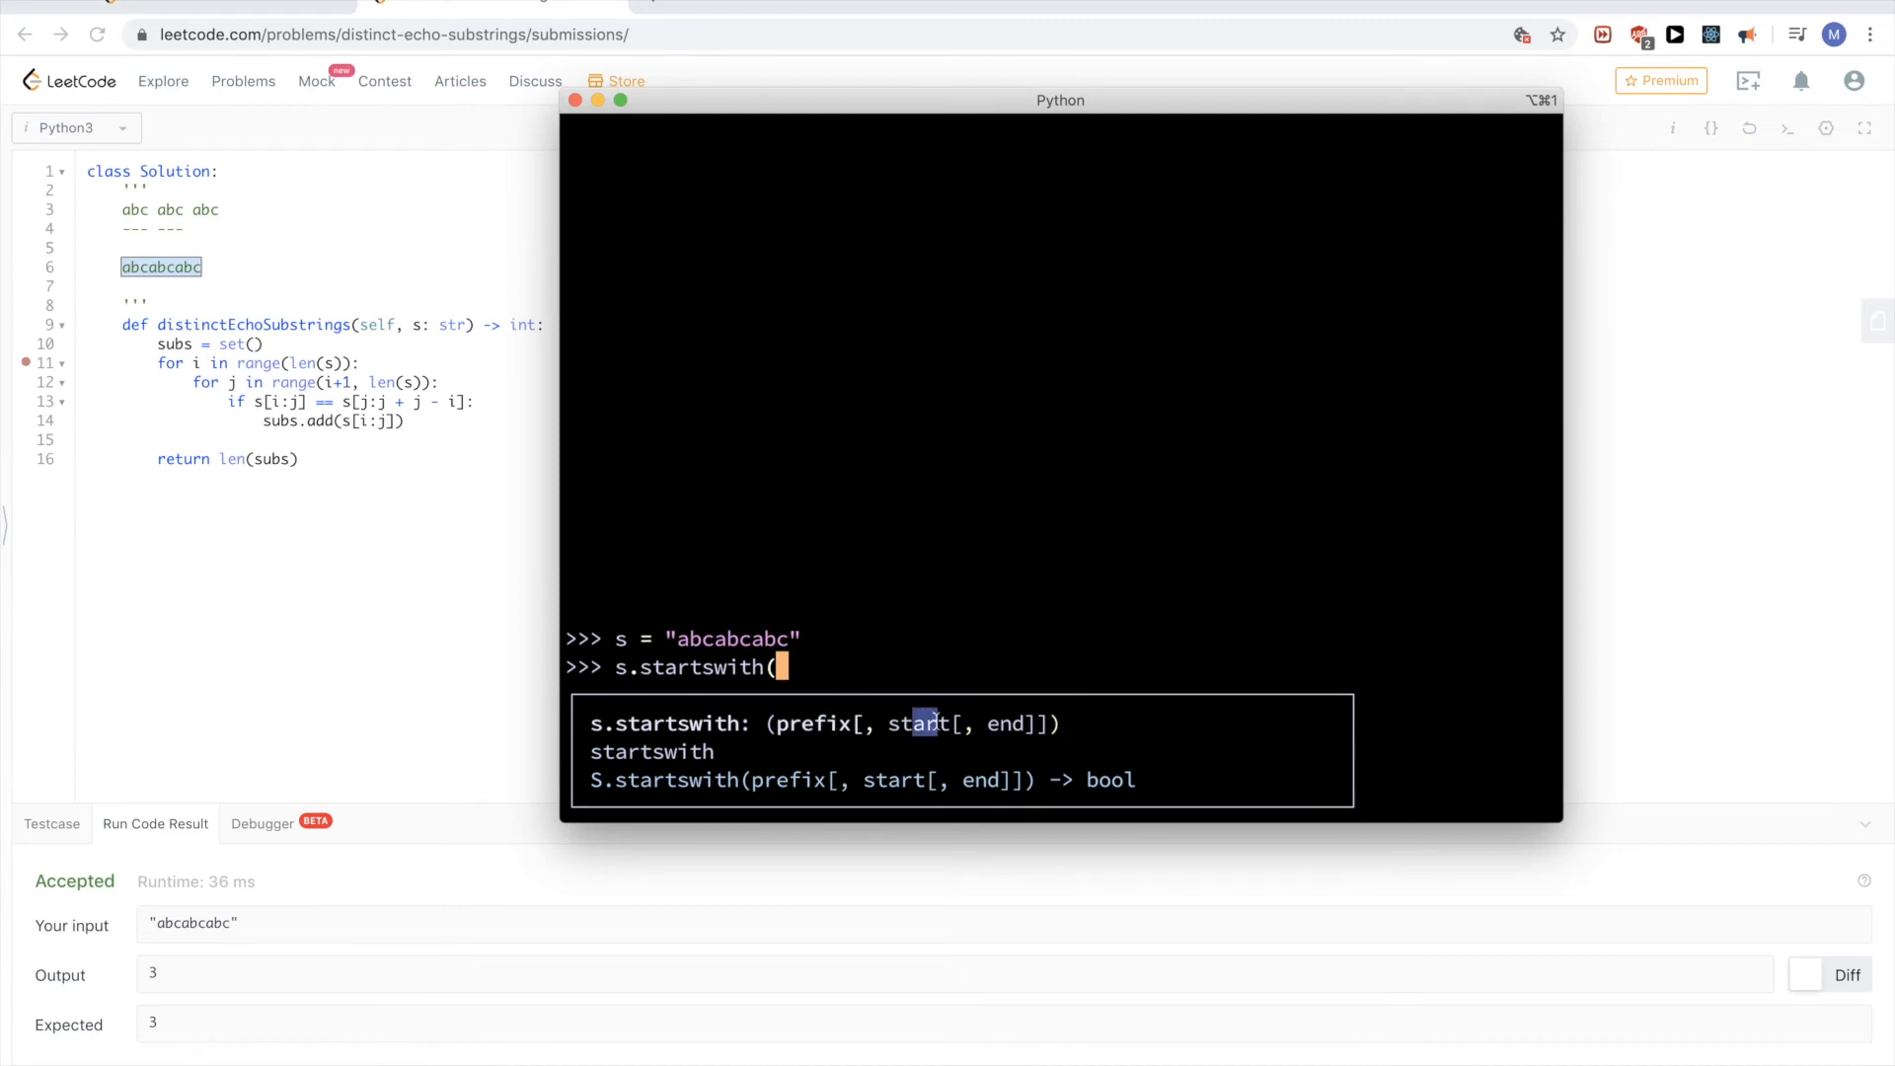
{"action": "left_click", "coordinate": [575, 101]}
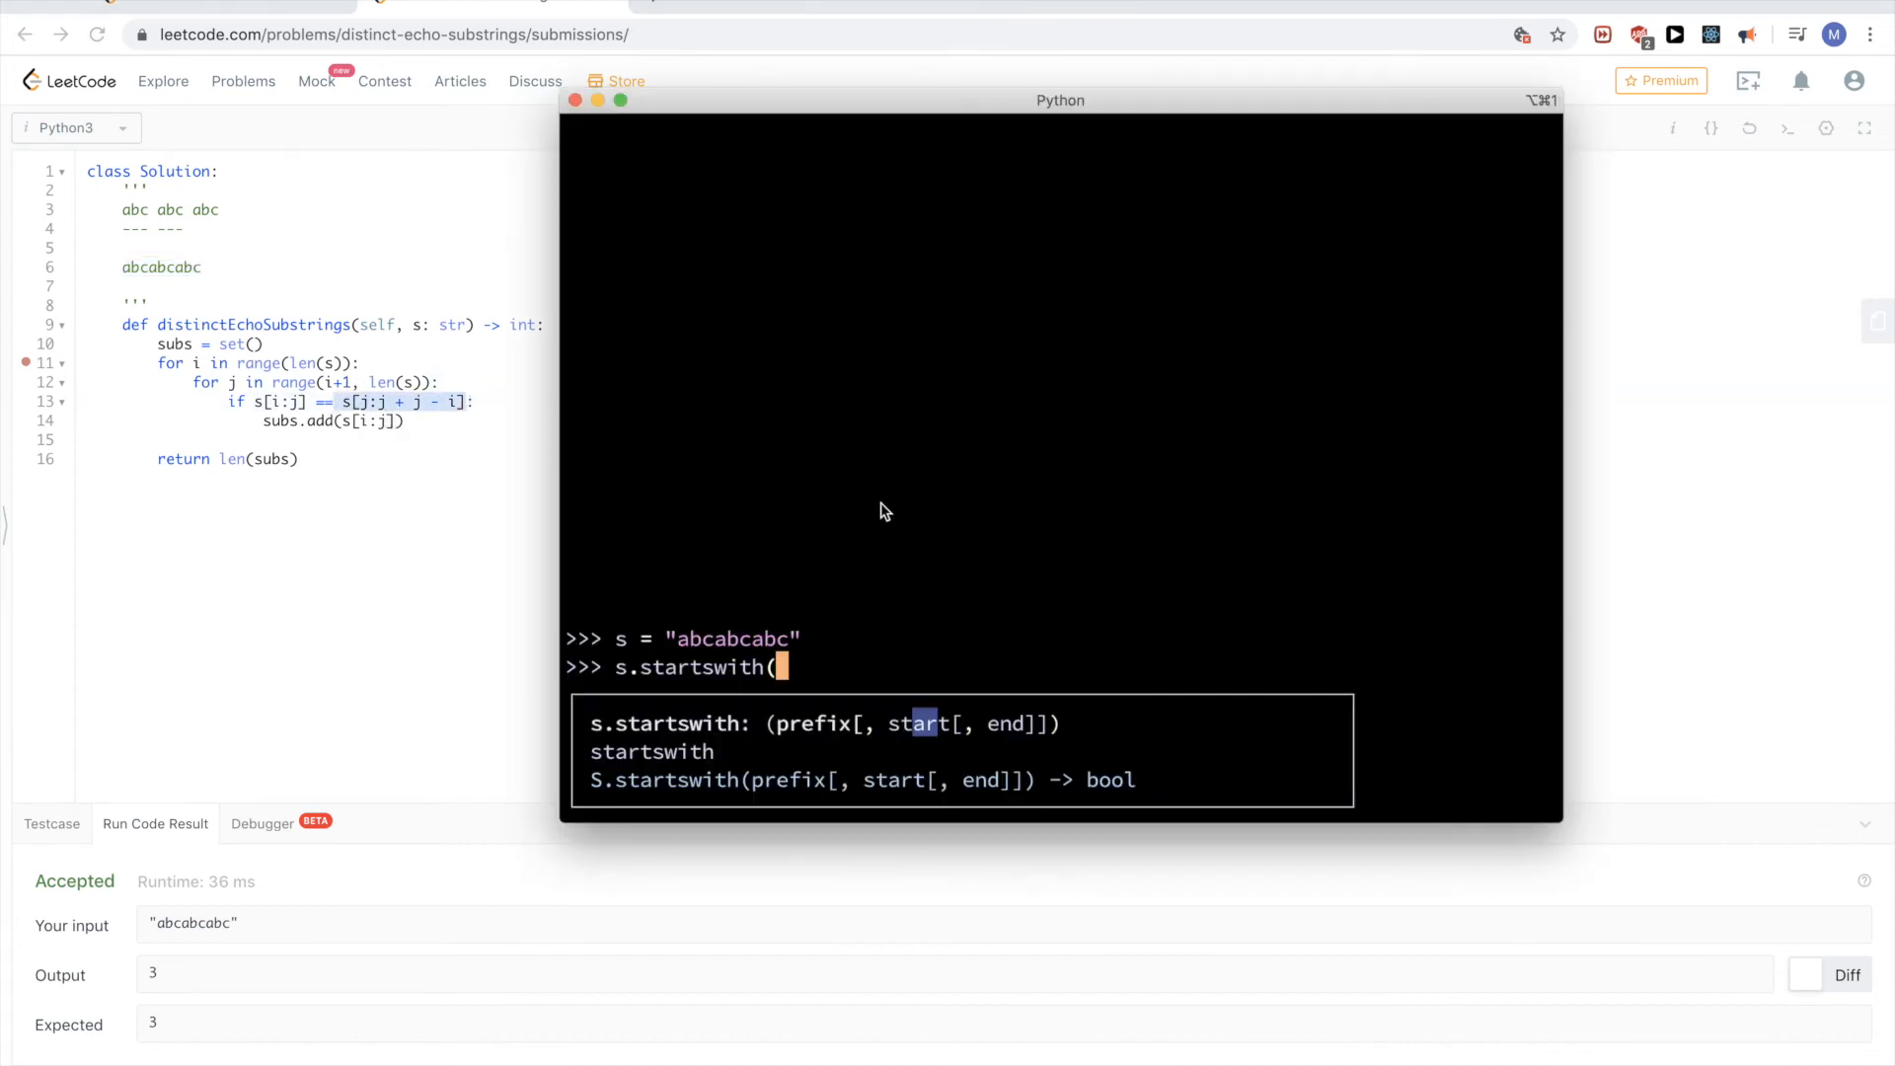
{"action": "mouse_move", "coordinate": [879, 503]}
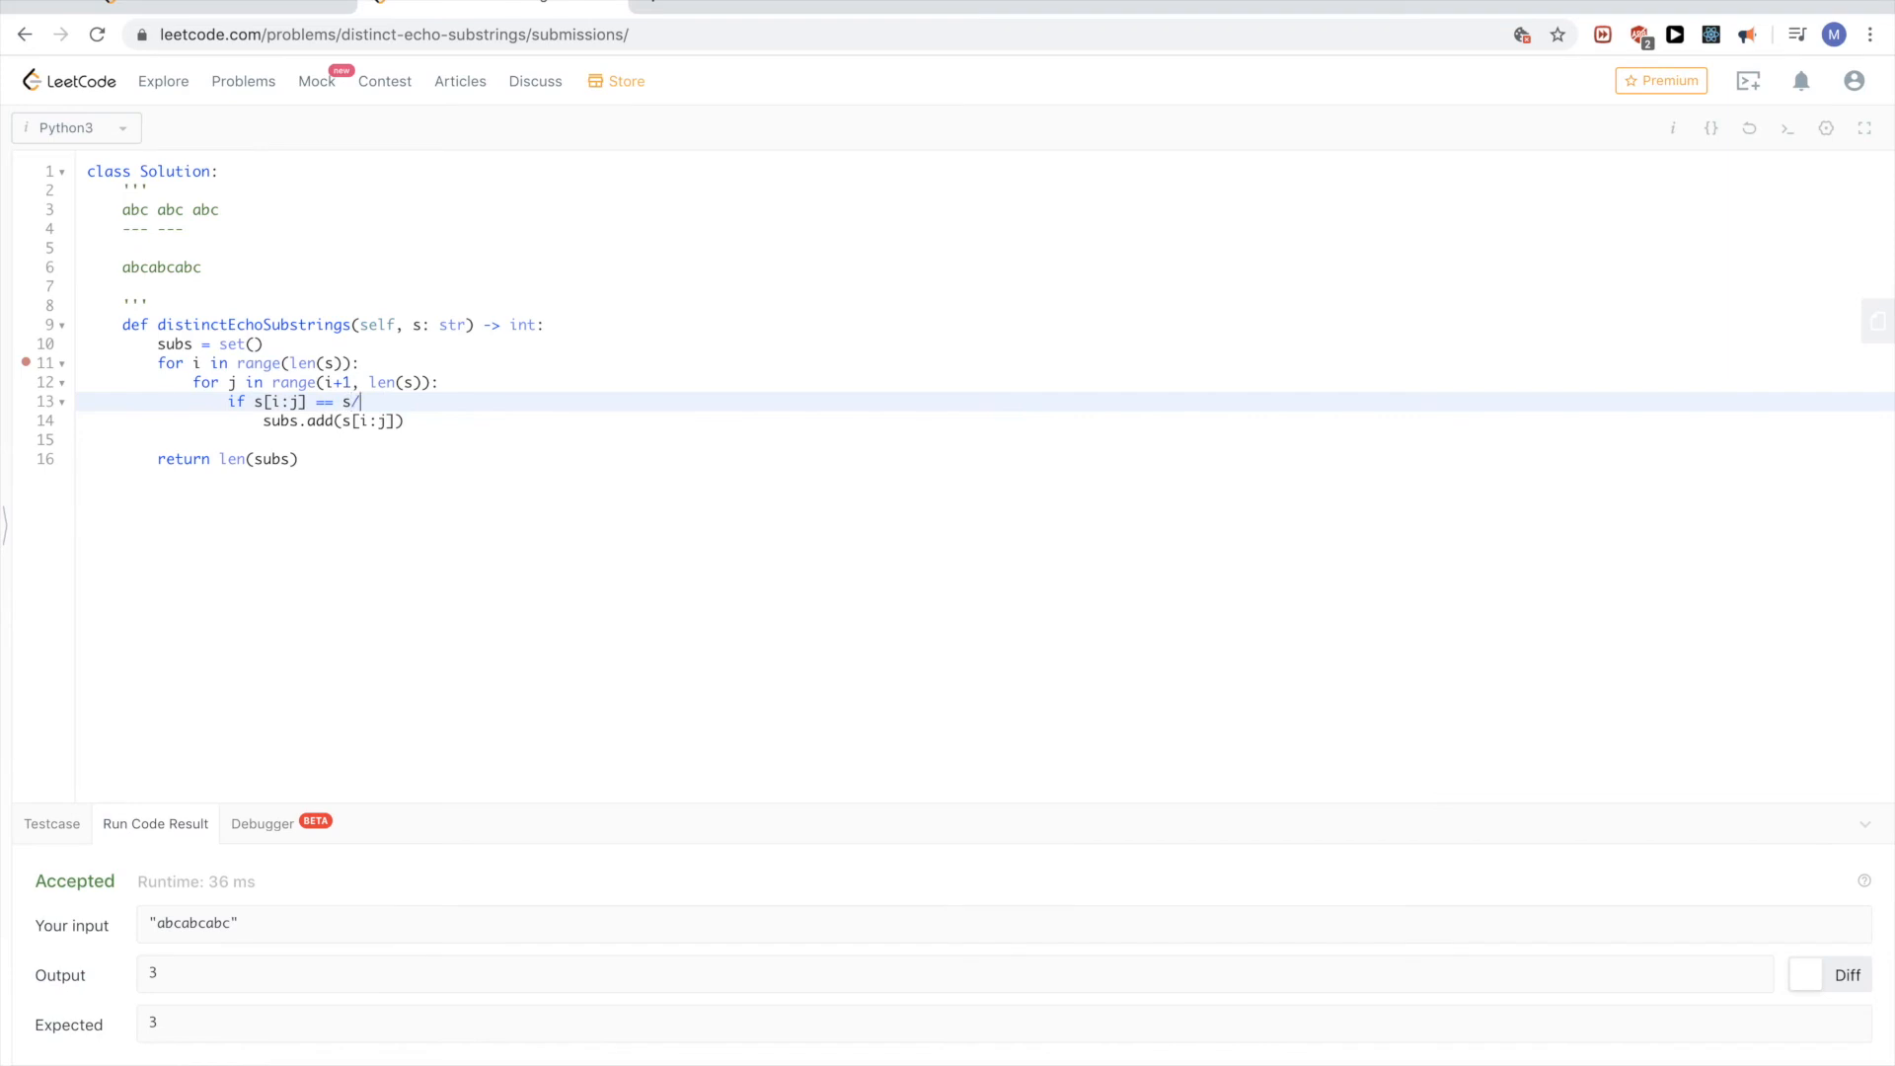
- Rewrite line 13's right side as s.startswith(s[i:j], j) with j as the start argument
{"action": "type", "text": ".starts"}
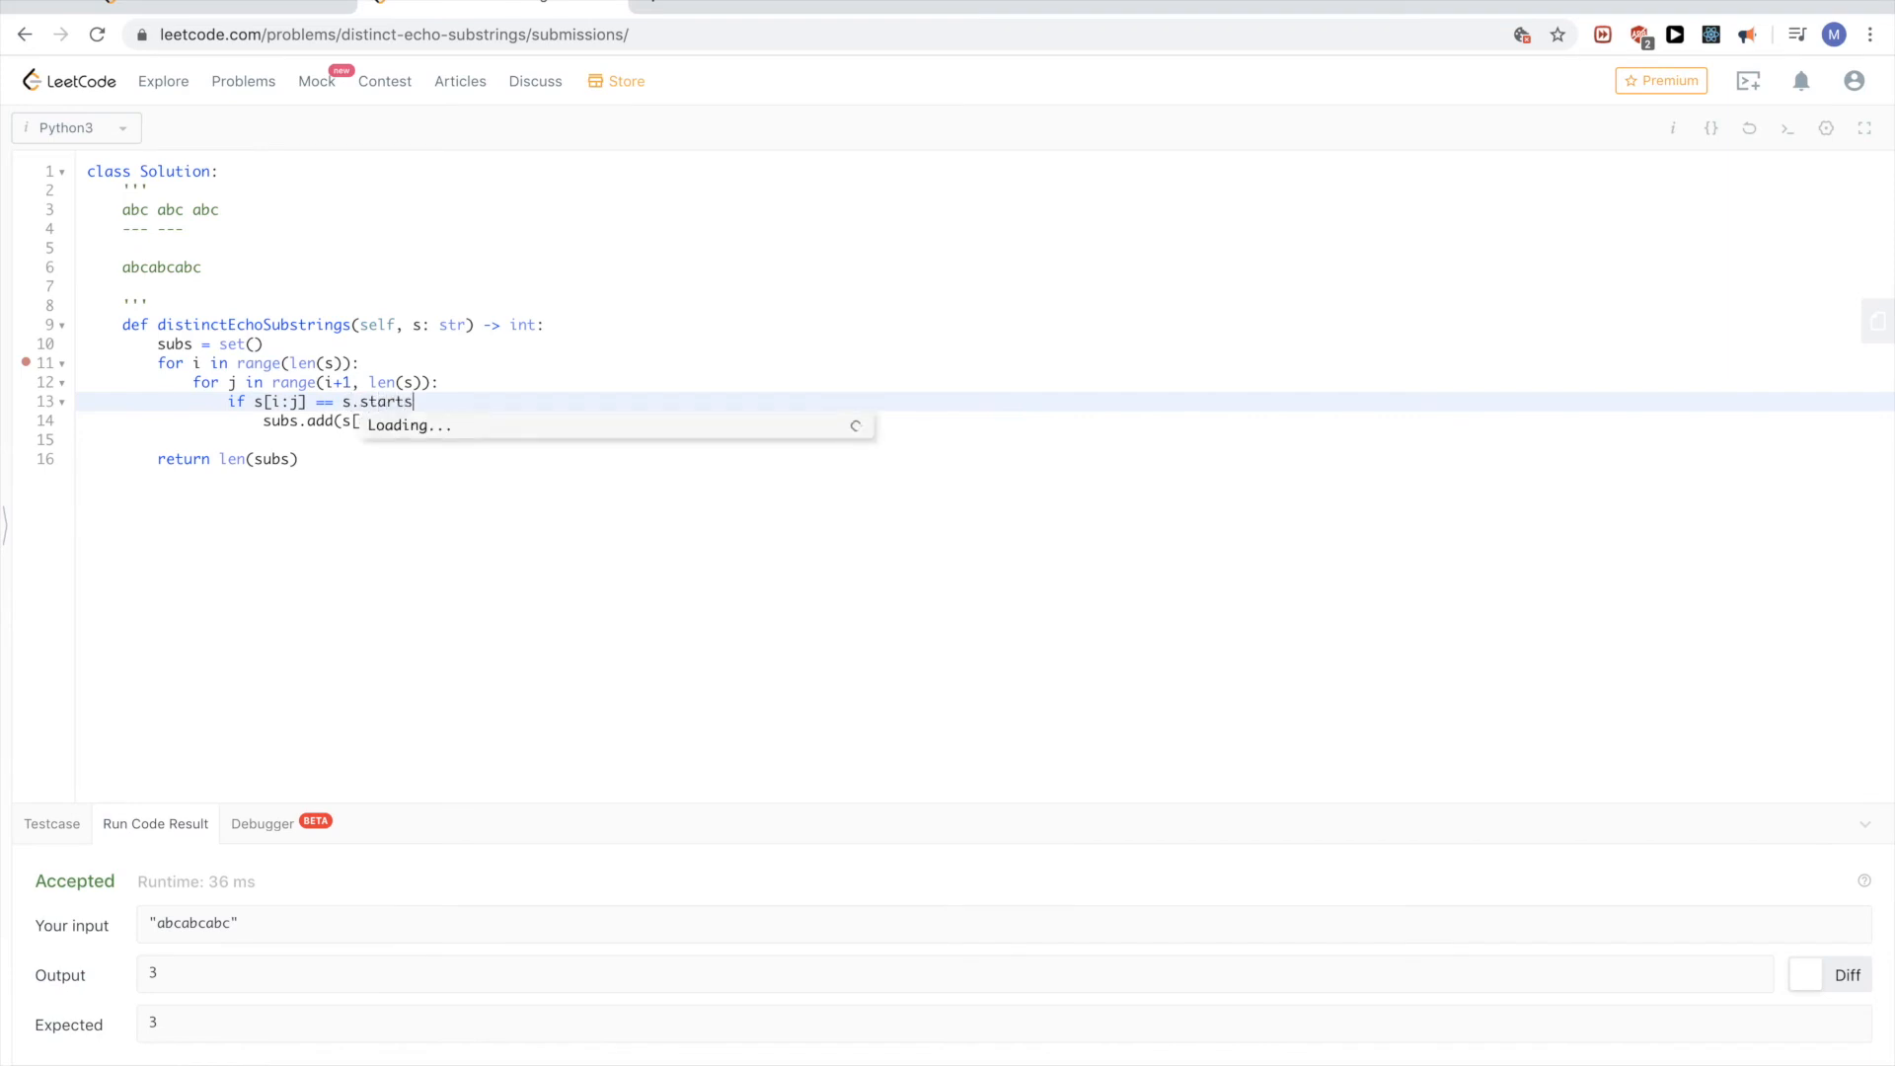
{"action": "type", "text": "with(s[i:j"}
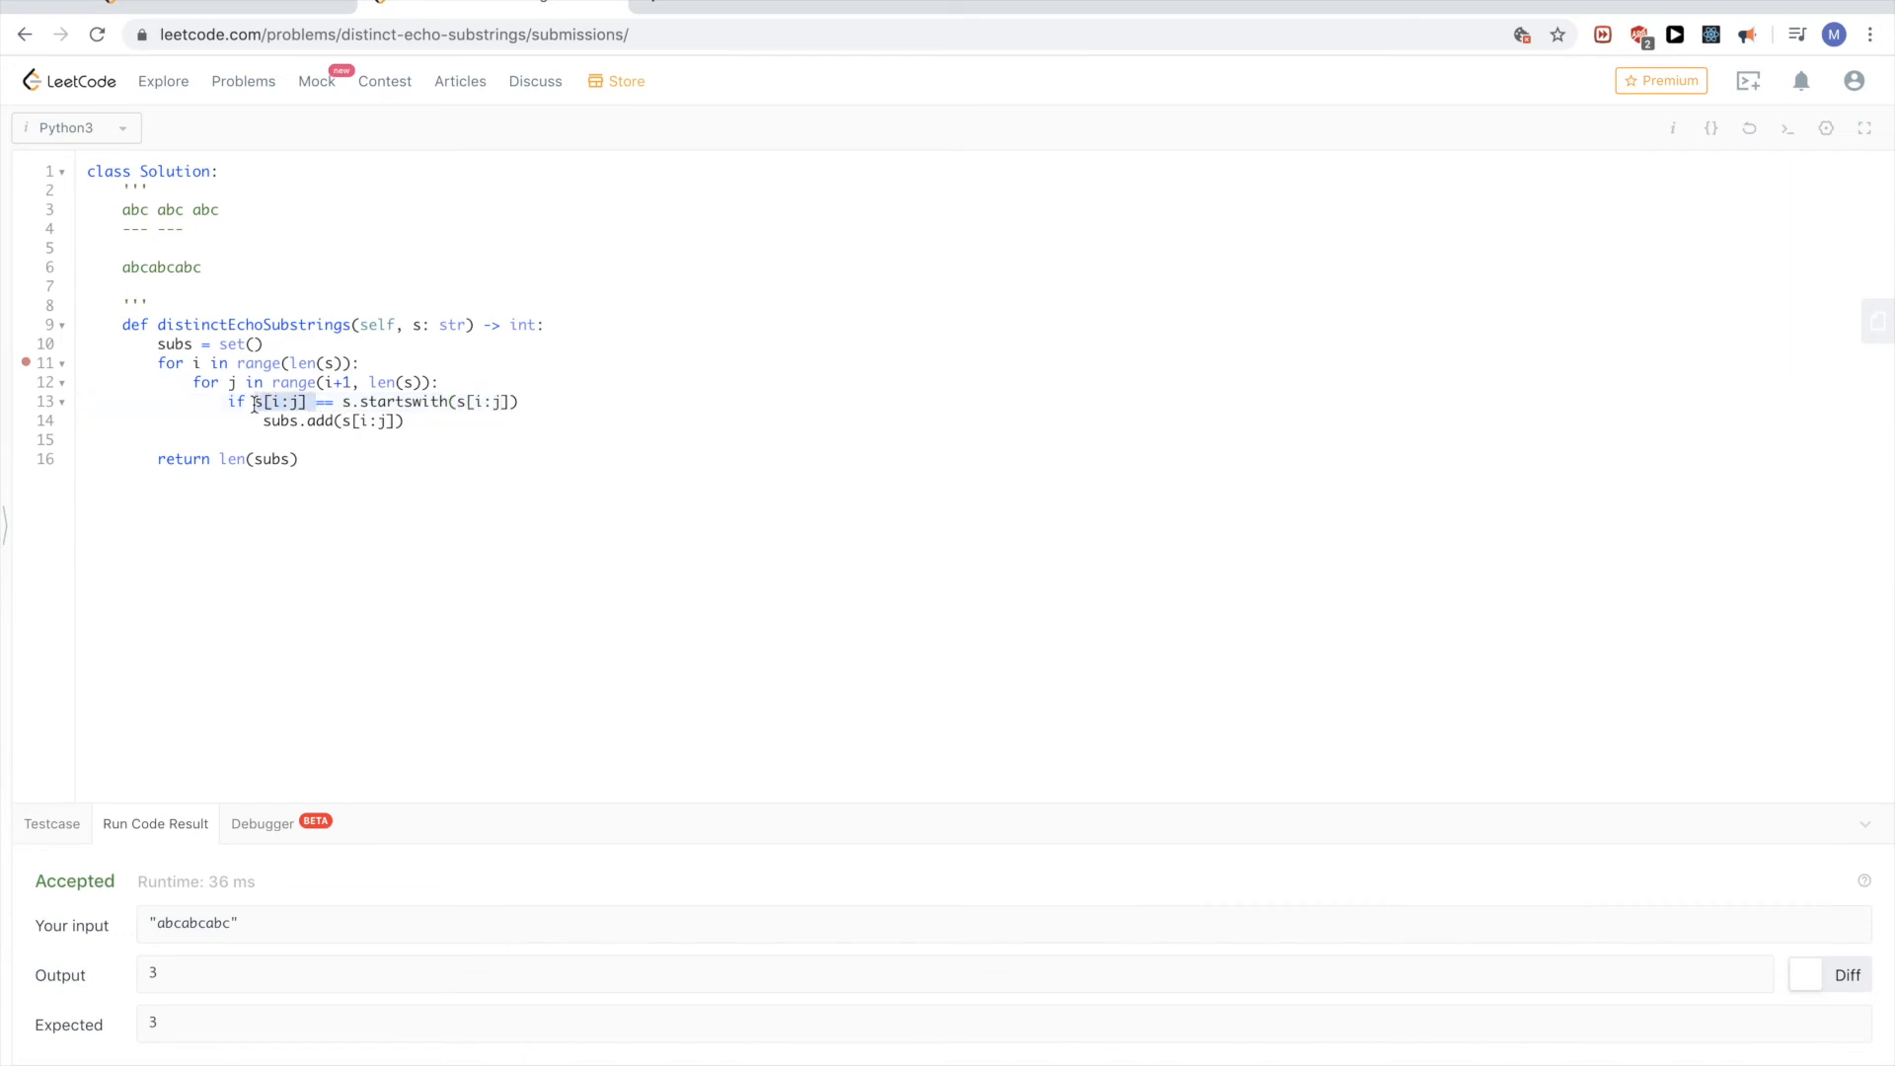
{"action": "left_click", "coordinate": [514, 401]}
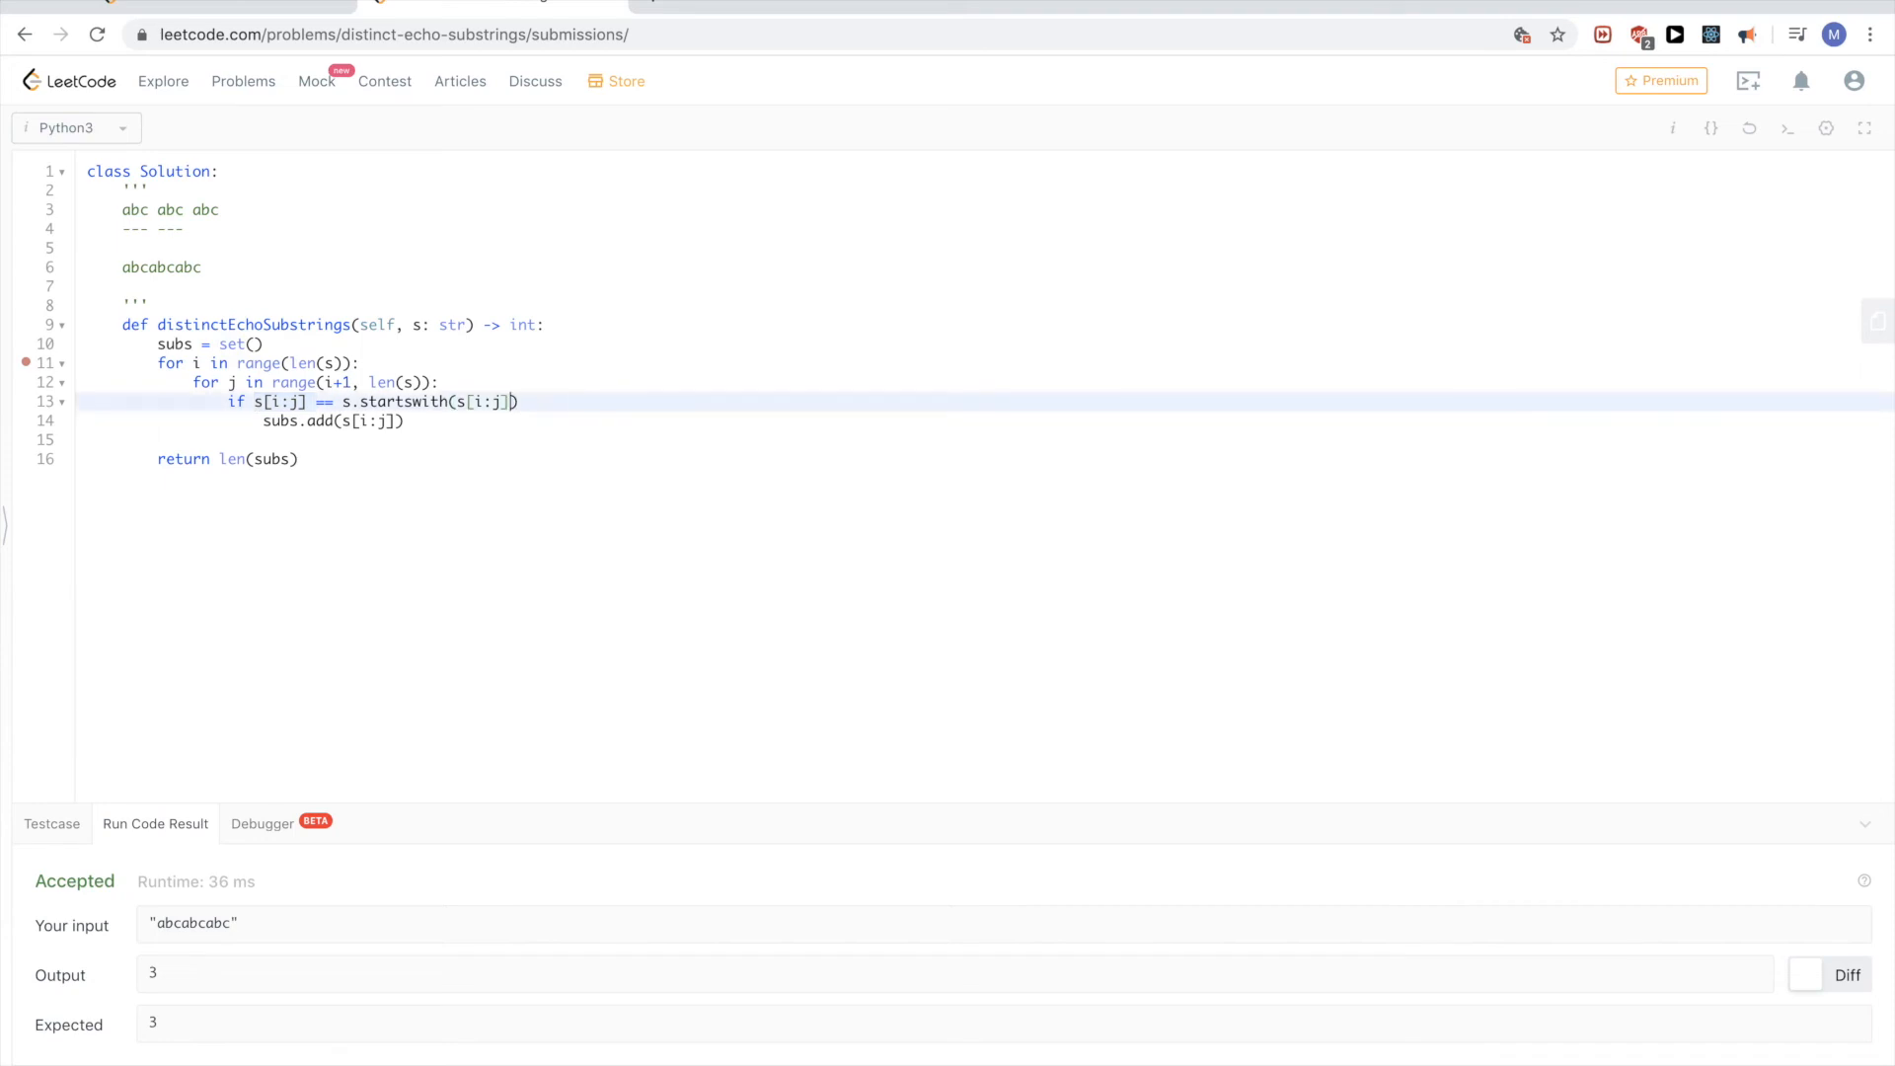
{"action": "type", "text": ", j"}
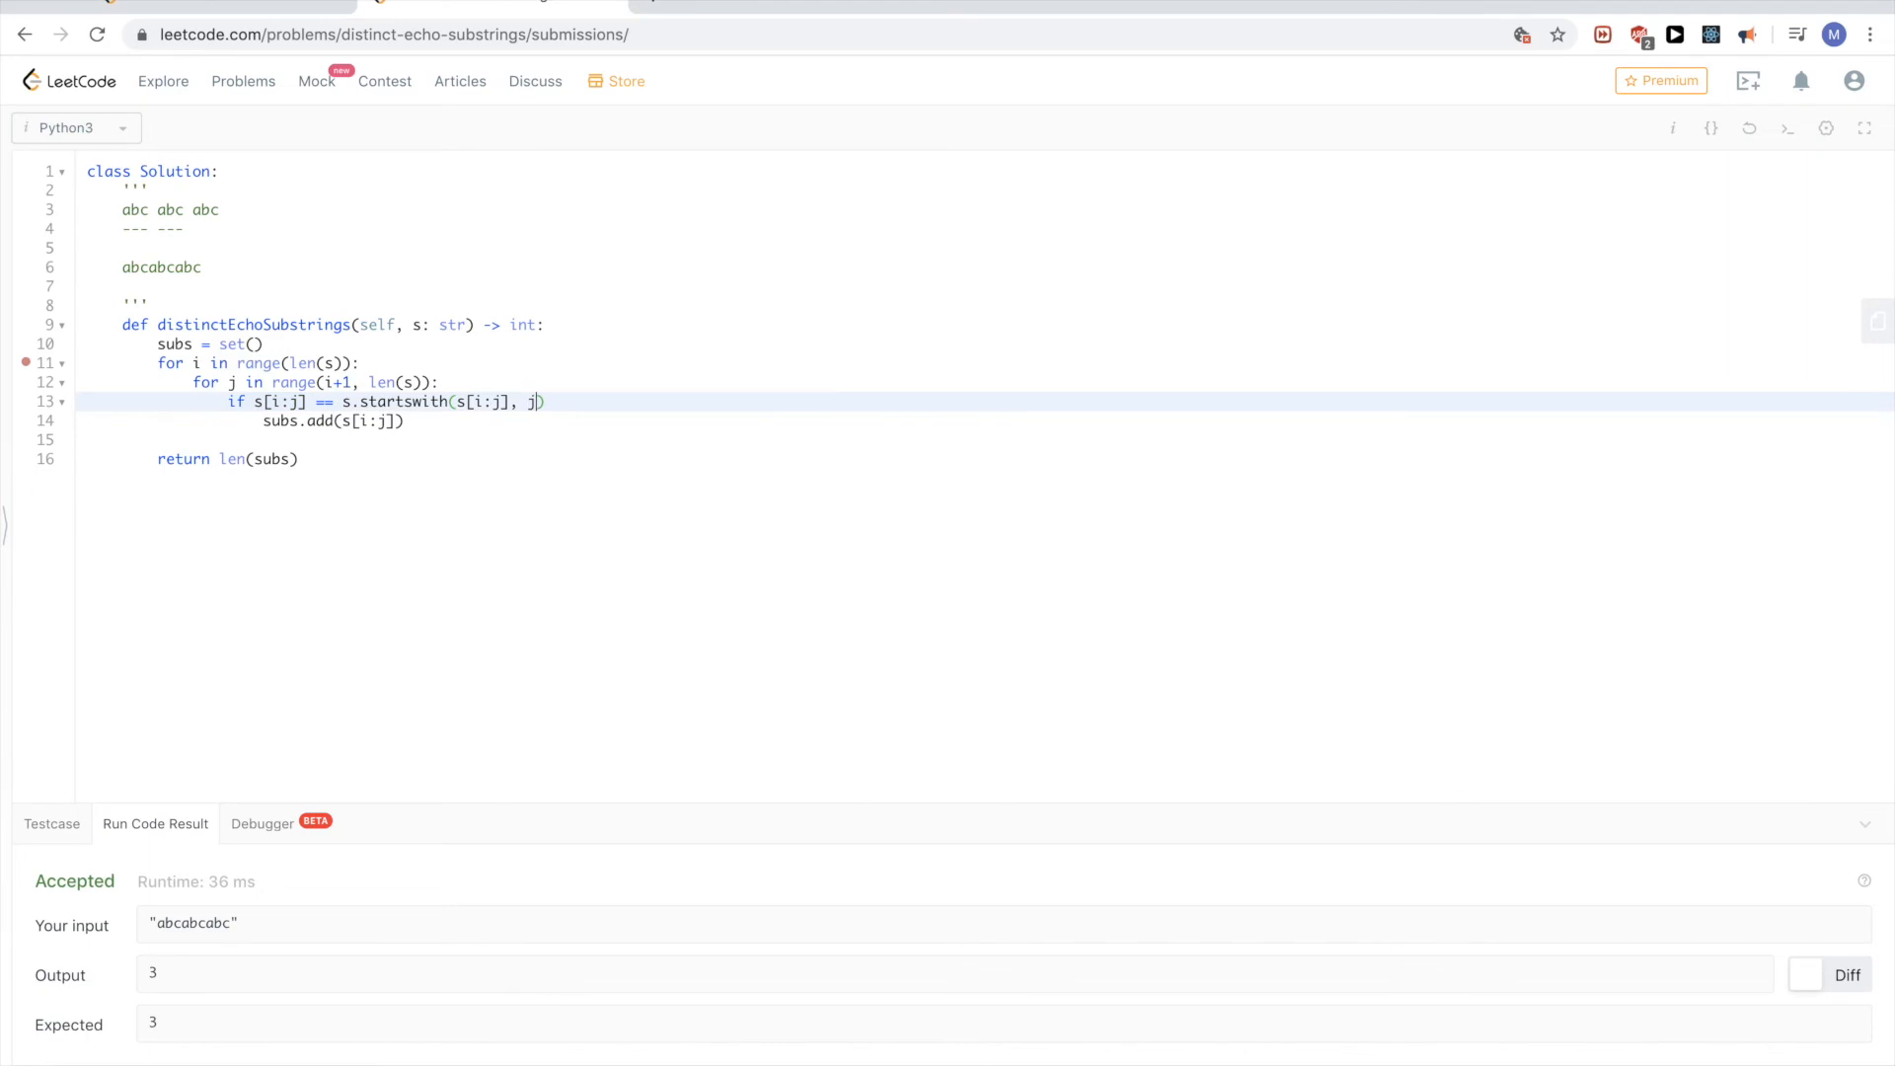
{"action": "double_click", "coordinate": [271, 401]}
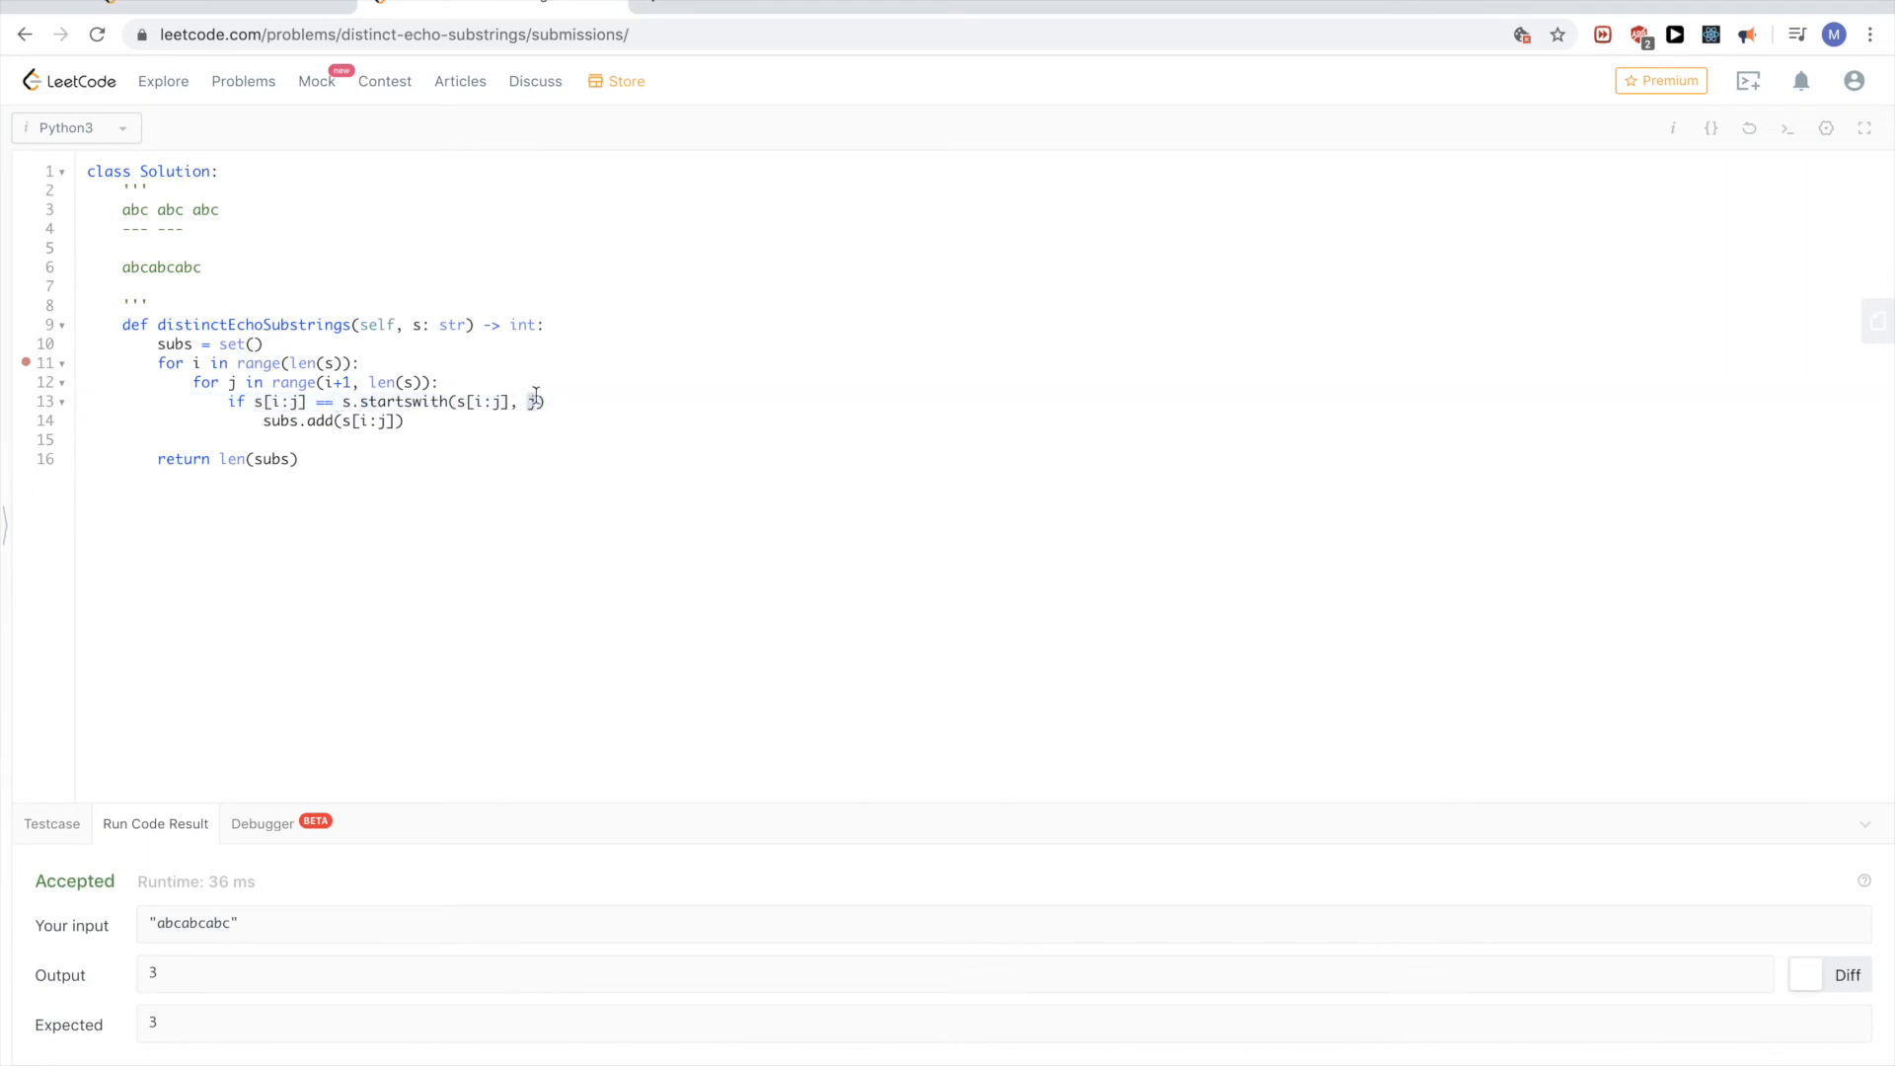
{"action": "double_click", "coordinate": [486, 401]}
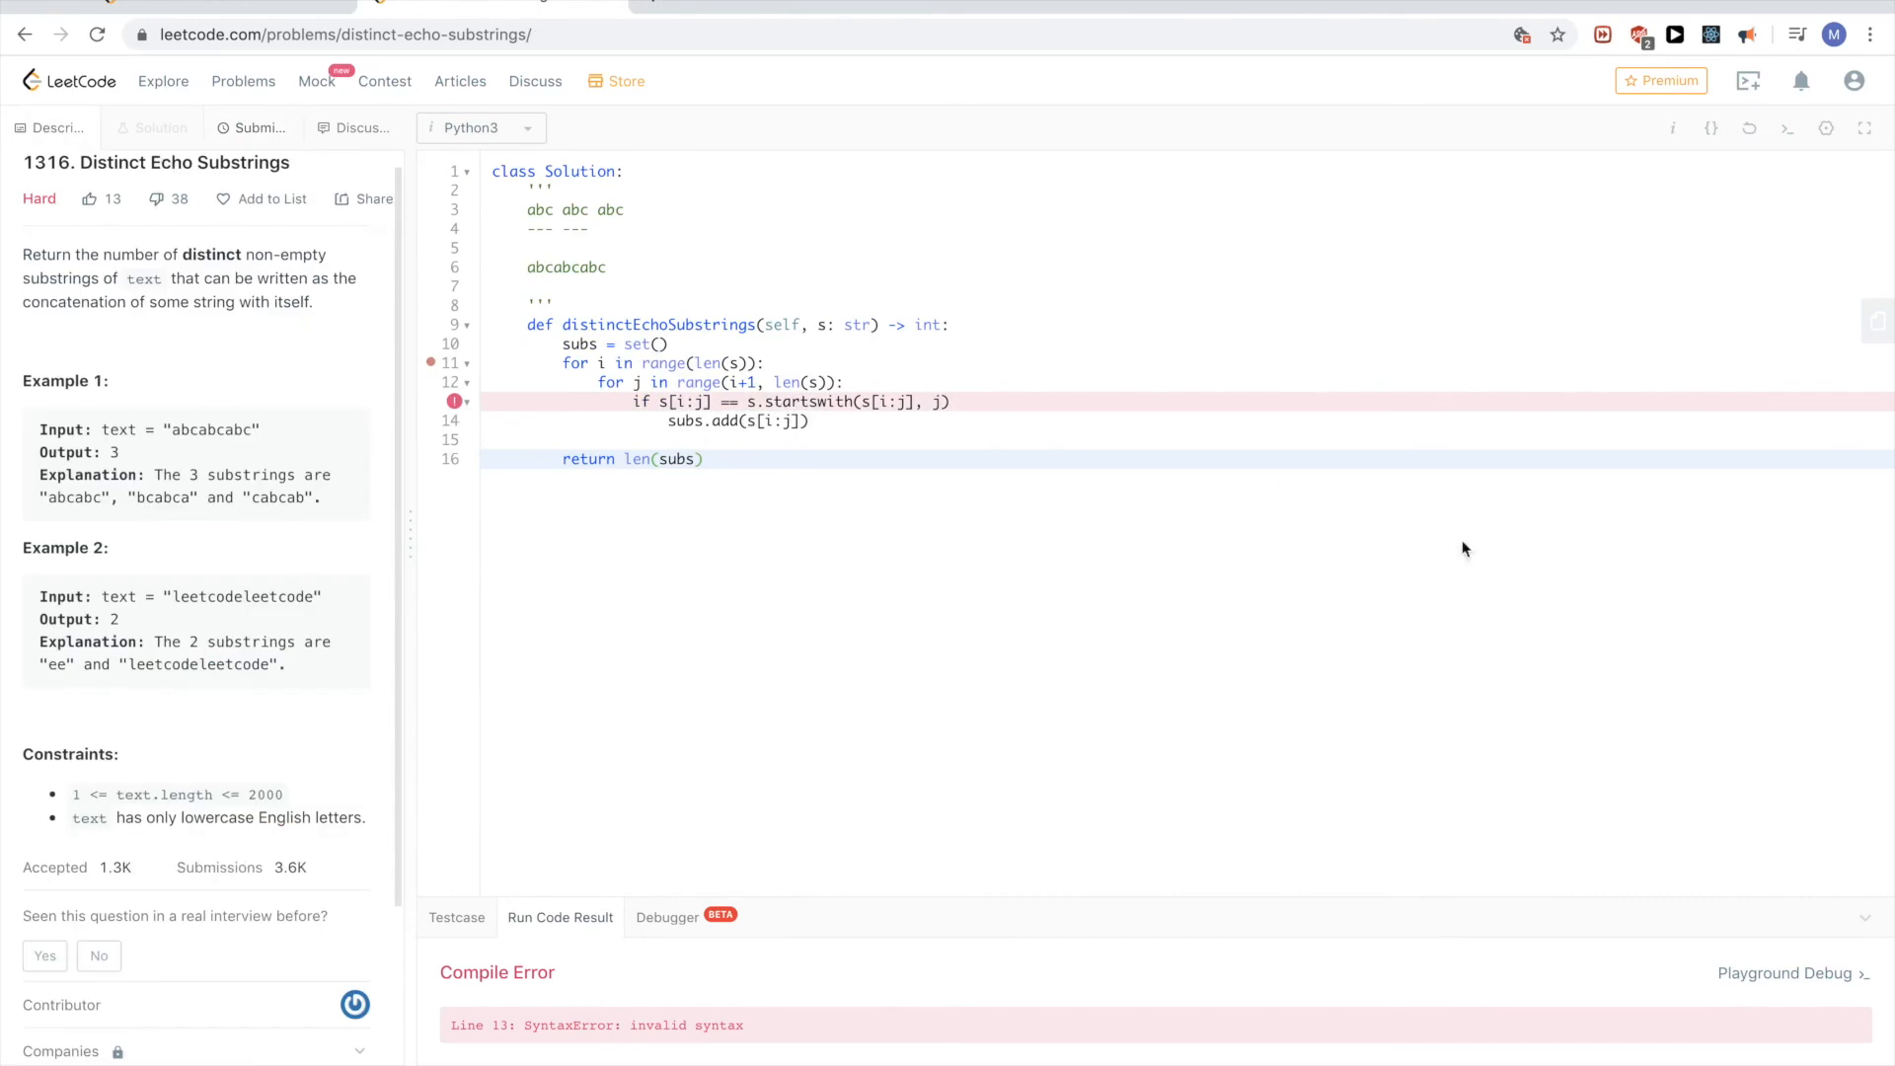
- Restore the missing colon on line 13 and begin removing the redundant s[i:j] == comparison
{"action": "left_click", "coordinate": [955, 401]}
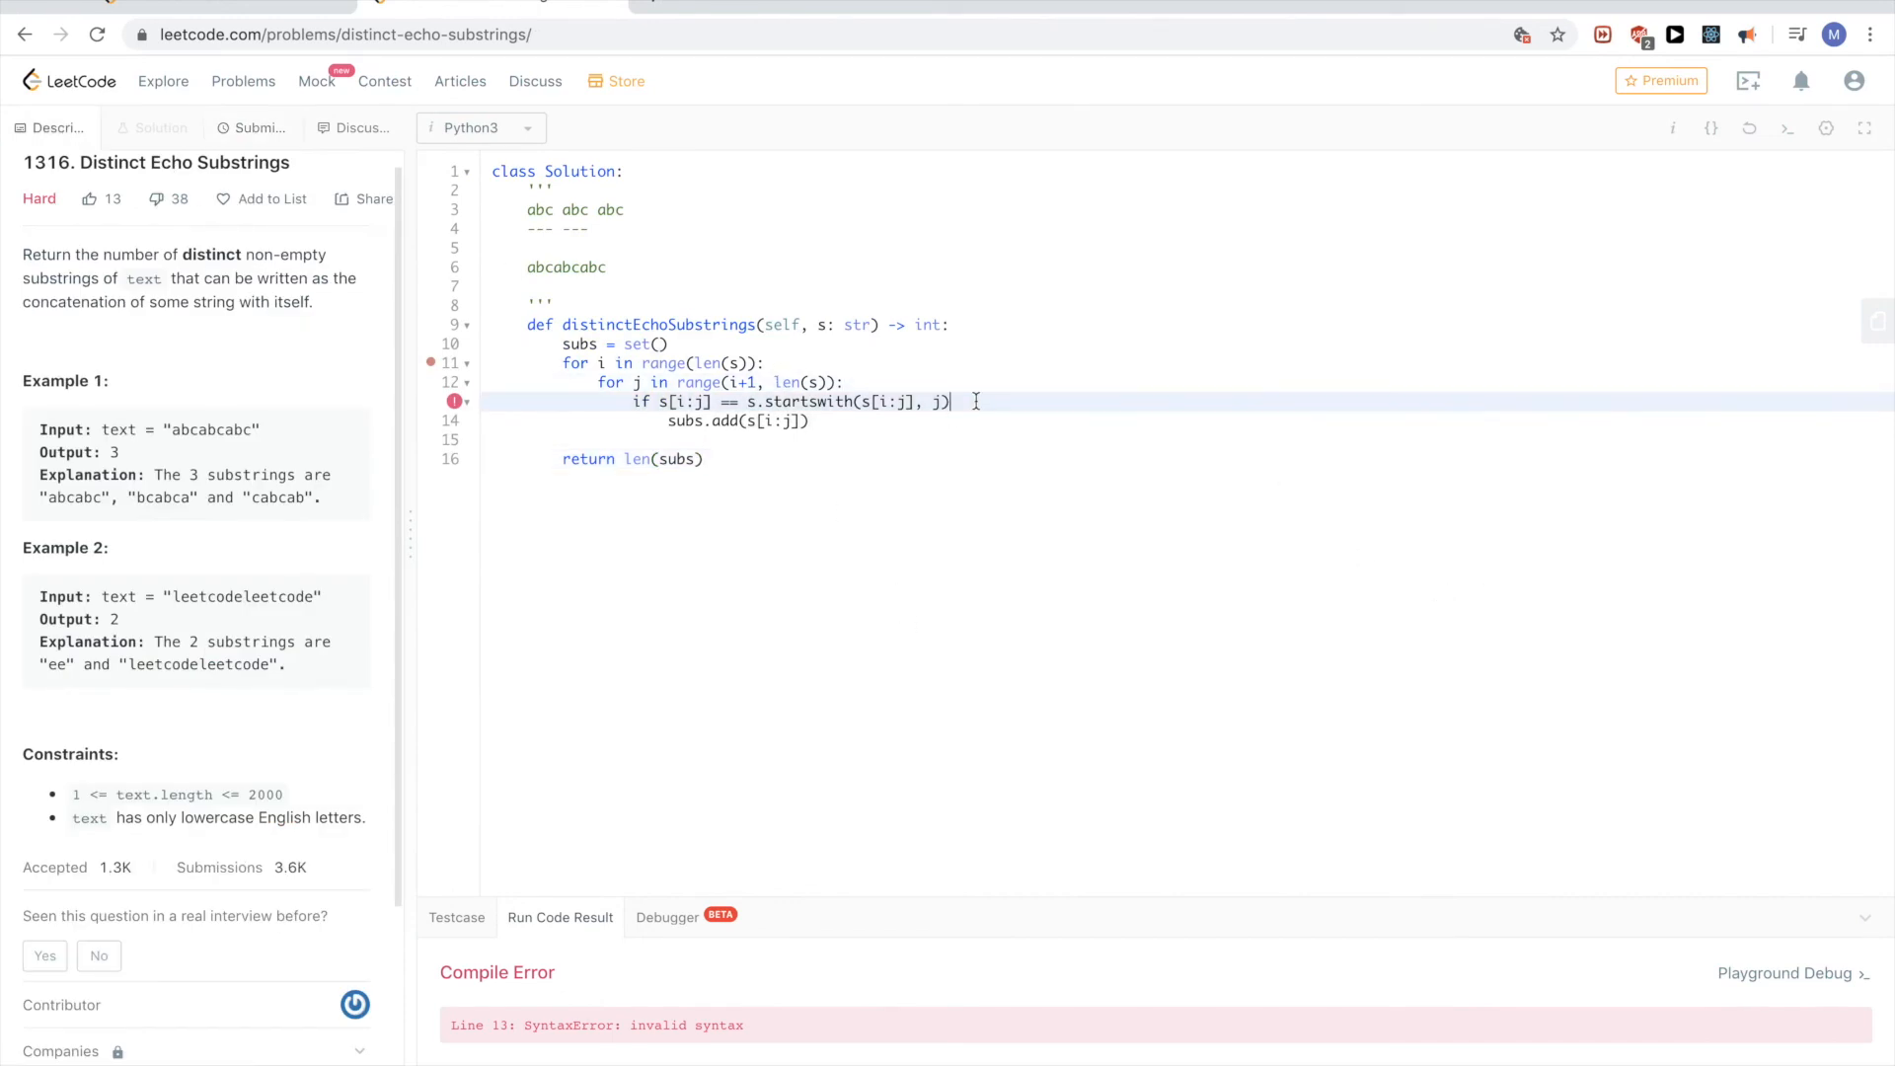
{"action": "type", "text": ":"}
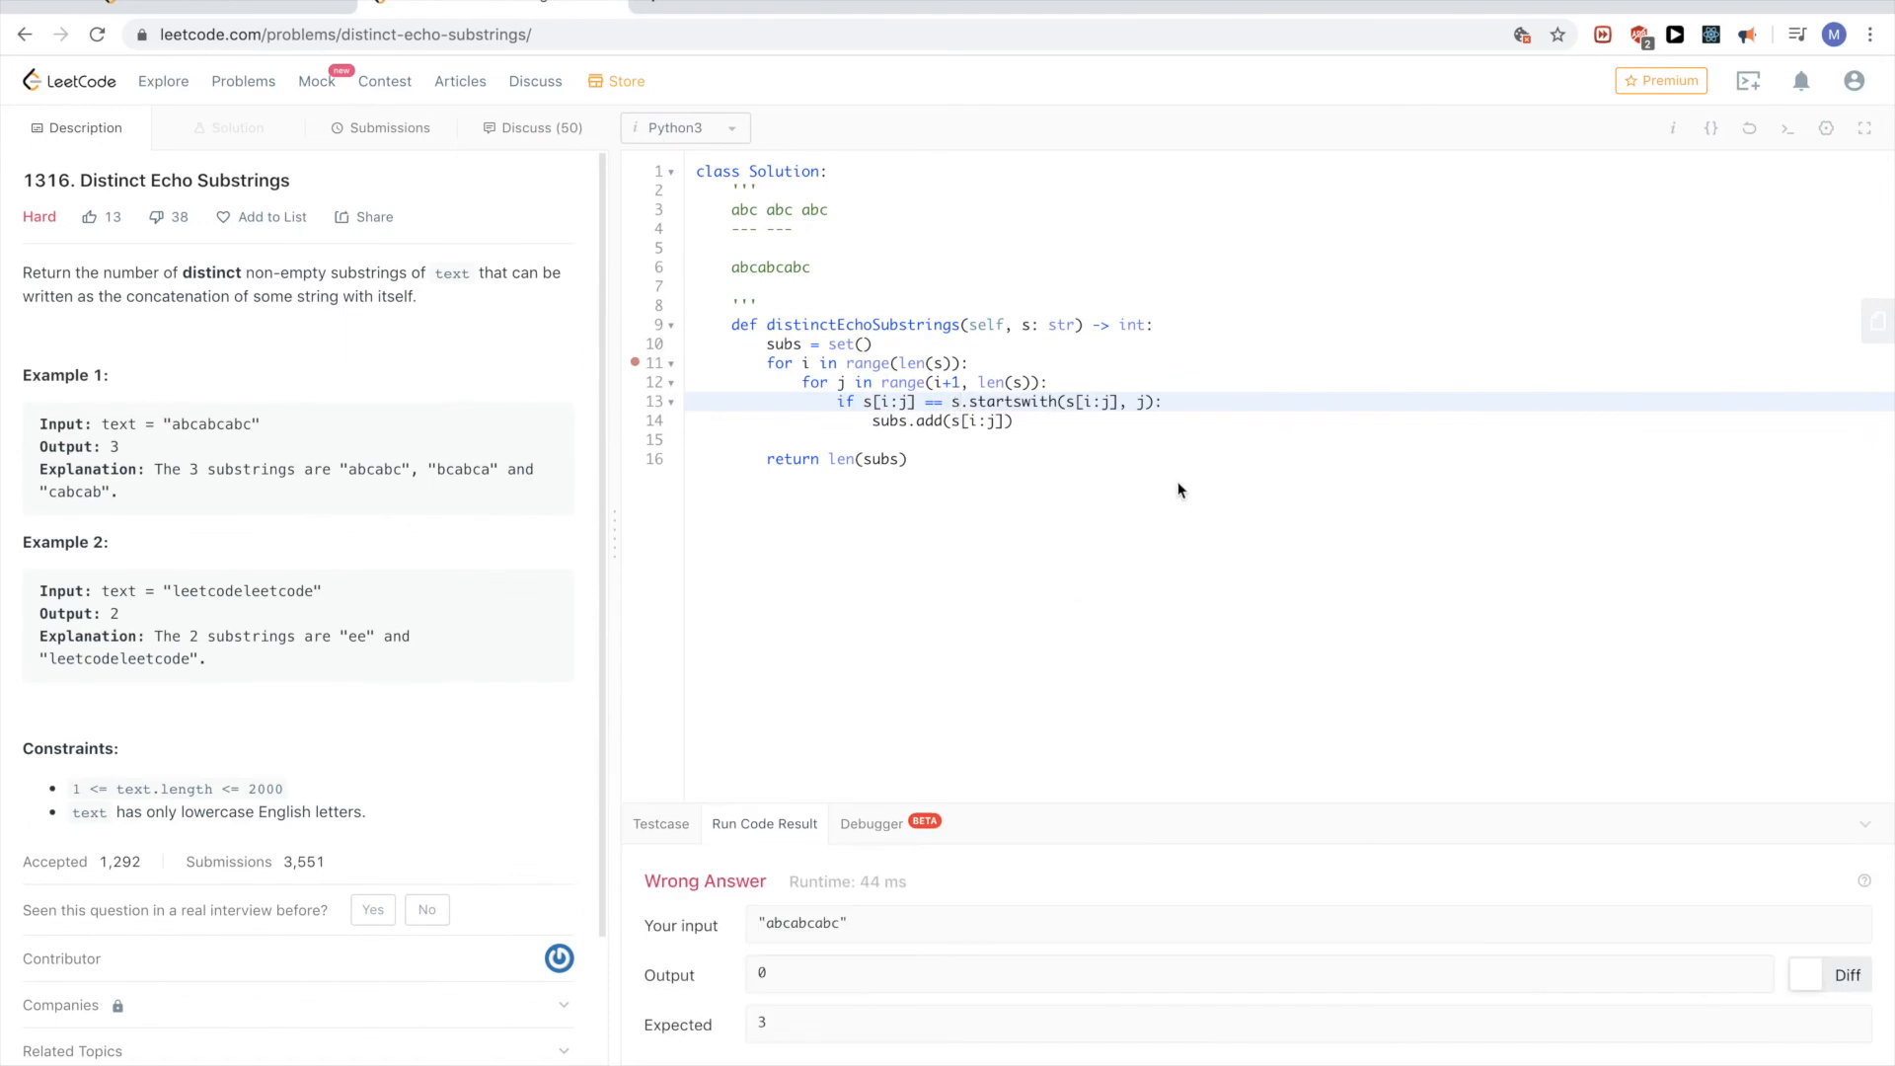
{"action": "left_click", "coordinate": [922, 421]}
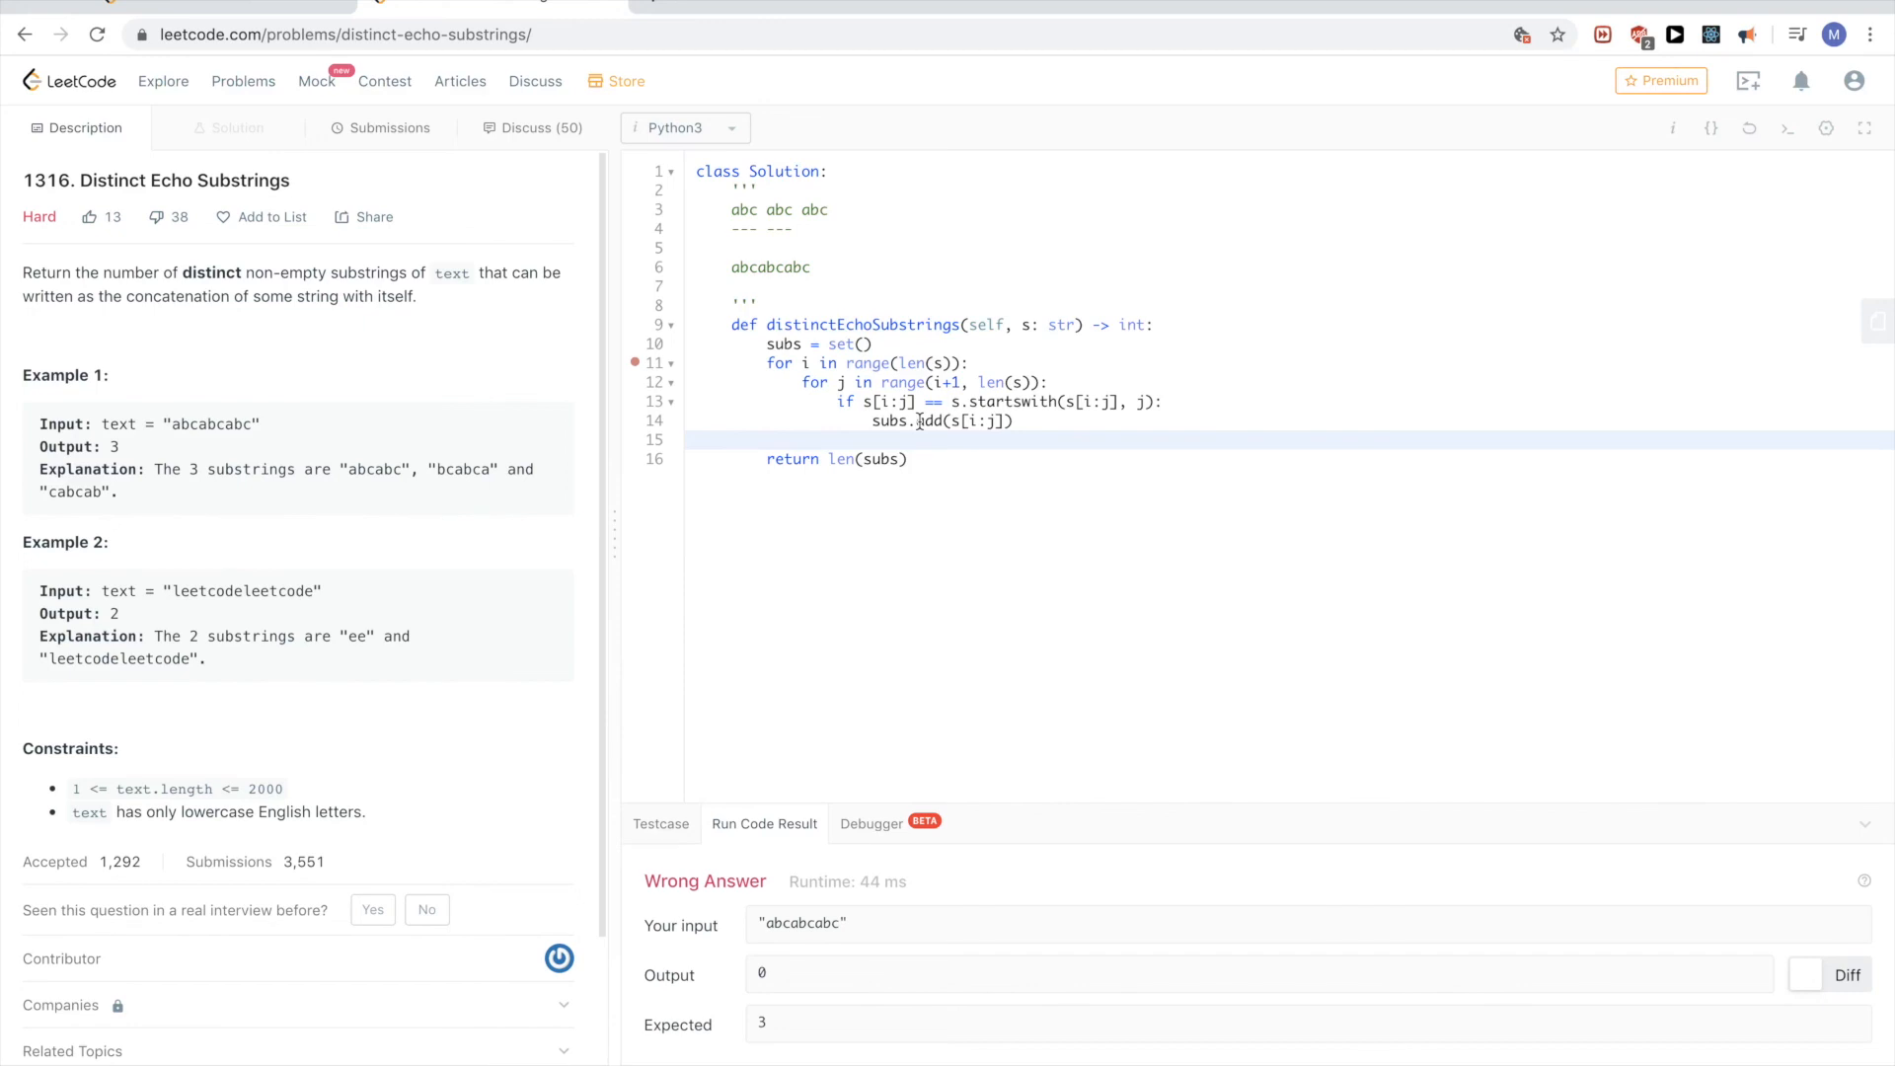
{"action": "mouse_move", "coordinate": [952, 401]}
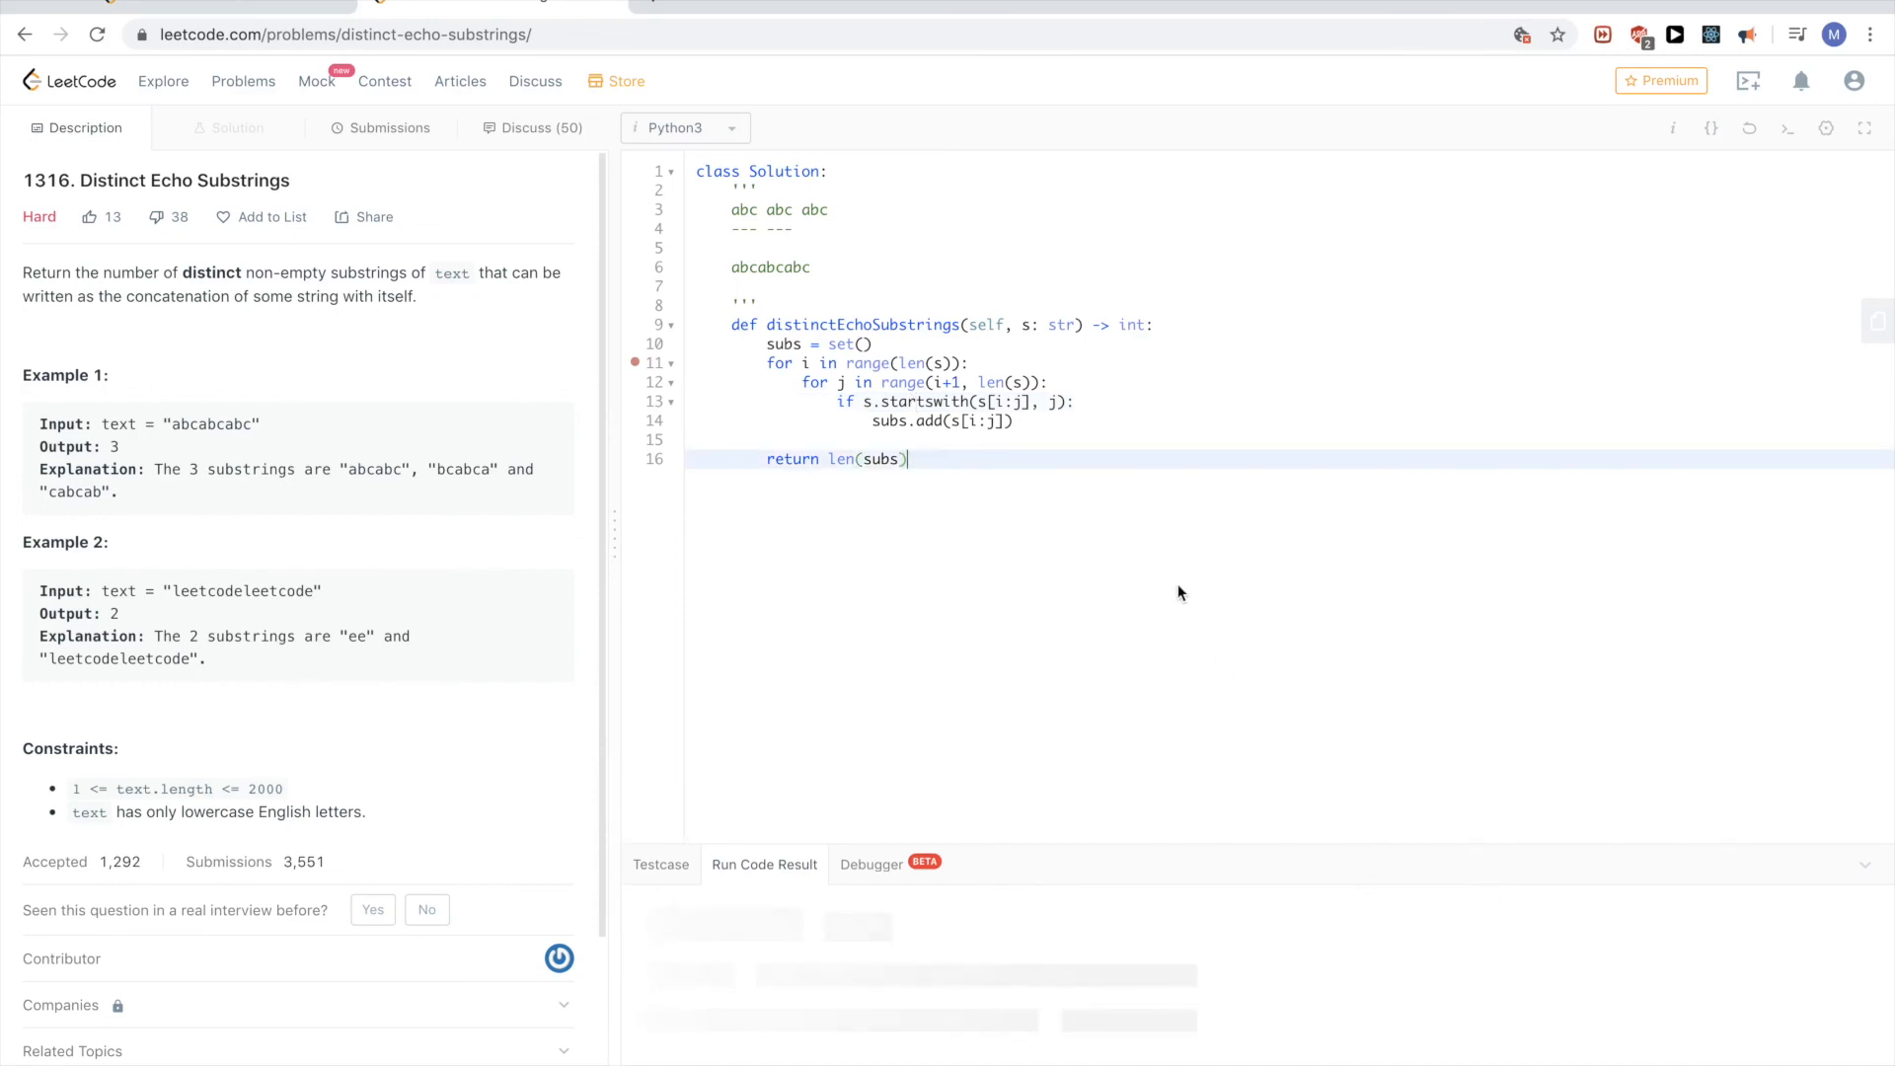
{"action": "mouse_move", "coordinate": [660, 589]}
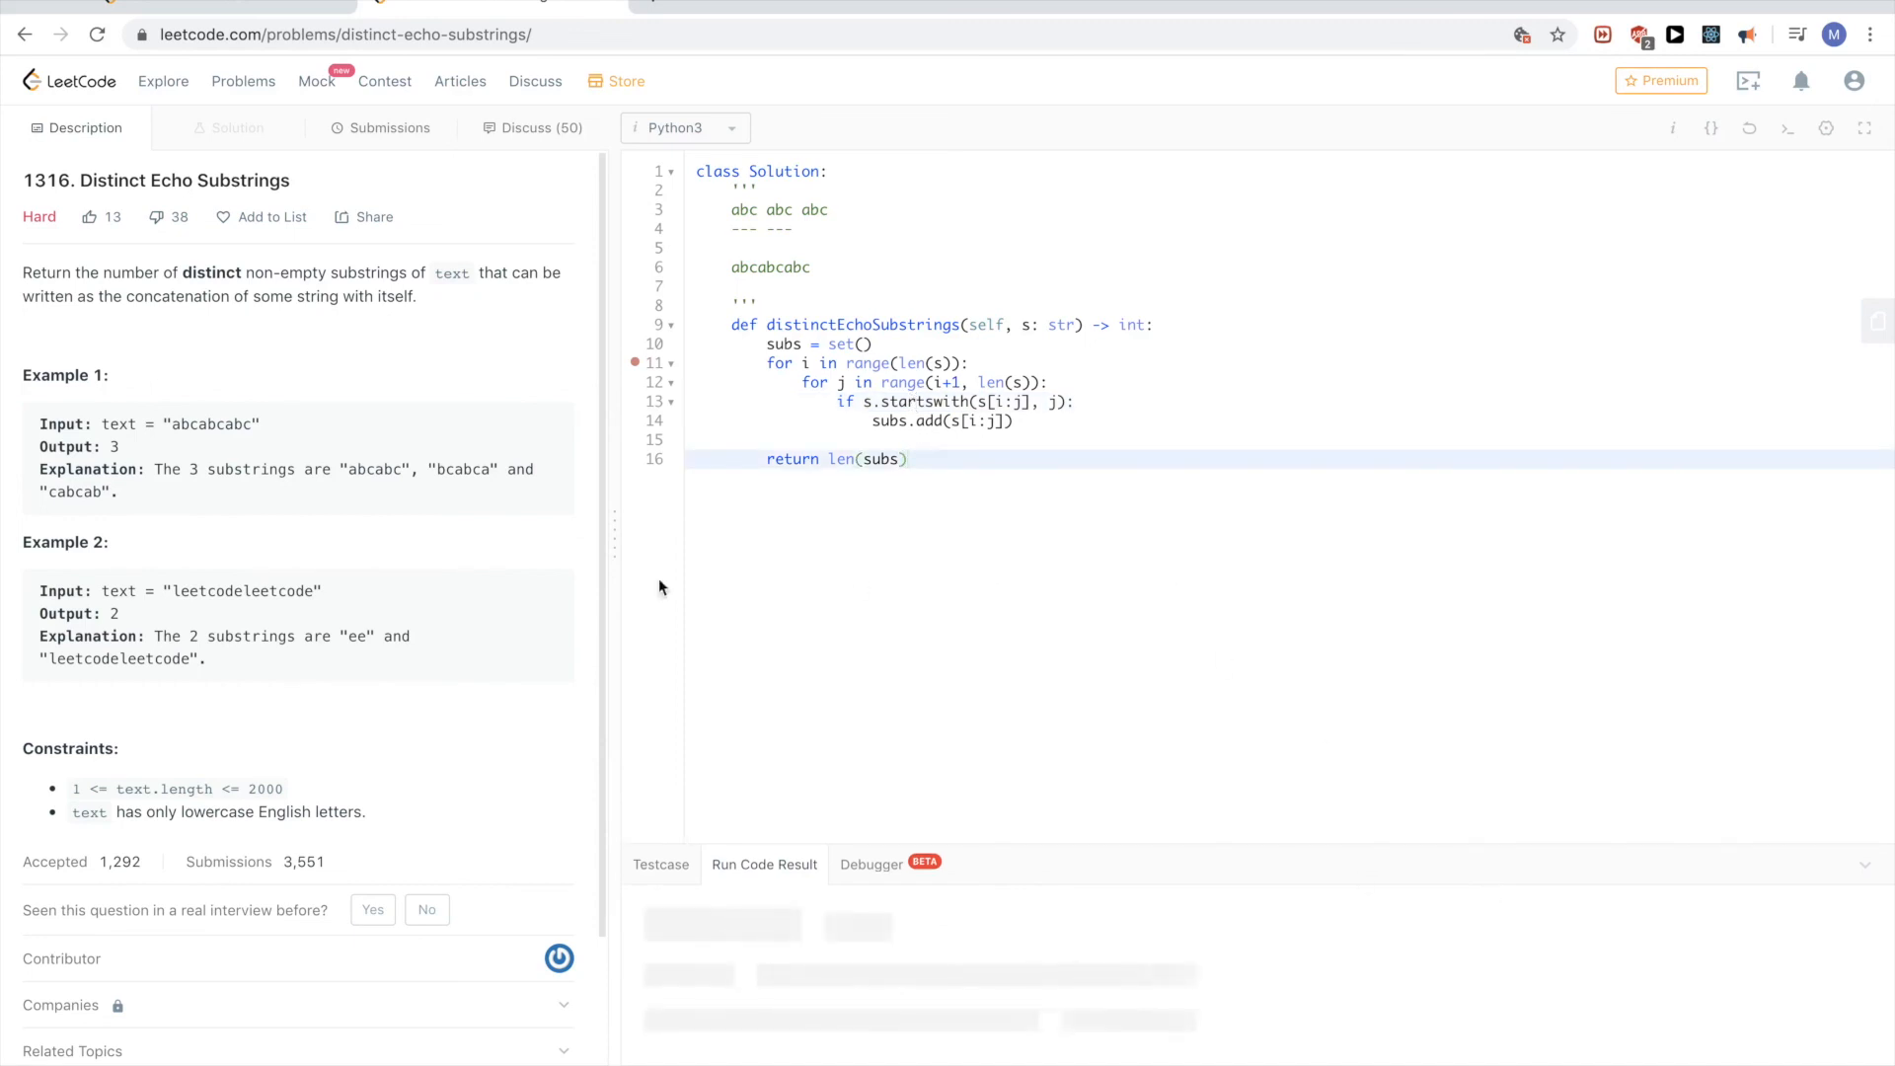
{"action": "mouse_move", "coordinate": [626, 589]}
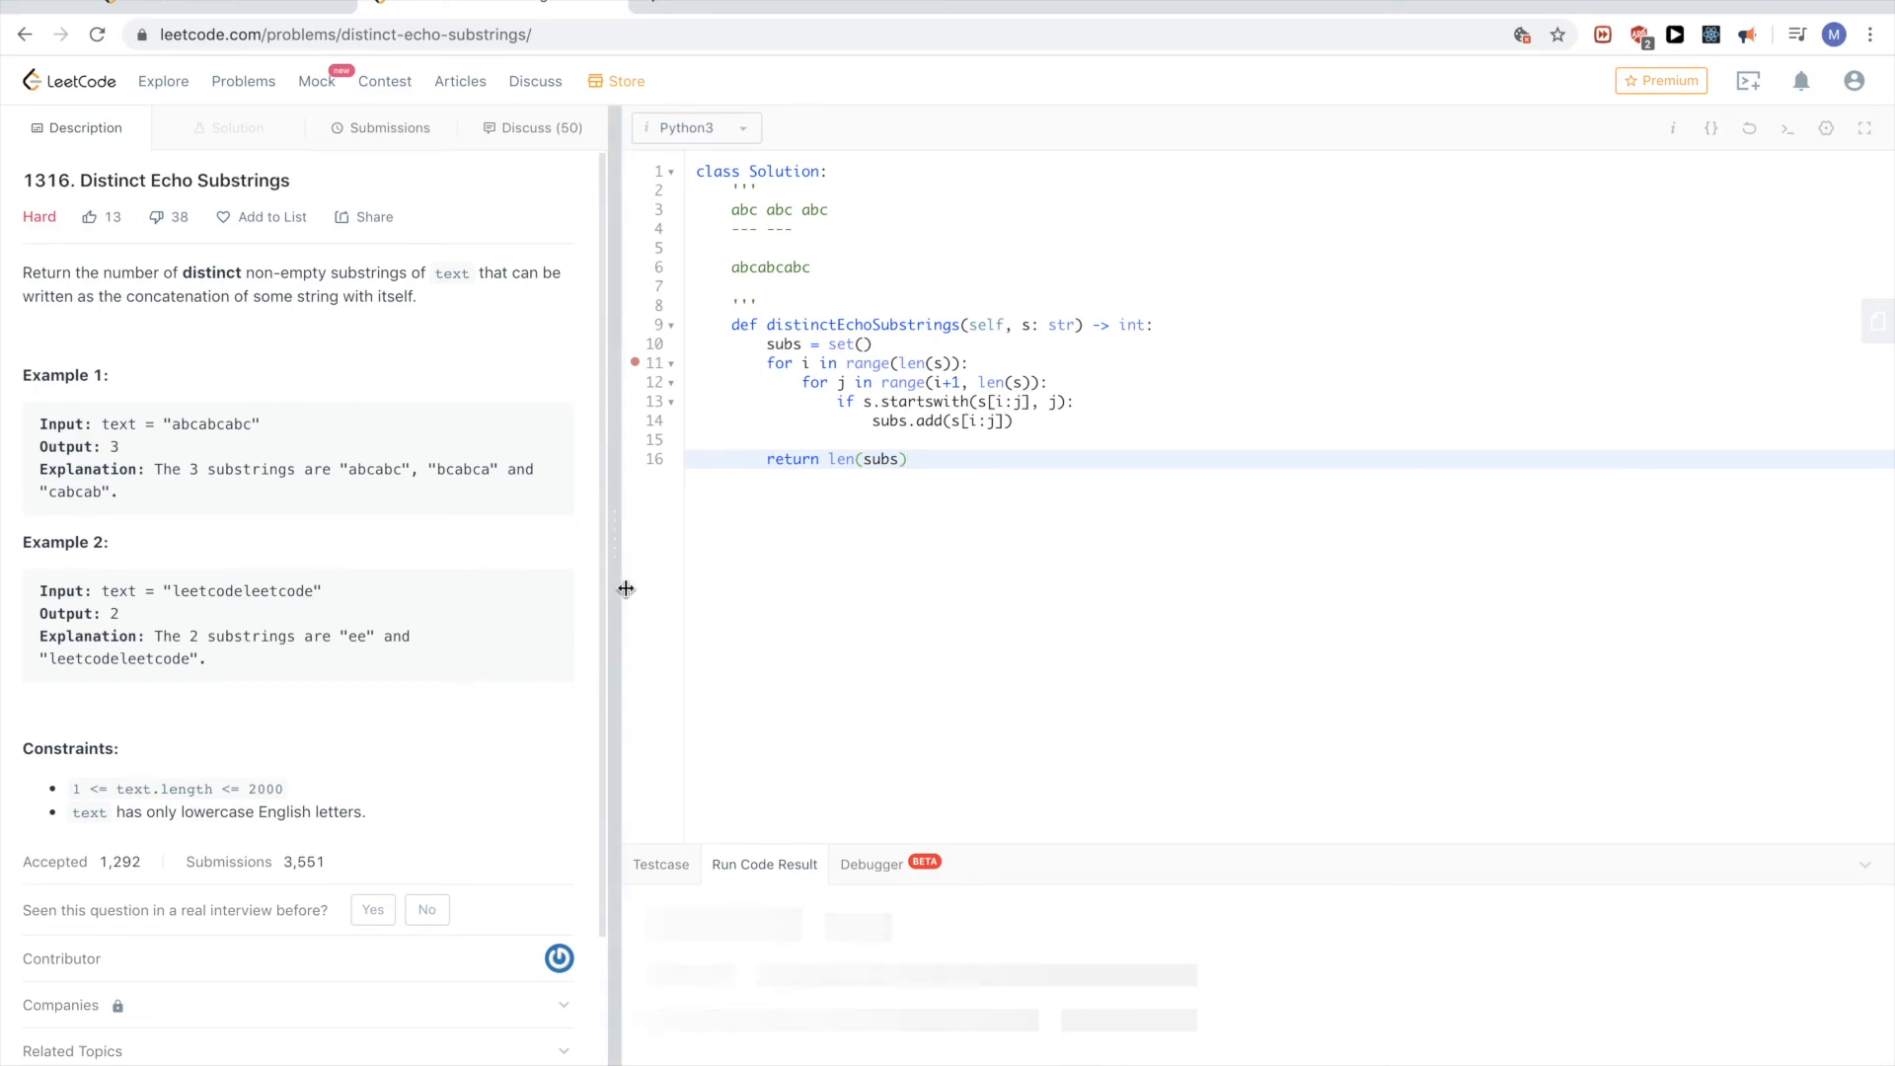
- Submit the solution for judging, then hide the results to widen the editor
{"action": "left_click", "coordinate": [1788, 128]}
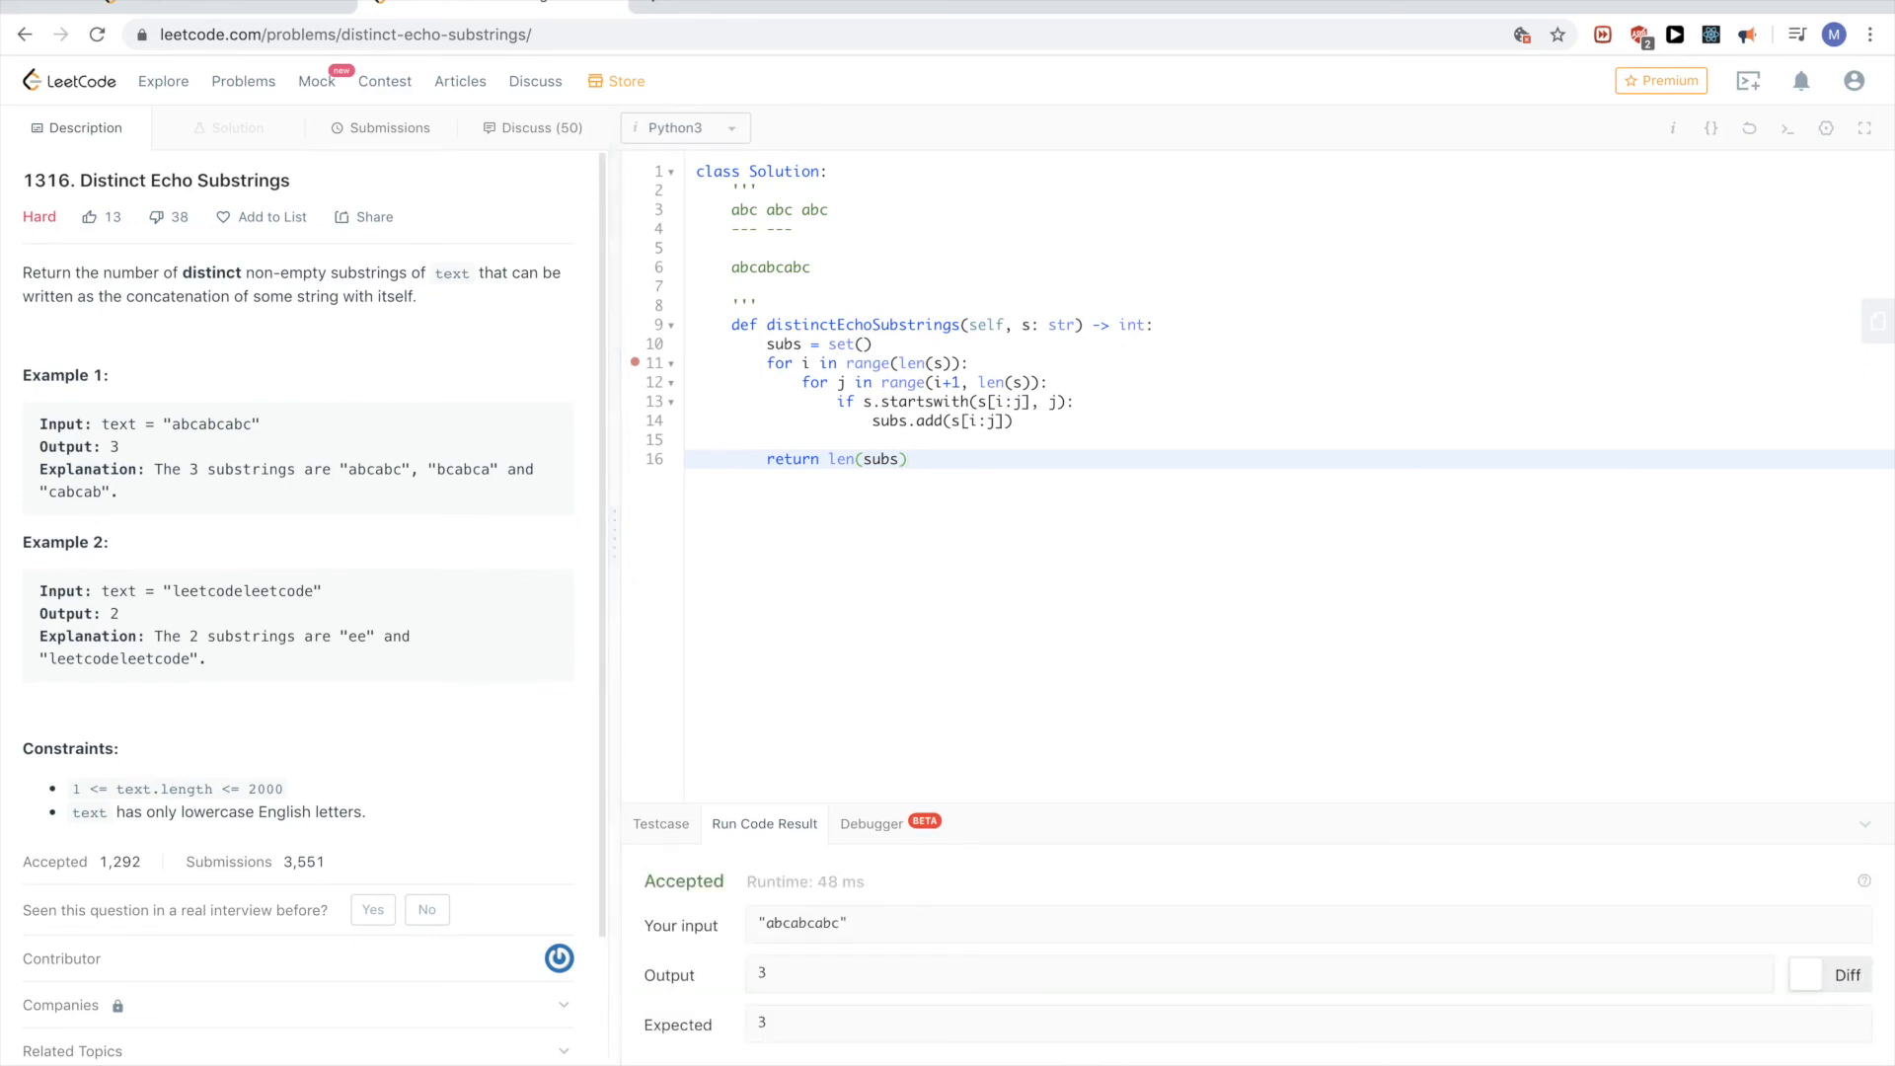
{"action": "left_click", "coordinate": [389, 126]}
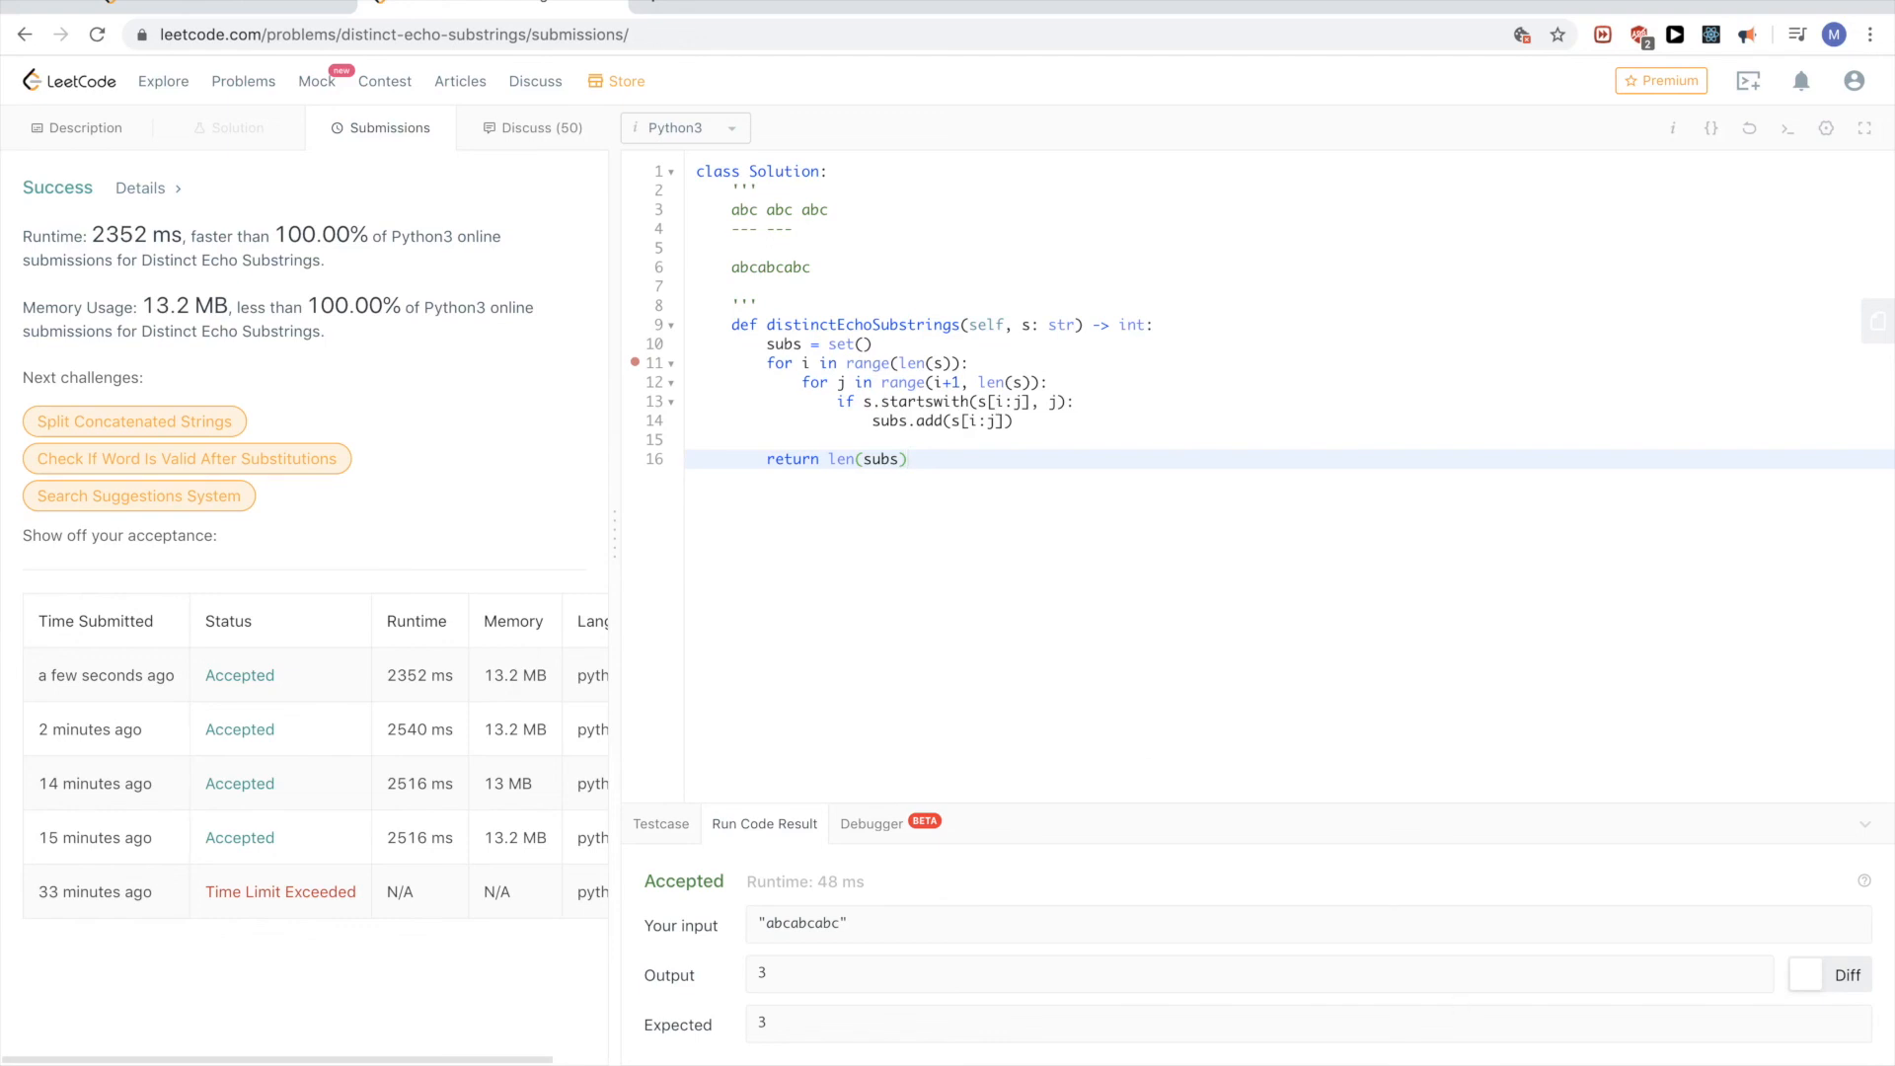
{"action": "mouse_move", "coordinate": [1021, 680]}
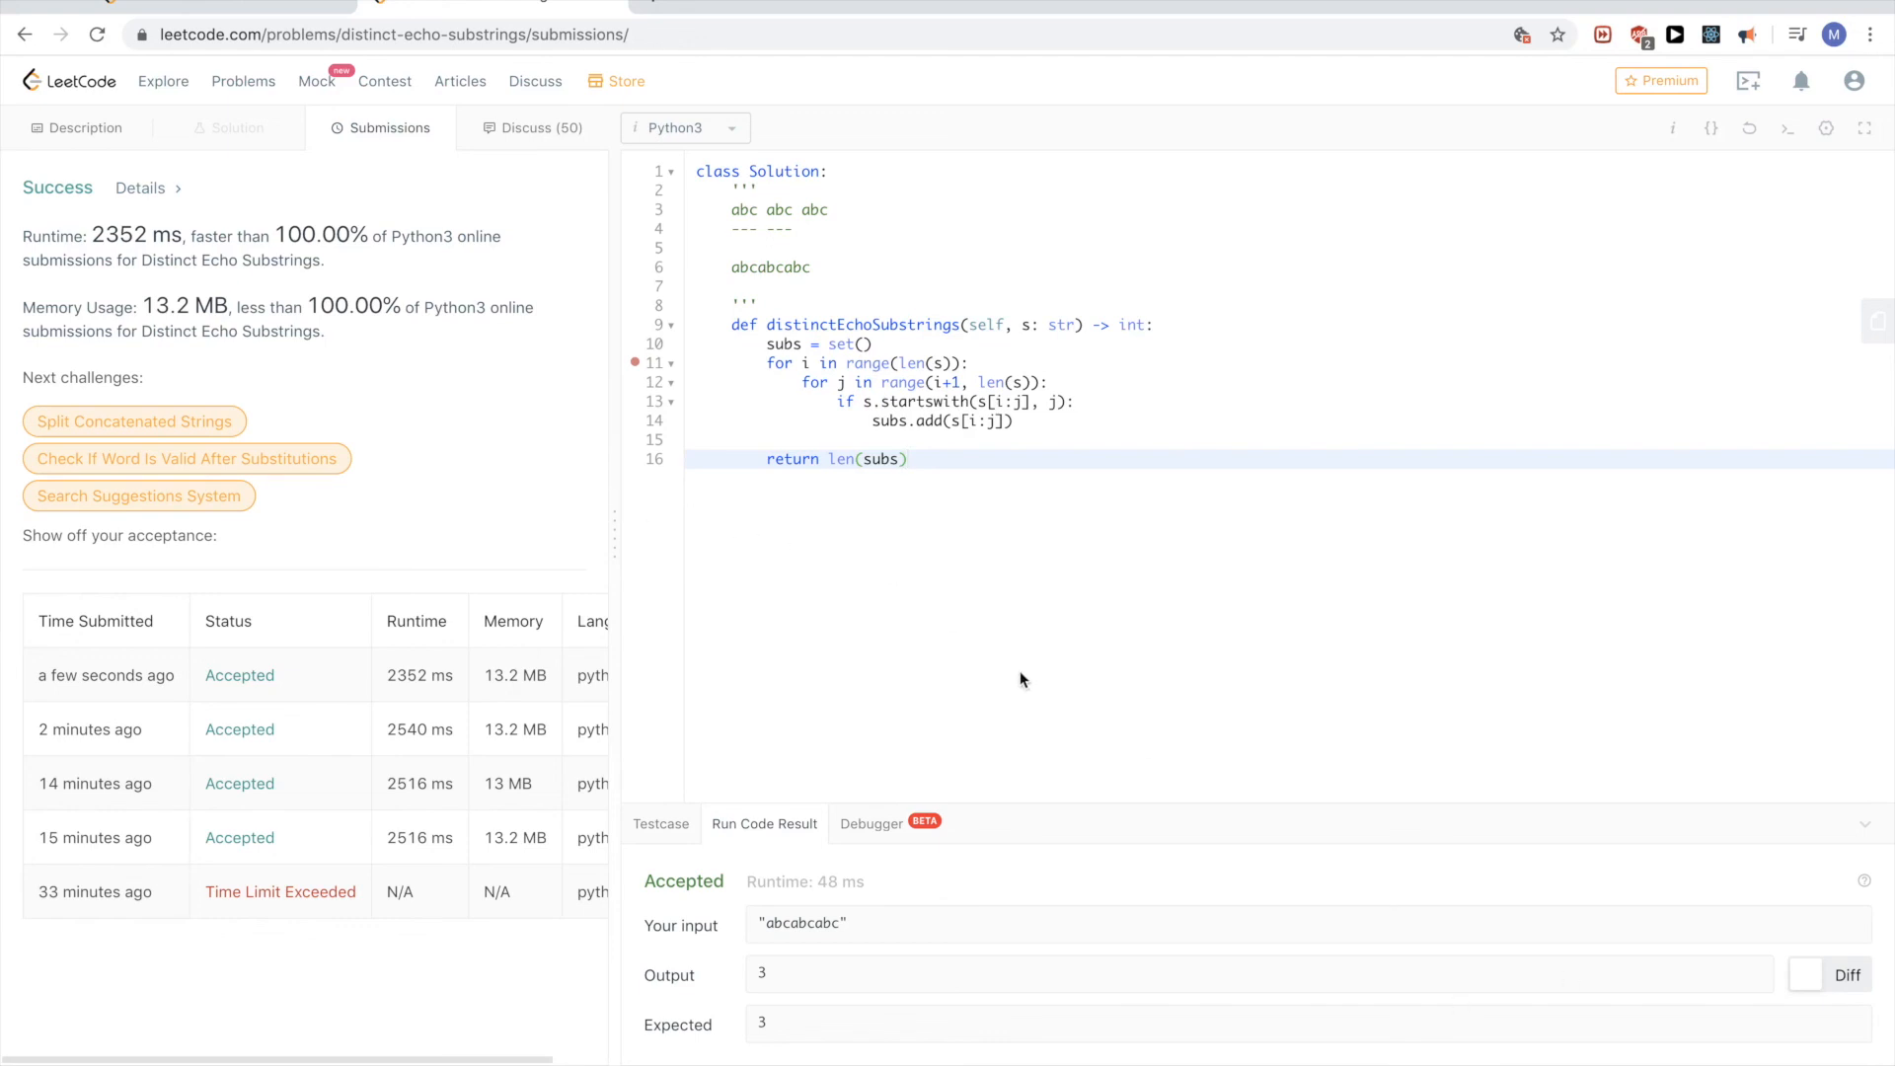
{"action": "left_click", "coordinate": [79, 127]}
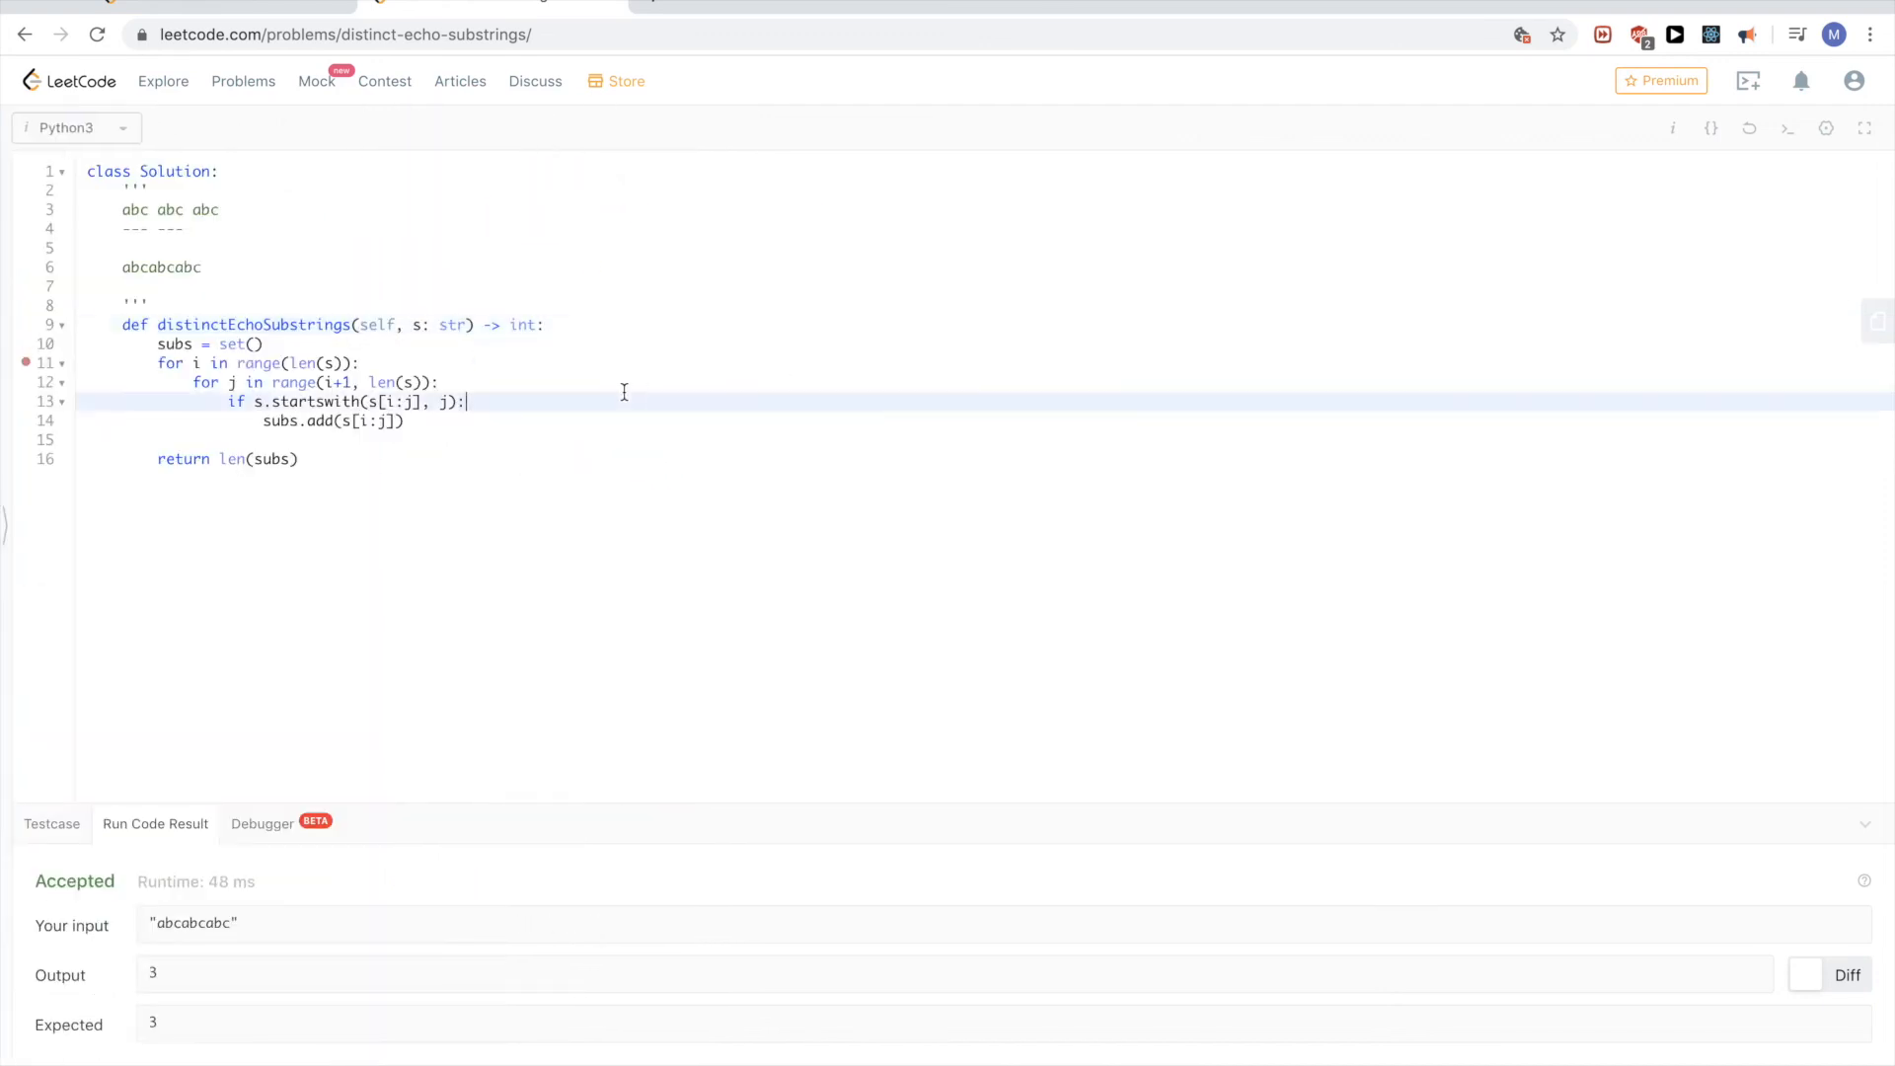
- Reload the Distinct Echo Substrings page so the description shows beside the restored startswith code
{"action": "left_click", "coordinate": [85, 127]}
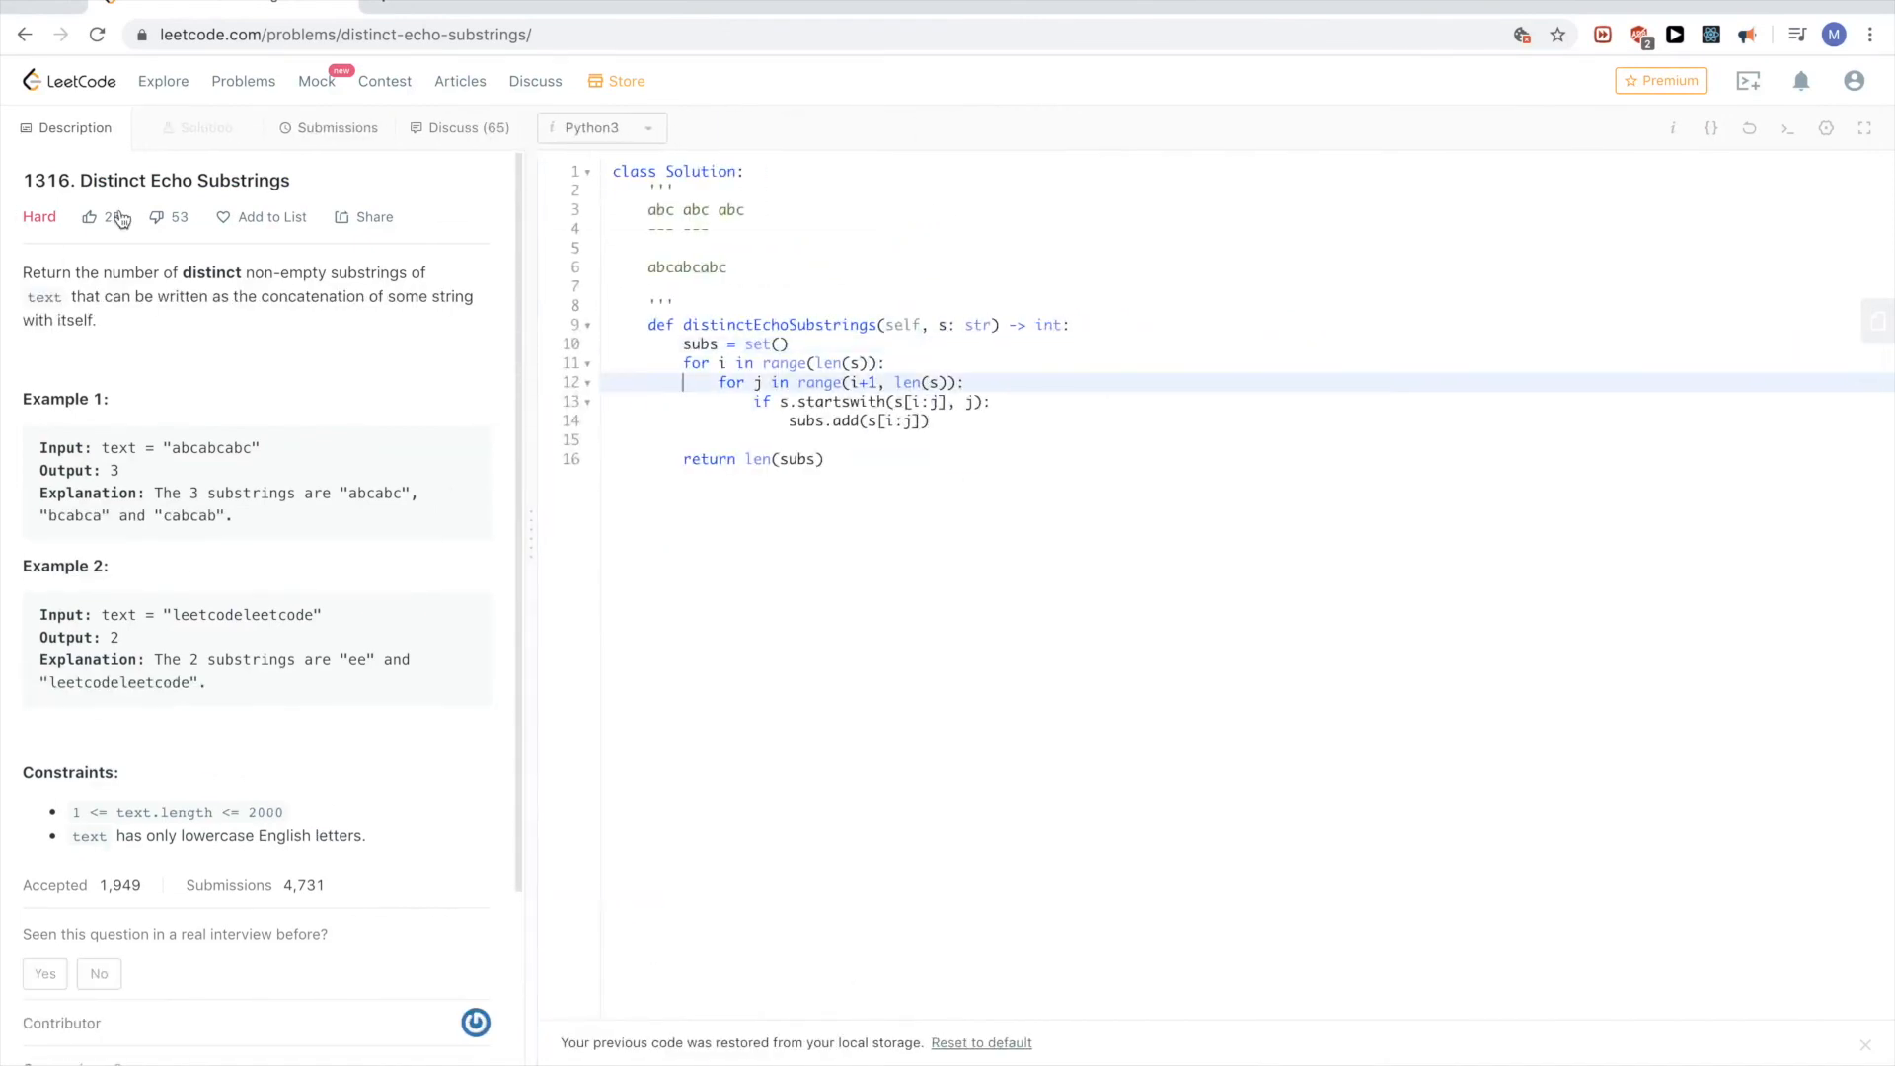
{"action": "left_click", "coordinate": [88, 217]}
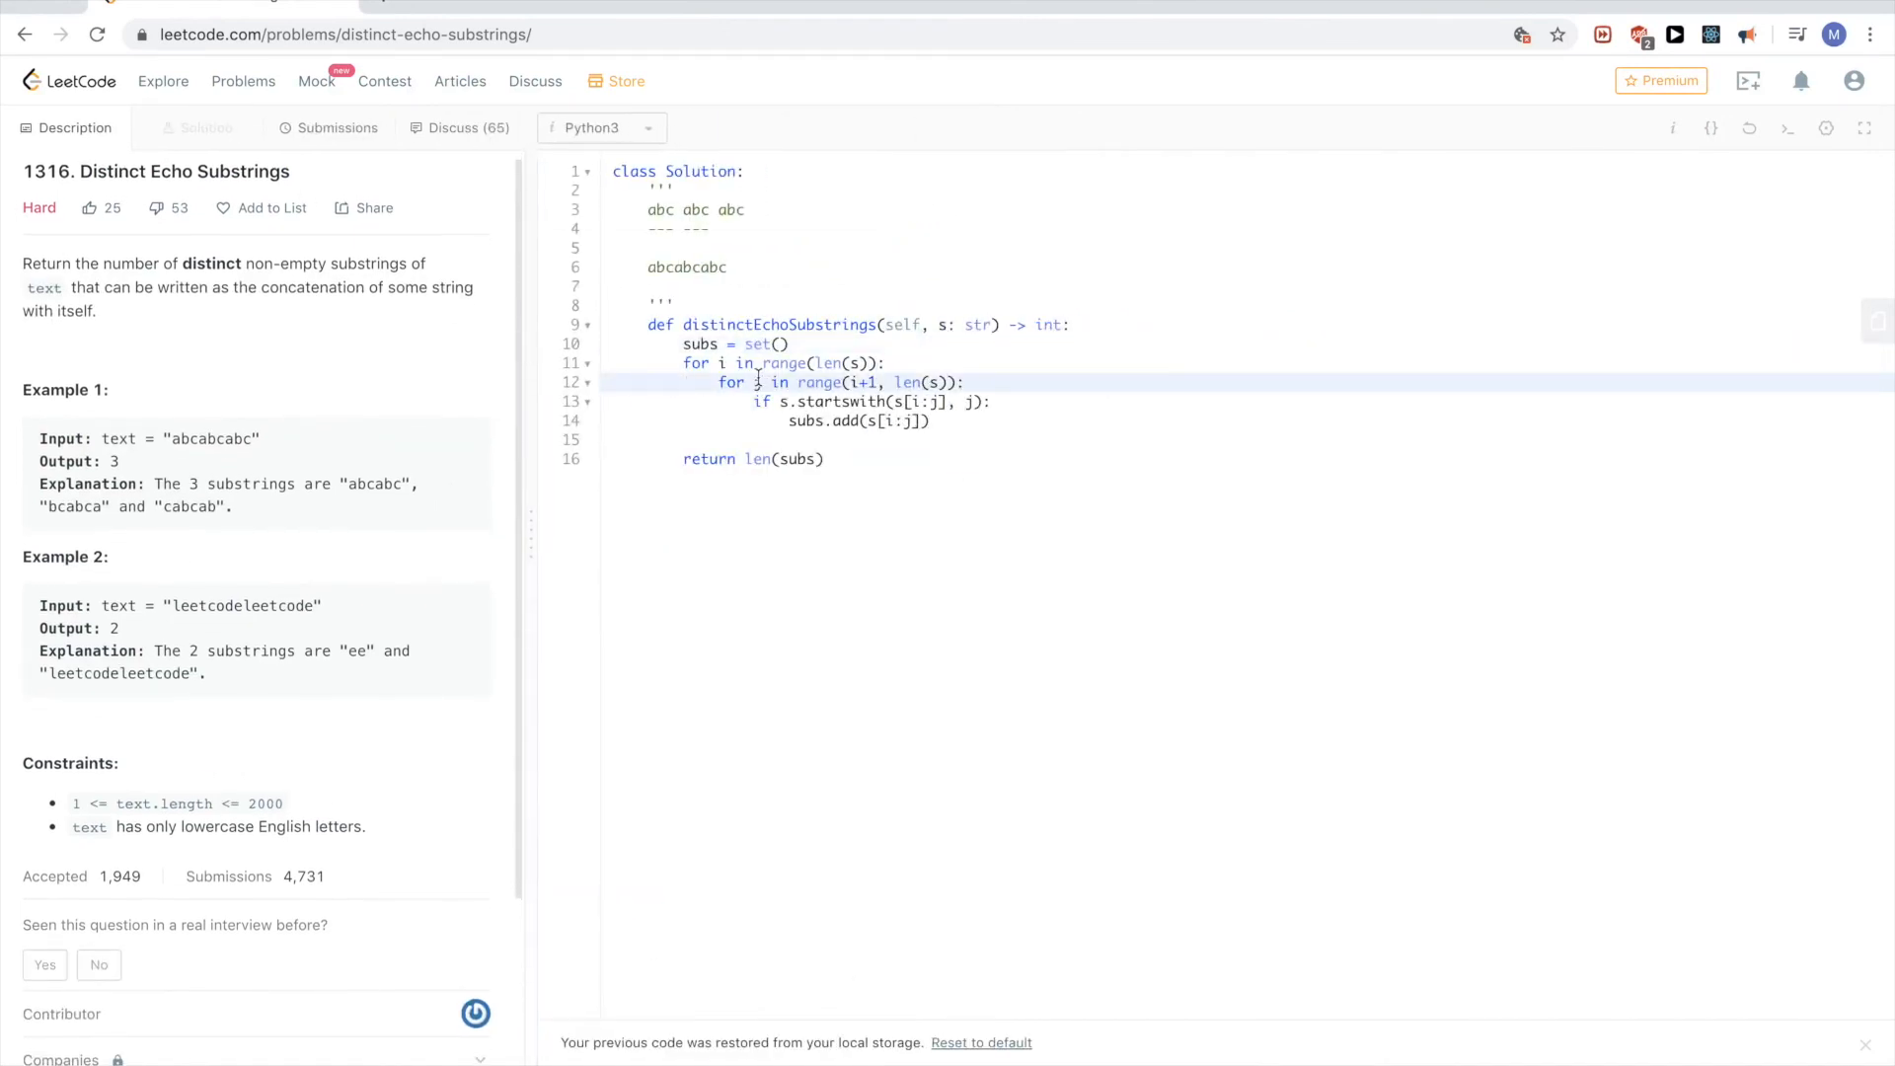